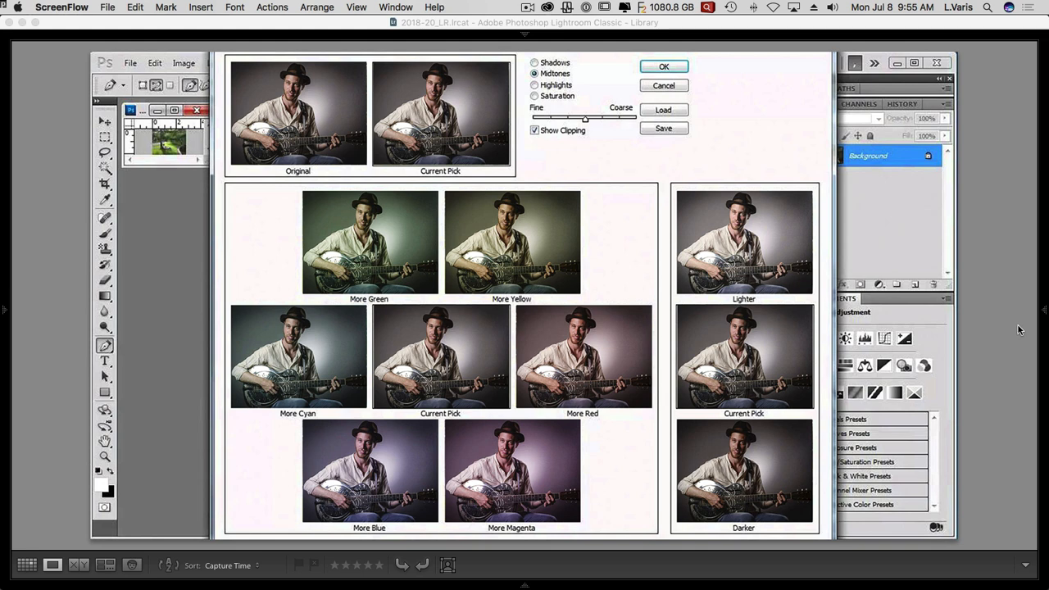
mouse_move(988, 281)
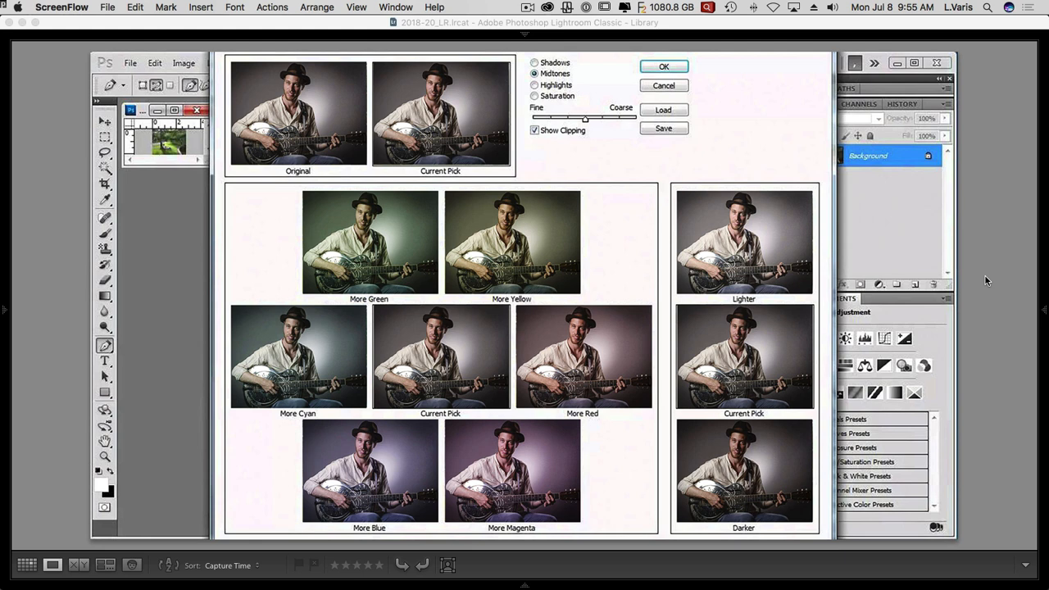
mouse_move(318, 375)
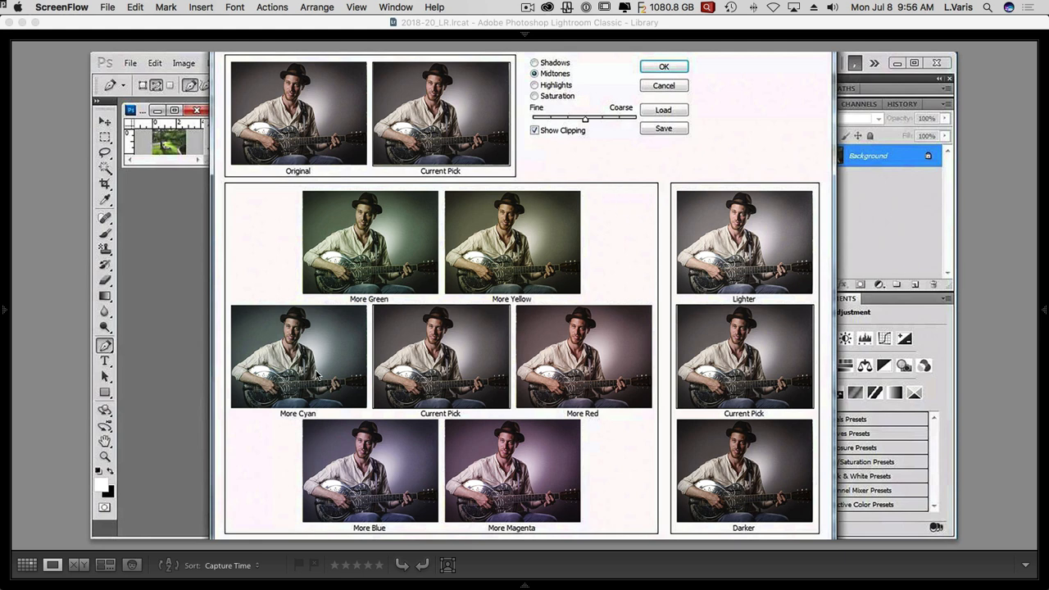
mouse_move(450, 326)
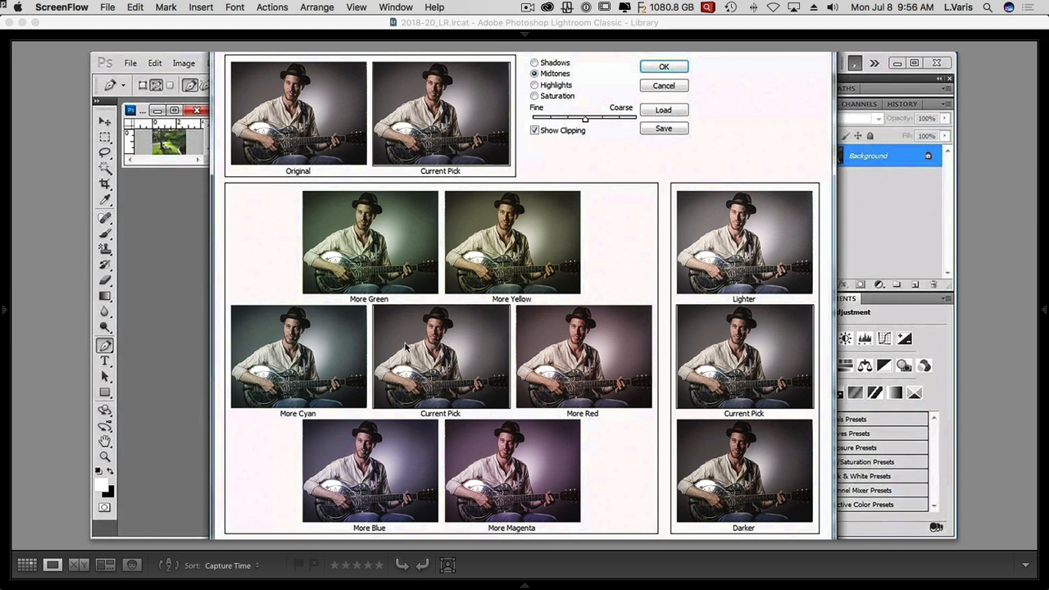
mouse_move(333, 170)
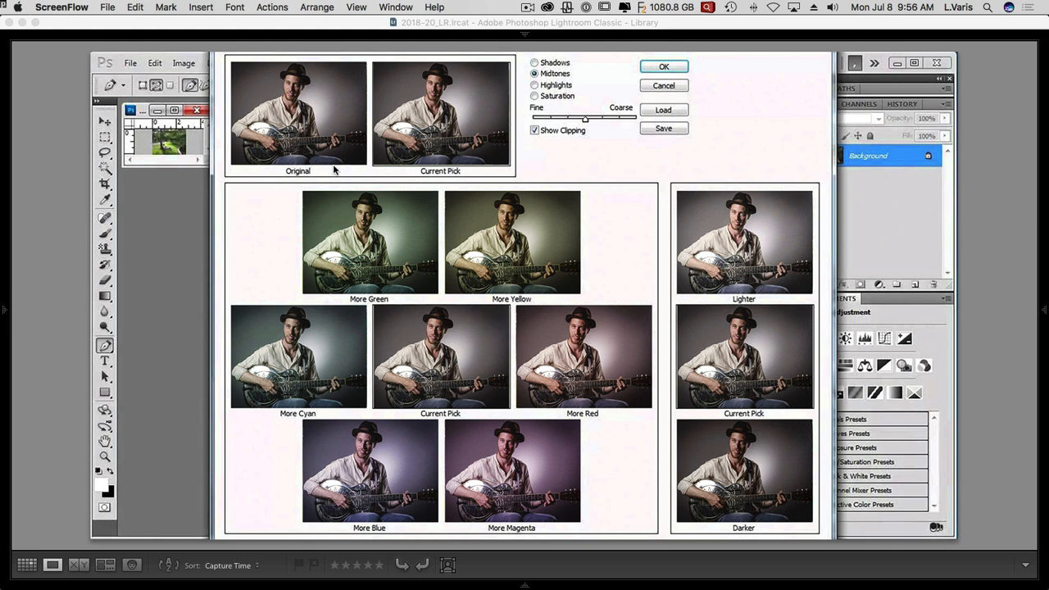
mouse_move(310, 108)
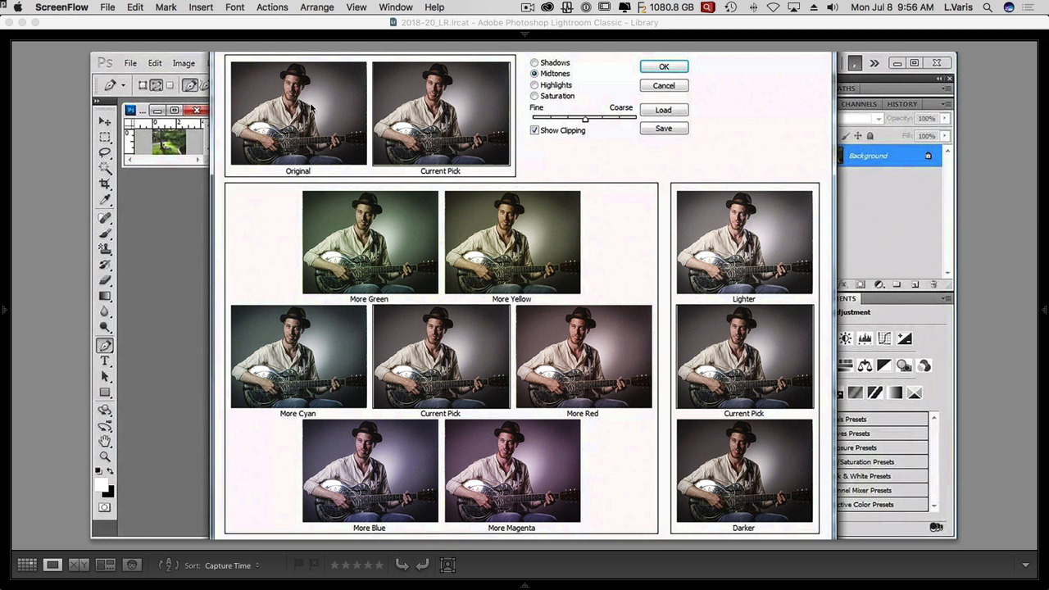
mouse_move(447, 109)
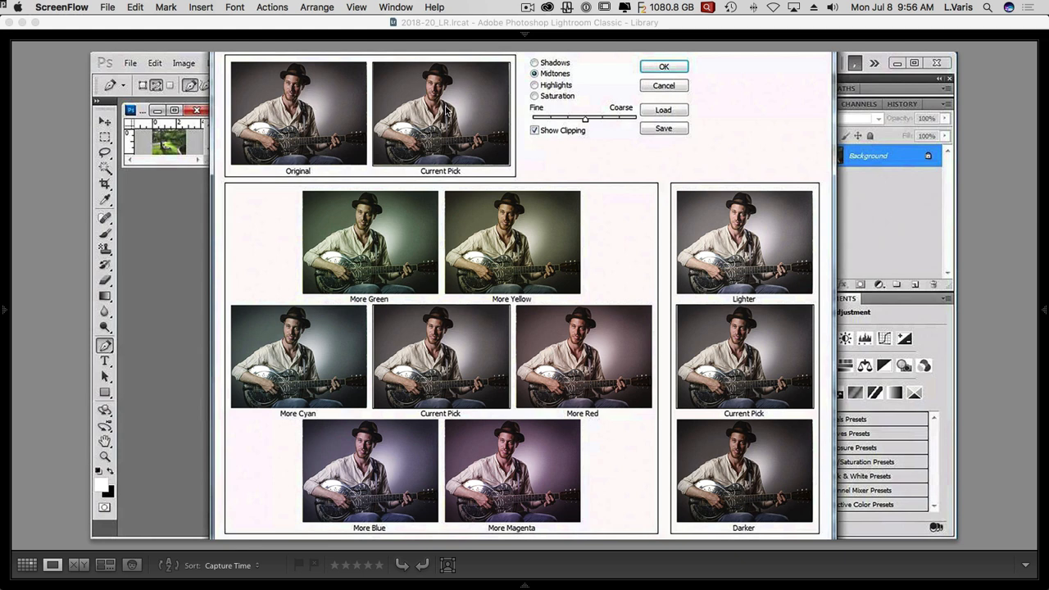
mouse_move(749, 344)
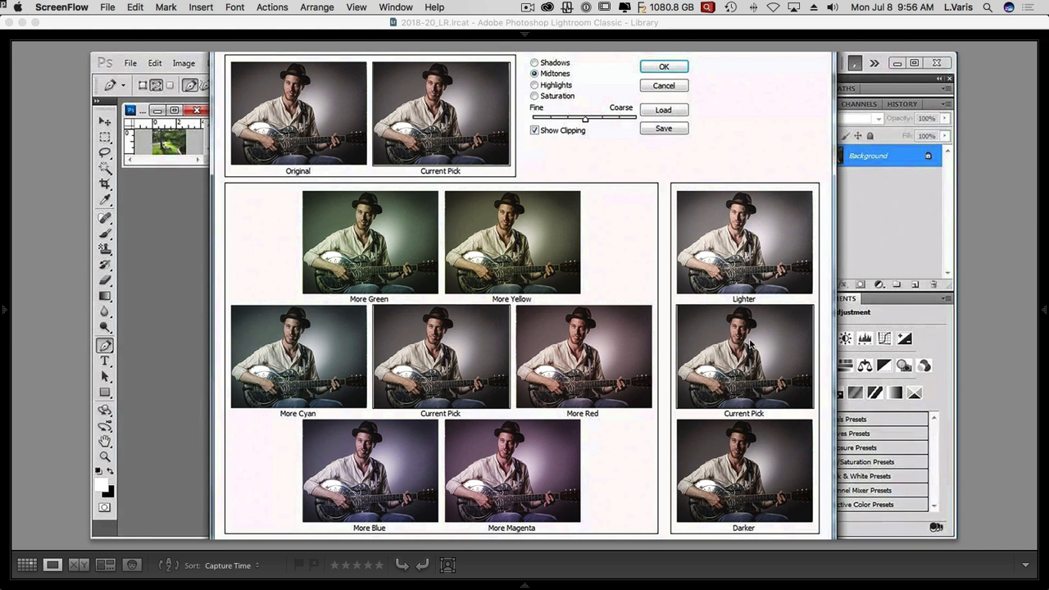
mouse_move(747, 357)
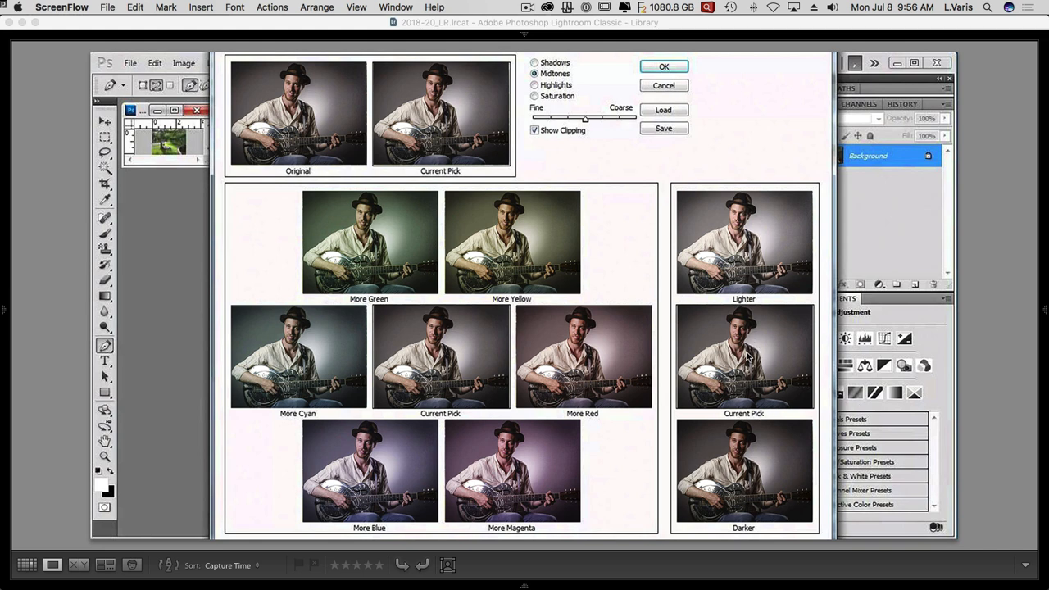
mouse_move(735, 376)
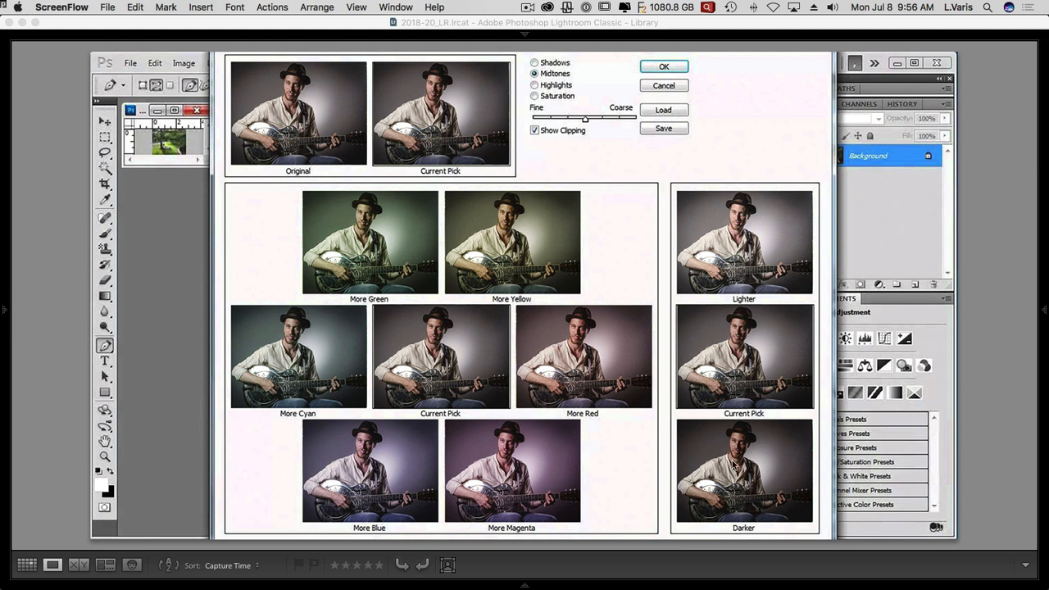
mouse_move(394, 257)
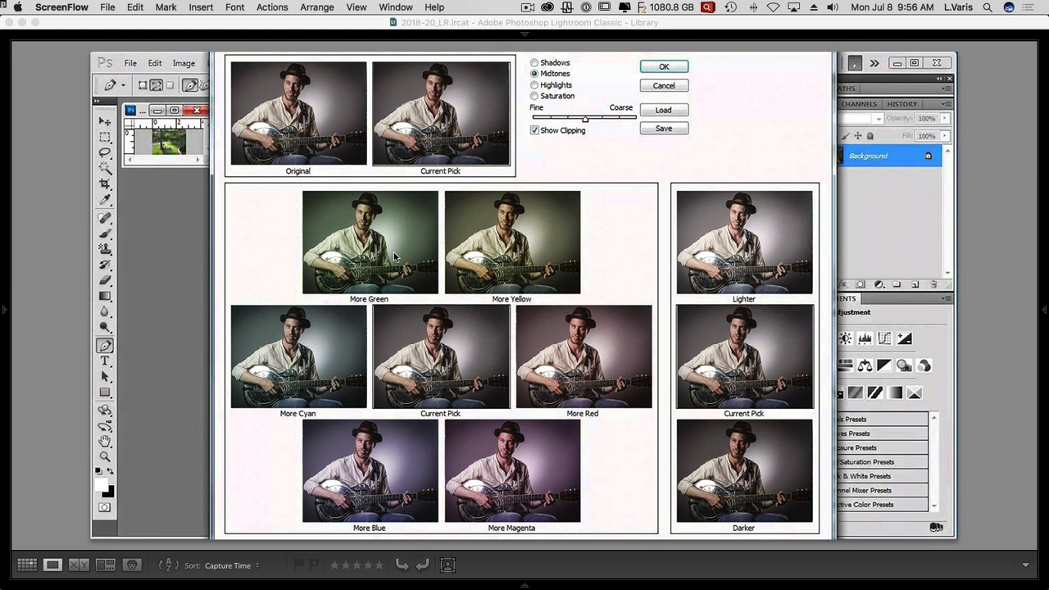
mouse_move(559, 450)
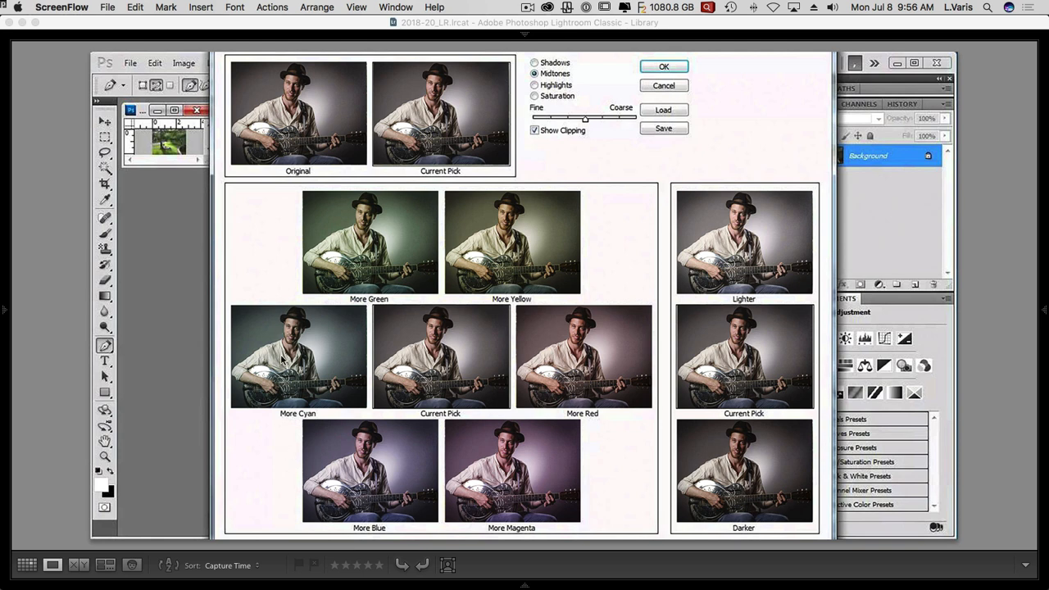
mouse_move(282, 373)
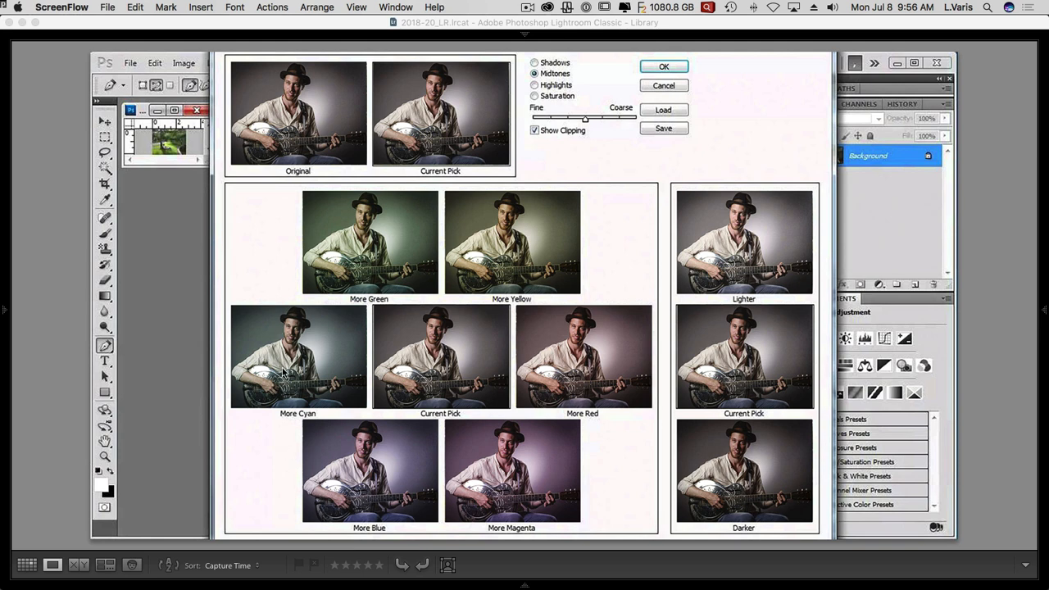
mouse_move(440, 357)
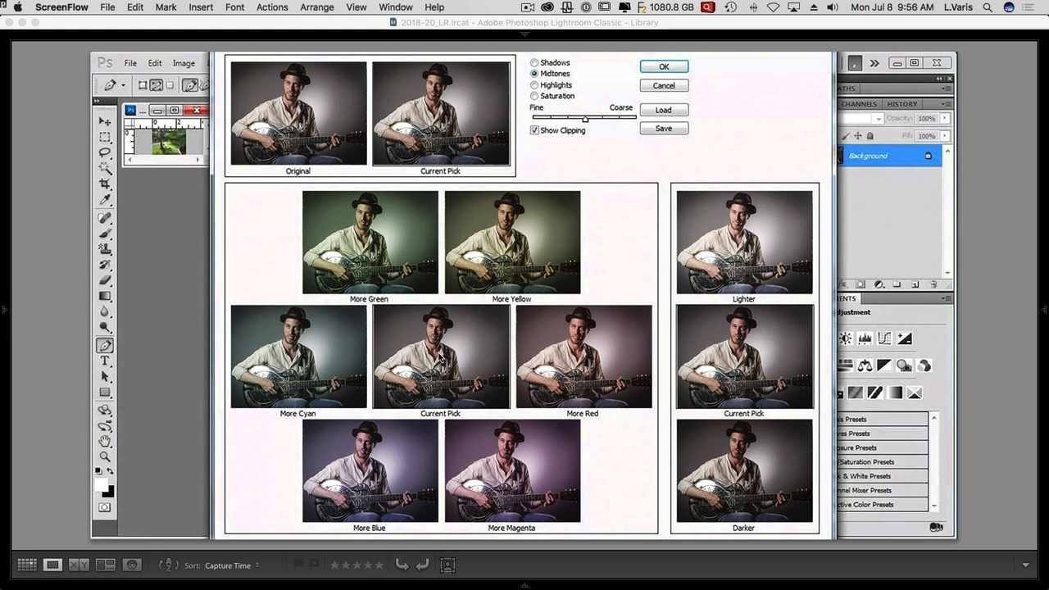
mouse_move(291, 357)
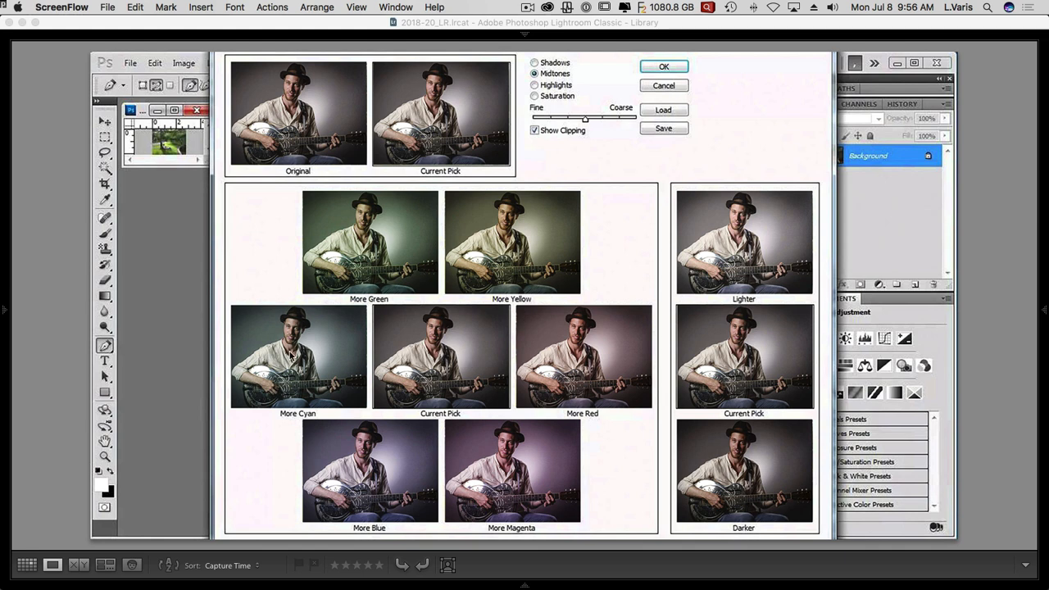
mouse_move(432, 356)
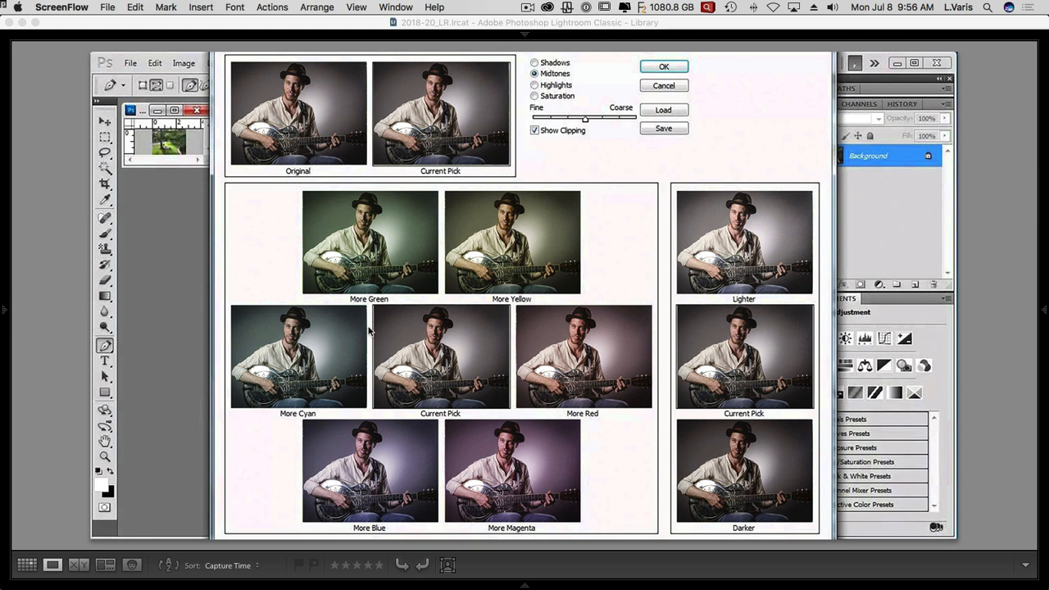
mouse_move(443, 260)
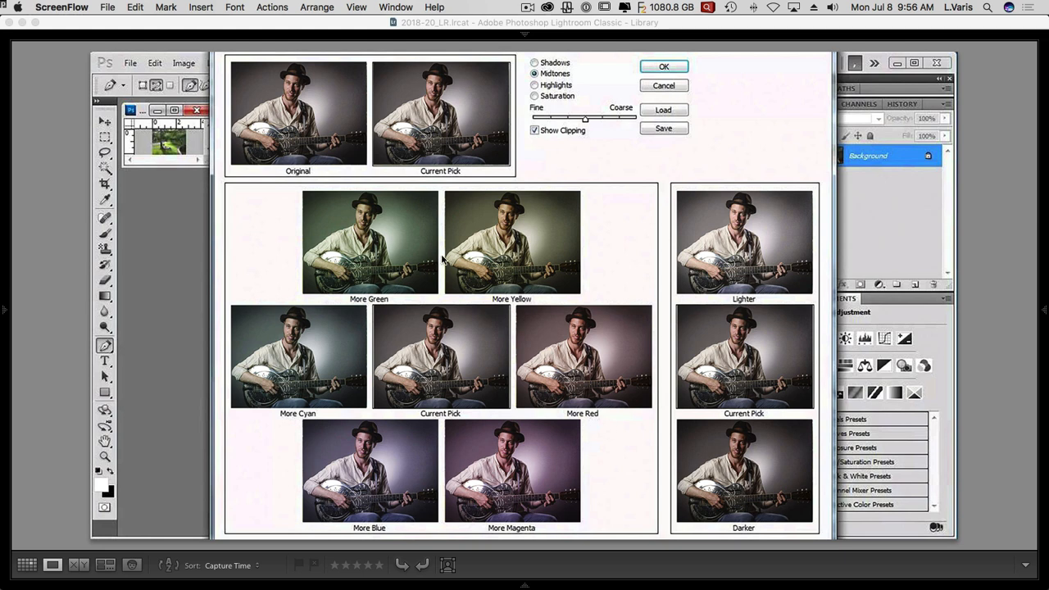
mouse_move(412, 282)
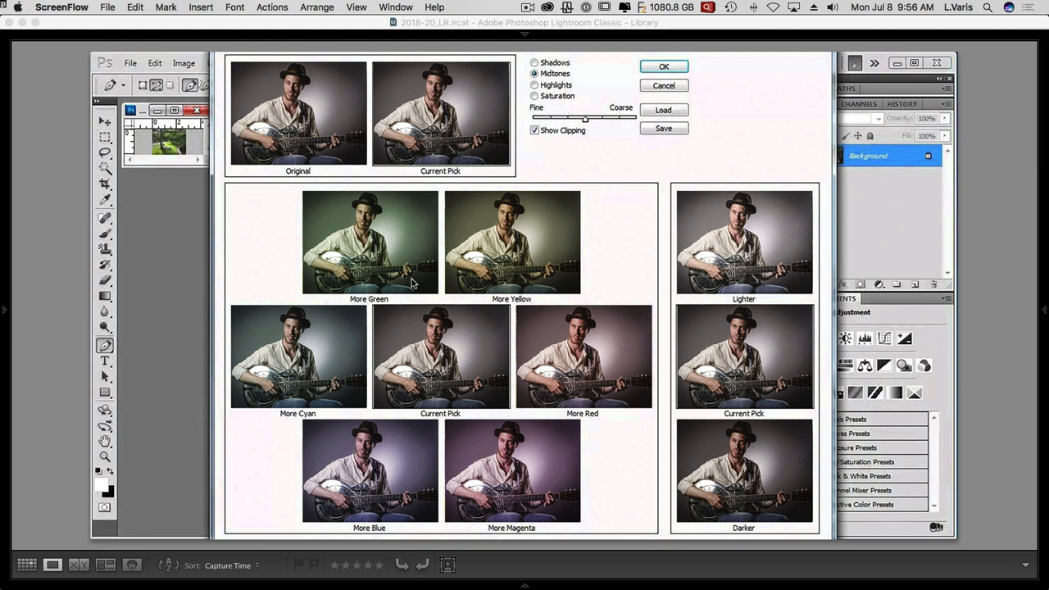
mouse_move(475, 375)
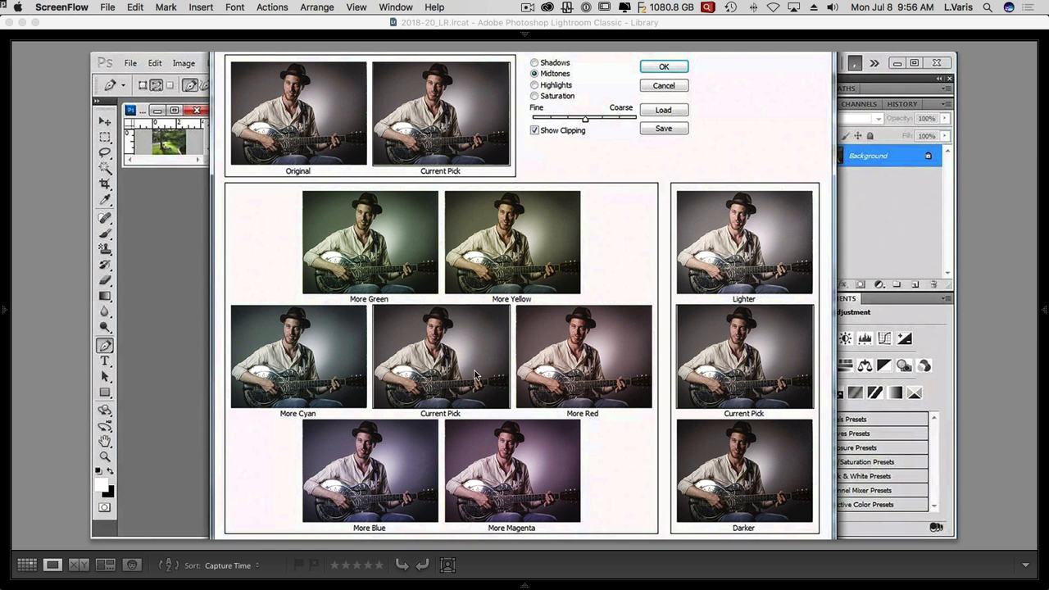
mouse_move(407, 230)
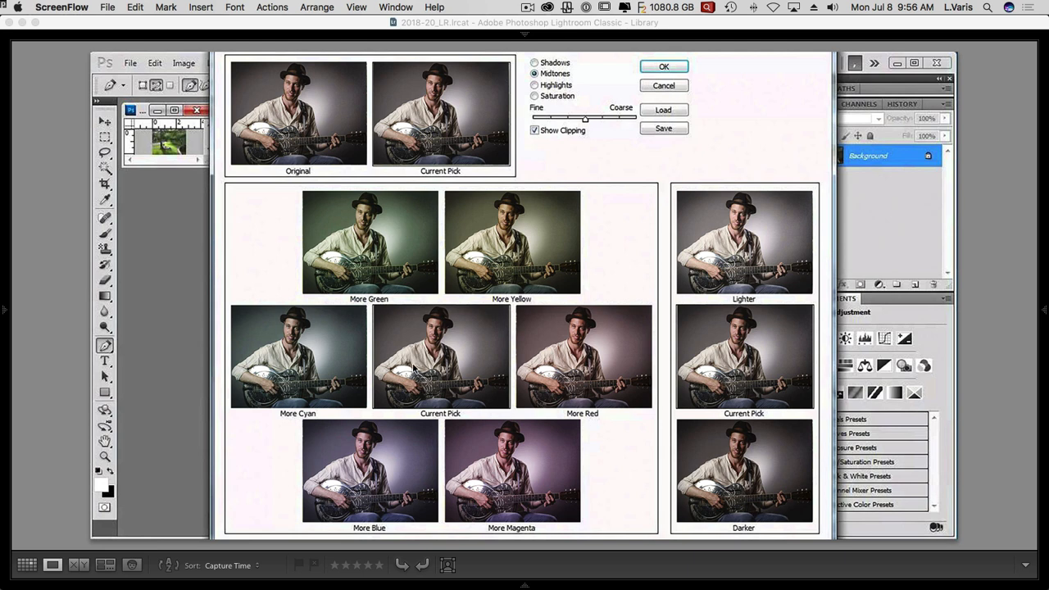
mouse_move(441, 361)
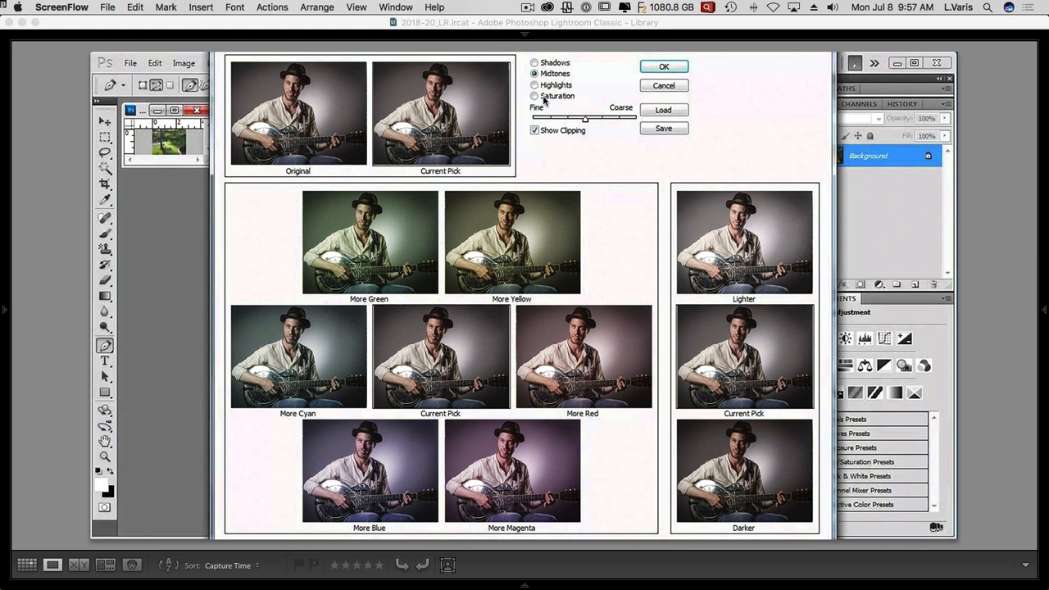
mouse_move(540, 107)
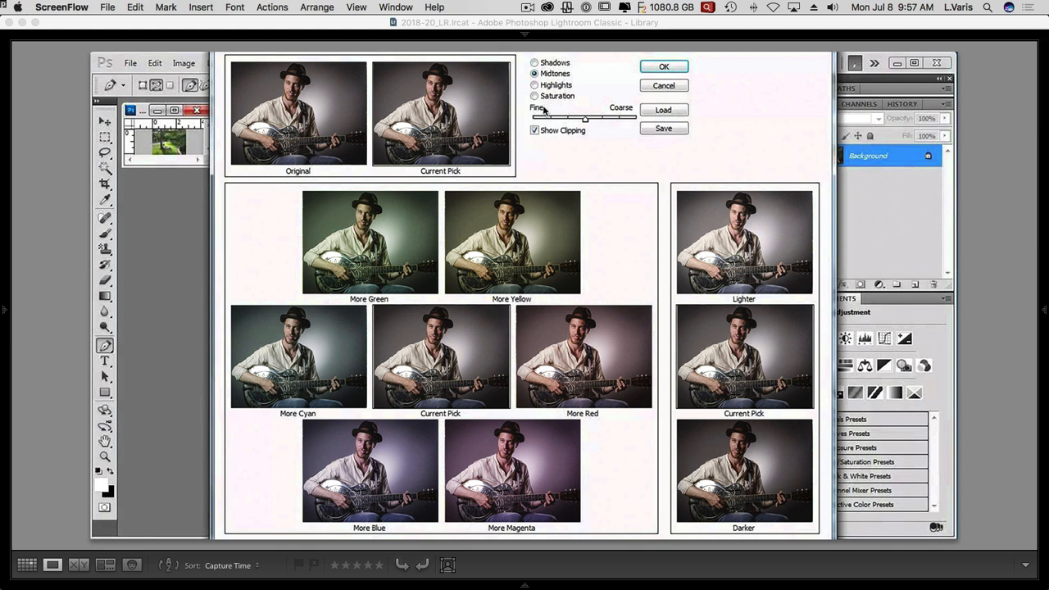
mouse_move(581, 120)
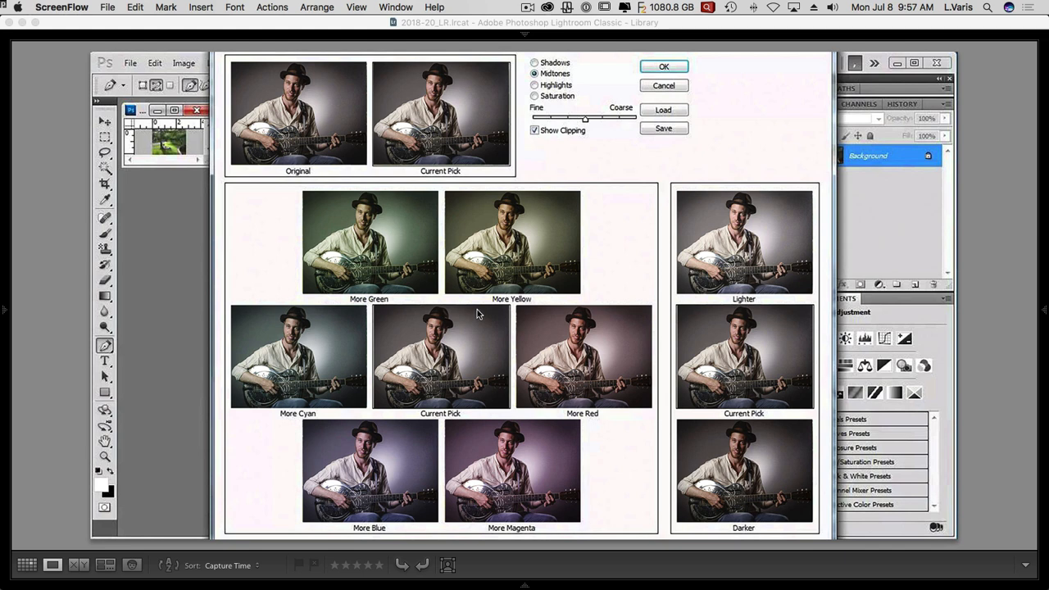
mouse_move(458, 342)
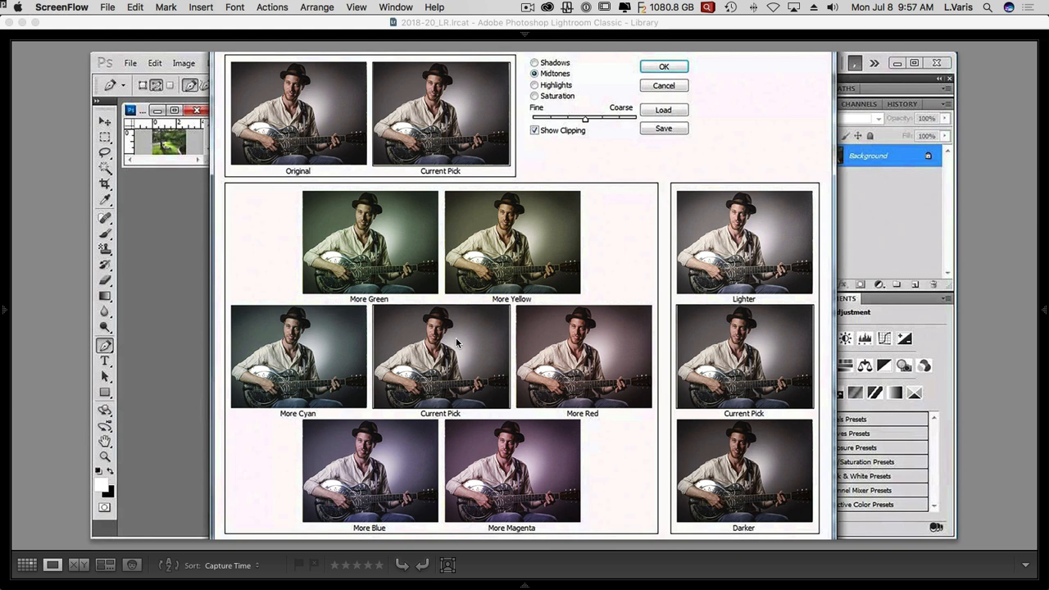
mouse_move(436, 369)
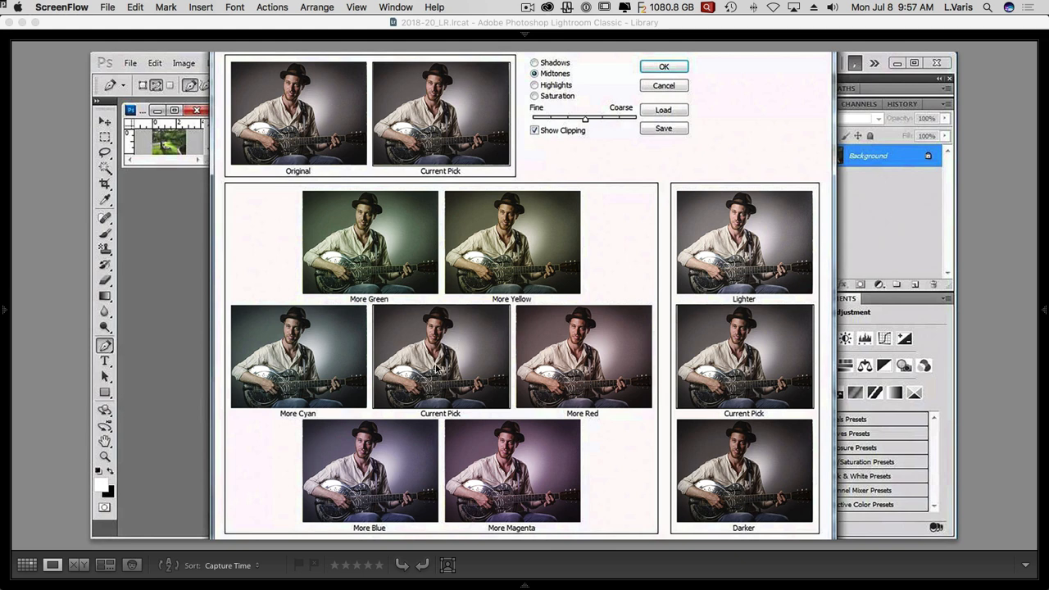
mouse_move(436, 369)
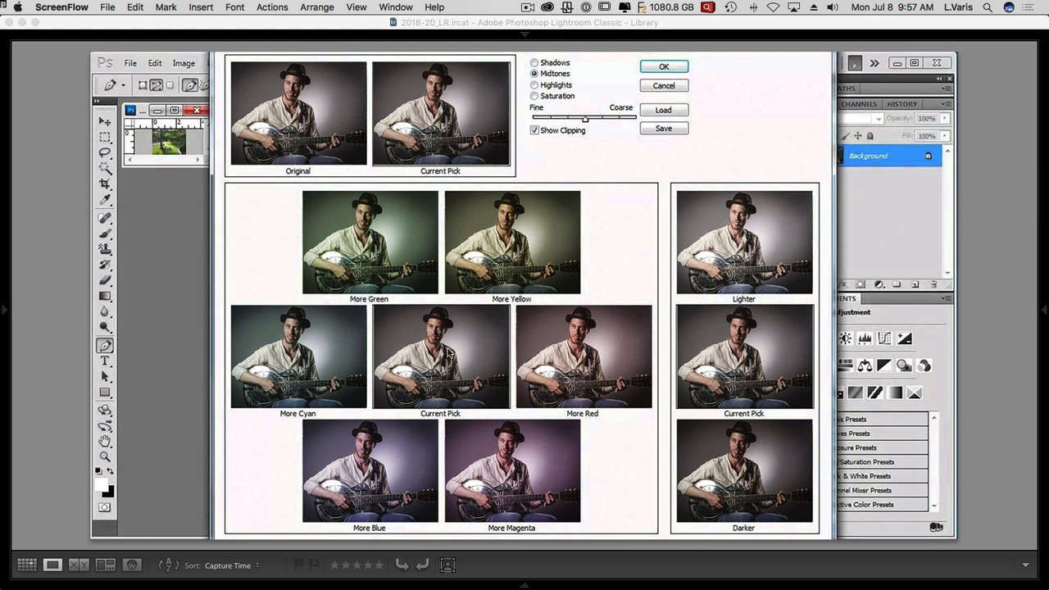
mouse_move(367, 329)
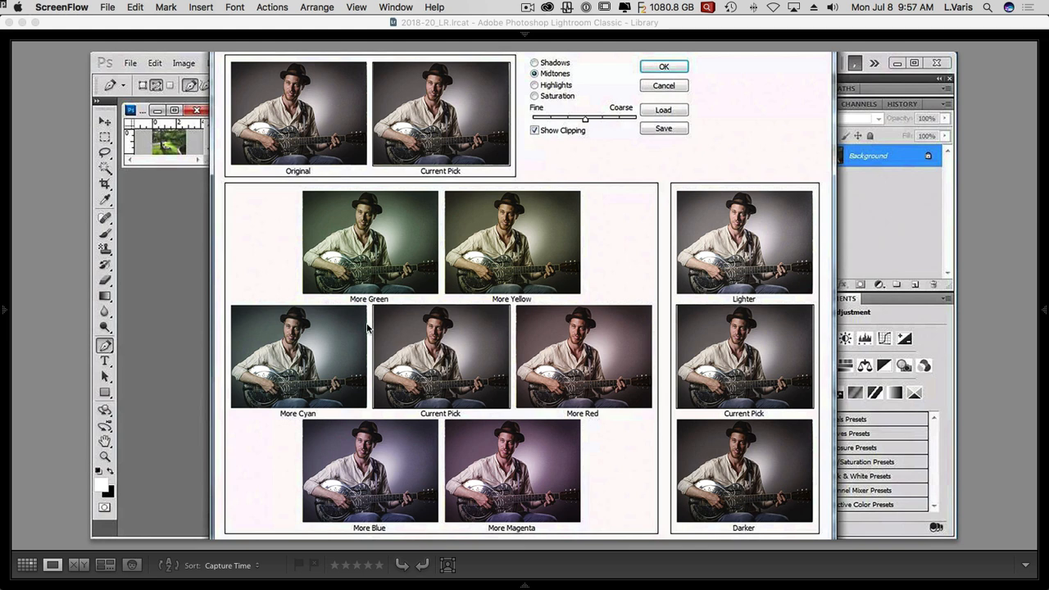
mouse_move(457, 387)
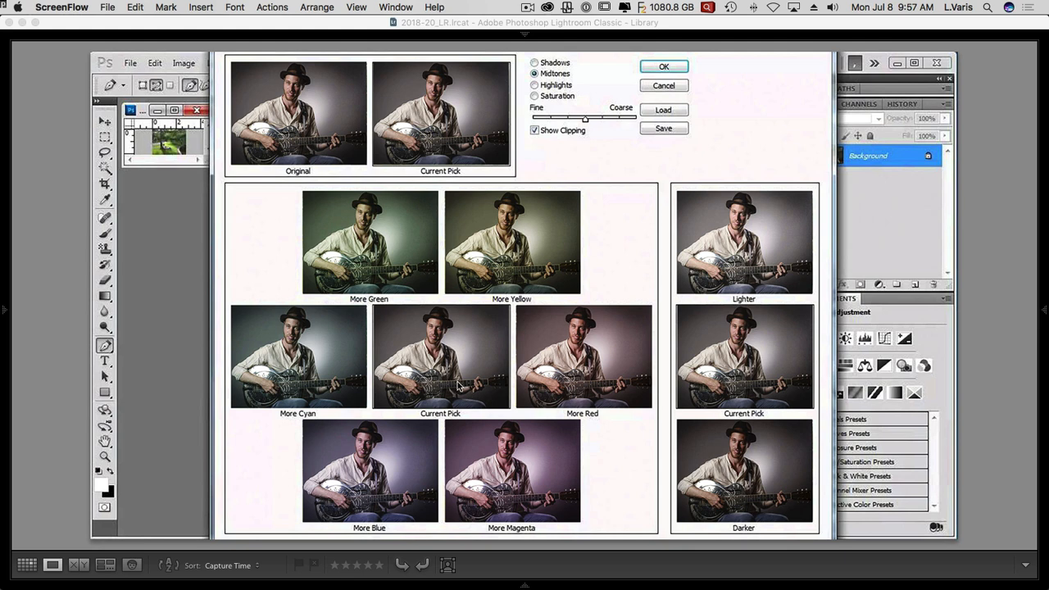
mouse_move(635, 366)
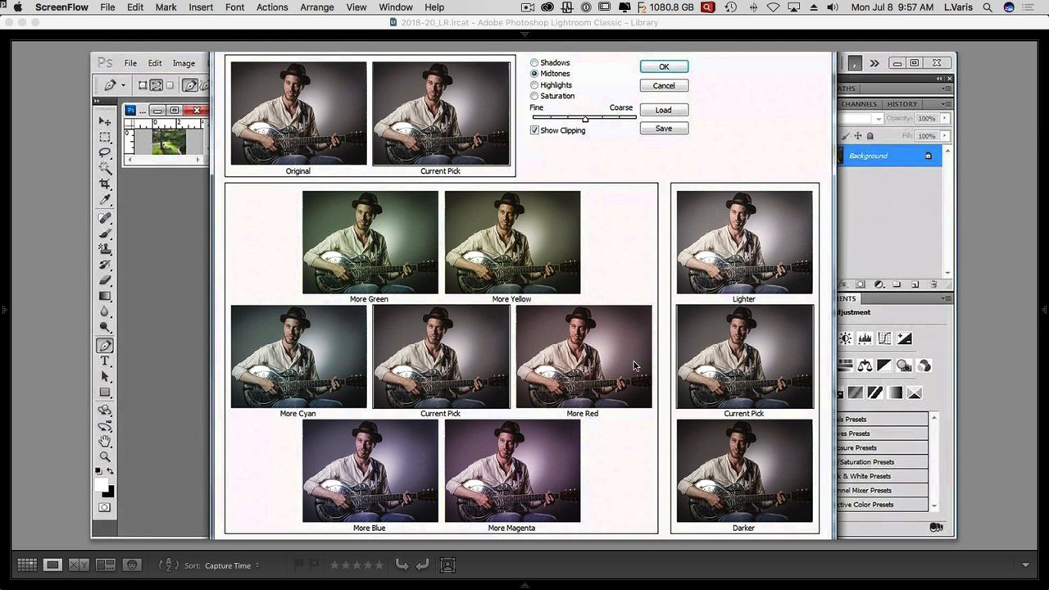
mouse_move(397, 358)
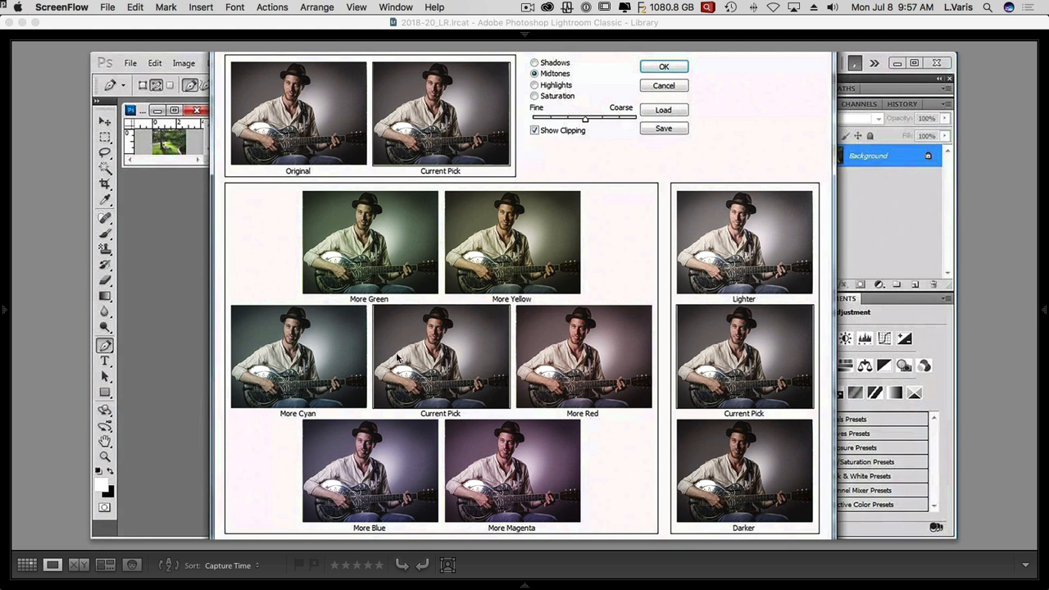
mouse_move(523, 432)
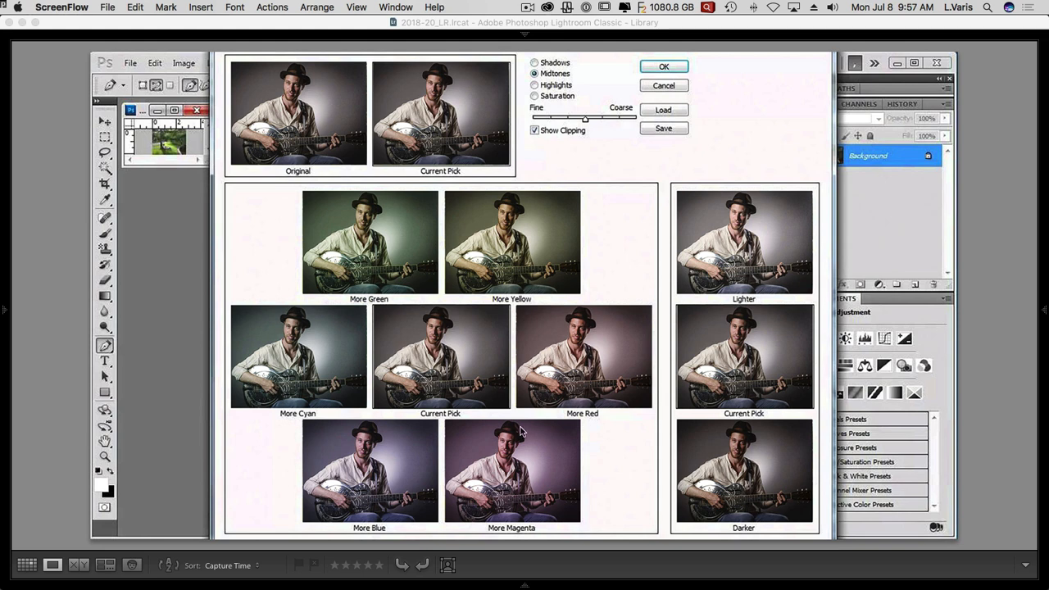
mouse_move(479, 416)
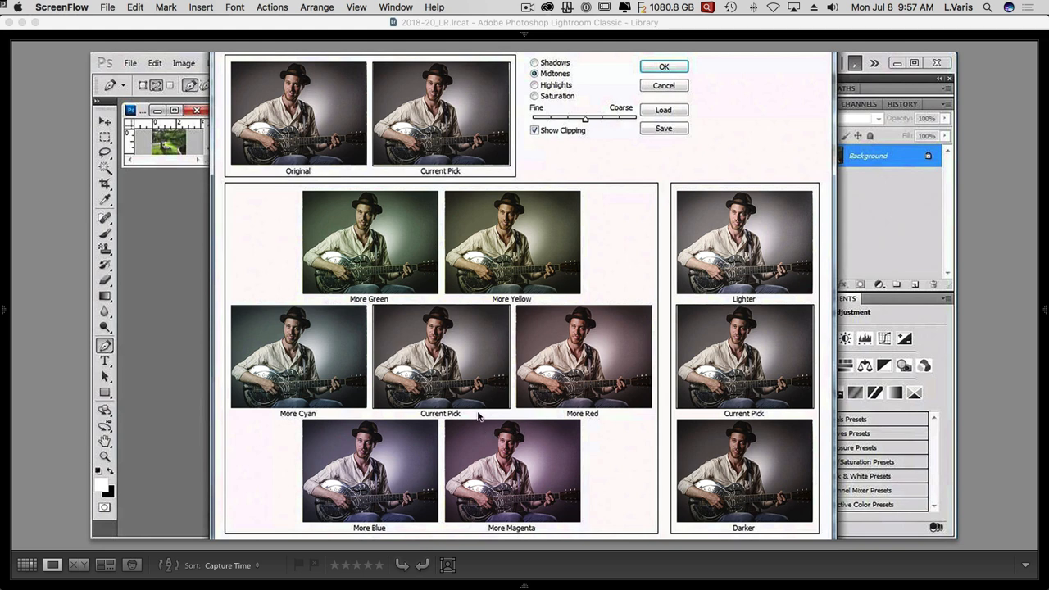
mouse_move(453, 358)
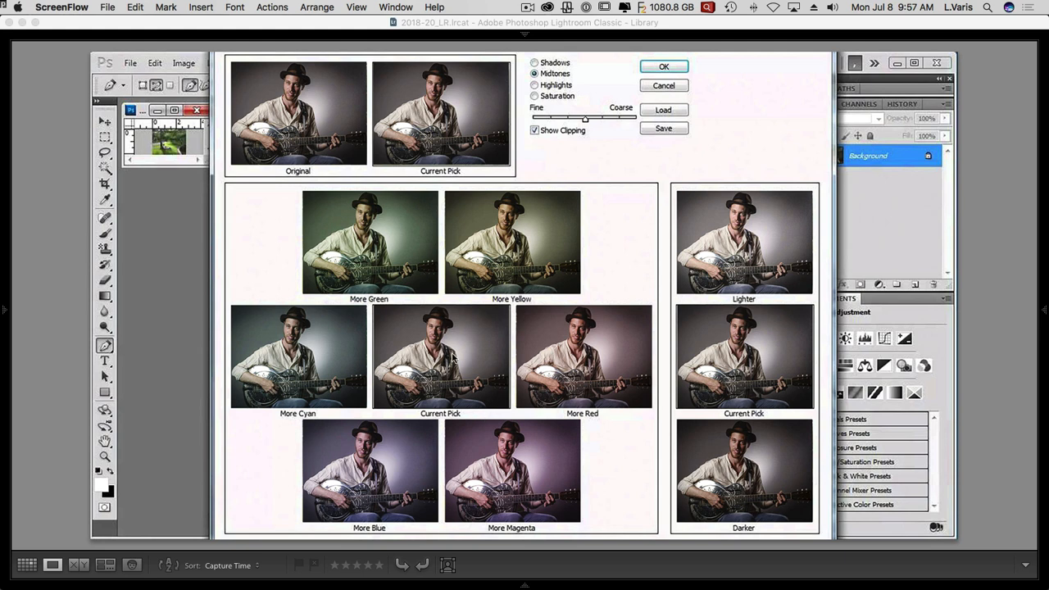
mouse_move(440, 350)
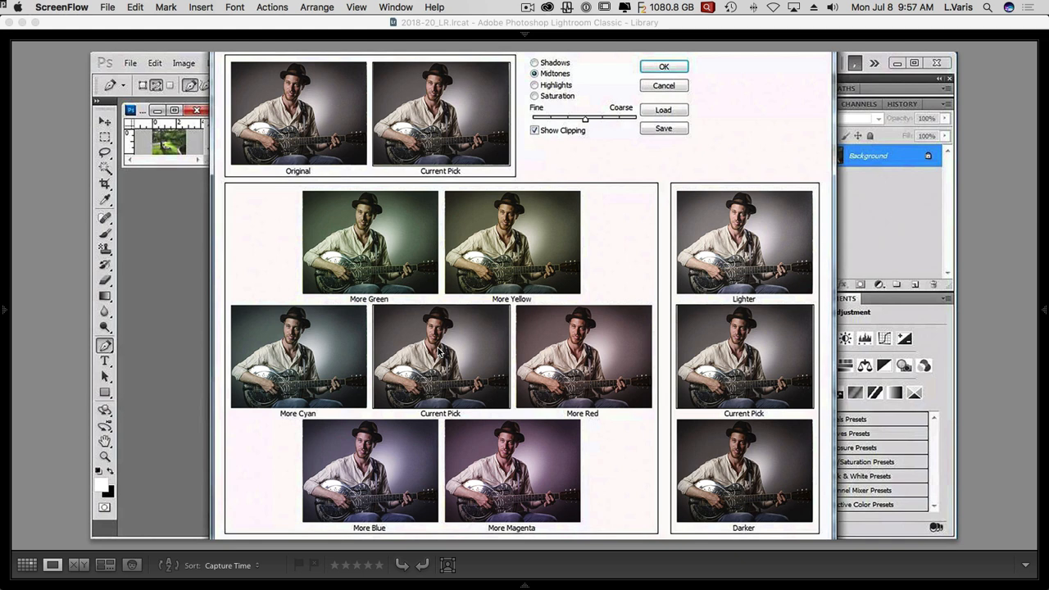
mouse_move(385, 343)
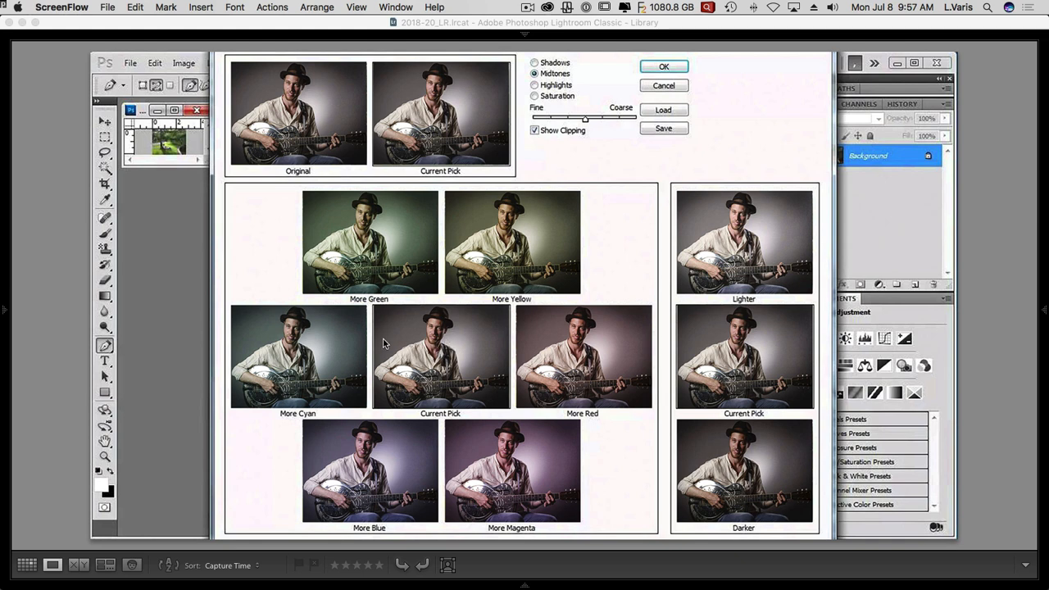
mouse_move(414, 357)
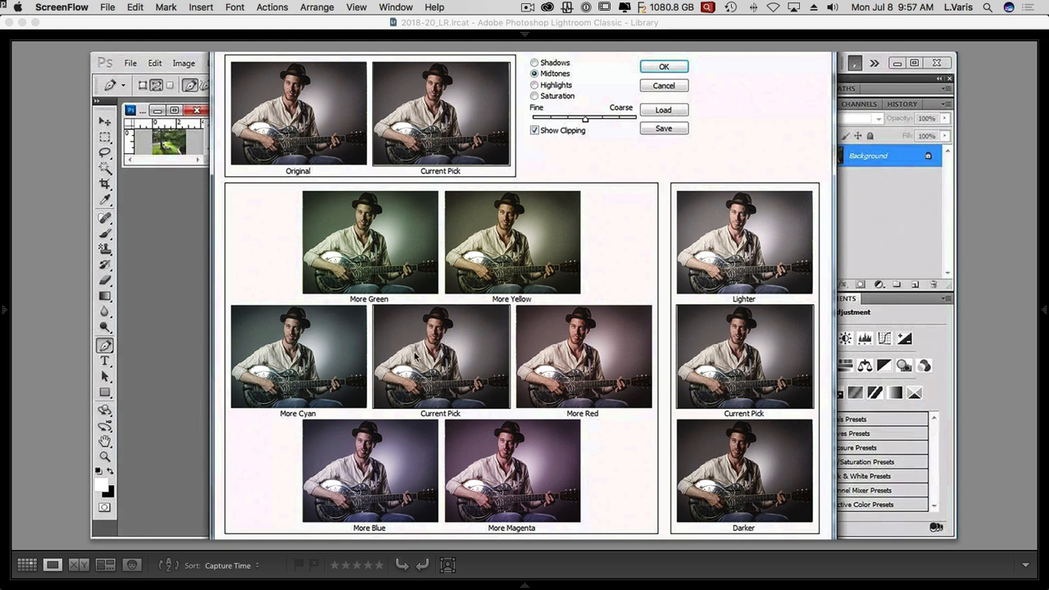
mouse_move(447, 352)
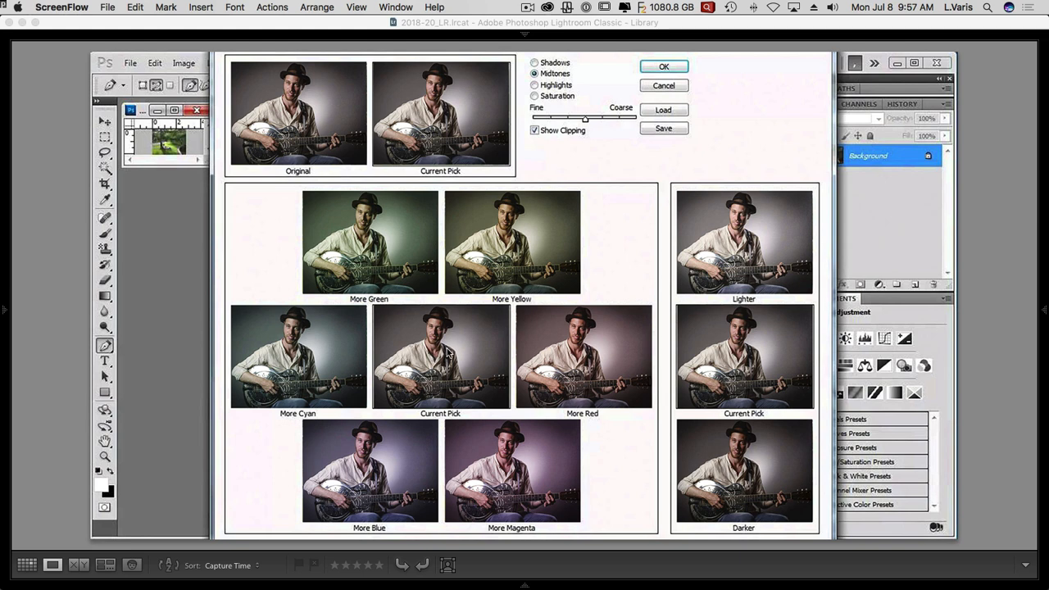
mouse_move(474, 352)
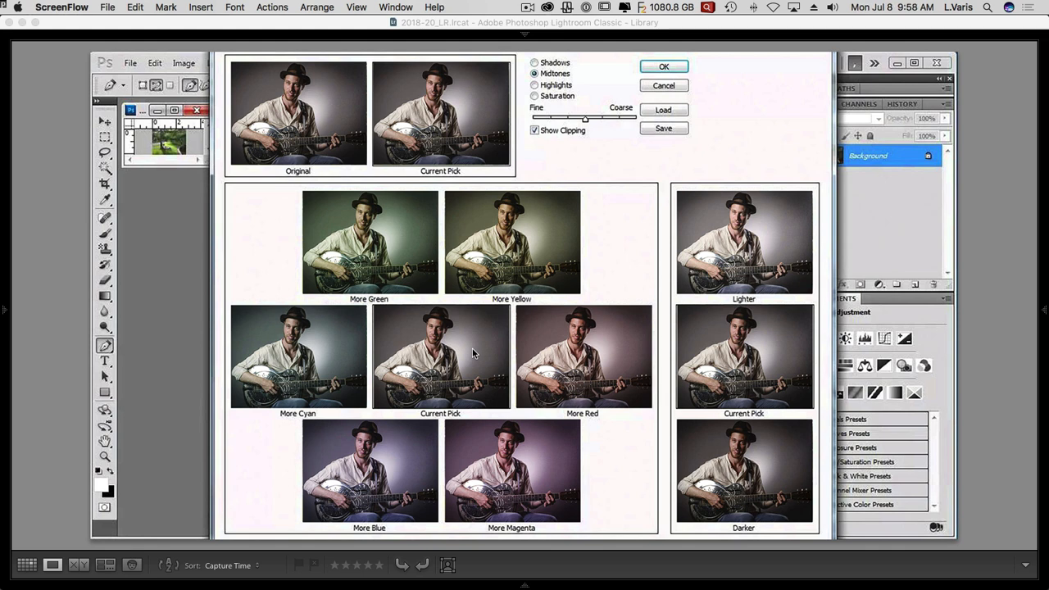
mouse_move(462, 414)
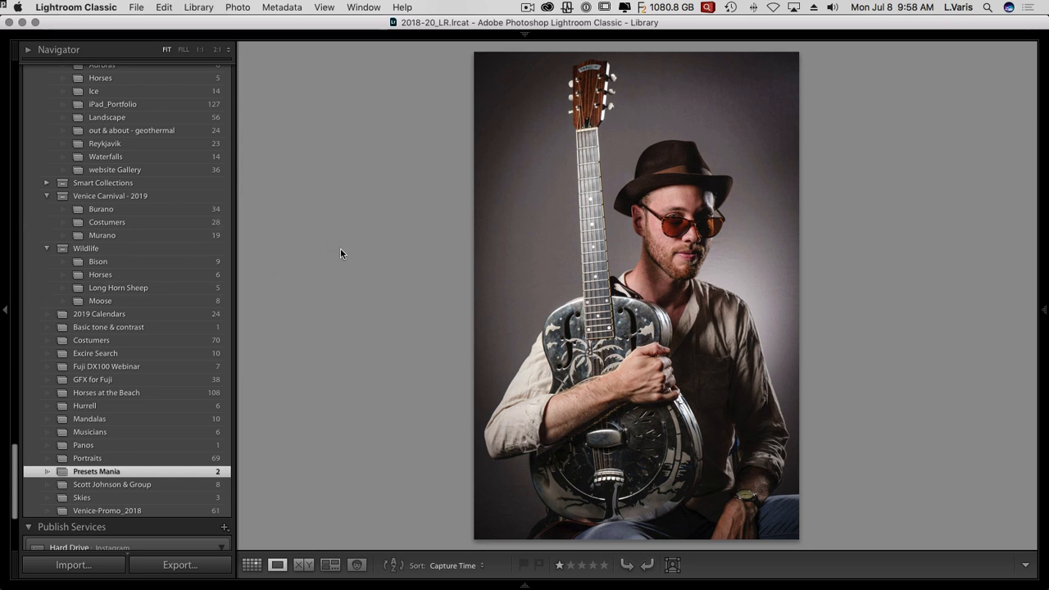
Hide the toolbar with T, then bring all Library panels back around the portrait
key("t")
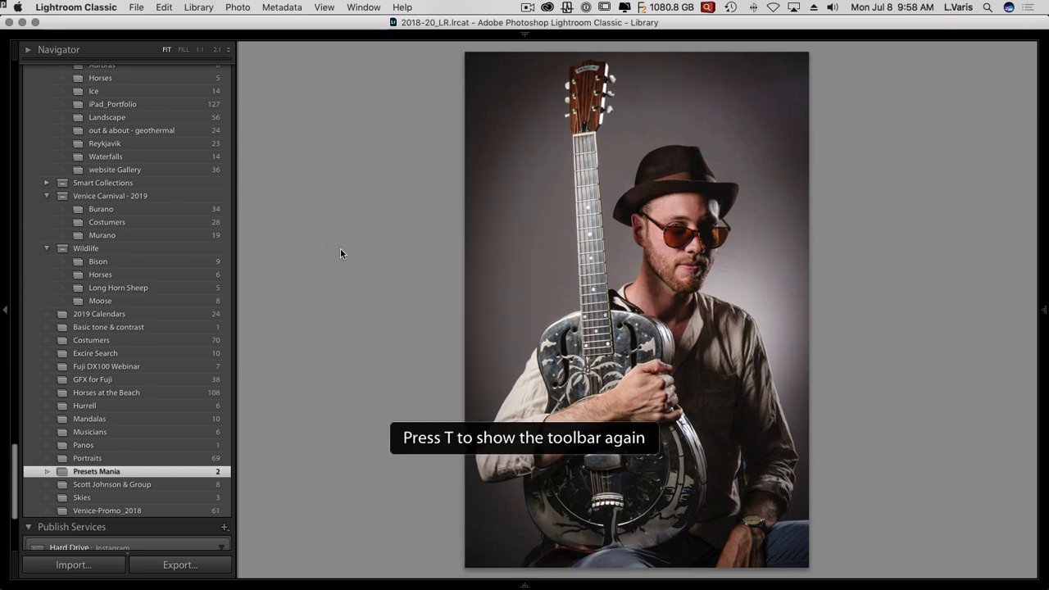
key("t")
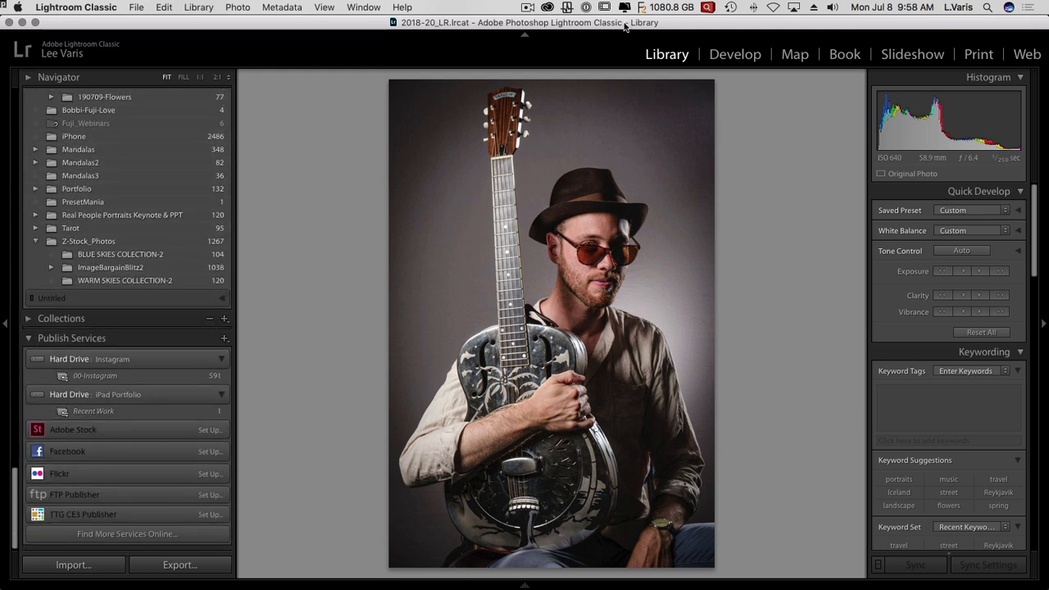
Switch the guitarist portrait into the Develop module
left_click(734, 54)
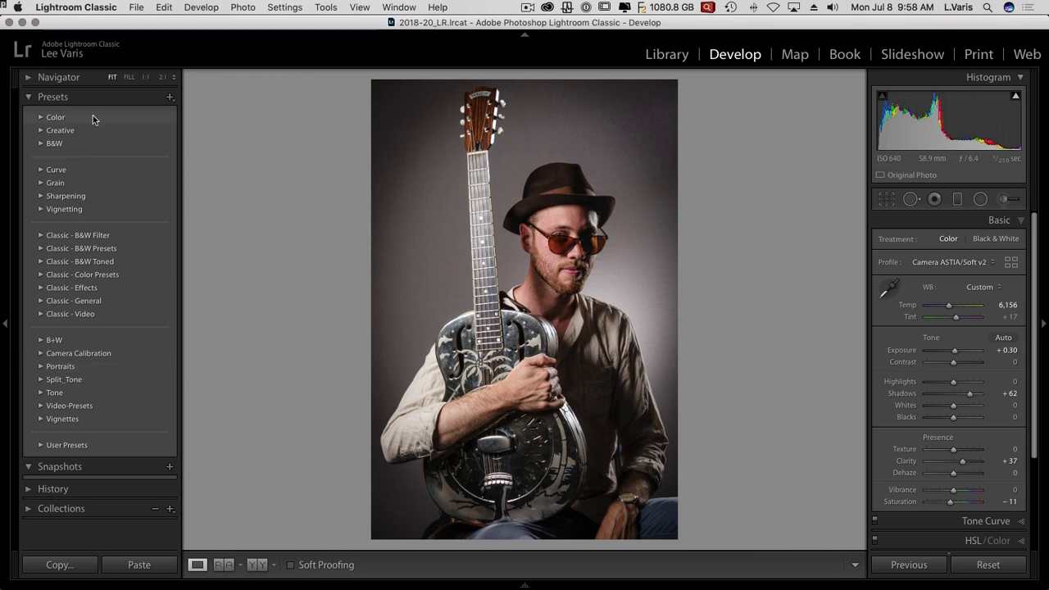
mouse_move(93, 125)
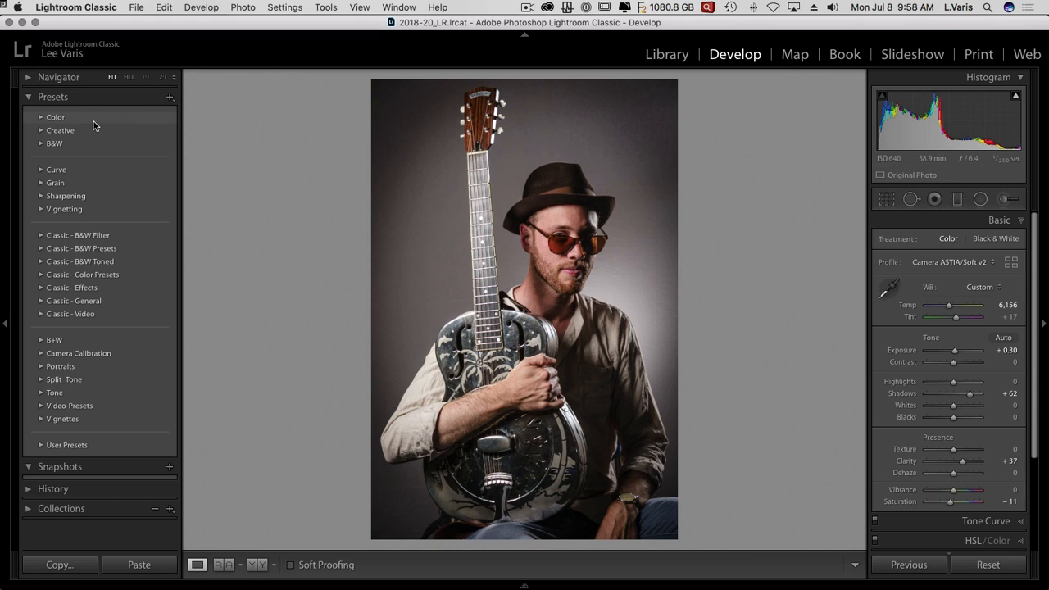
mouse_move(117, 163)
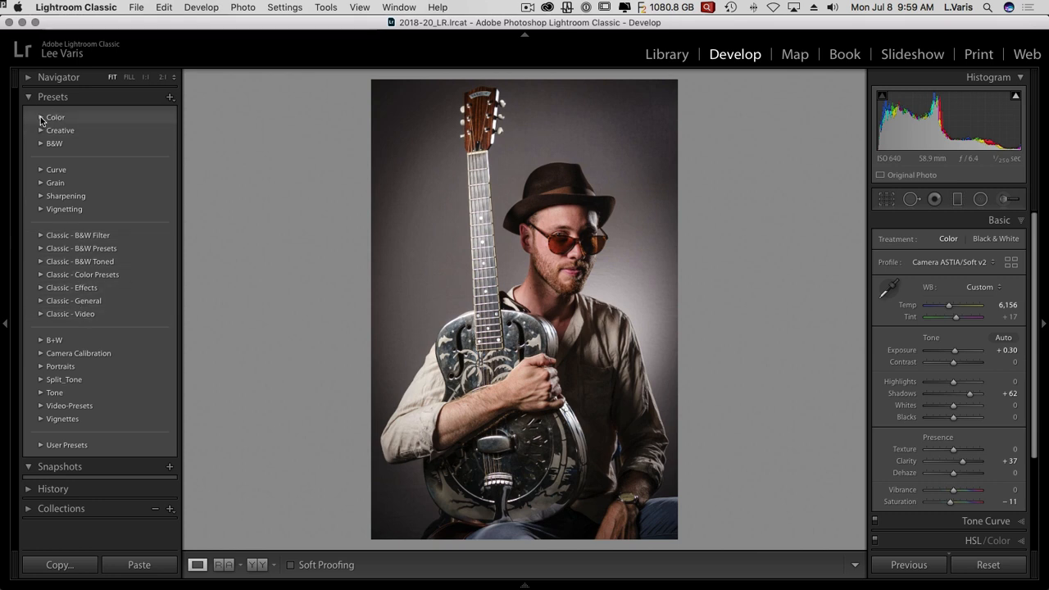
Peek at the Color presets, then expand Creative and preview looks like Cool Light
left_click(55, 117)
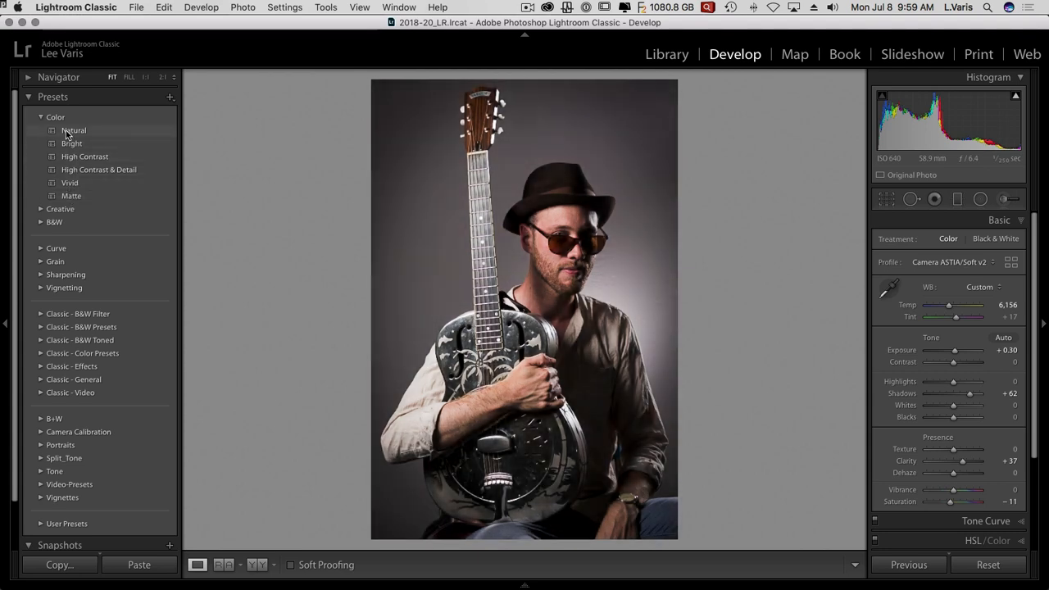
left_click(41, 117)
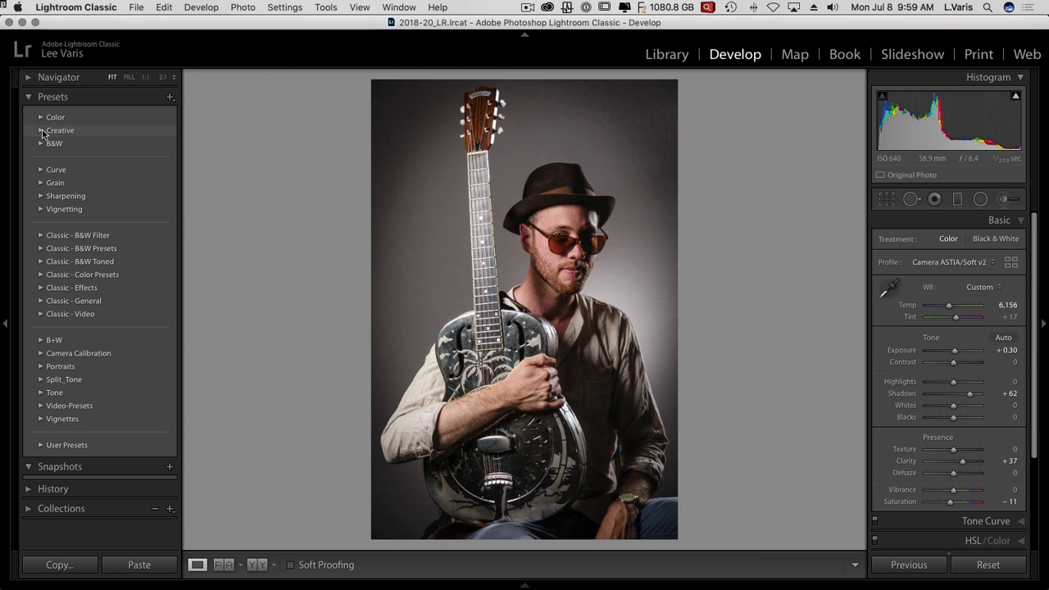
left_click(59, 130)
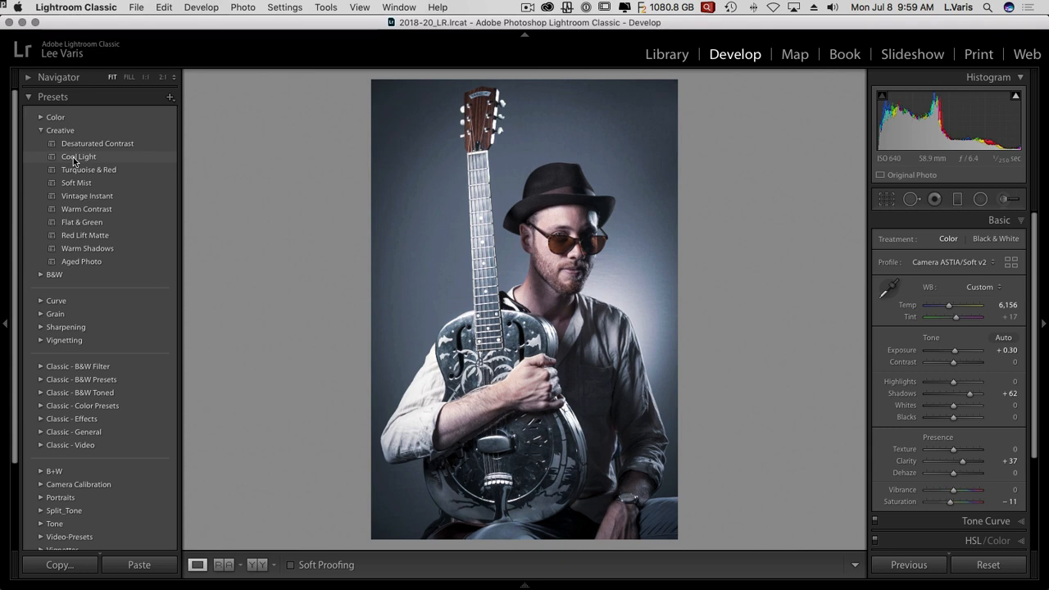
left_click(78, 157)
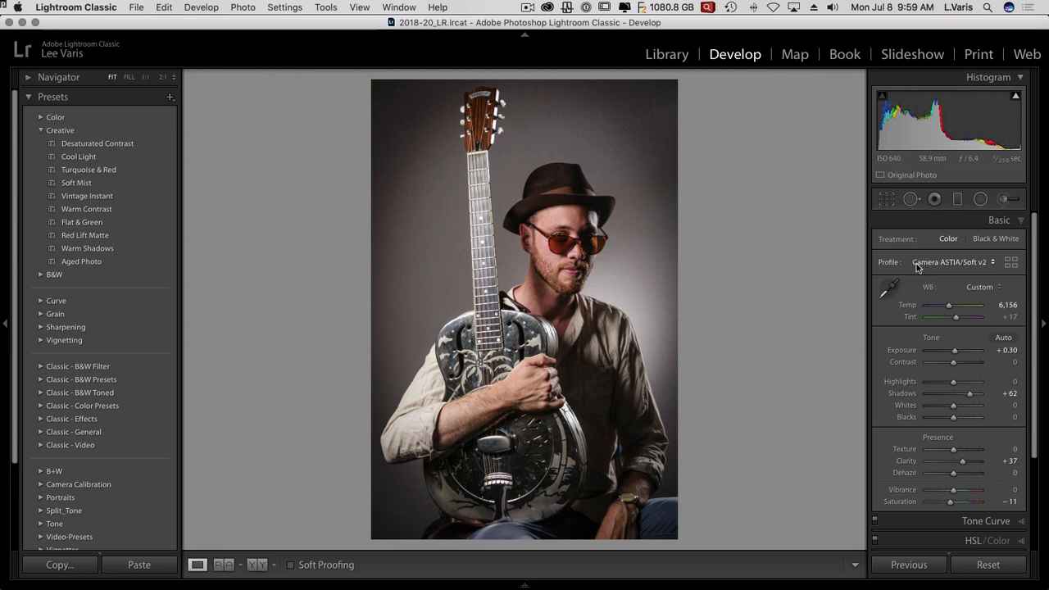
mouse_move(933, 268)
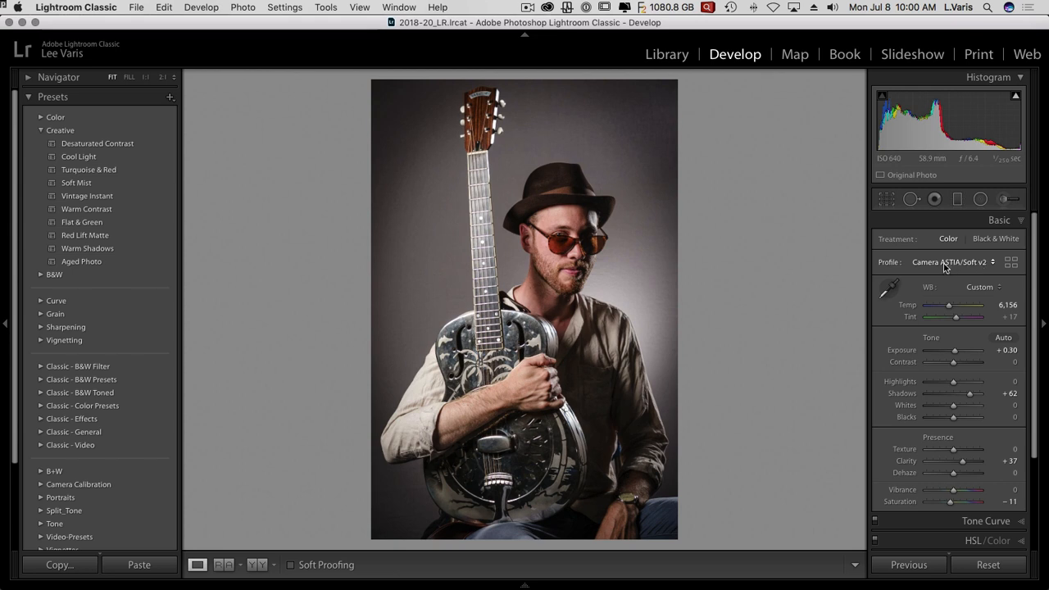
mouse_move(942, 269)
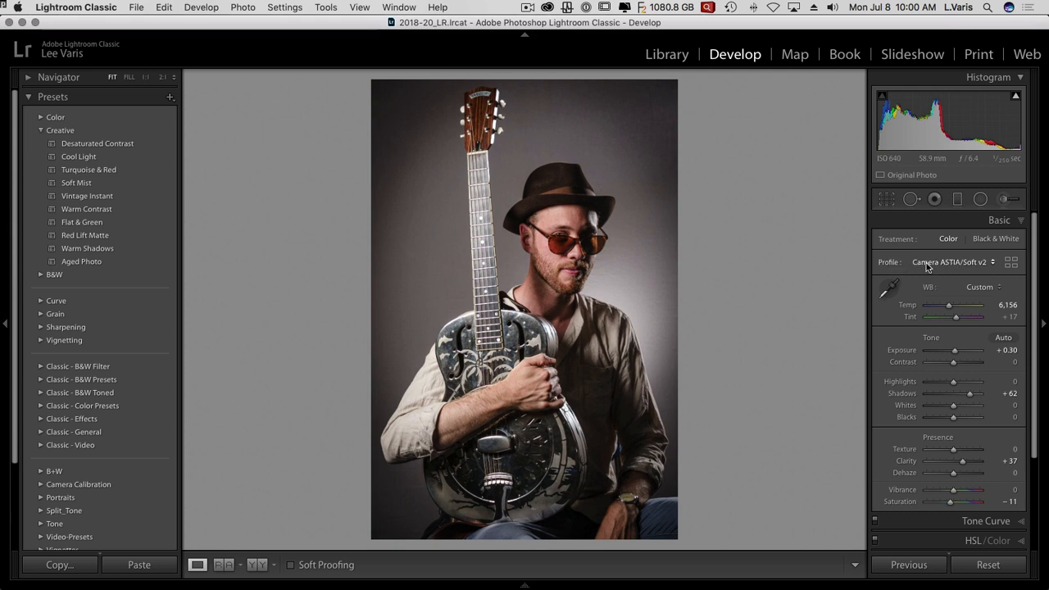
mouse_move(940, 269)
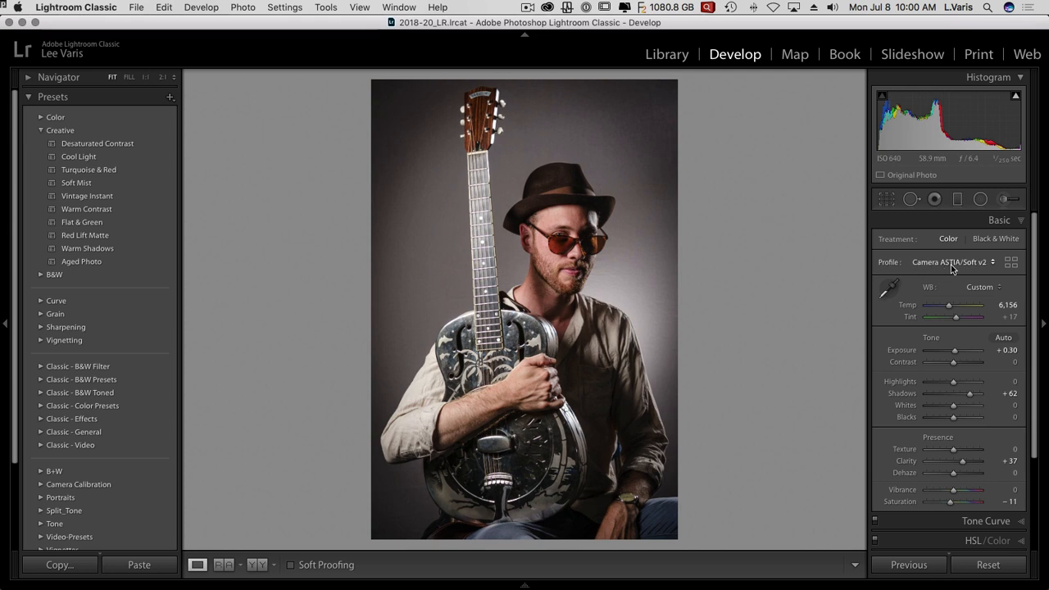
mouse_move(983, 262)
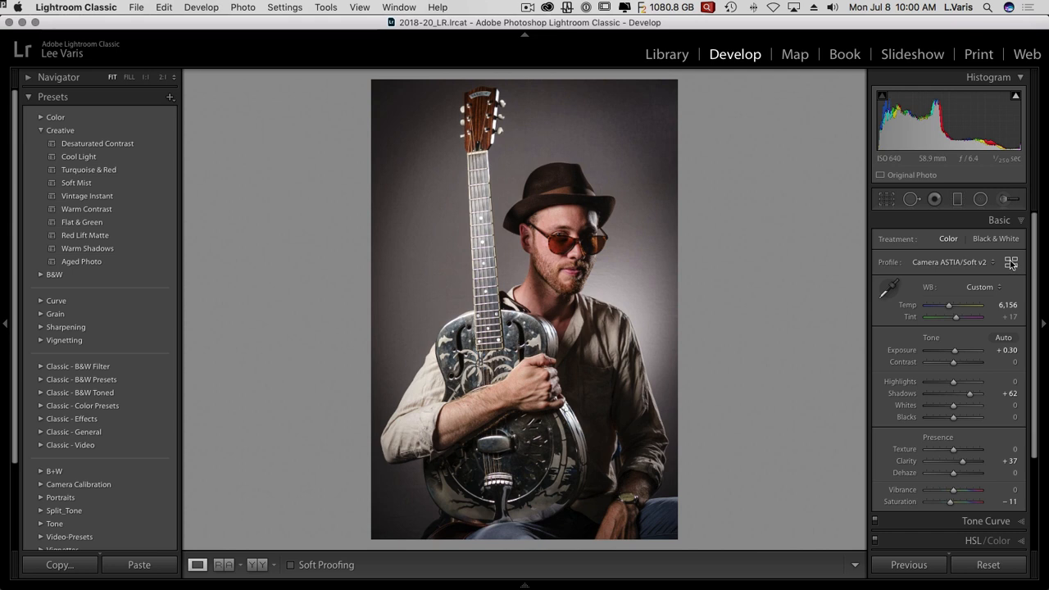
Browse camera profiles in Adobe Raw, favourite ACROS+G v2, and close the browser
left_click(1011, 262)
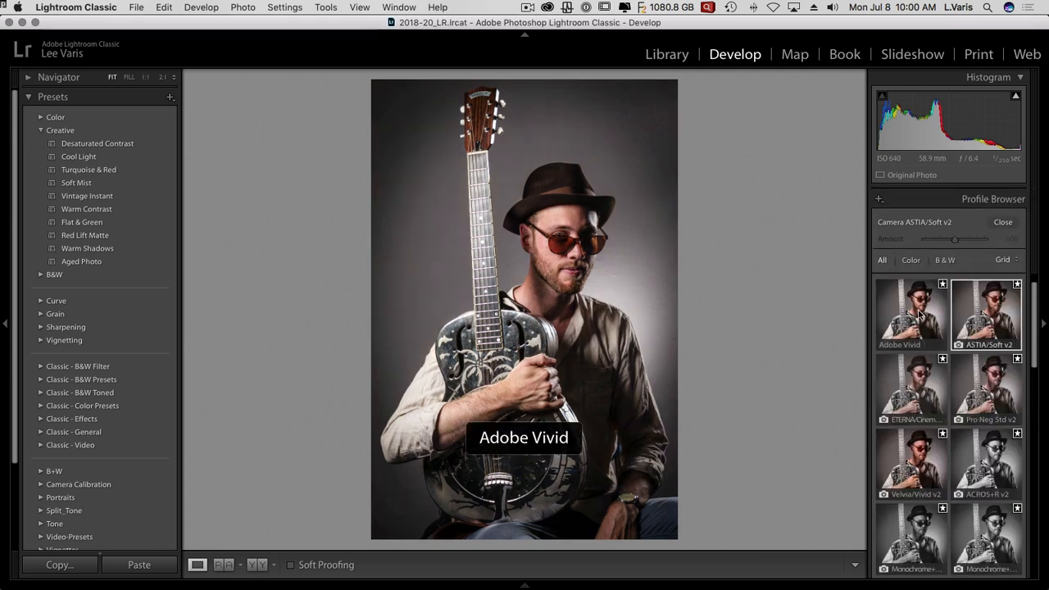
mouse_move(912, 391)
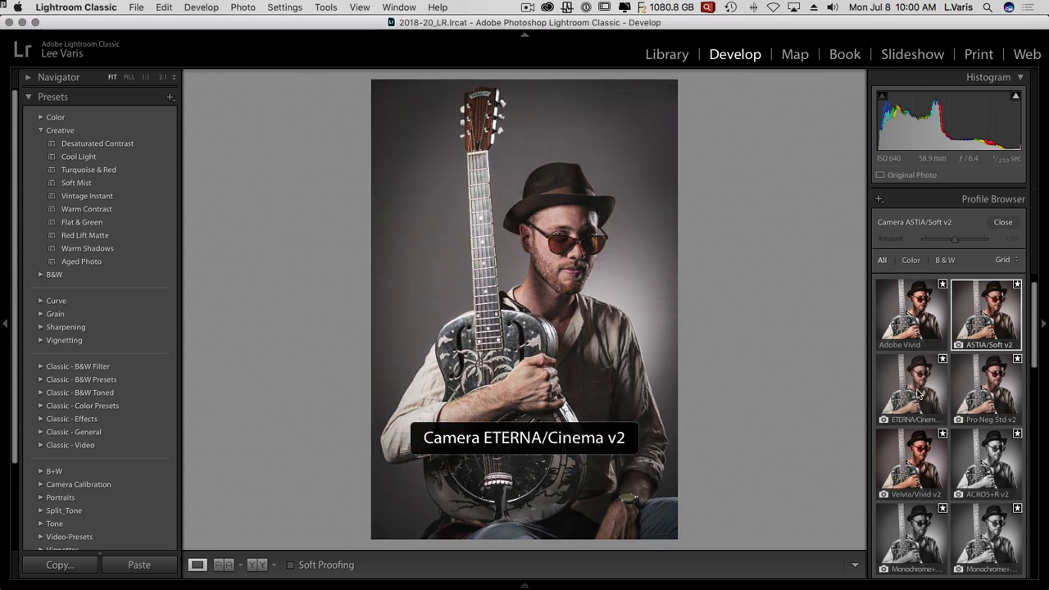
mouse_move(911, 314)
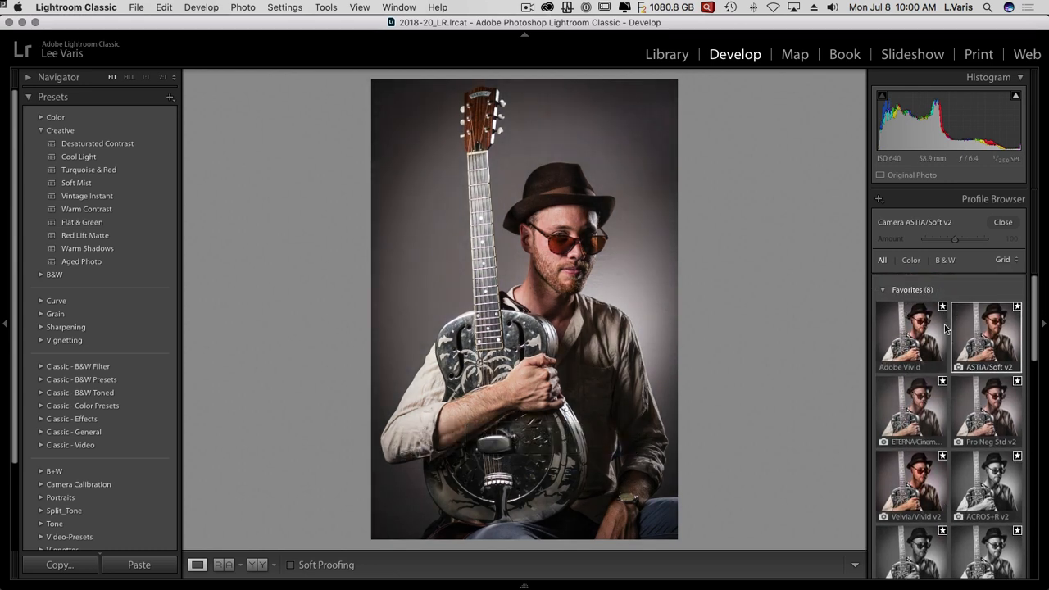
left_click(883, 289)
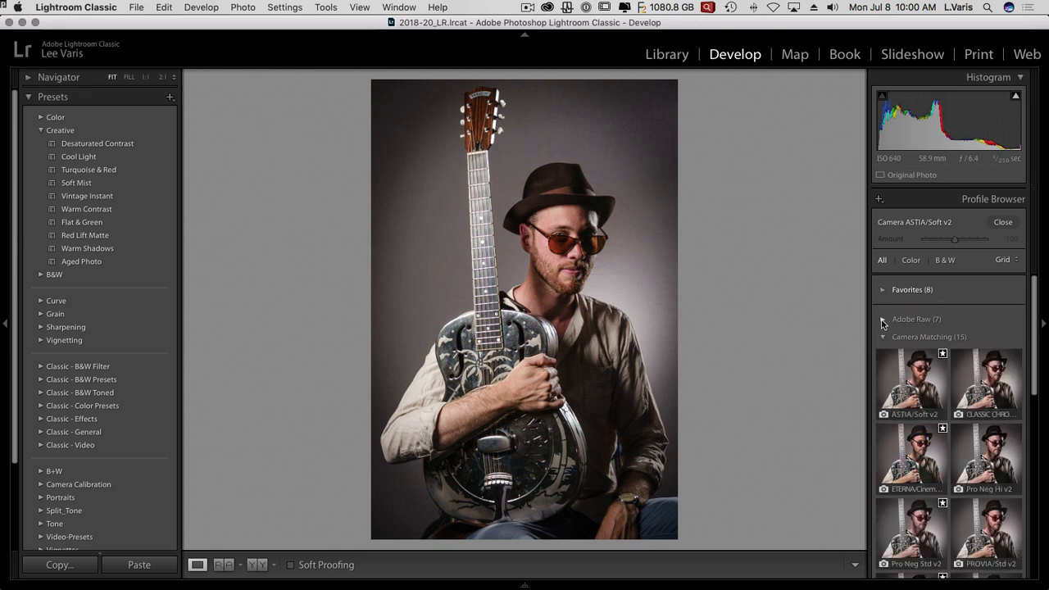
left_click(883, 318)
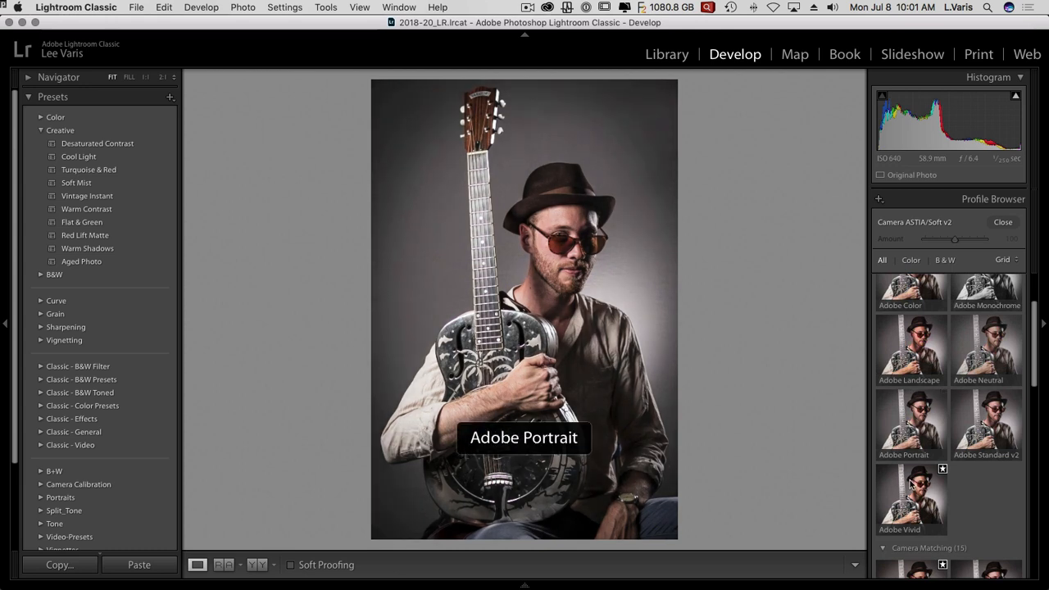
scroll("down", 3)
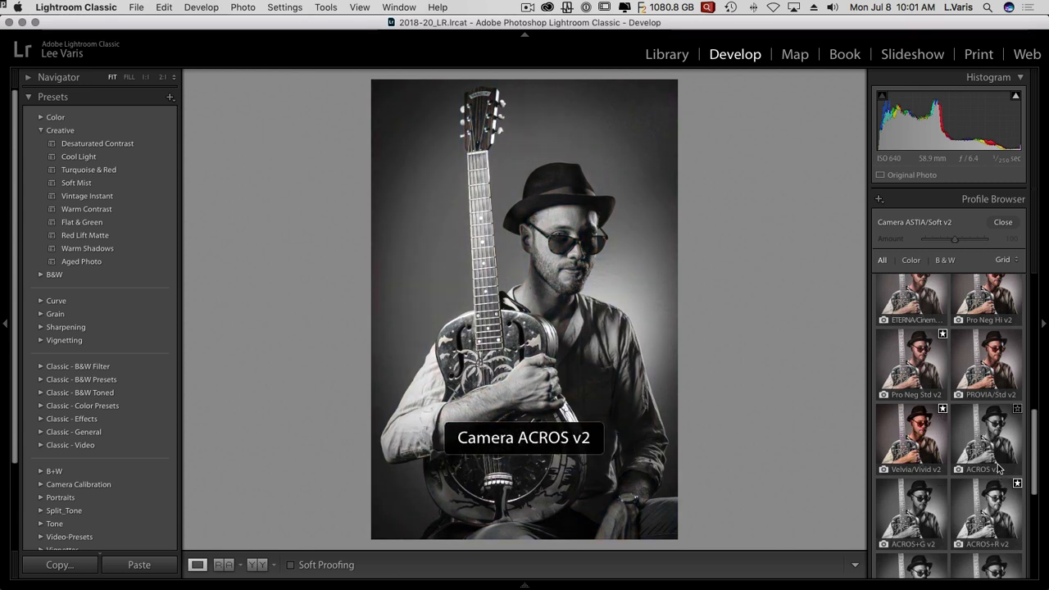
mouse_move(987, 513)
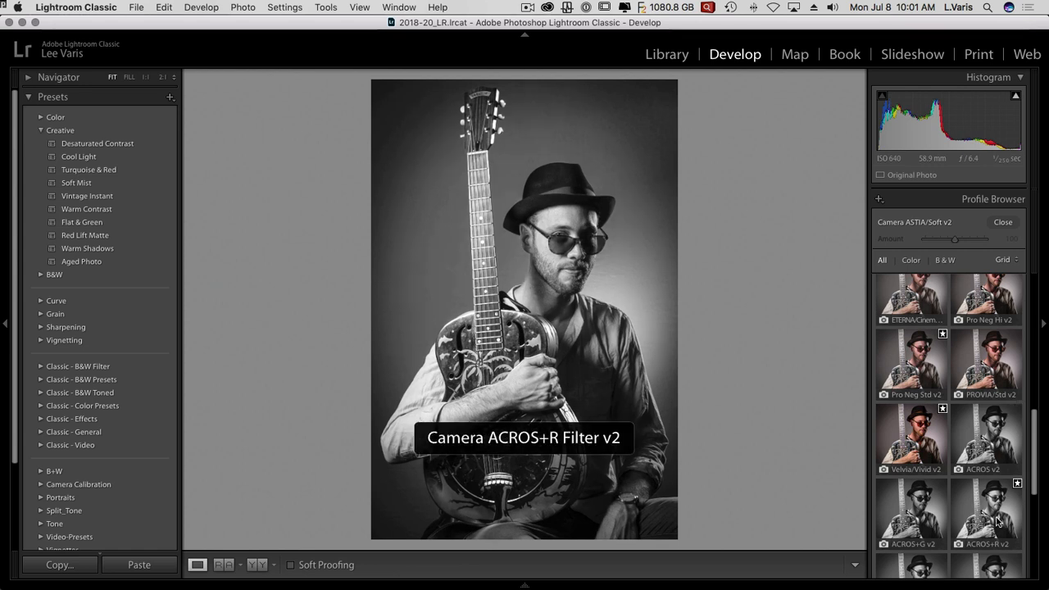
mouse_move(911, 508)
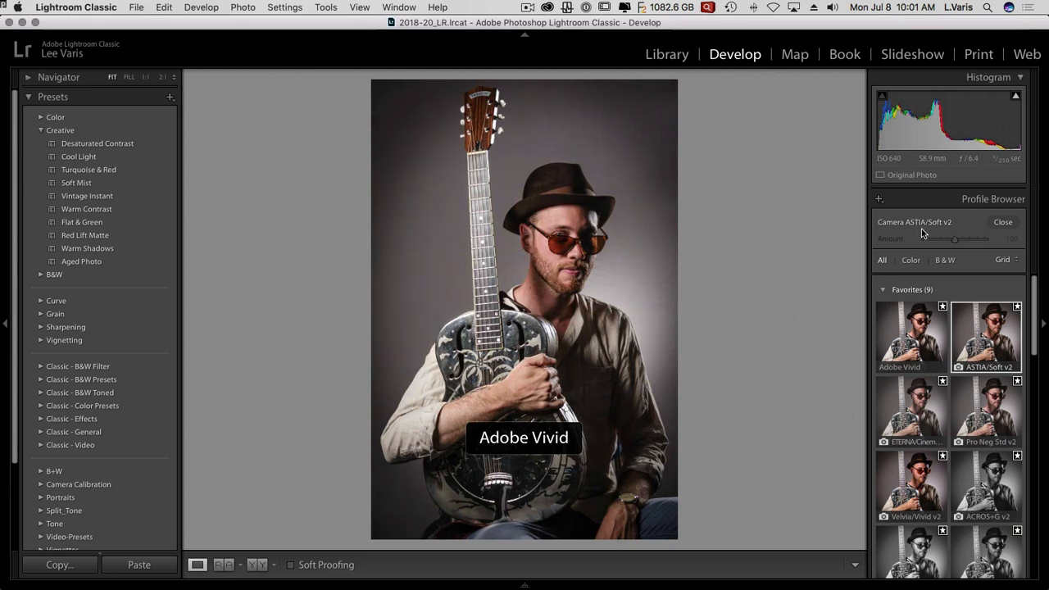
mouse_move(884, 294)
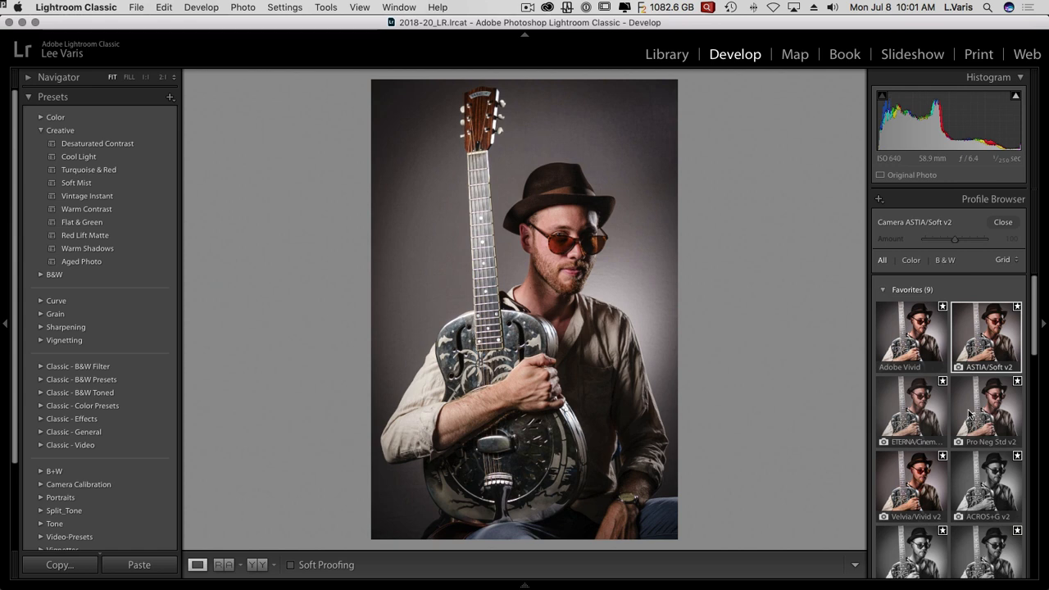
left_click(883, 289)
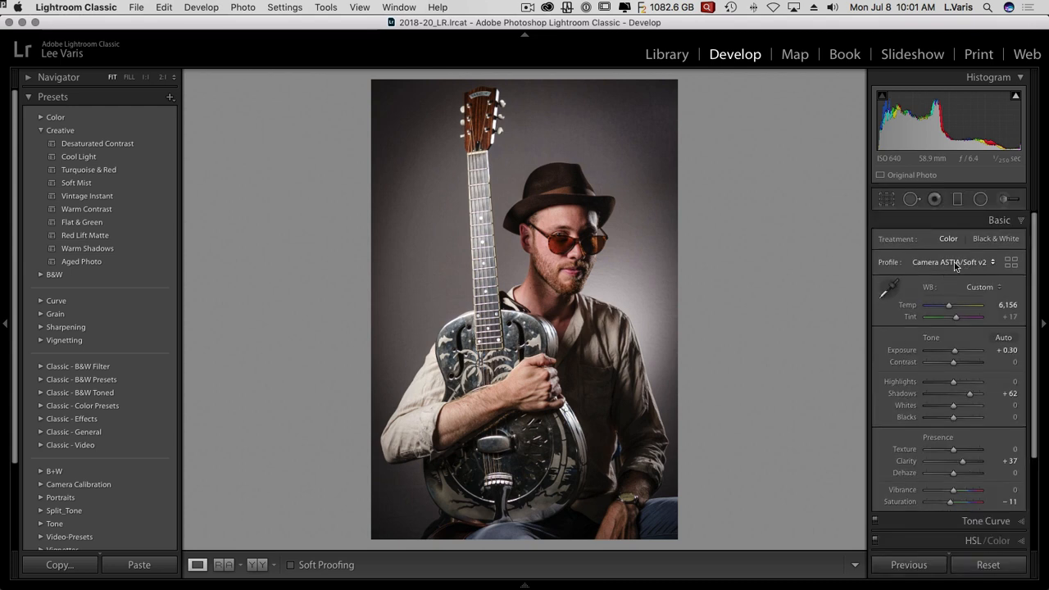
Check favourite profiles without changing, then reset white balance to As Shot
left_click(951, 262)
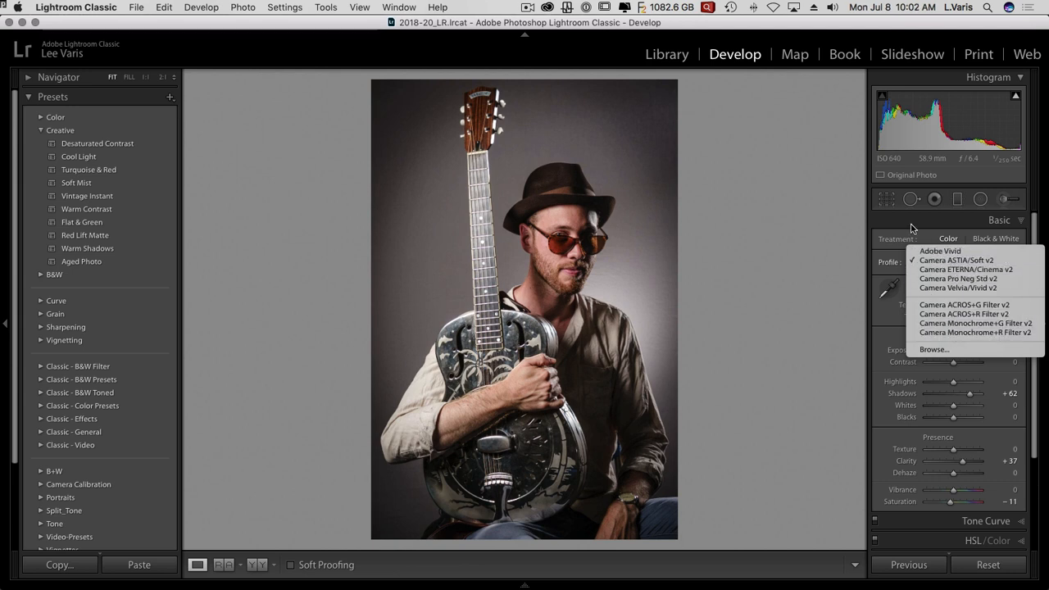
left_click(956, 260)
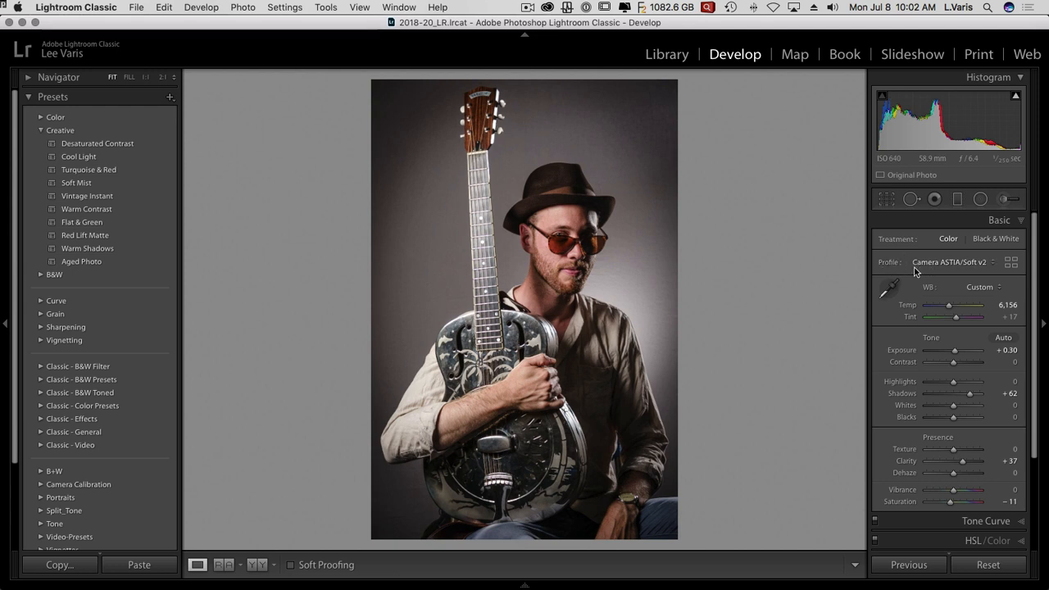
mouse_move(987, 263)
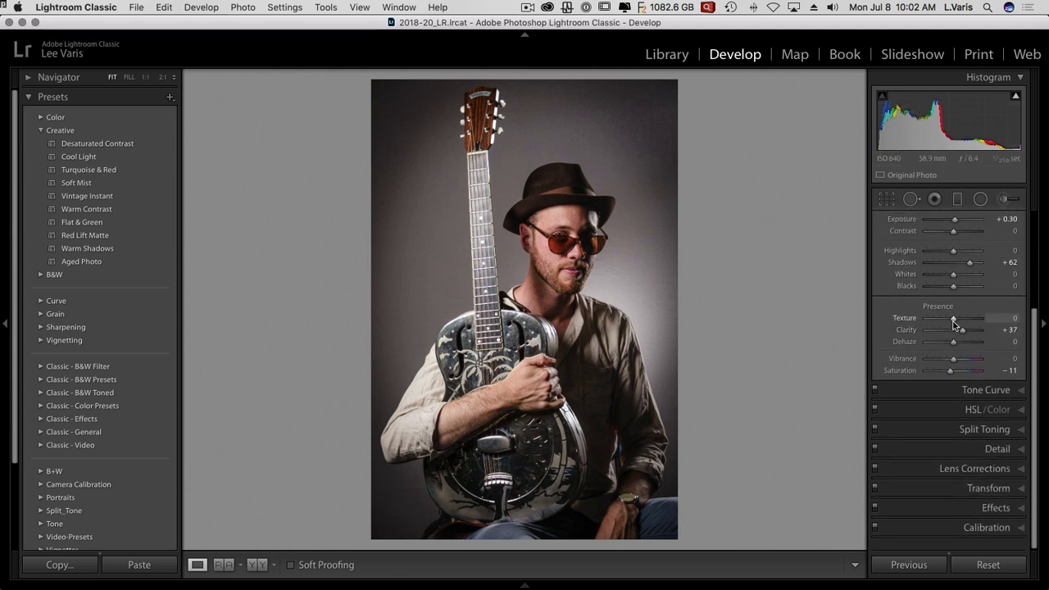
left_click(1004, 219)
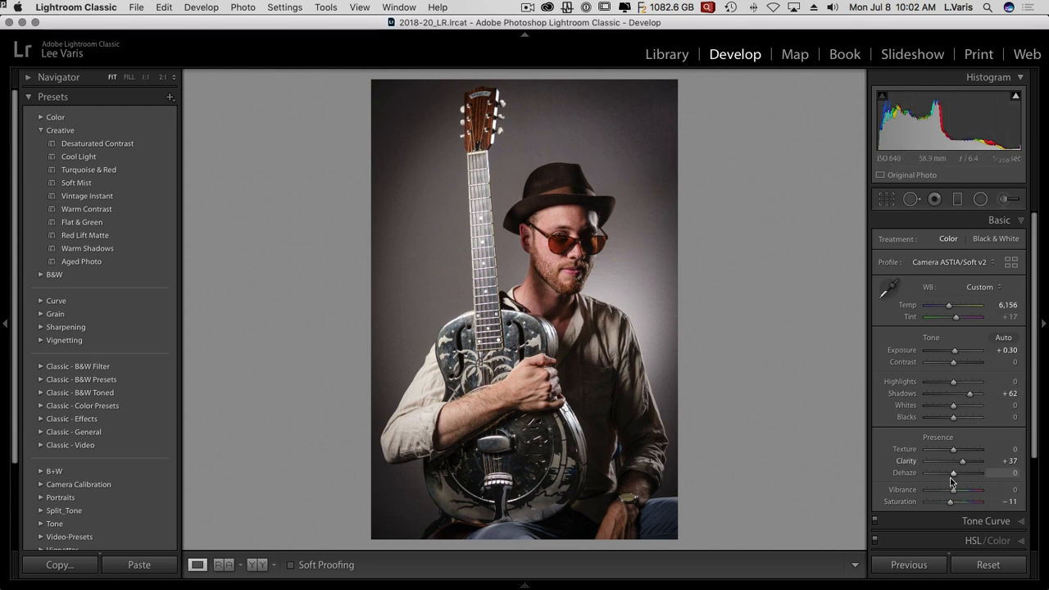
mouse_move(964, 435)
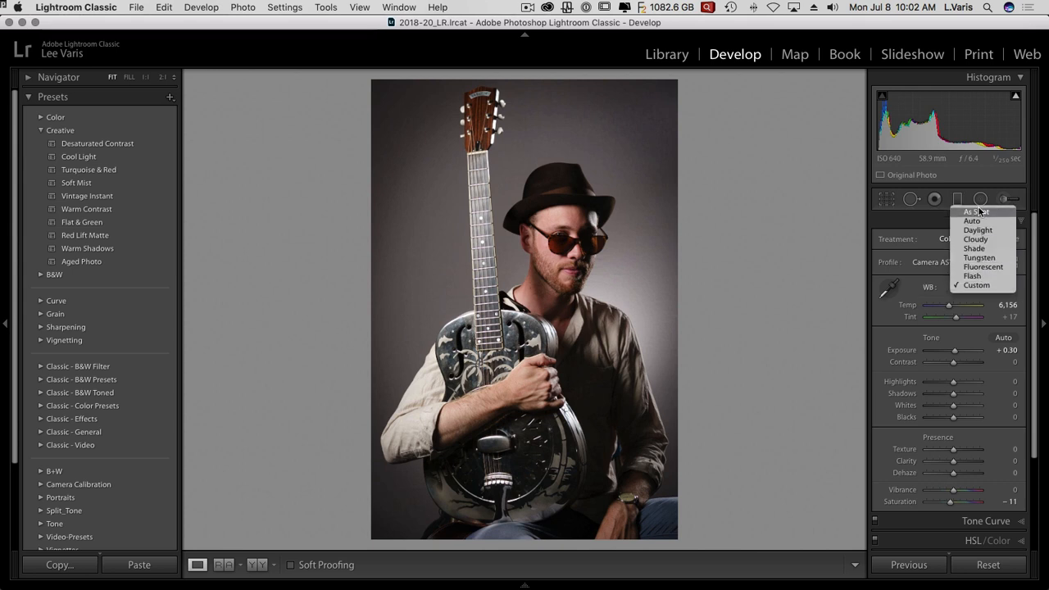
left_click(975, 212)
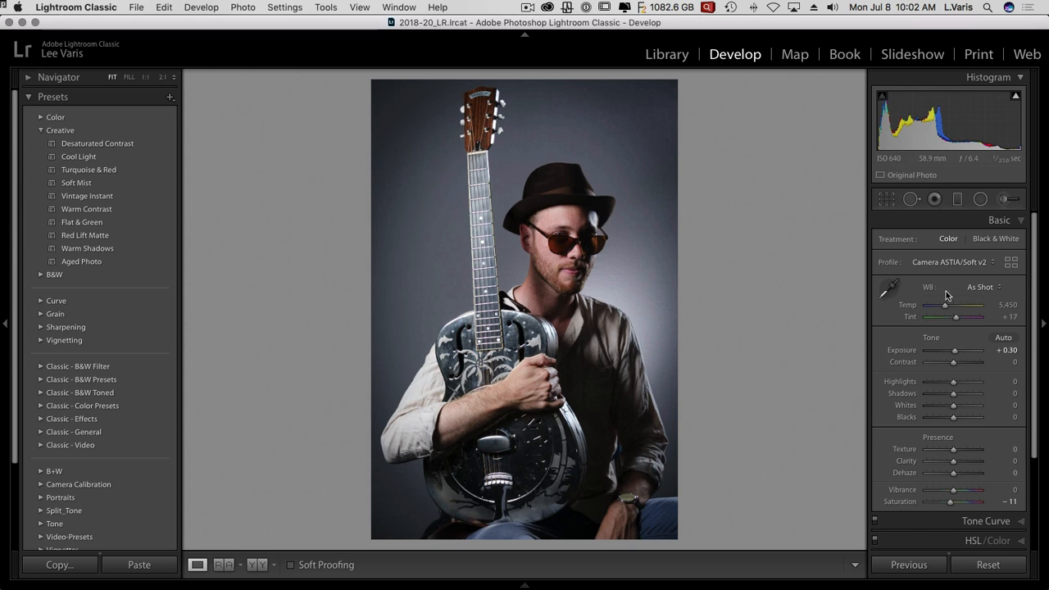
mouse_move(942, 295)
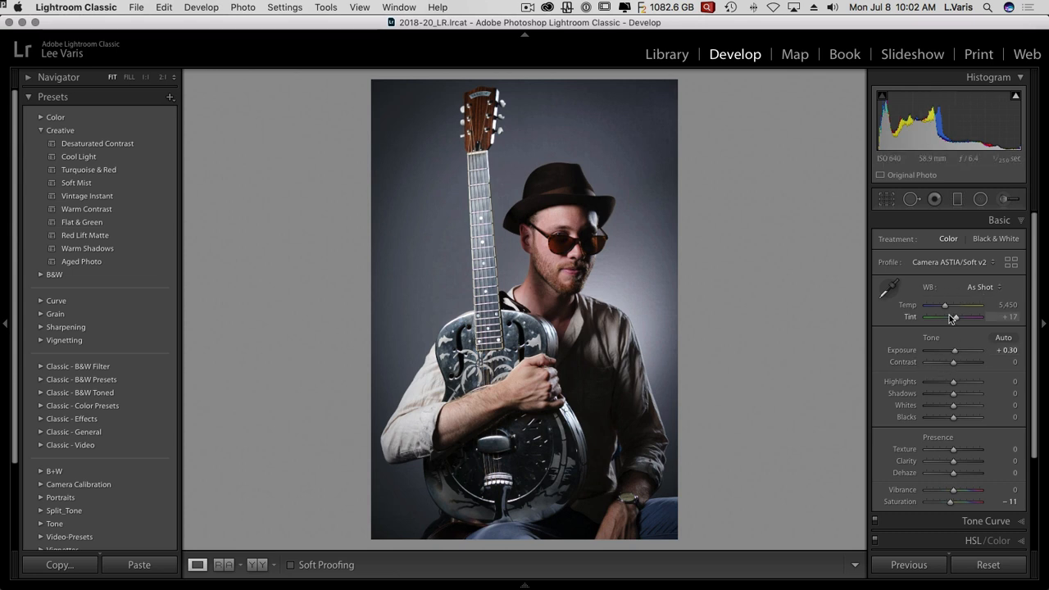
Warm Temp to 6,284, lift Shadows to +60 and add Clarity +20
left_click_drag(944, 305, 975, 305)
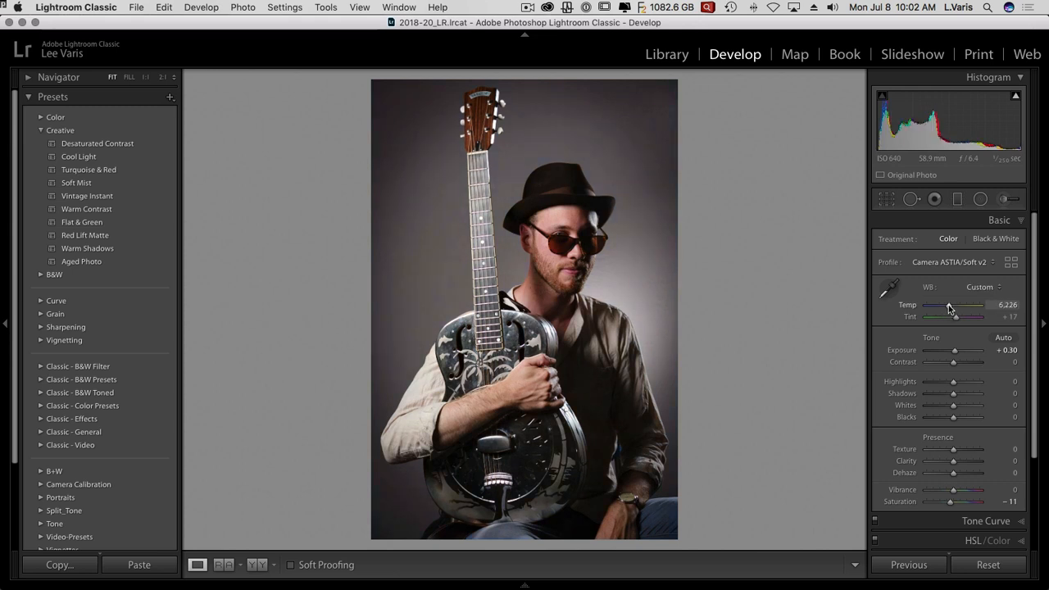
left_click_drag(953, 393, 957, 394)
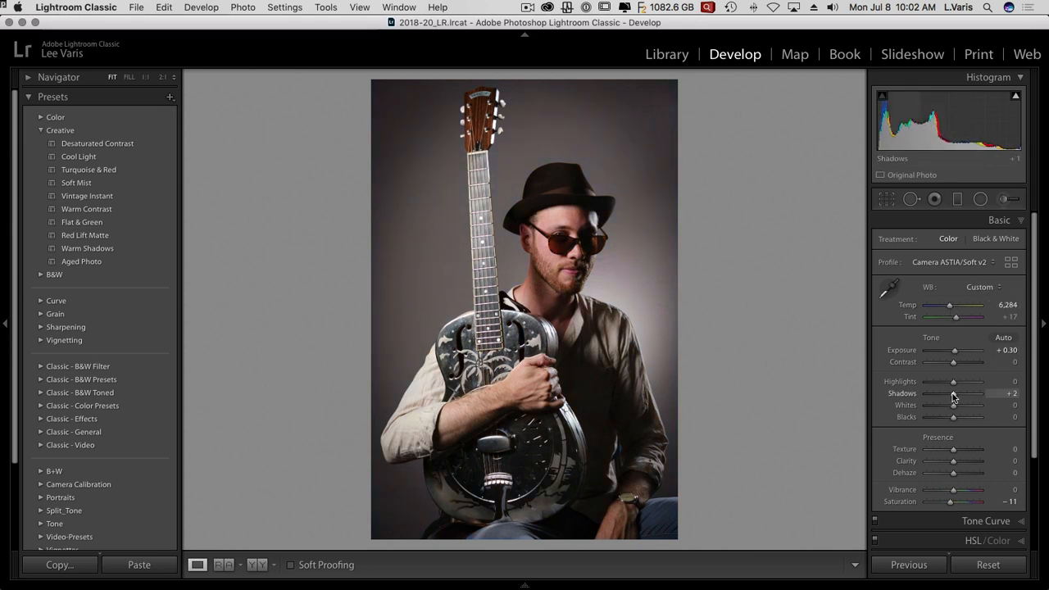
left_click_drag(952, 393, 983, 393)
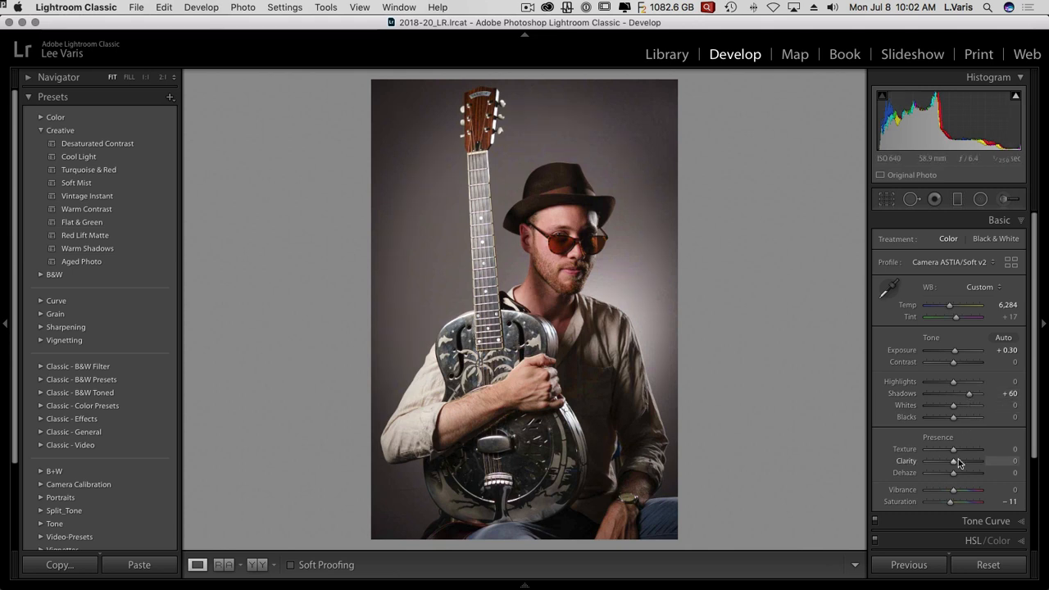
left_click_drag(953, 461, 957, 460)
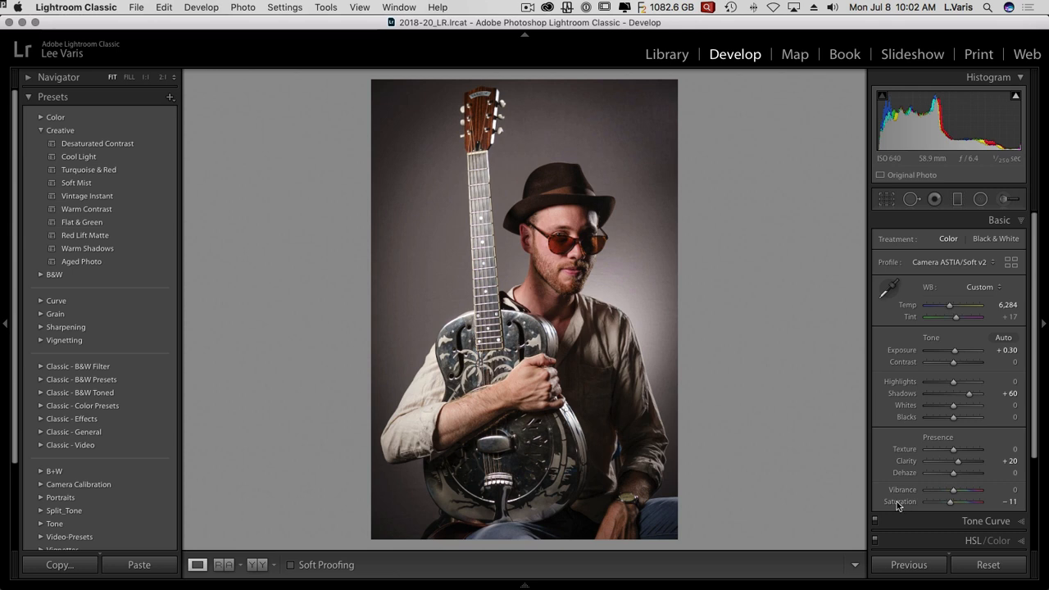
mouse_move(685, 184)
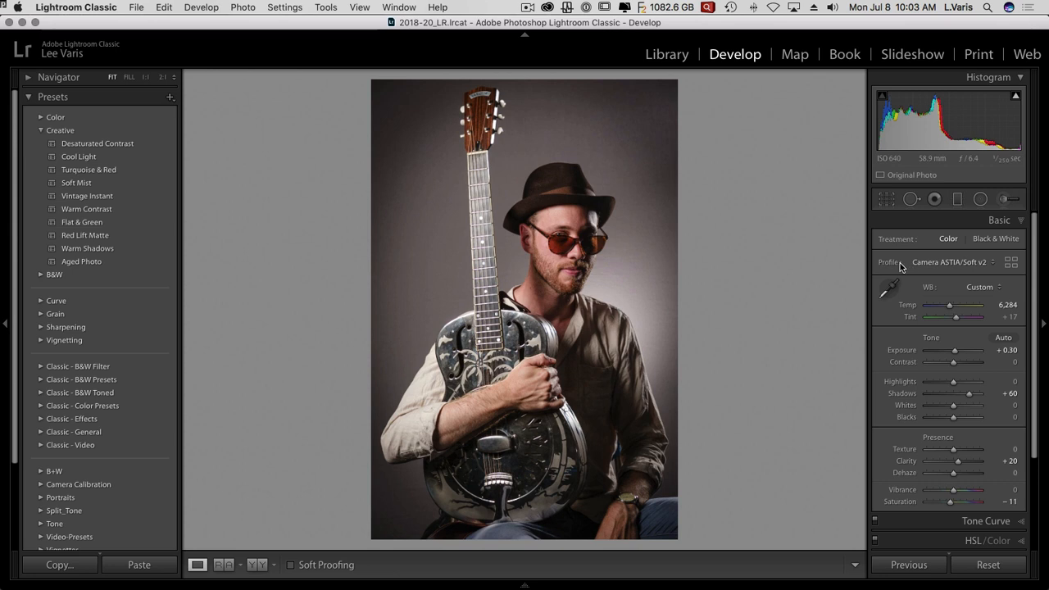
mouse_move(897, 266)
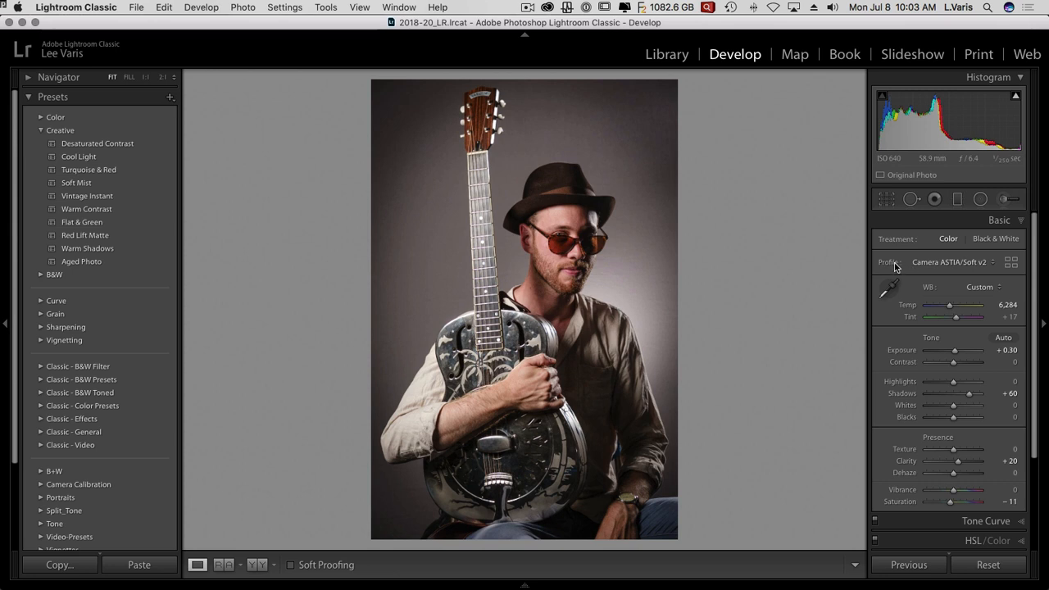
mouse_move(794, 251)
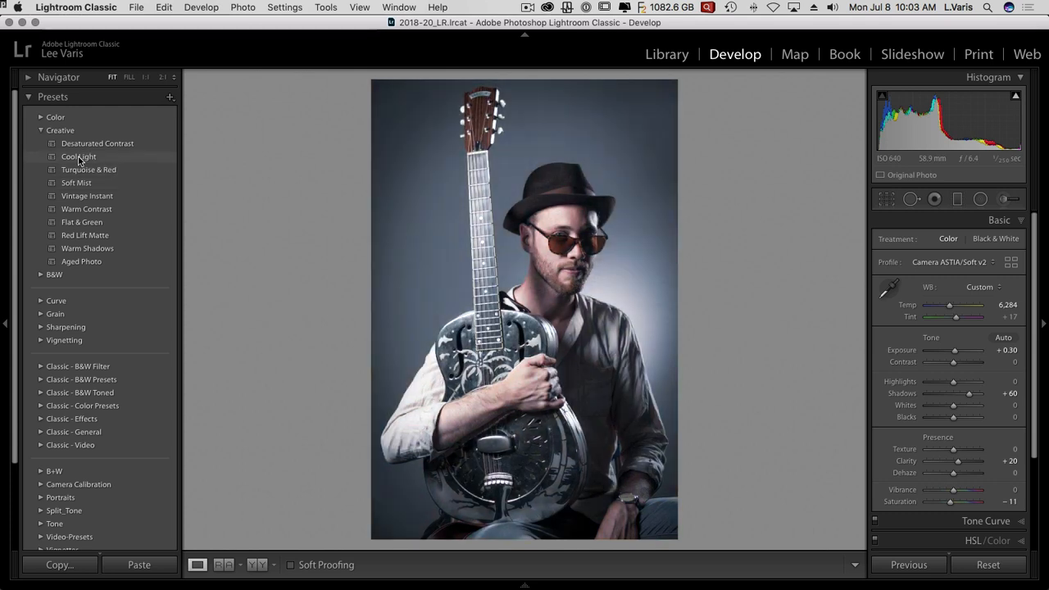
mouse_move(75, 160)
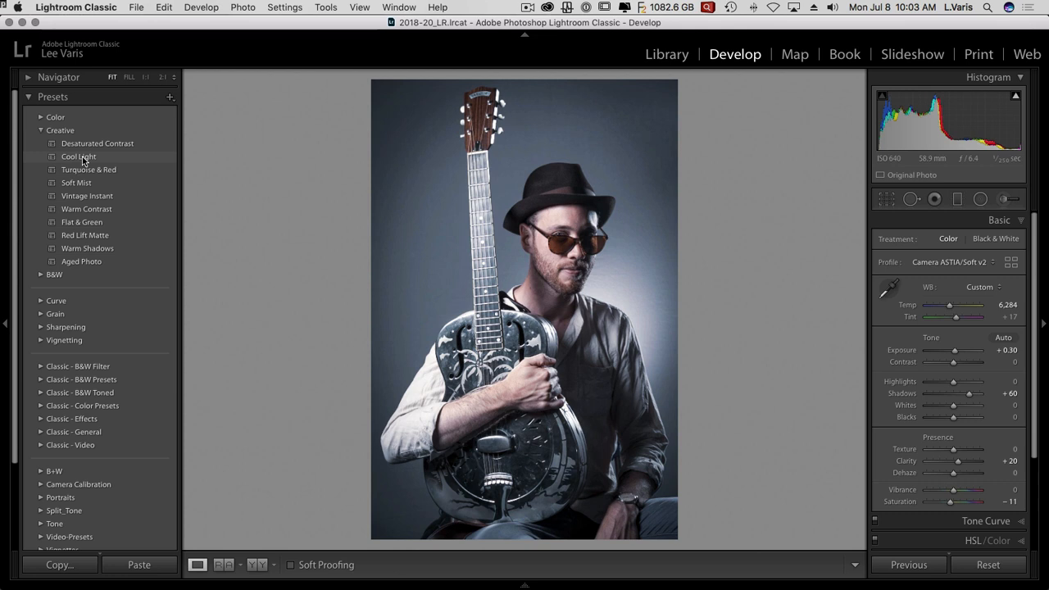
left_click(79, 156)
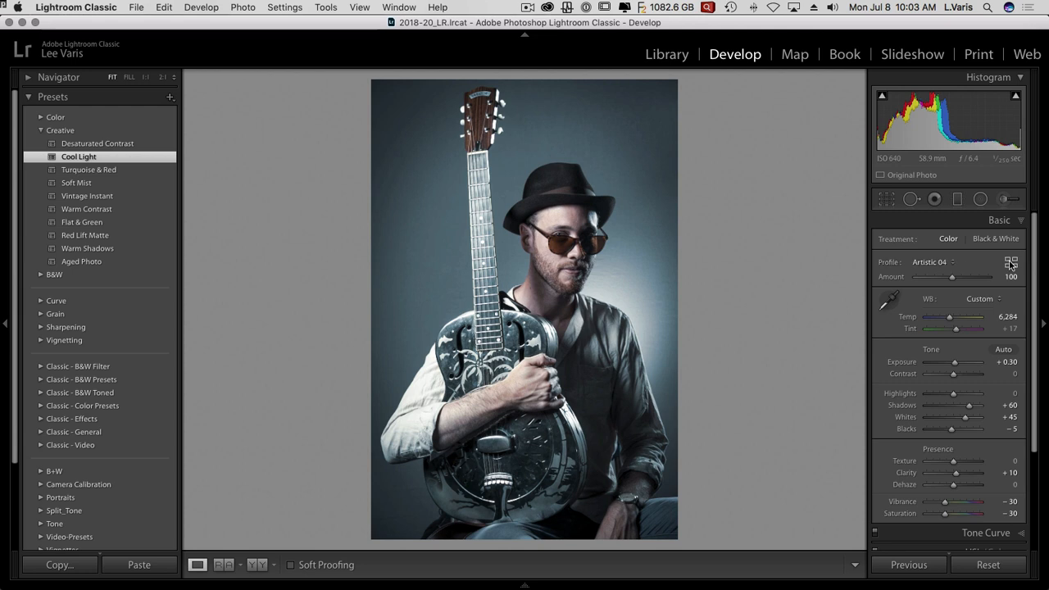
left_click(1011, 263)
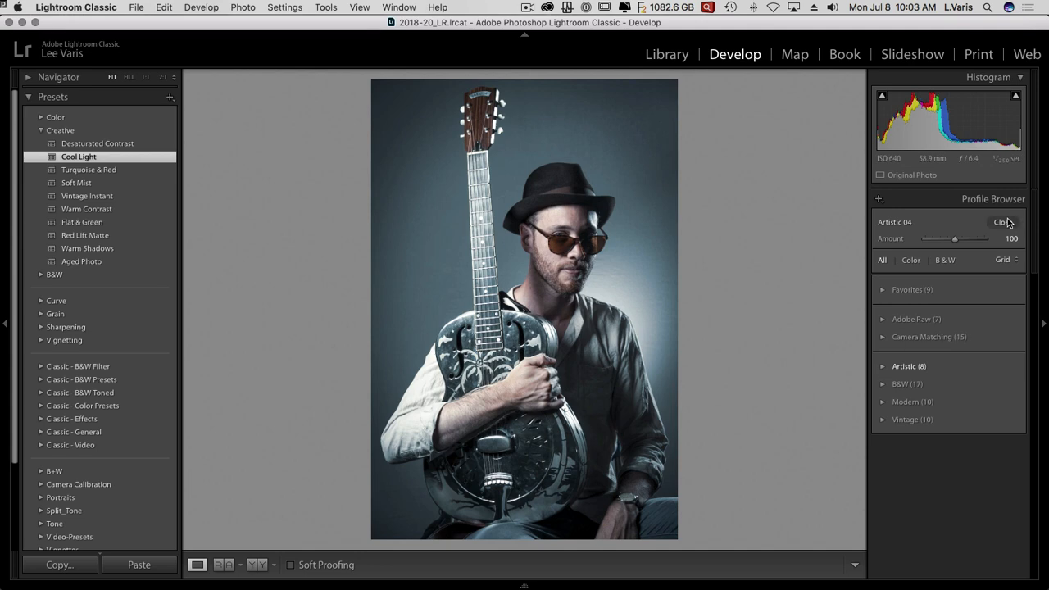
left_click(1003, 221)
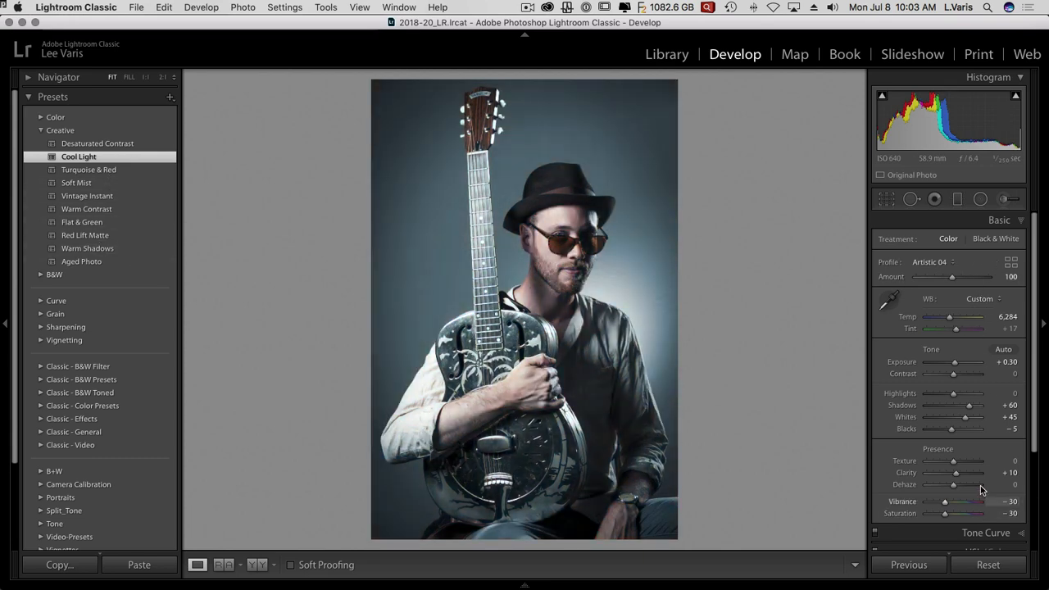
mouse_move(939, 268)
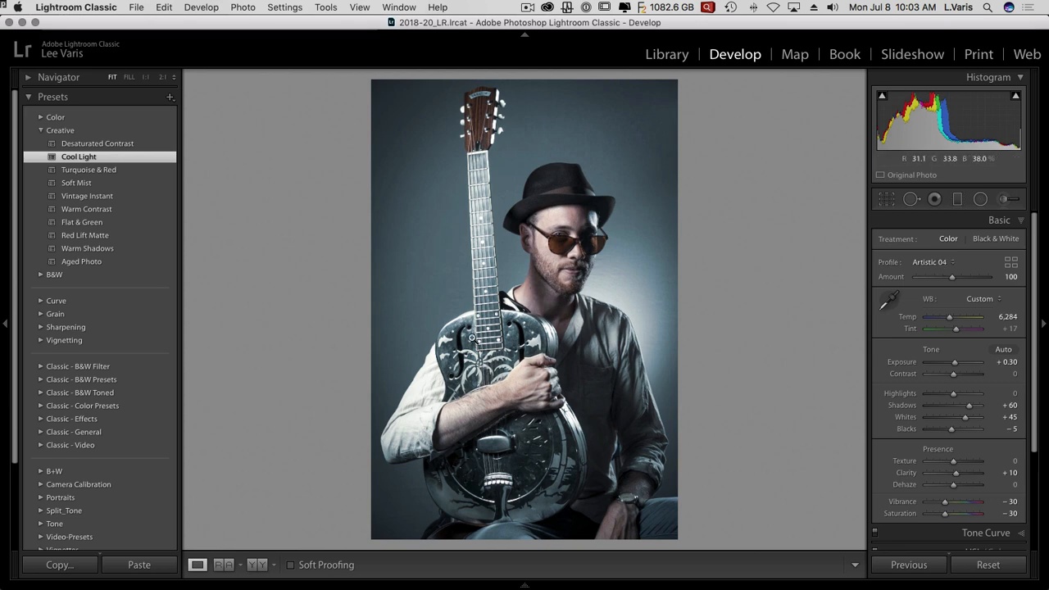
key("cmd+z")
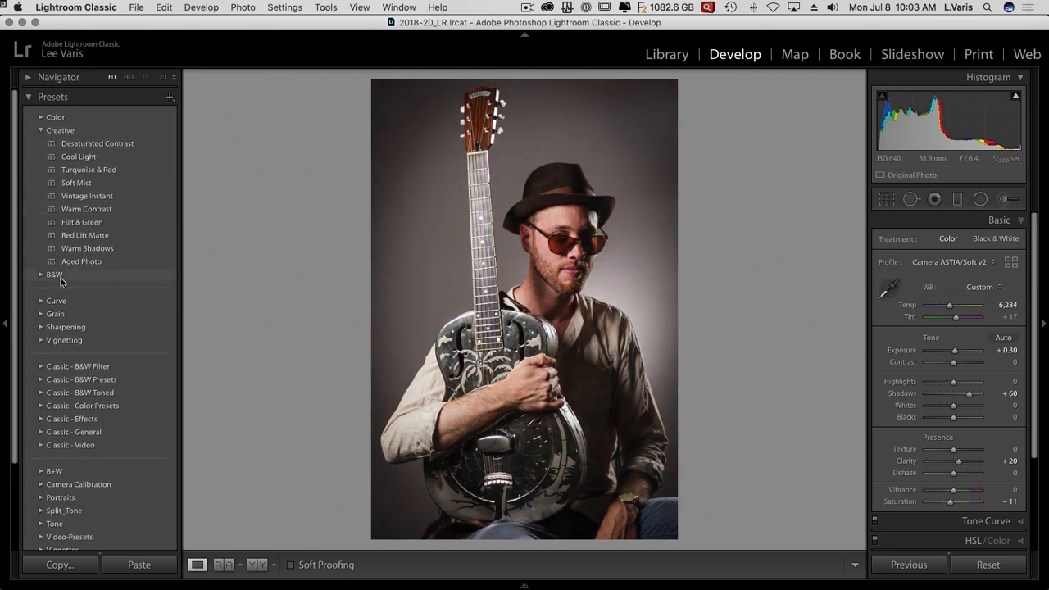
Briefly expand the B&W presets, then collapse both B&W and Creative groups
left_click(54, 274)
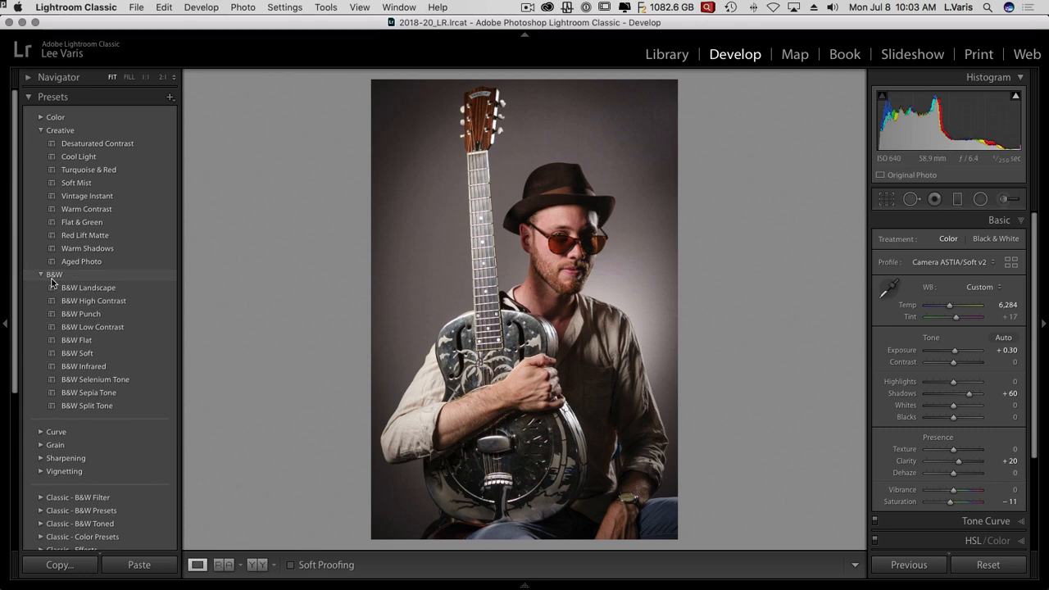
left_click(41, 274)
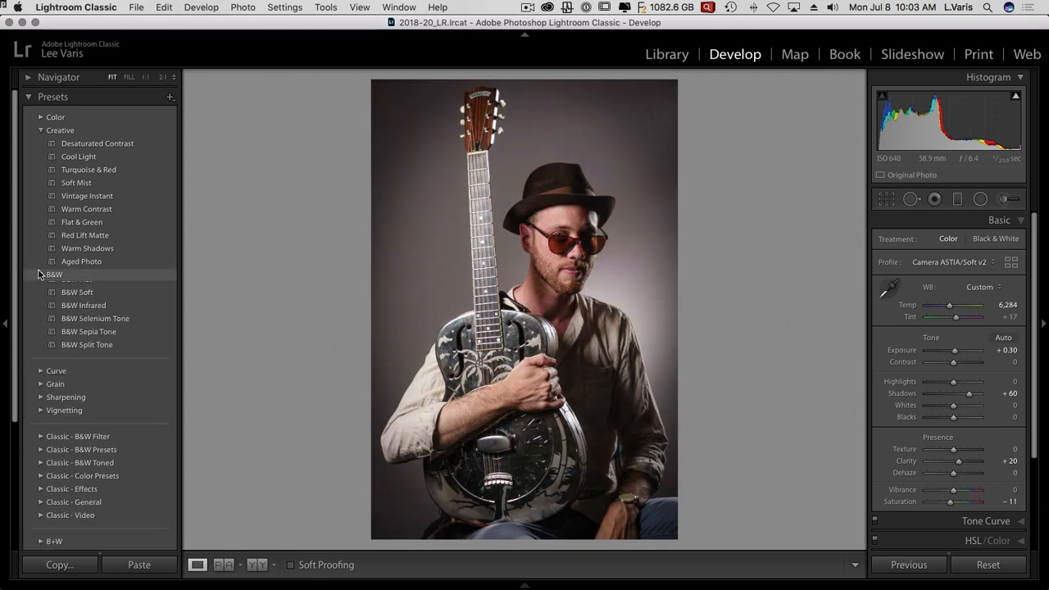
left_click(41, 274)
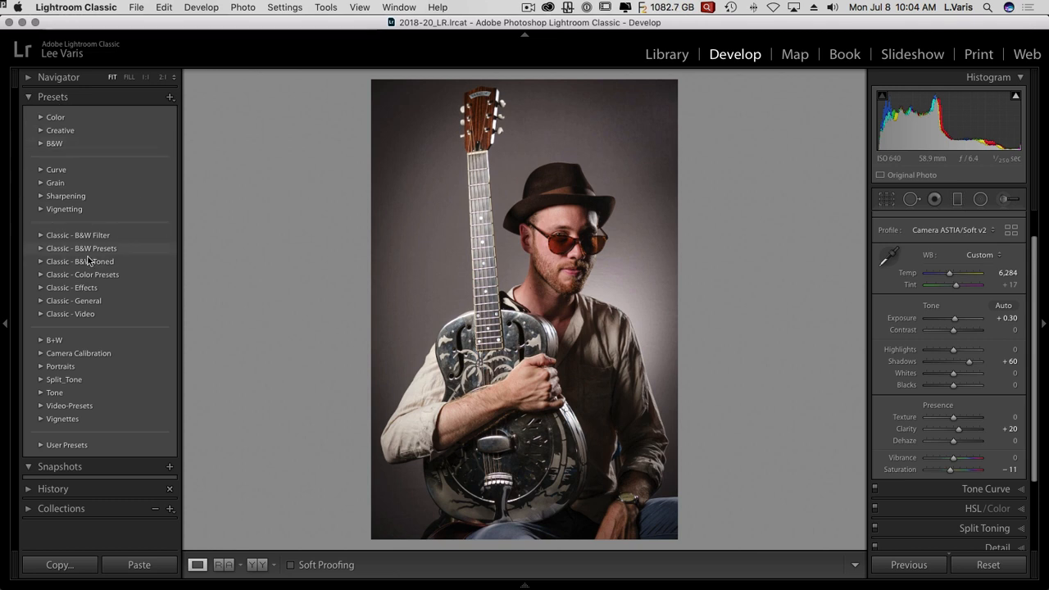
mouse_move(105, 135)
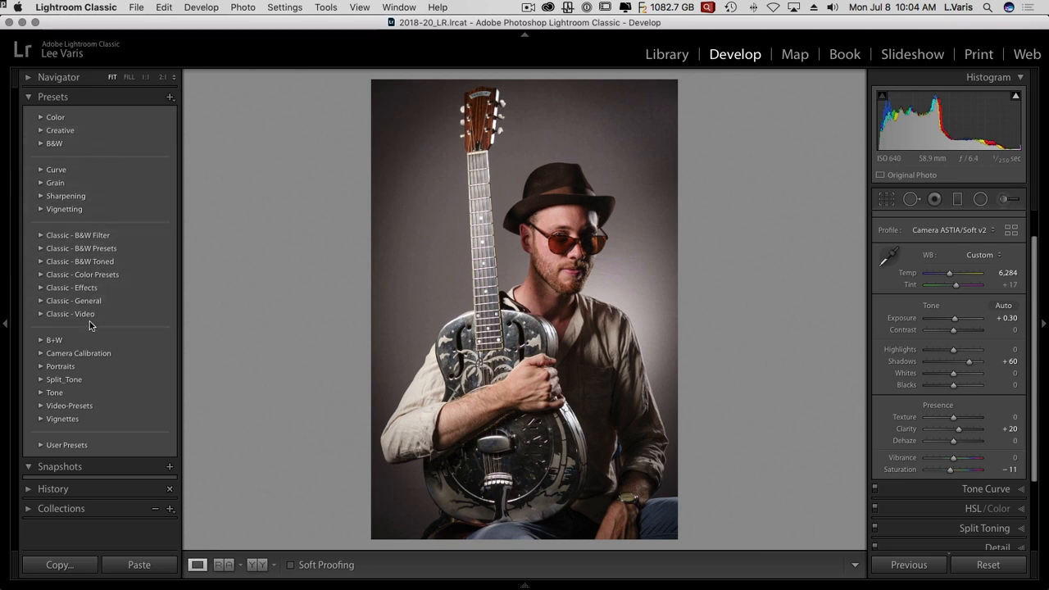
mouse_move(135, 373)
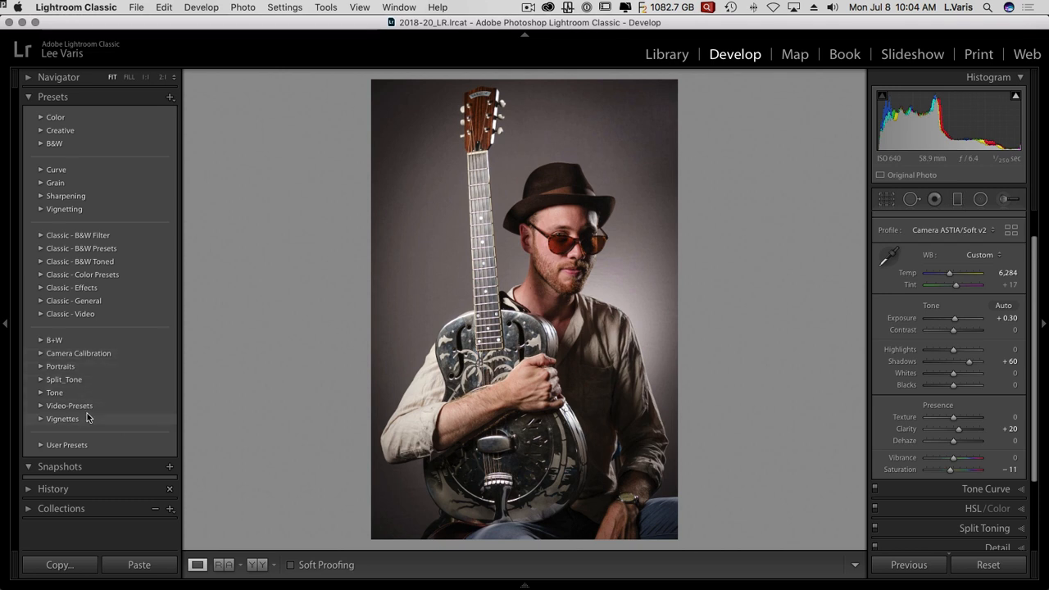
Expand User Presets and click through saved presets like Avatar-Heads and Grunge-1
left_click(67, 445)
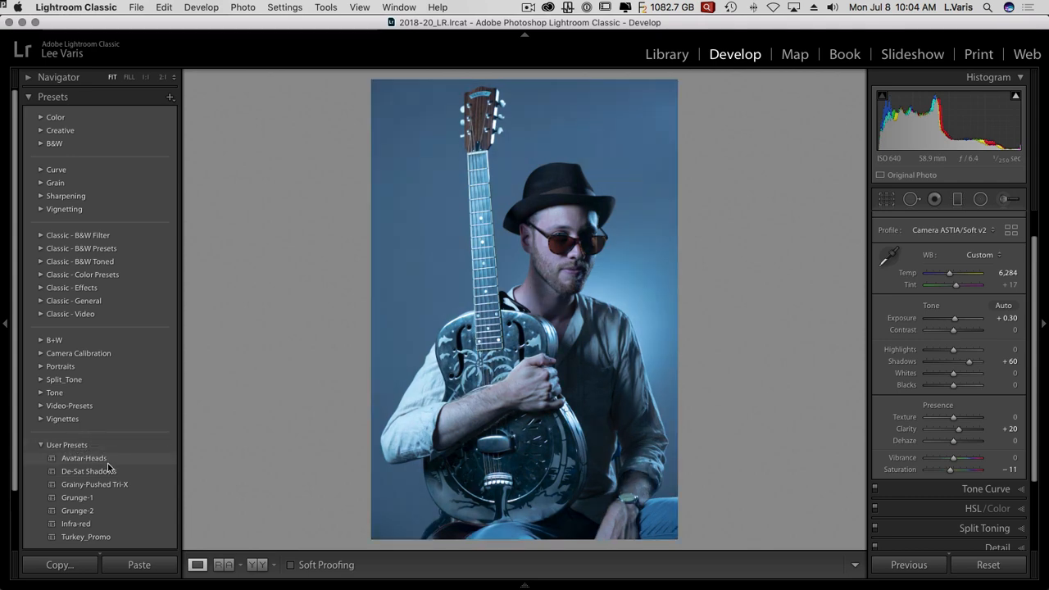
left_click(76, 509)
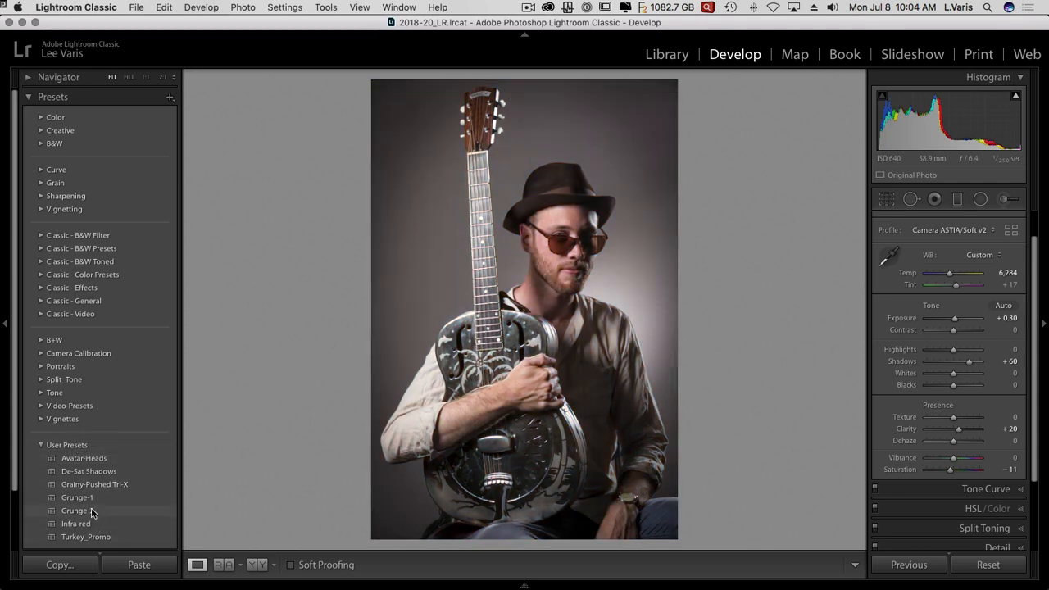
left_click(77, 497)
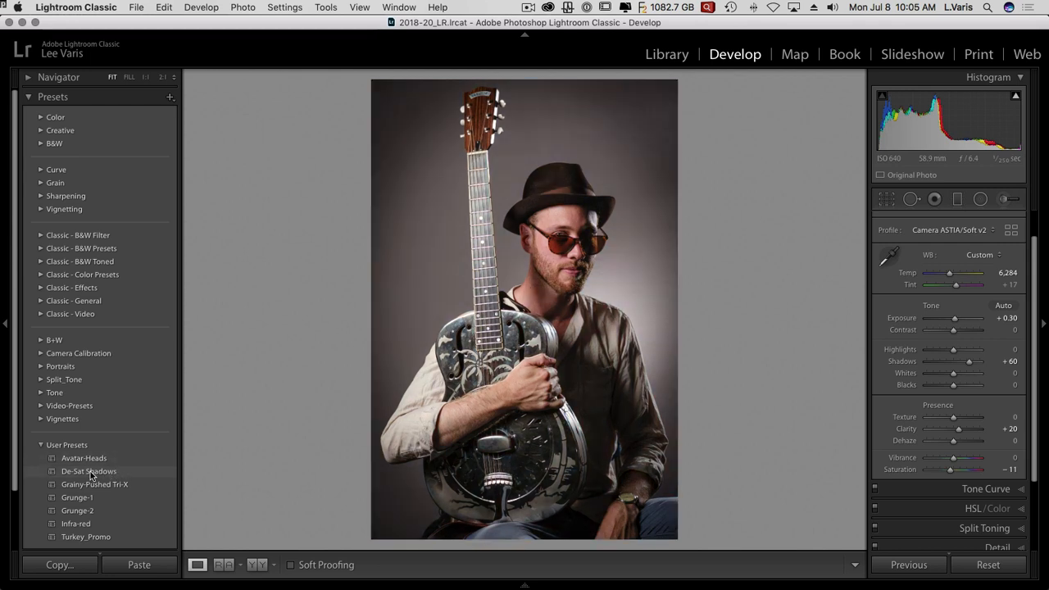
left_click(89, 471)
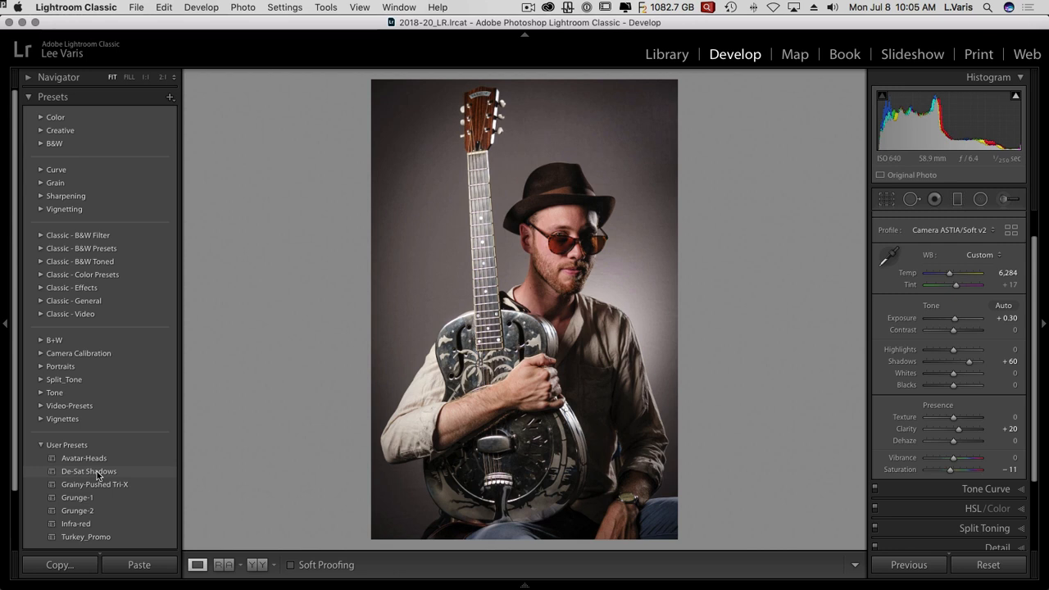
Click a user preset, then drag Temp down to 5,059
left_click(88, 471)
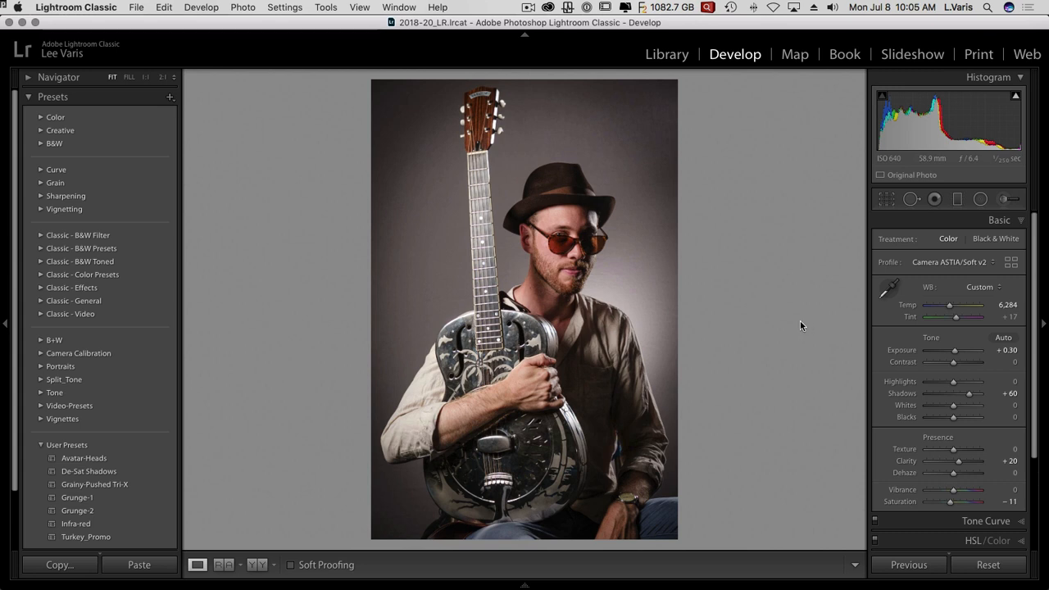
mouse_move(840, 345)
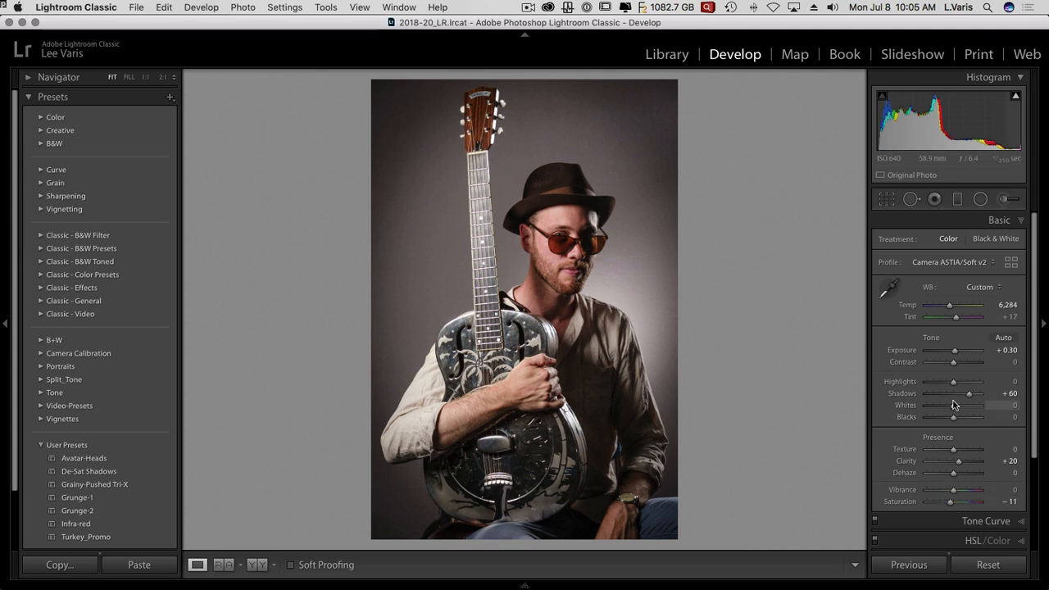
left_click_drag(956, 304, 961, 305)
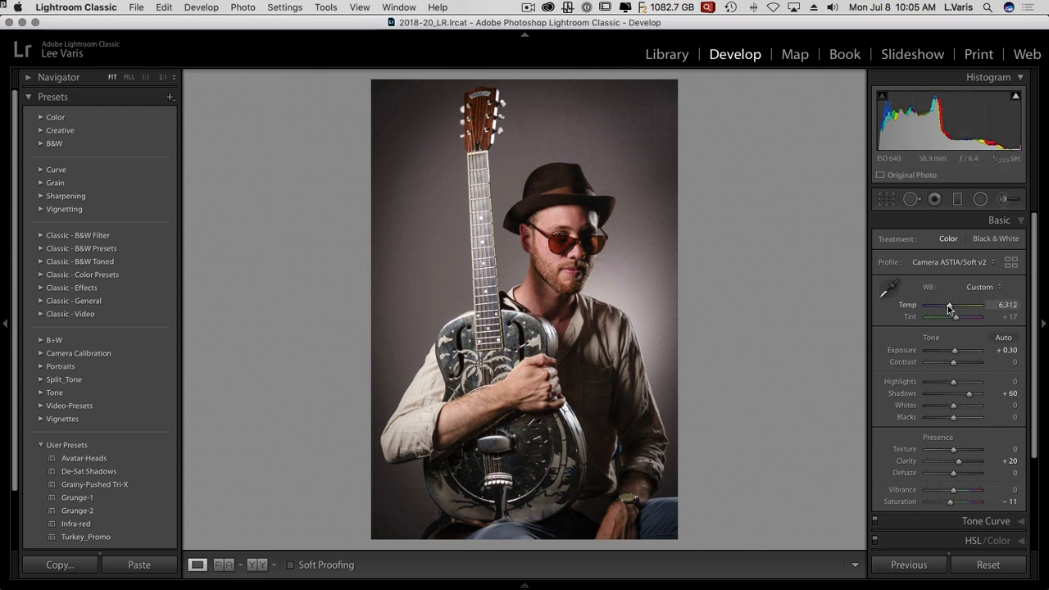
left_click_drag(967, 304, 943, 304)
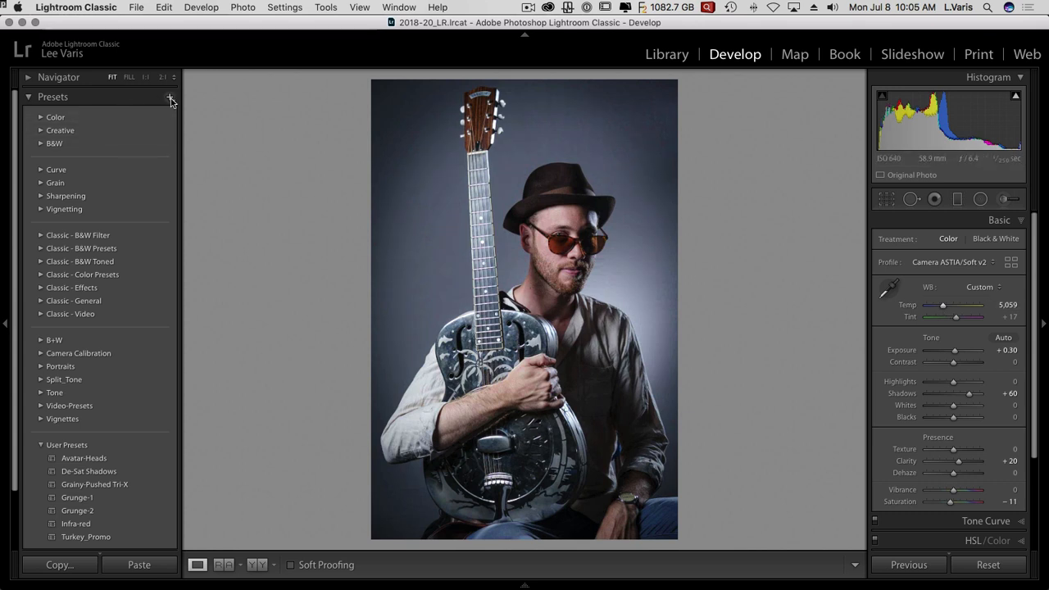
Start a new develop preset and create a preset group named TEST
left_click(170, 97)
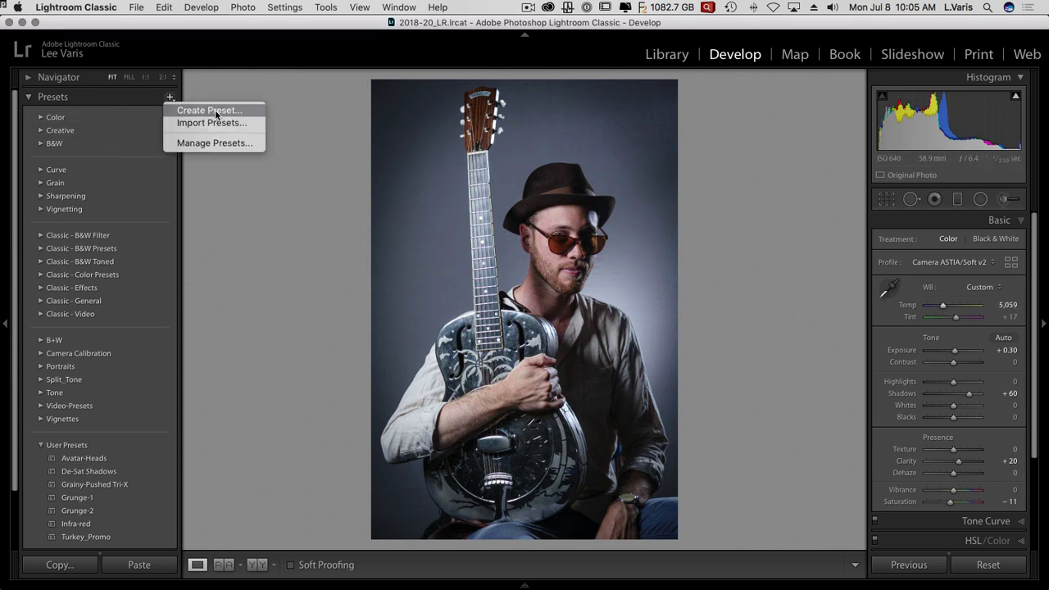
left_click(209, 110)
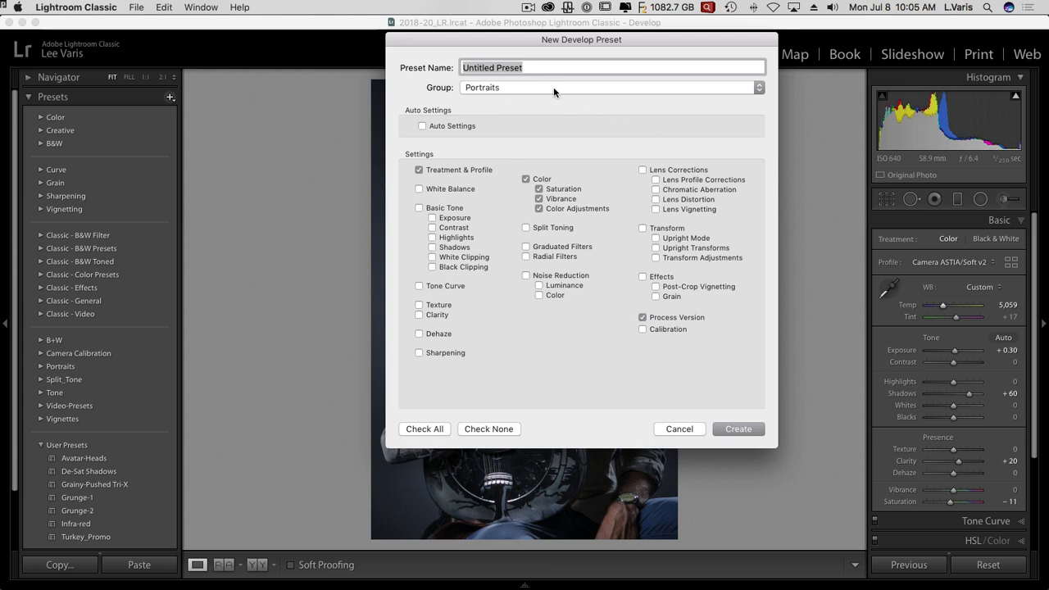
left_click(611, 87)
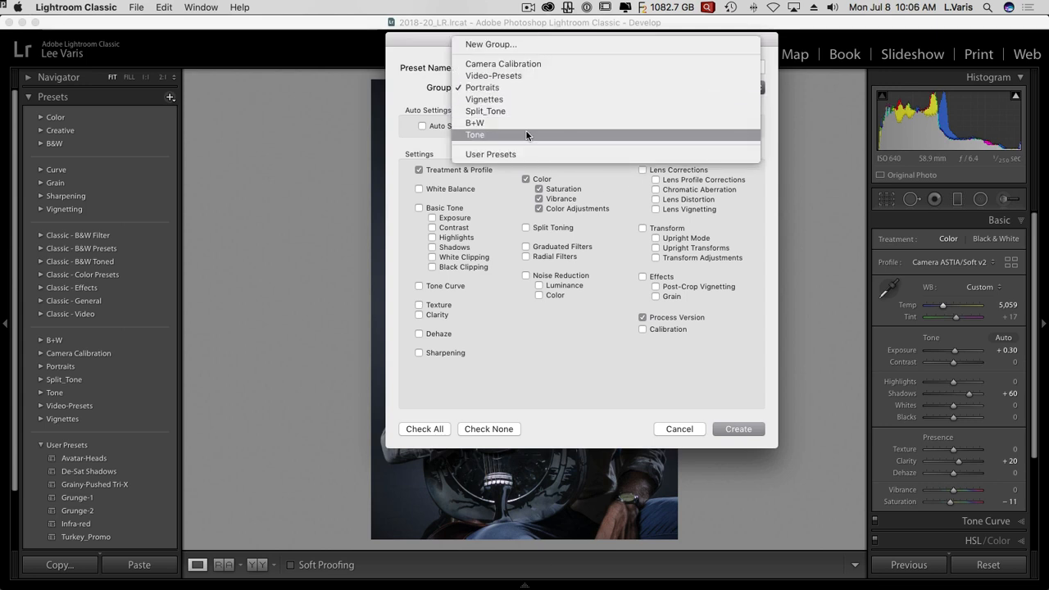
mouse_move(490, 44)
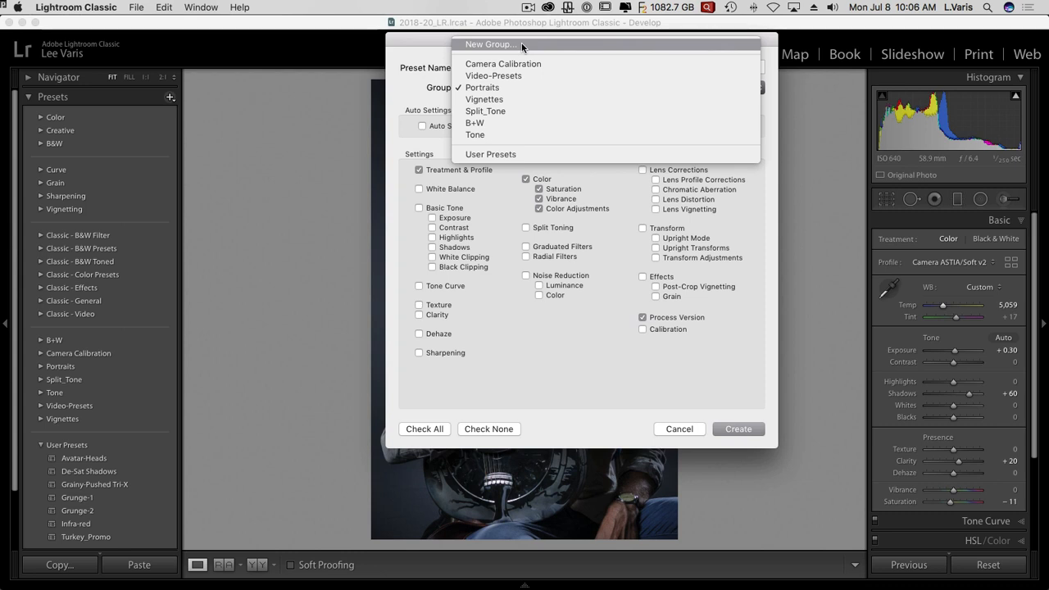
left_click(489, 45)
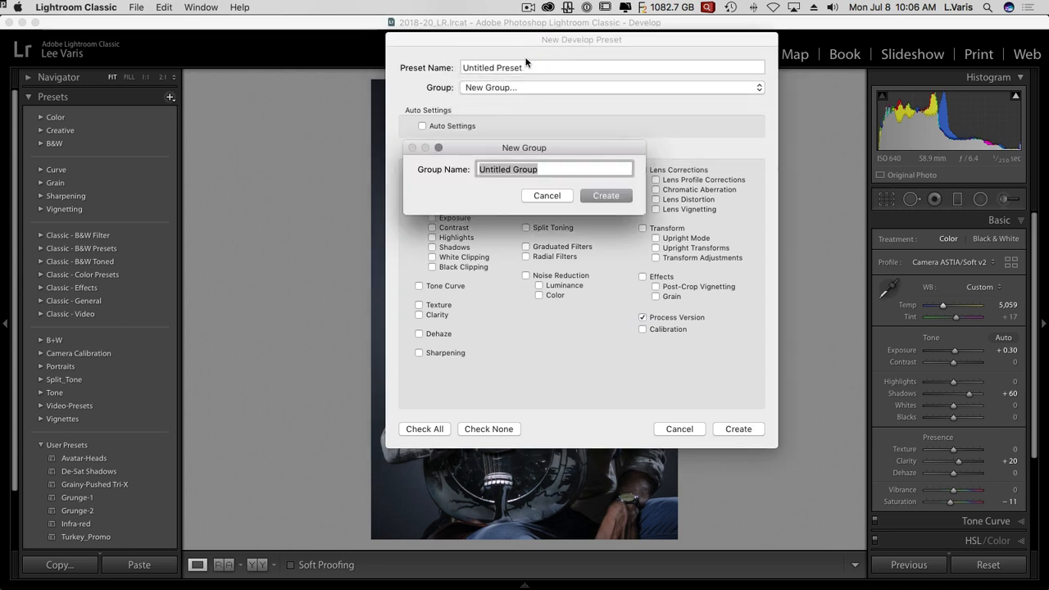
type("TEST")
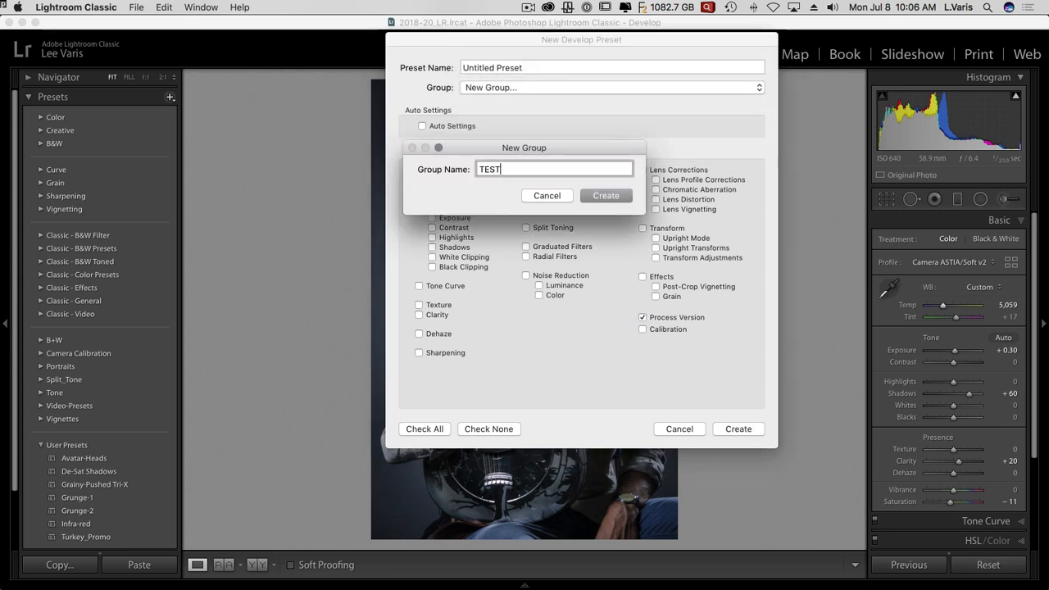
left_click(606, 195)
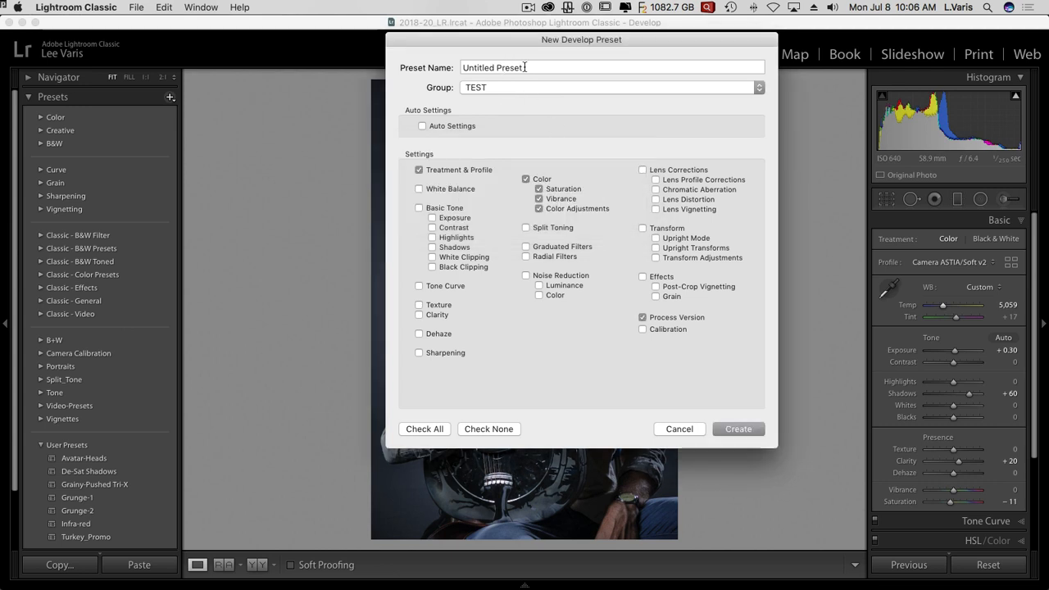
Name the preset Cooling, include Basic Tone, and create it
type("Cooling")
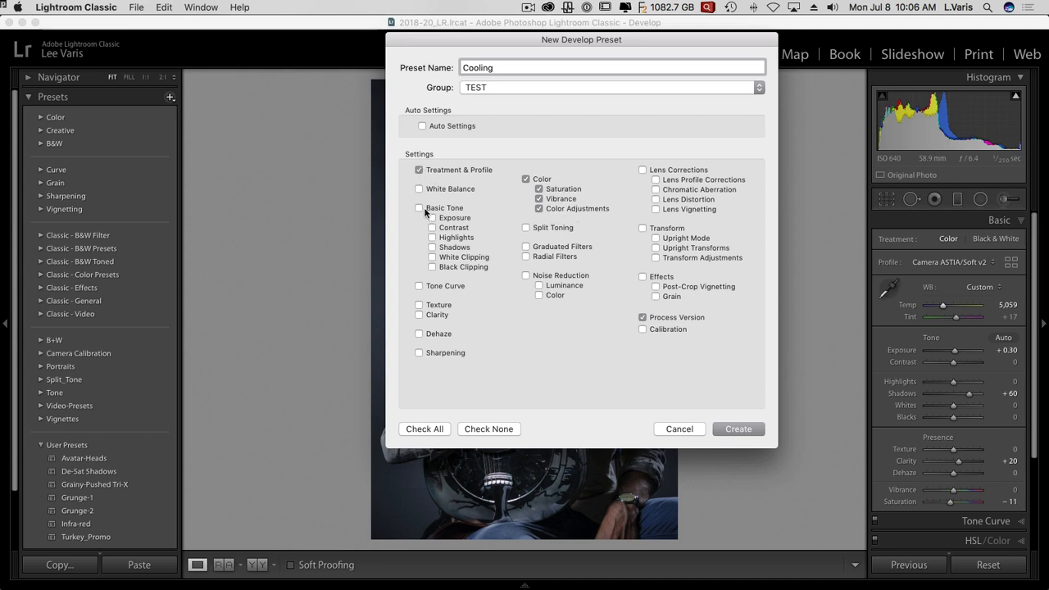
left_click(419, 207)
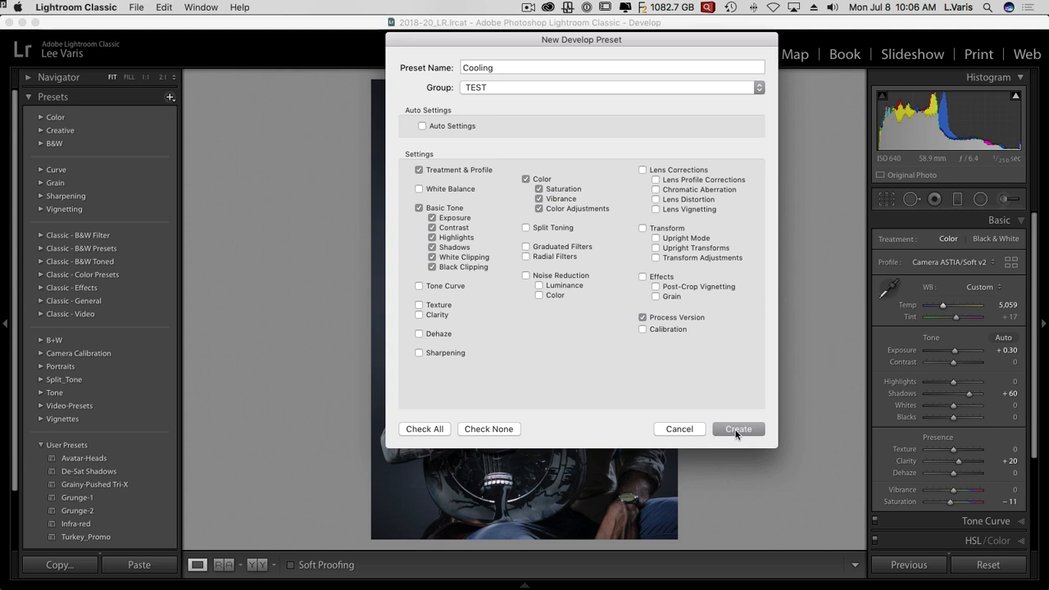
left_click(737, 429)
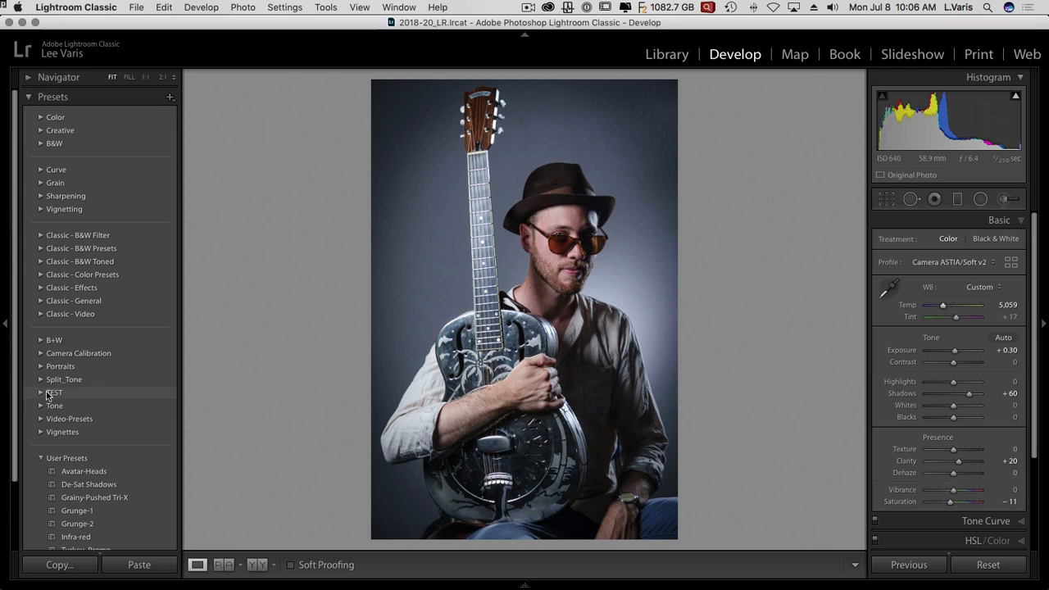
mouse_move(37, 395)
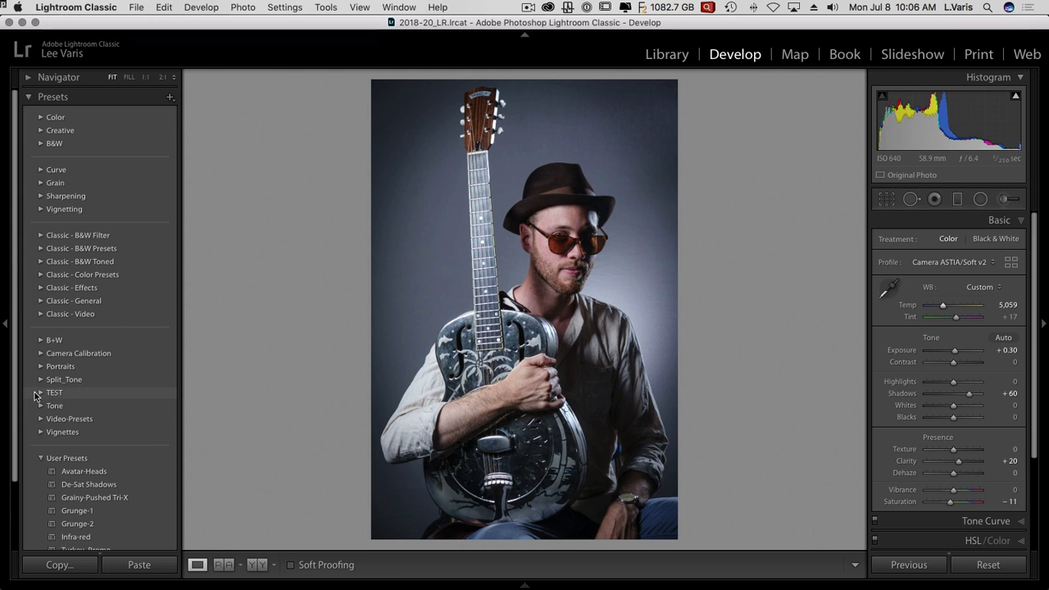
Show Cooling inside the TEST group, then undo back to temperature 6,284
left_click(40, 392)
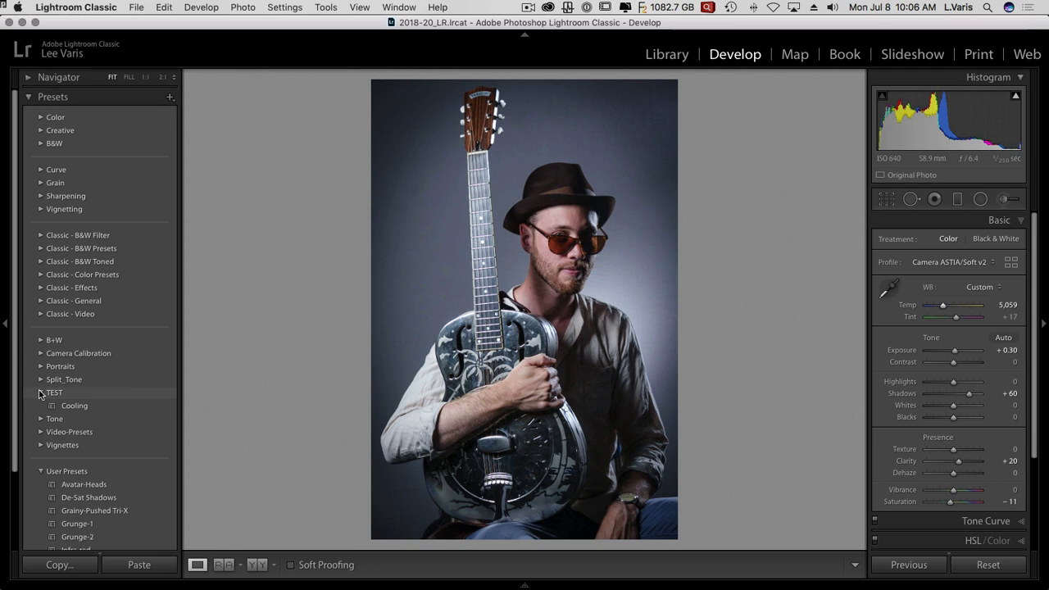
left_click(41, 392)
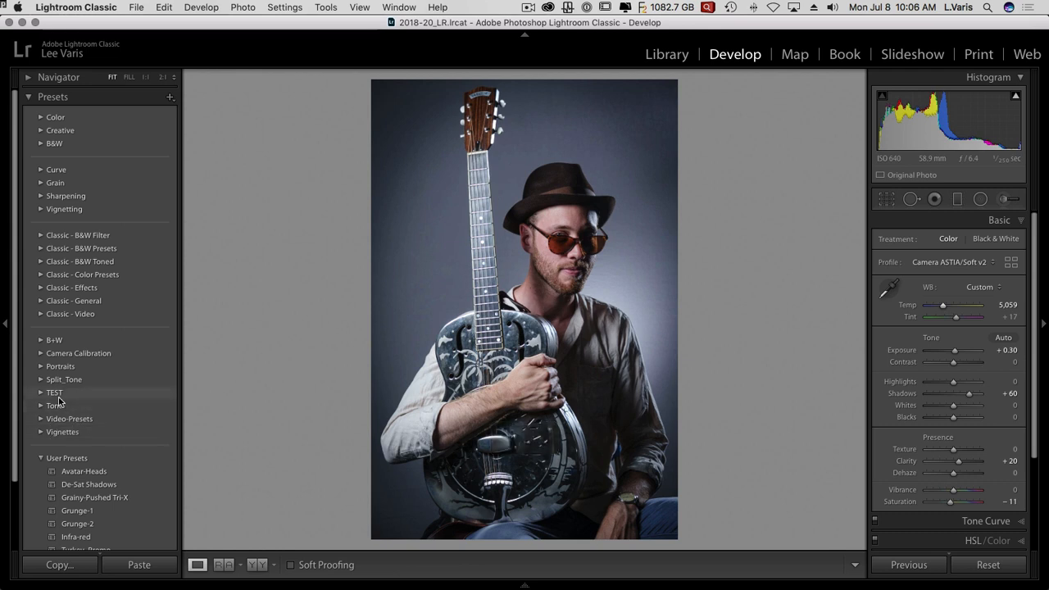
key("cmd+z")
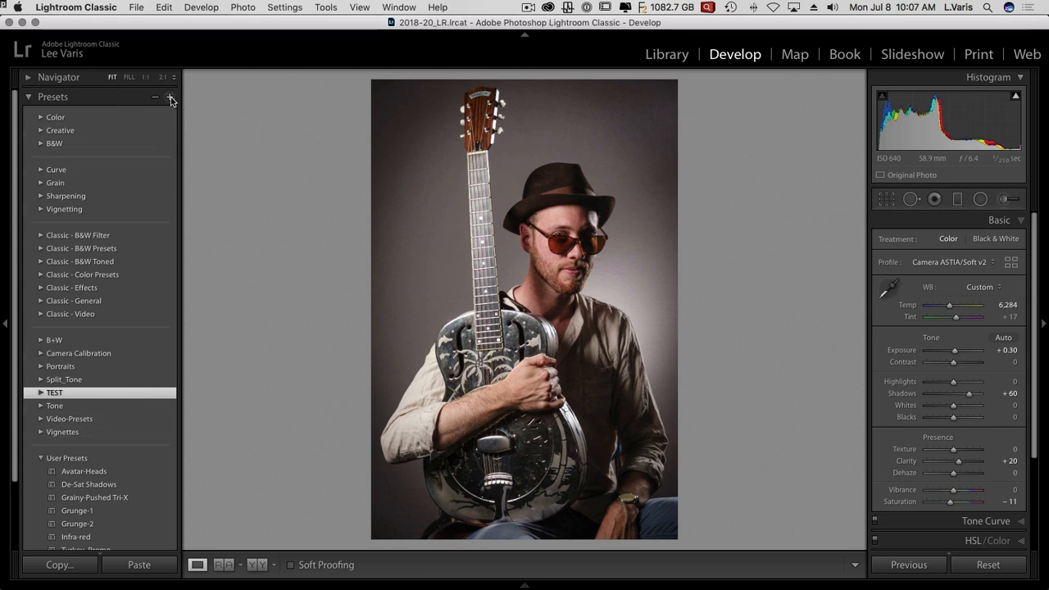
Uncheck the Color, Sharpening and Classic - Color preset groups in Manage Presets and save
left_click(172, 98)
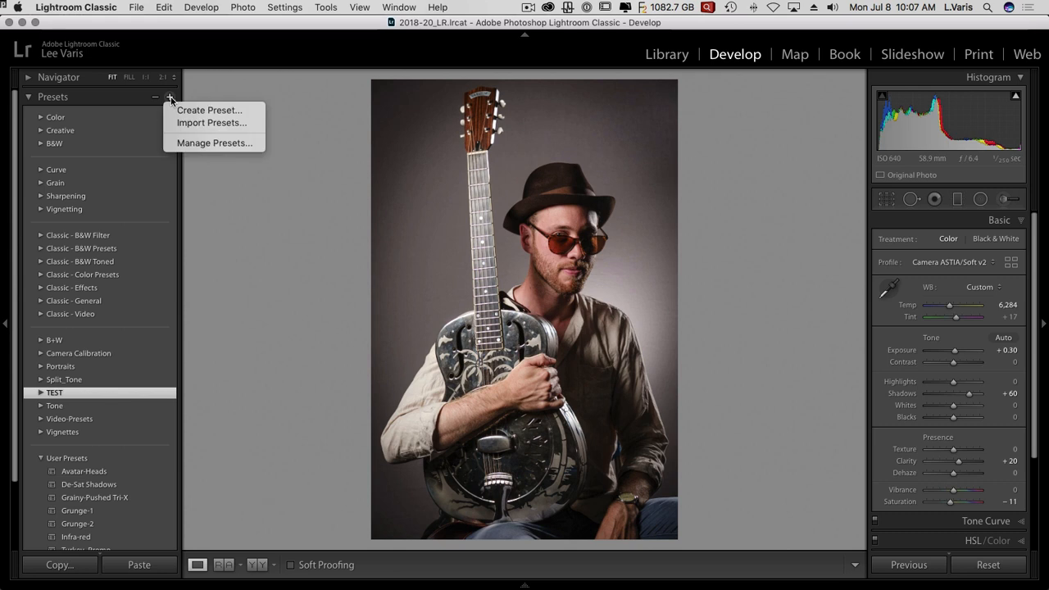
mouse_move(214, 142)
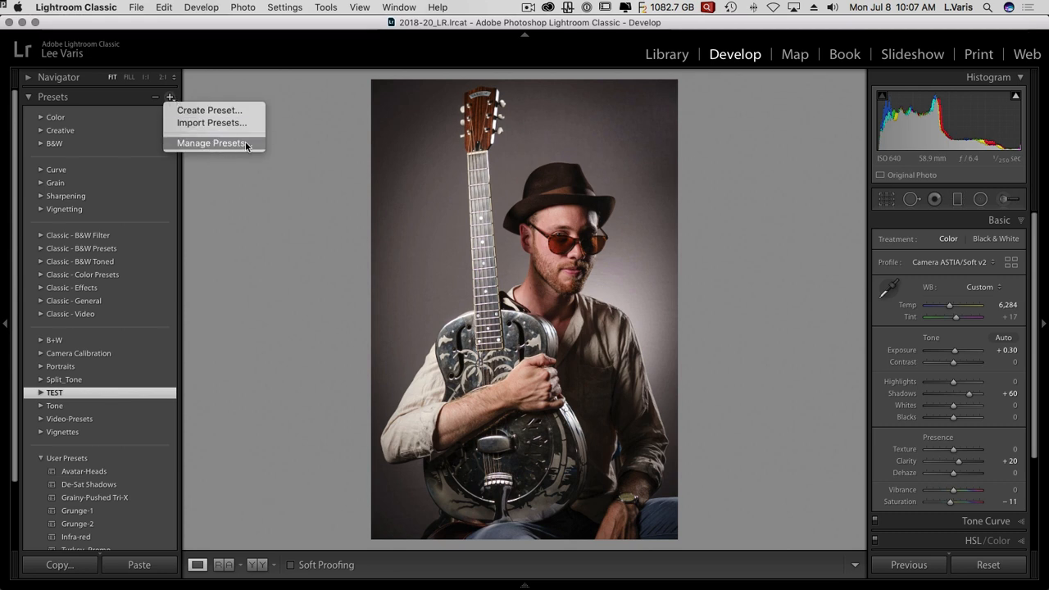
mouse_move(249, 147)
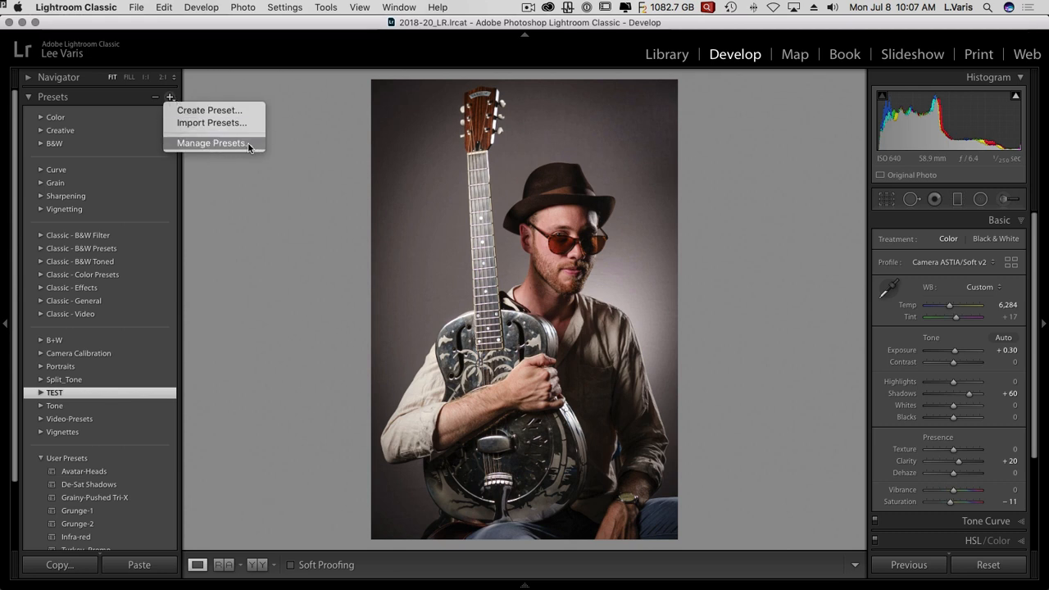
left_click(211, 142)
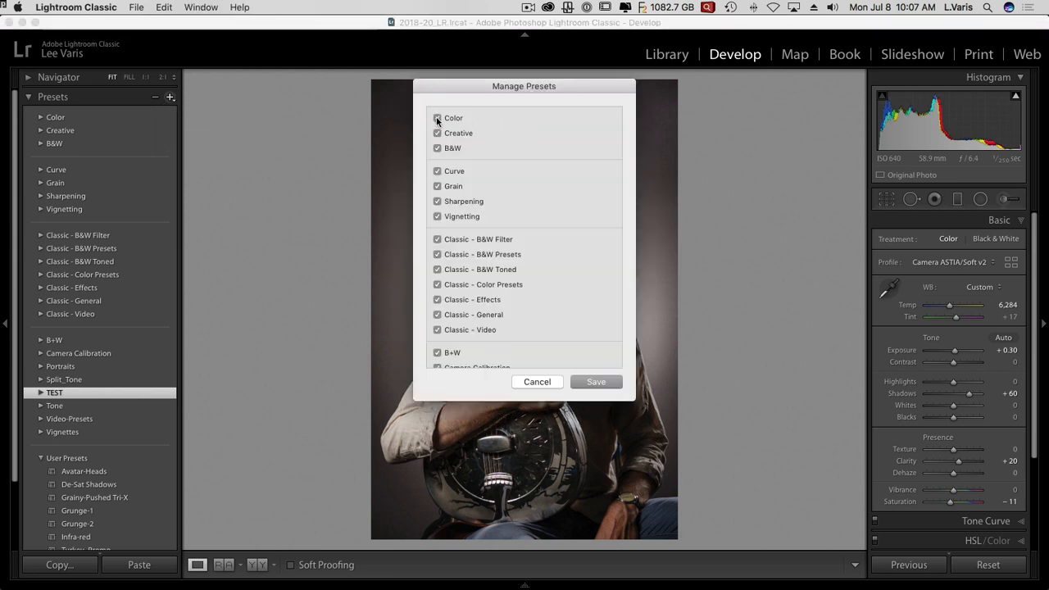
left_click(437, 118)
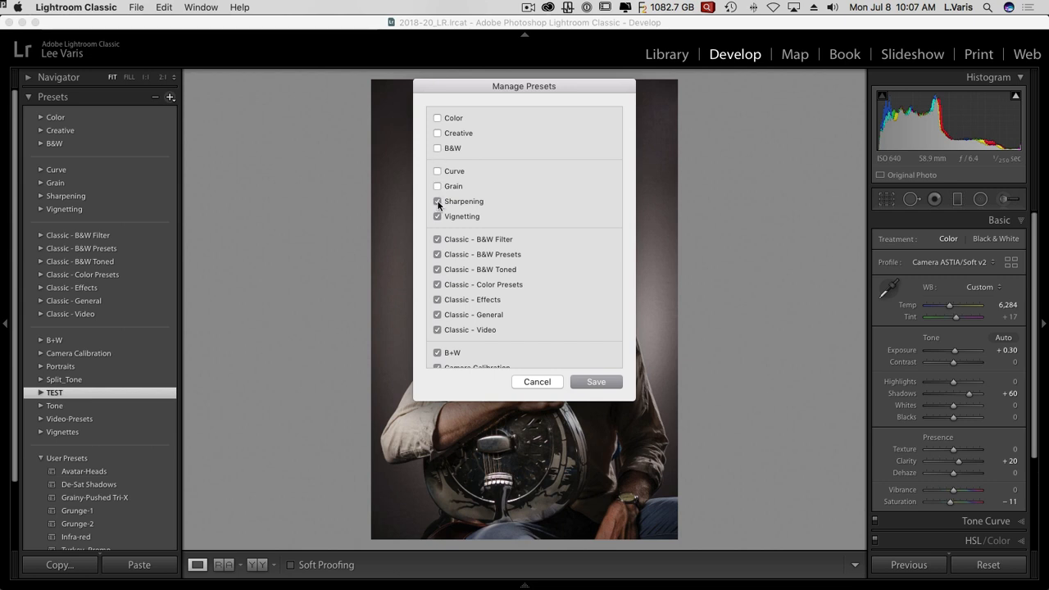
left_click(437, 215)
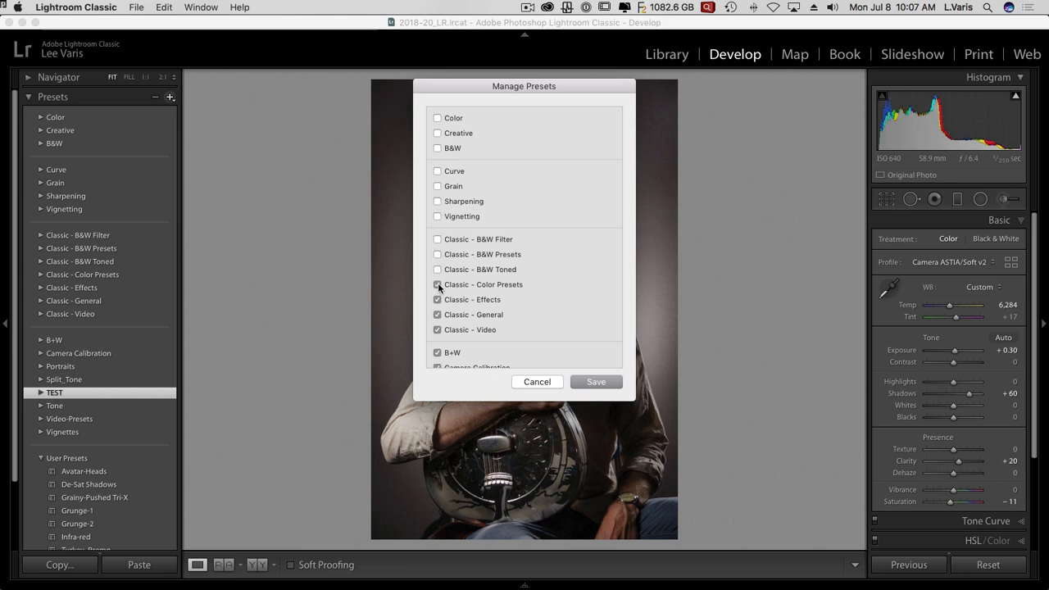
left_click(437, 284)
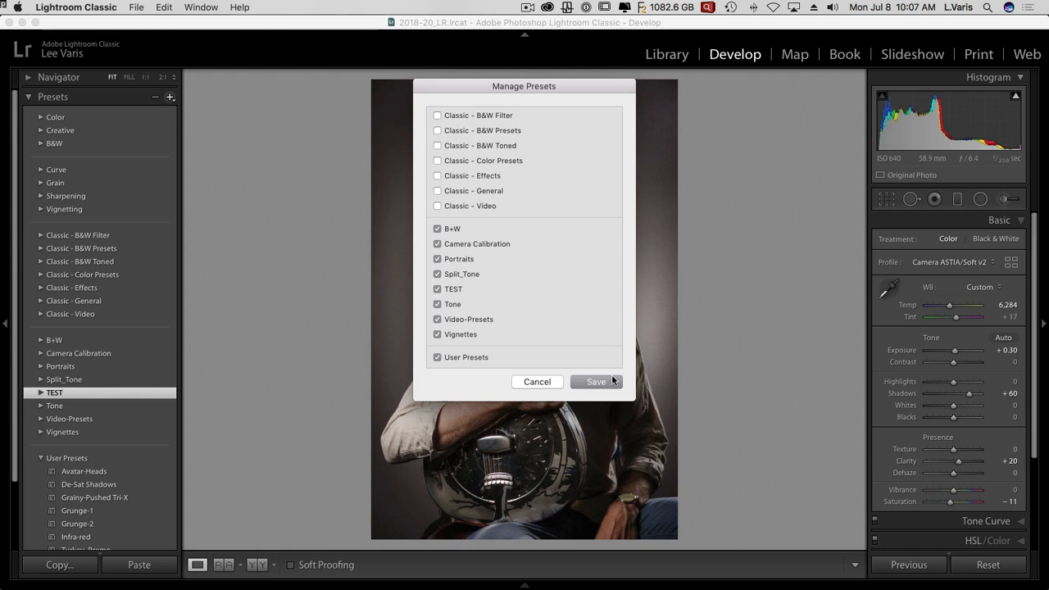
left_click(596, 381)
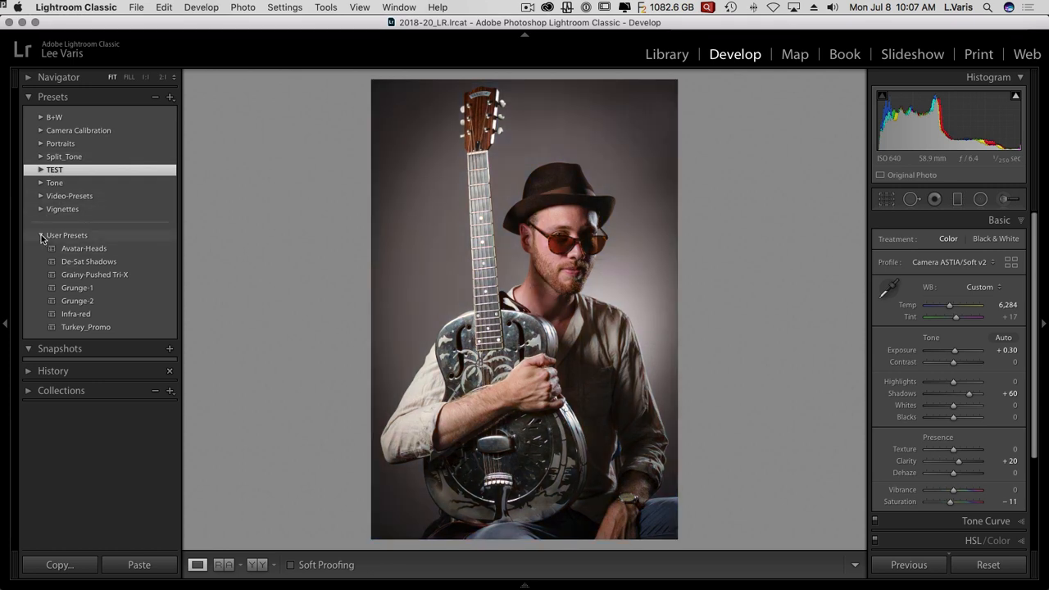
Preview the De-sat preset from the B+W preset group on the portrait
left_click(41, 235)
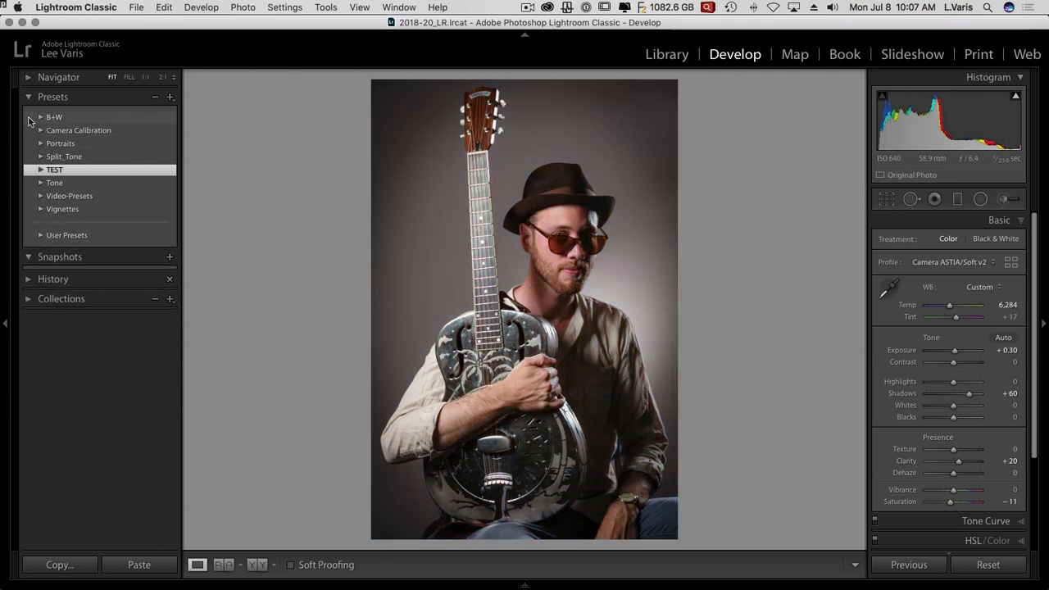
left_click(40, 116)
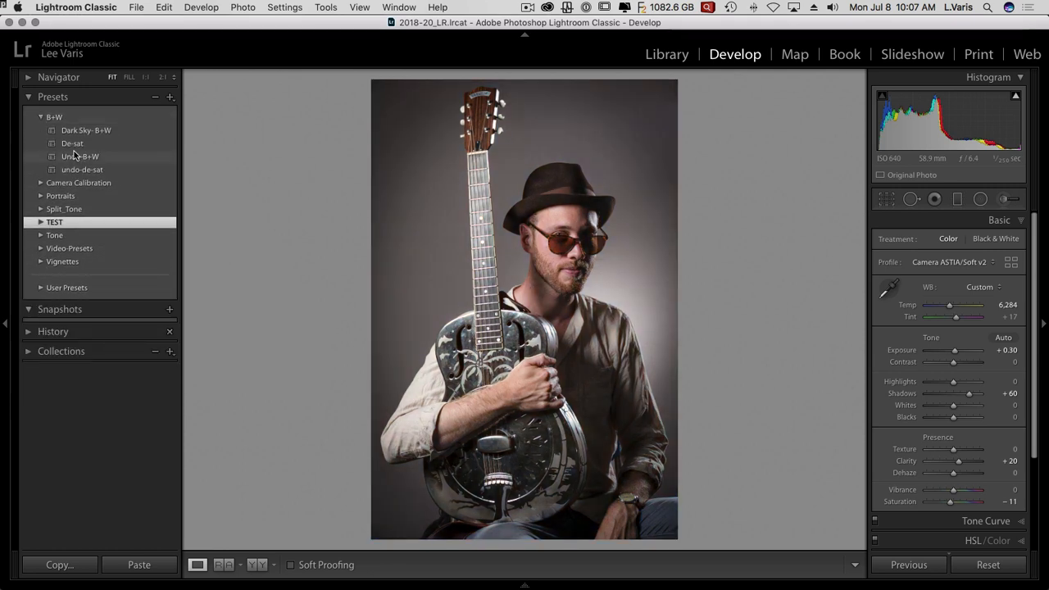
left_click(73, 144)
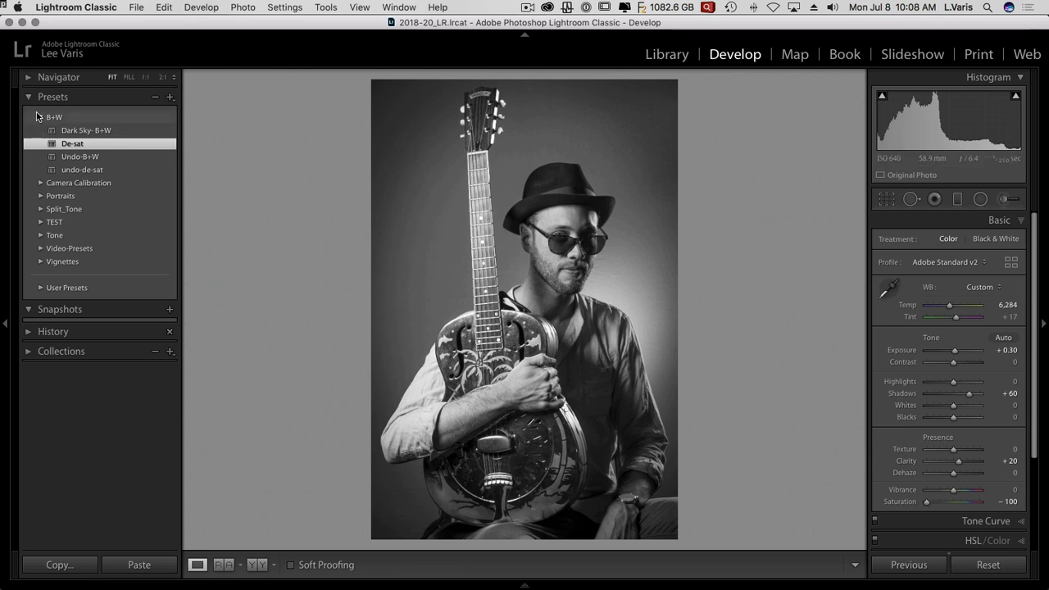
left_click(41, 116)
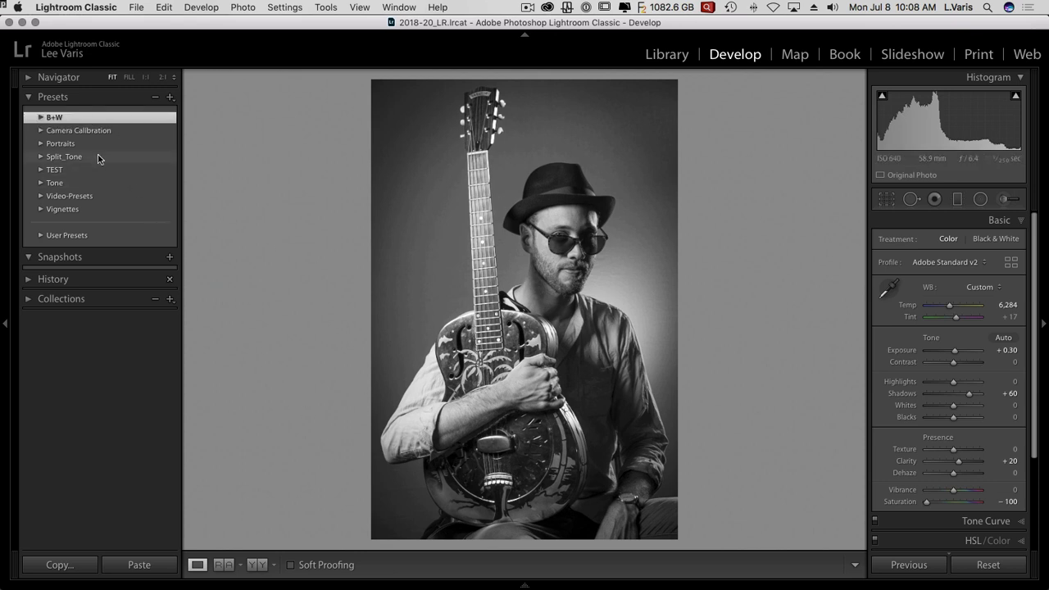
left_click(54, 117)
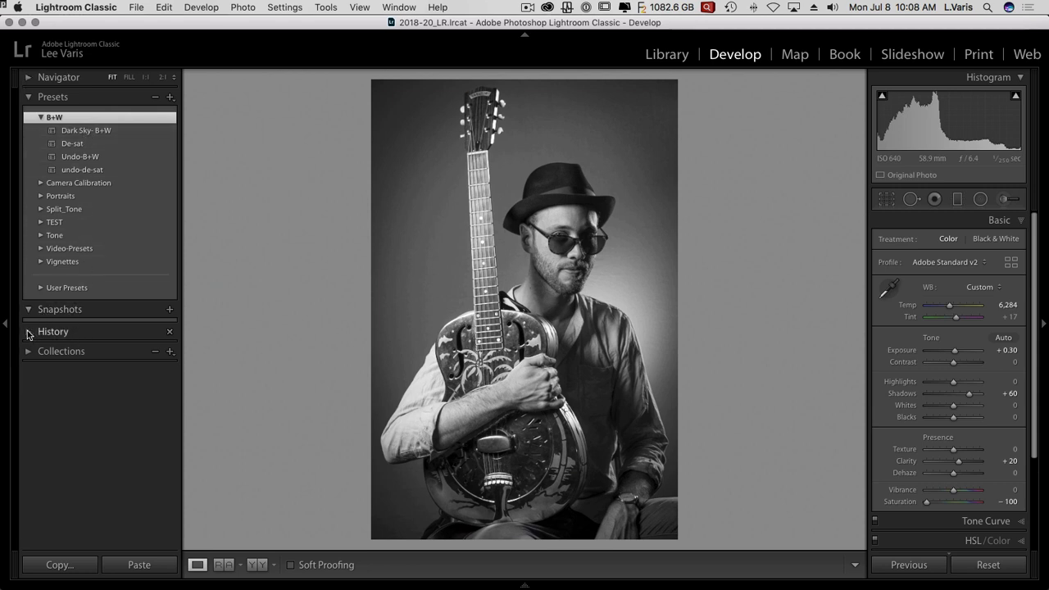
Revert to an earlier colour history step with Clarity +37 and Shadows +62
left_click(29, 331)
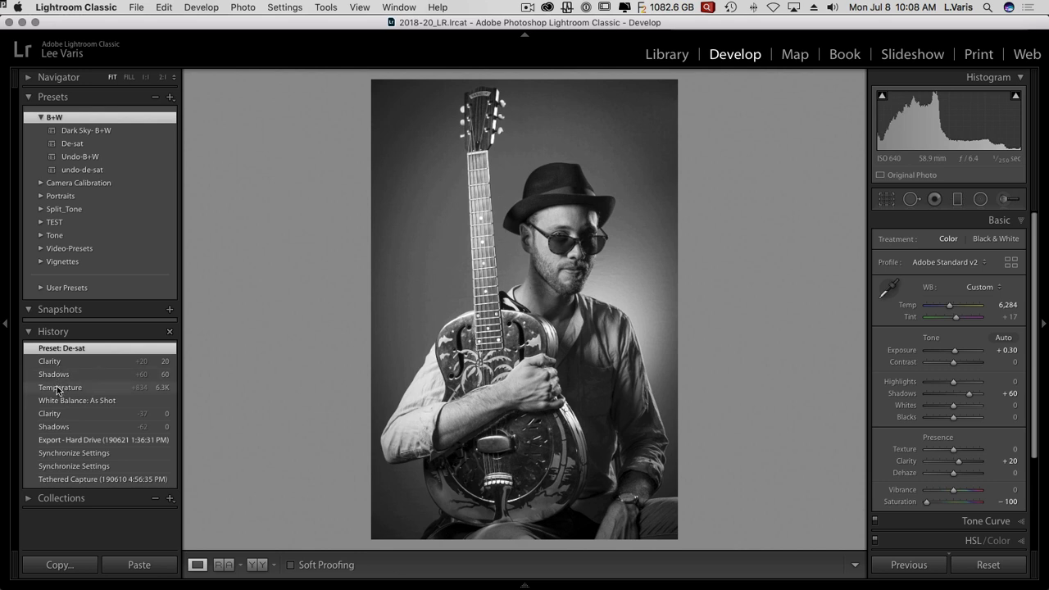
left_click(102, 440)
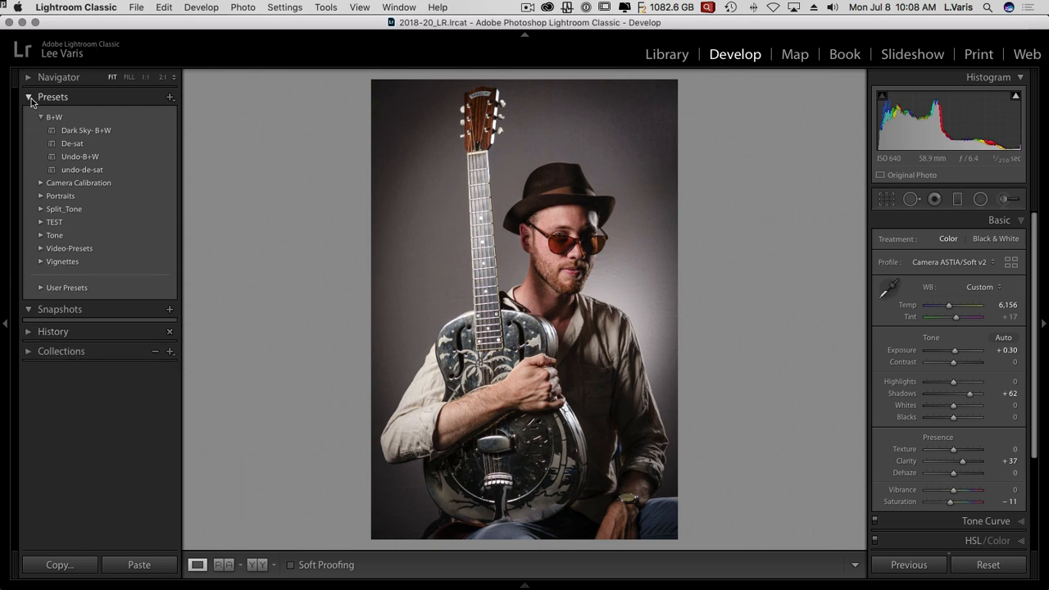
left_click(29, 97)
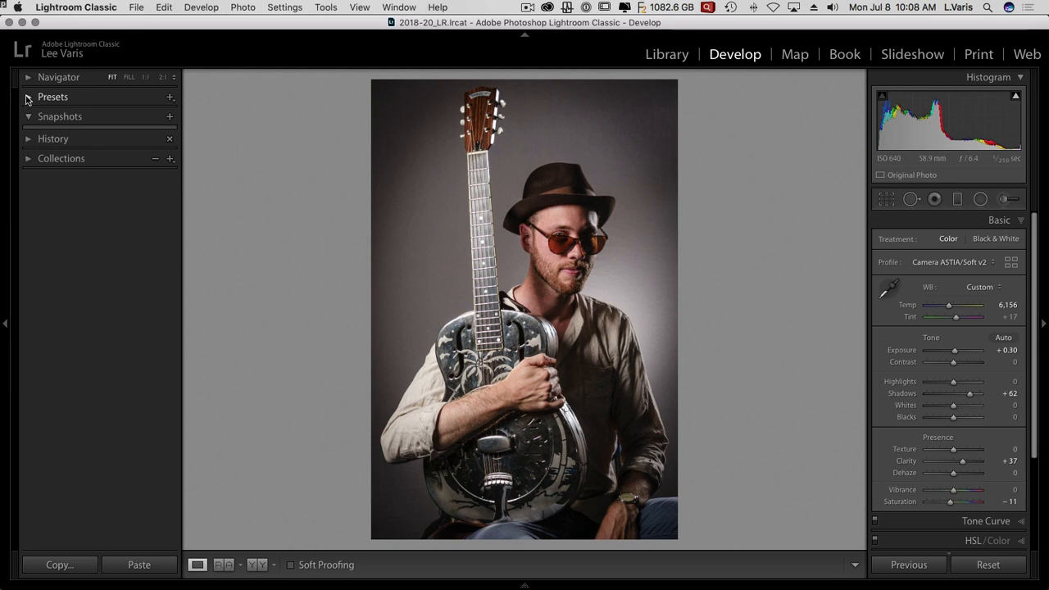
left_click(29, 96)
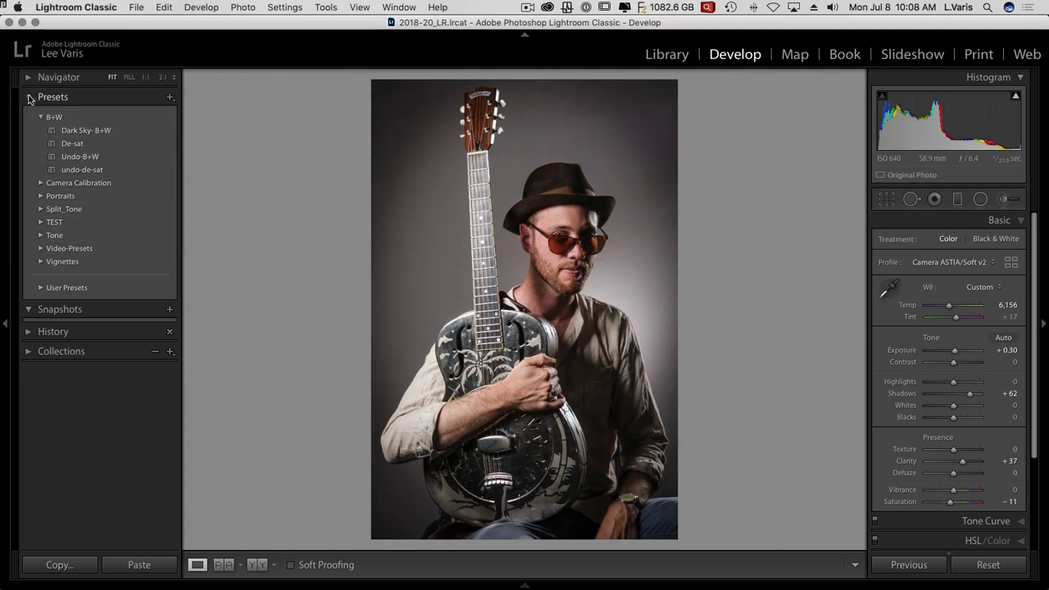
left_click(29, 97)
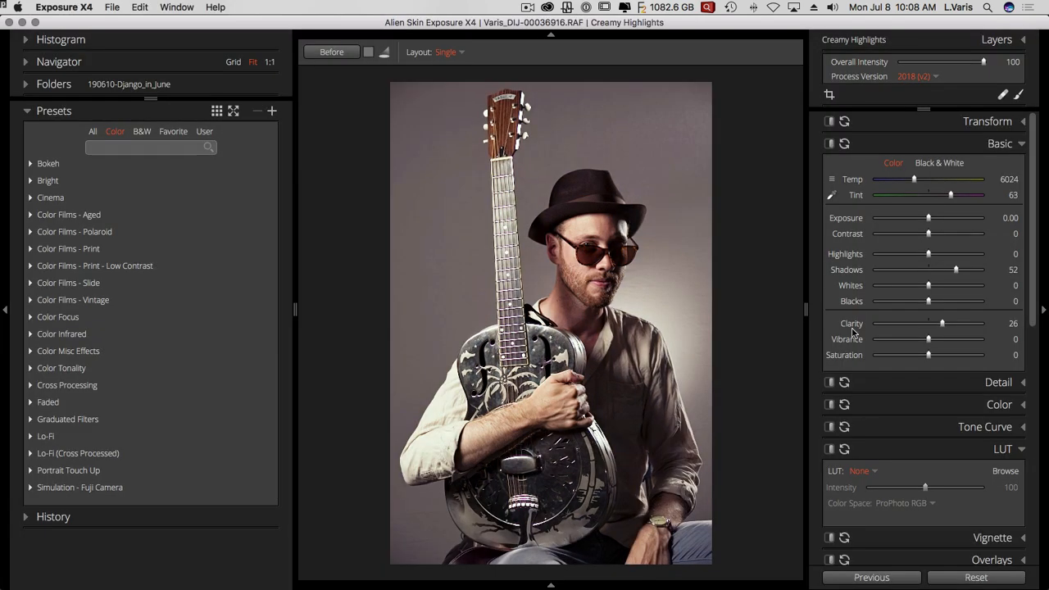
mouse_move(821, 114)
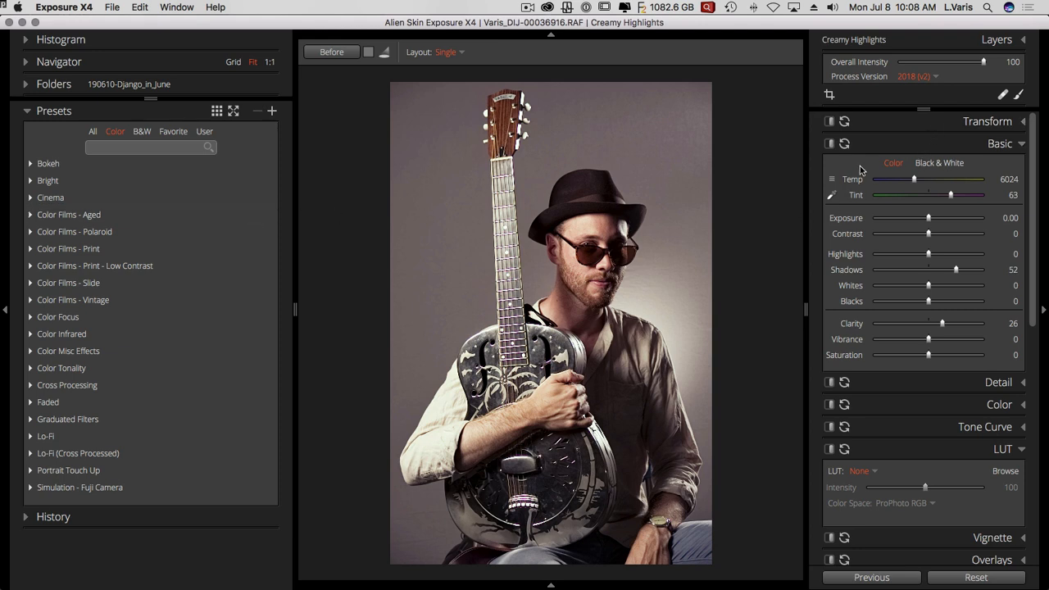
mouse_move(921, 146)
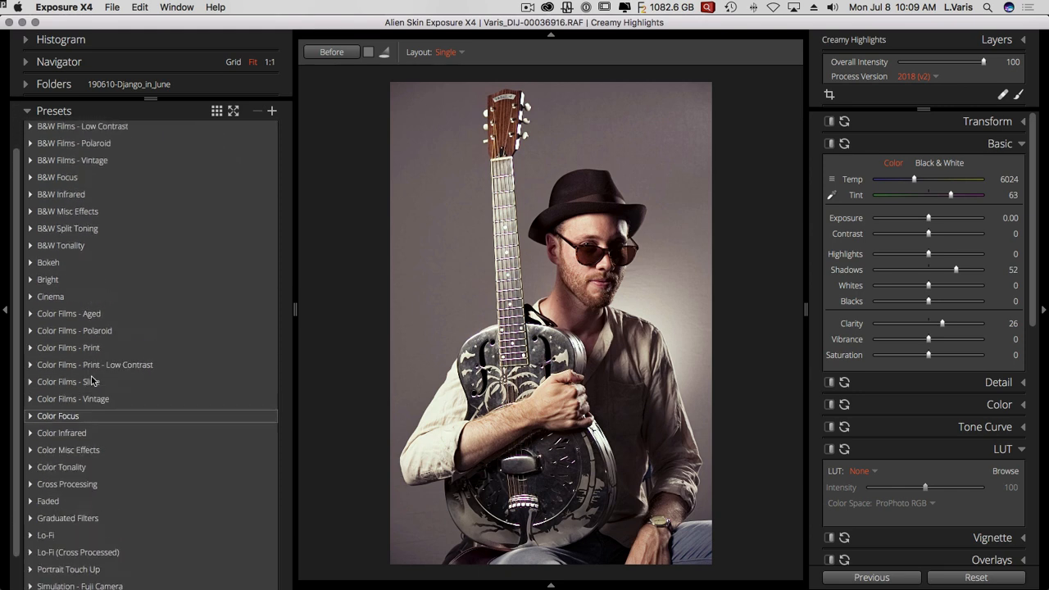
Filter the preset list to colour presets, then black-and-white presets
scroll("down", 3)
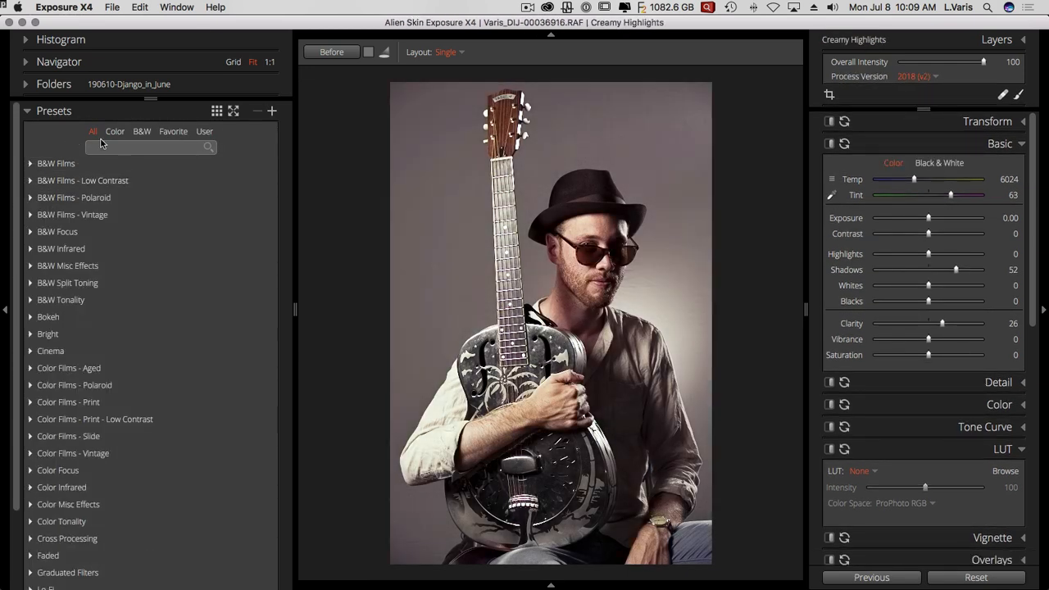
left_click(114, 131)
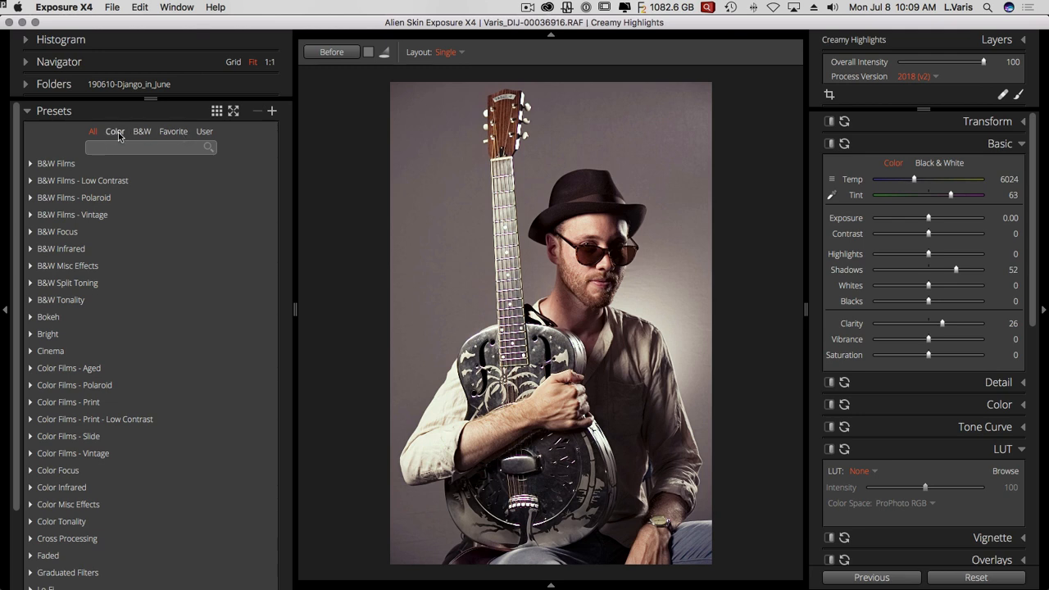
mouse_move(115, 131)
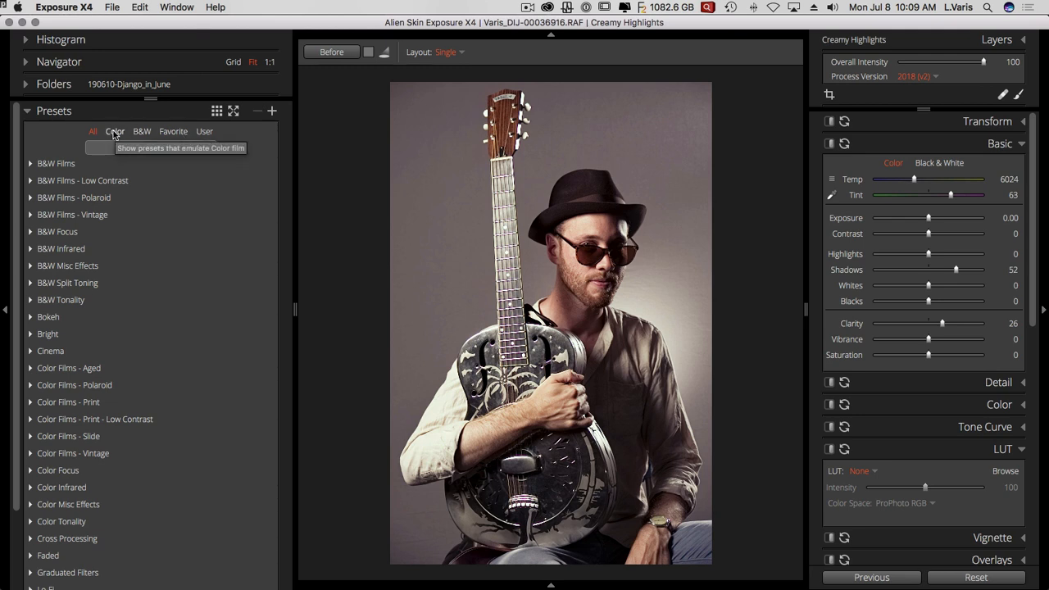
left_click(115, 131)
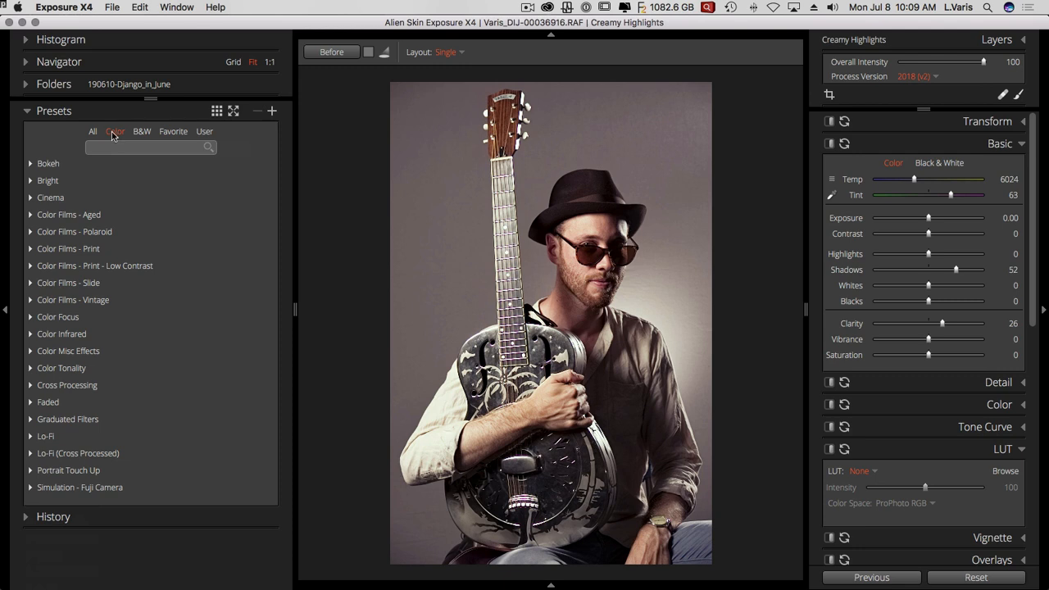
left_click(142, 131)
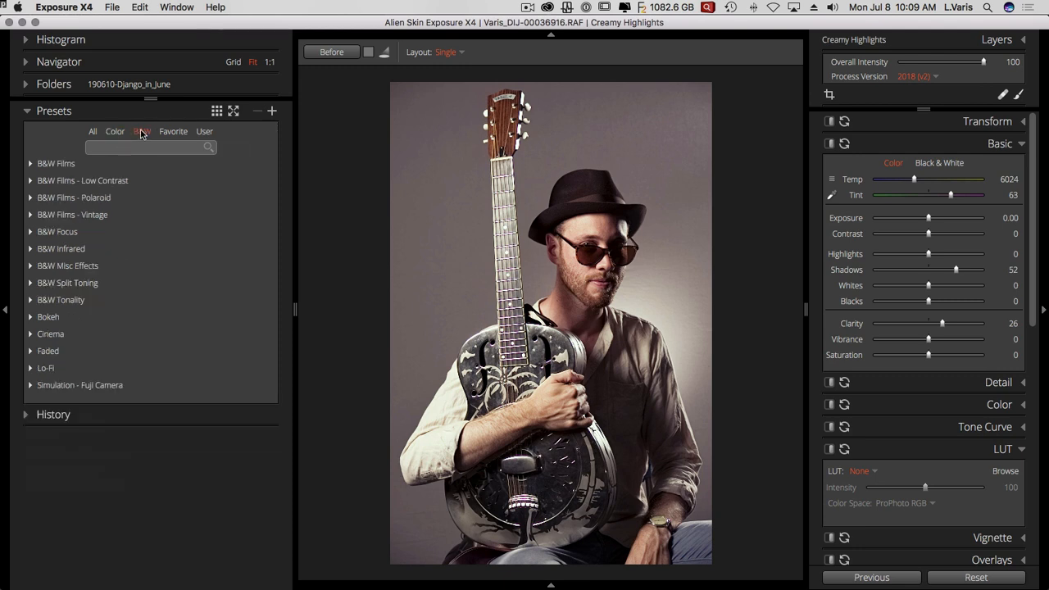
Browse favourite, user and all presets, ending with only Favorites shown
left_click(173, 132)
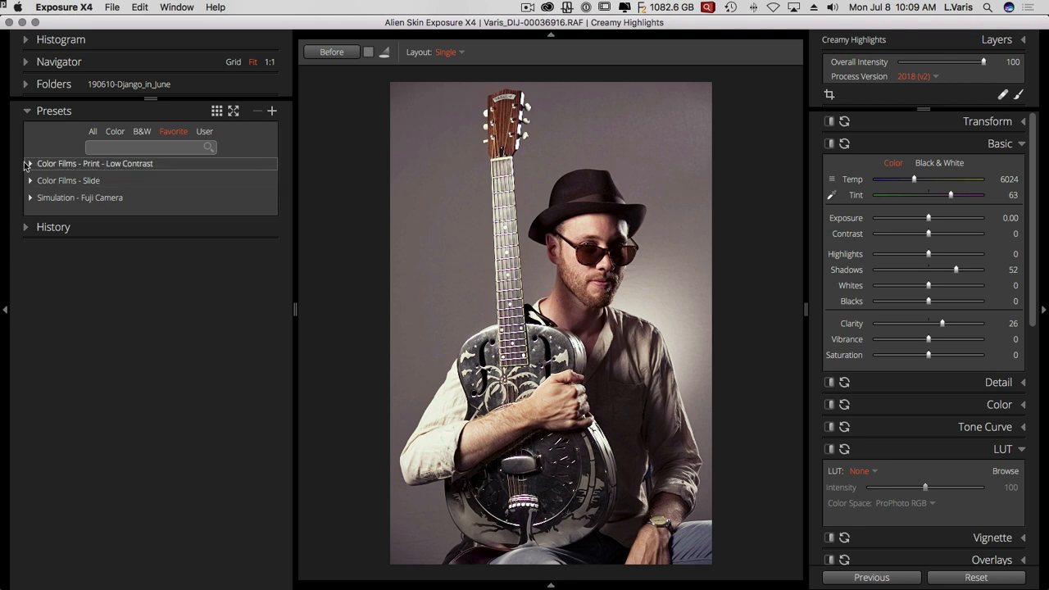
left_click(27, 163)
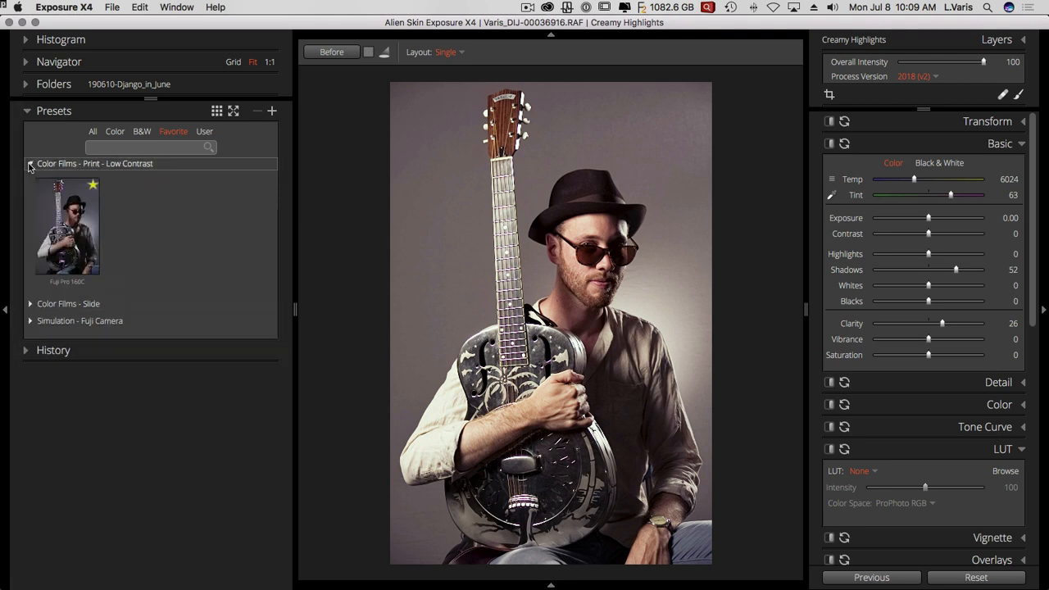
left_click(73, 232)
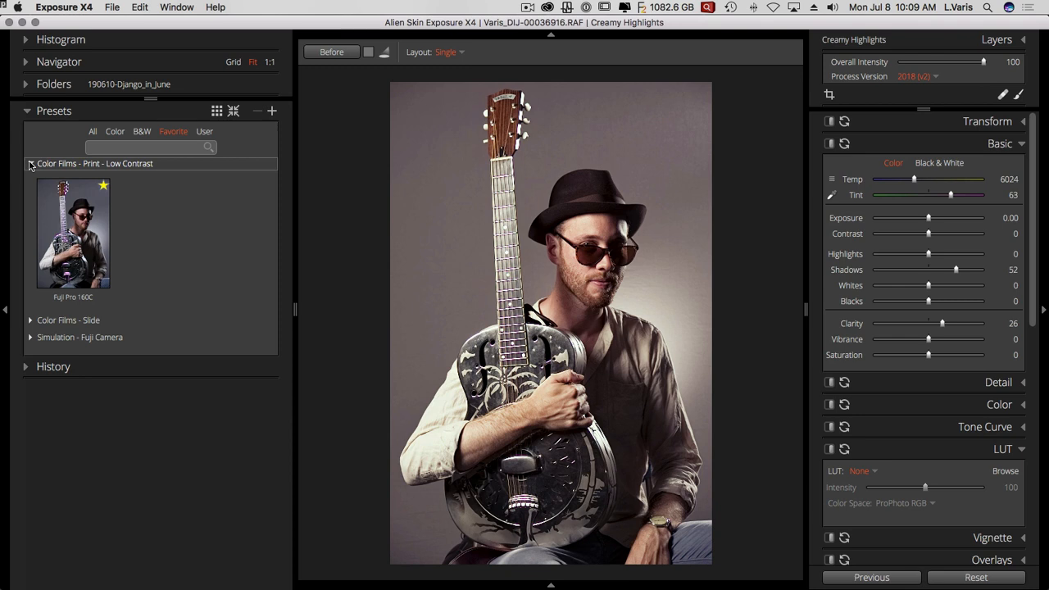
left_click(31, 163)
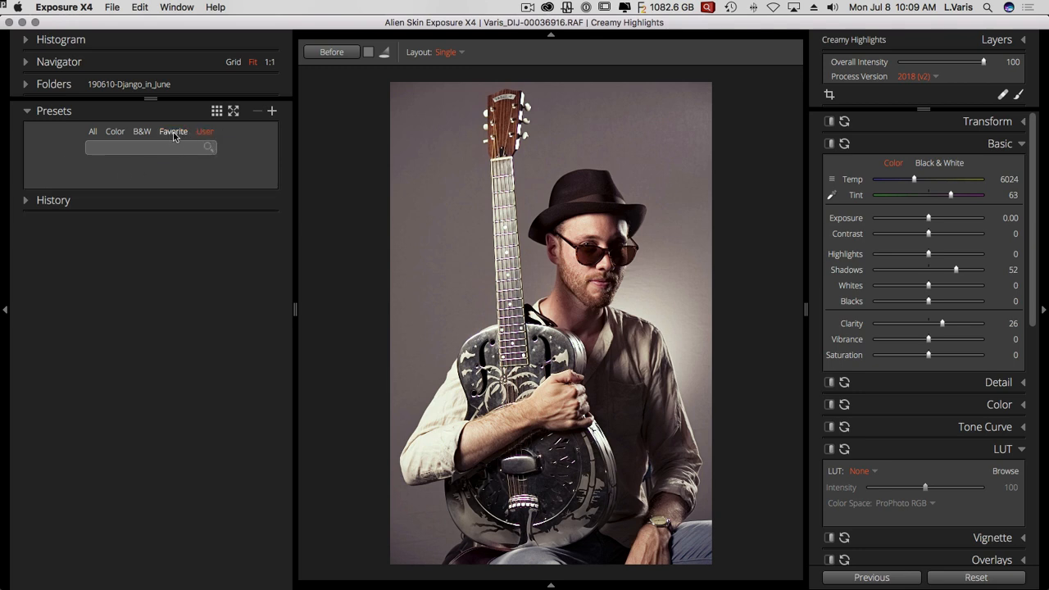
left_click(173, 131)
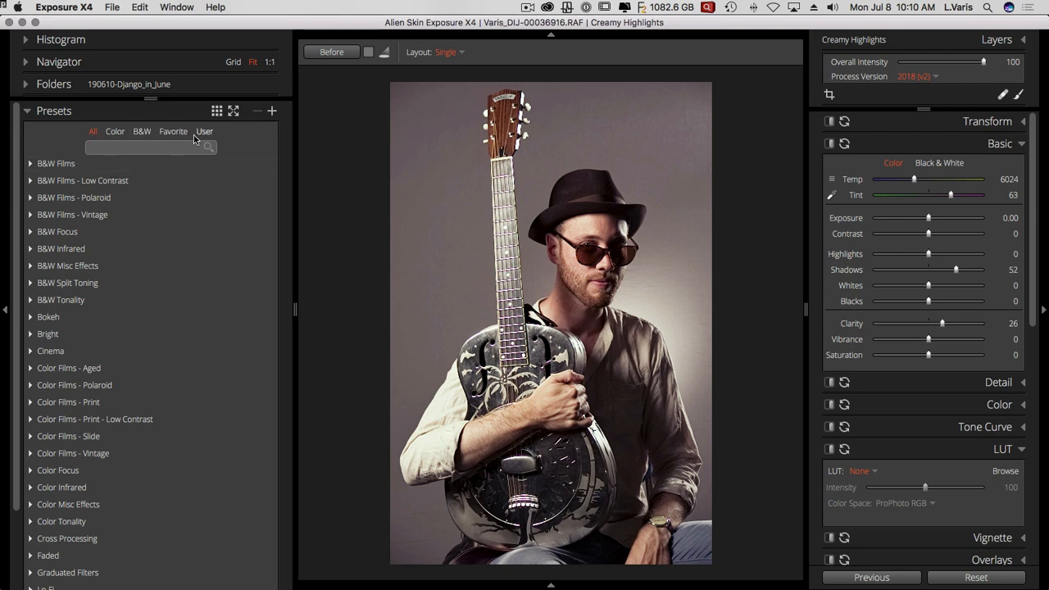
left_click(173, 131)
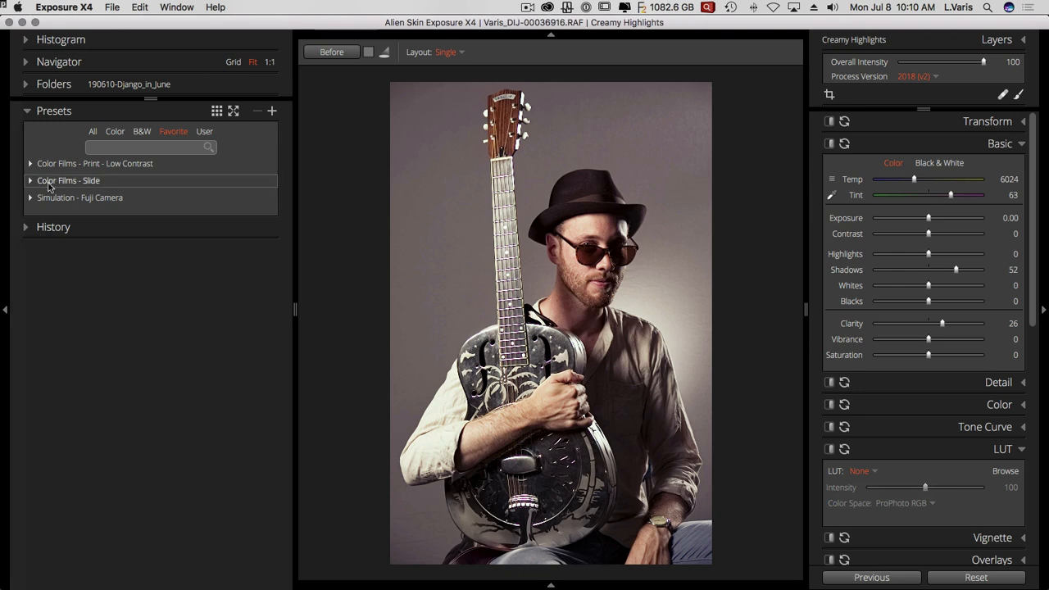
mouse_move(111, 278)
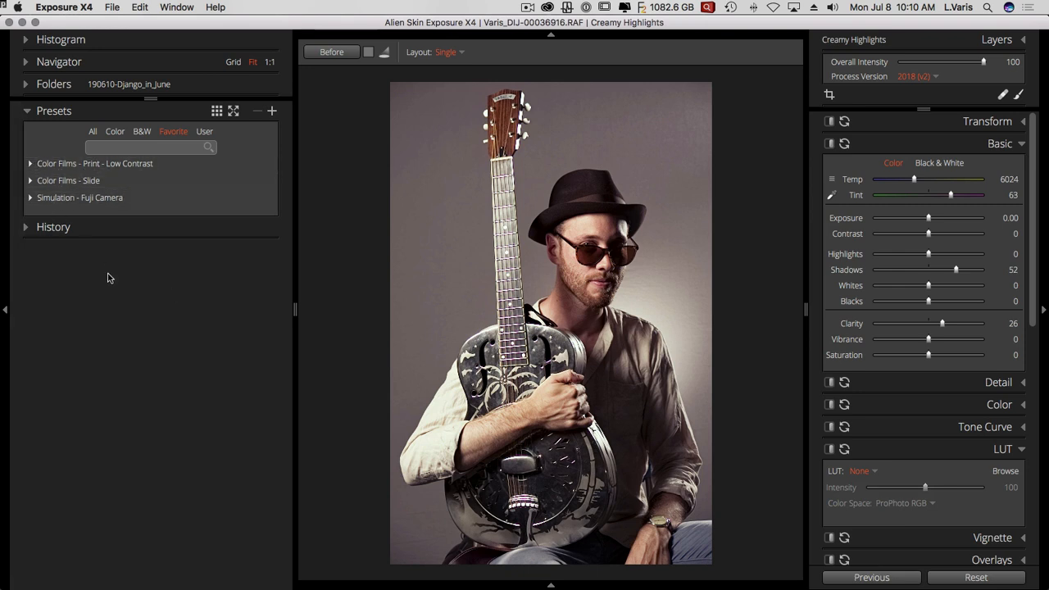
mouse_move(870, 483)
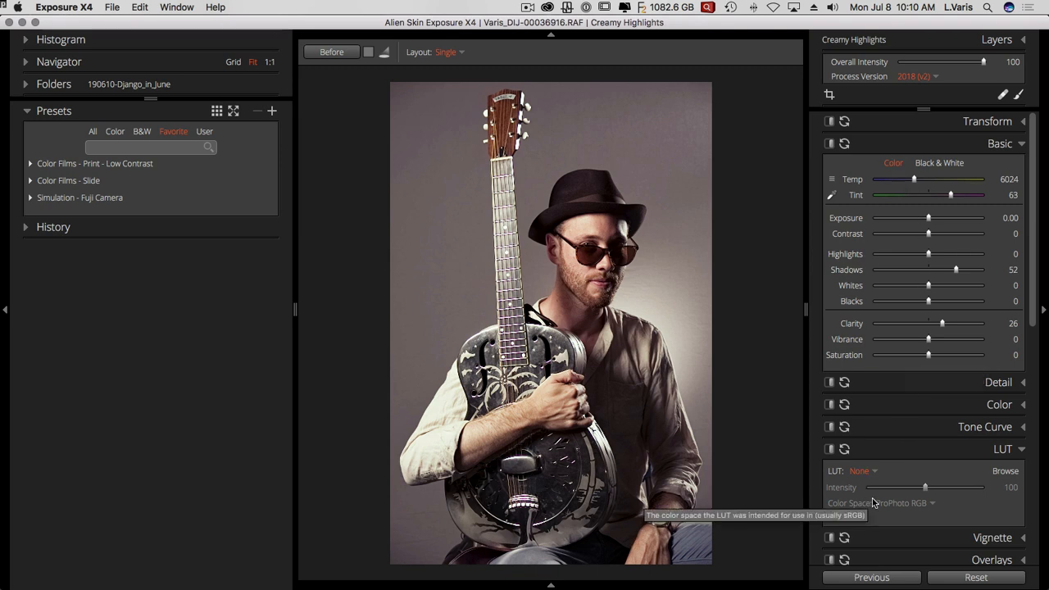
mouse_move(873, 479)
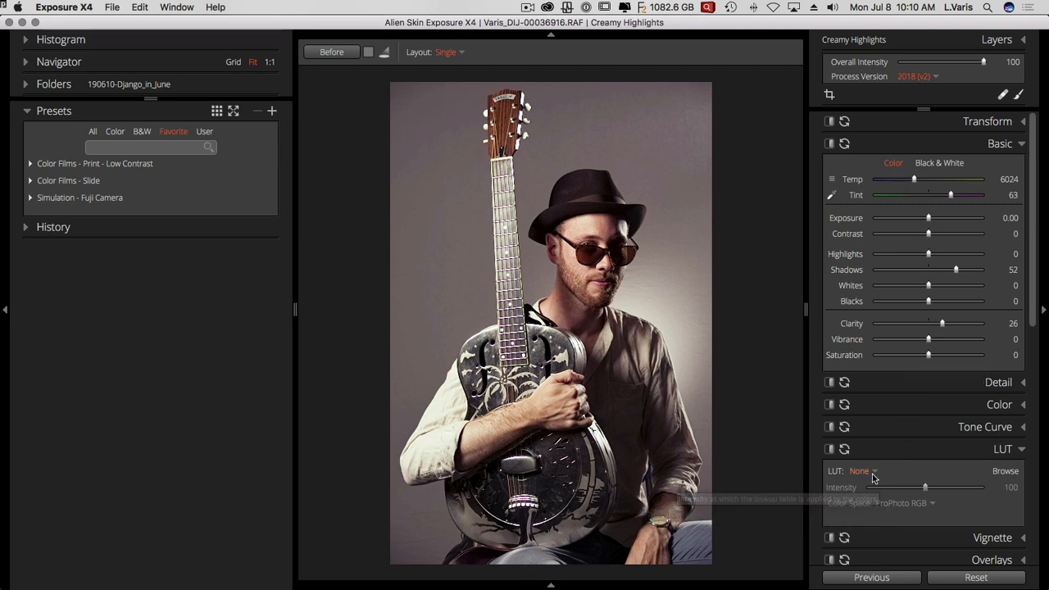
mouse_move(870, 475)
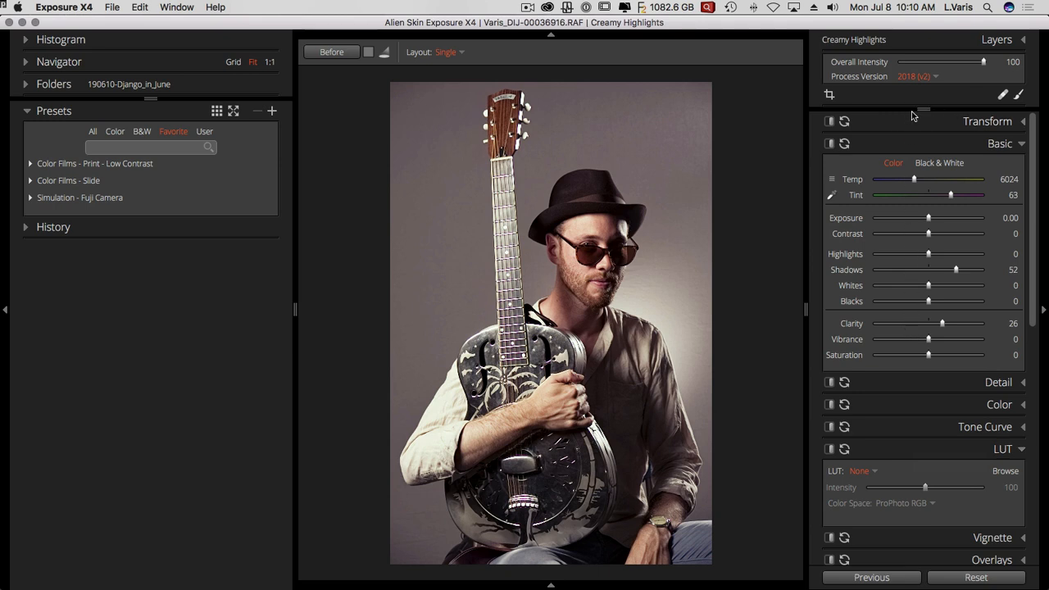
mouse_move(884, 481)
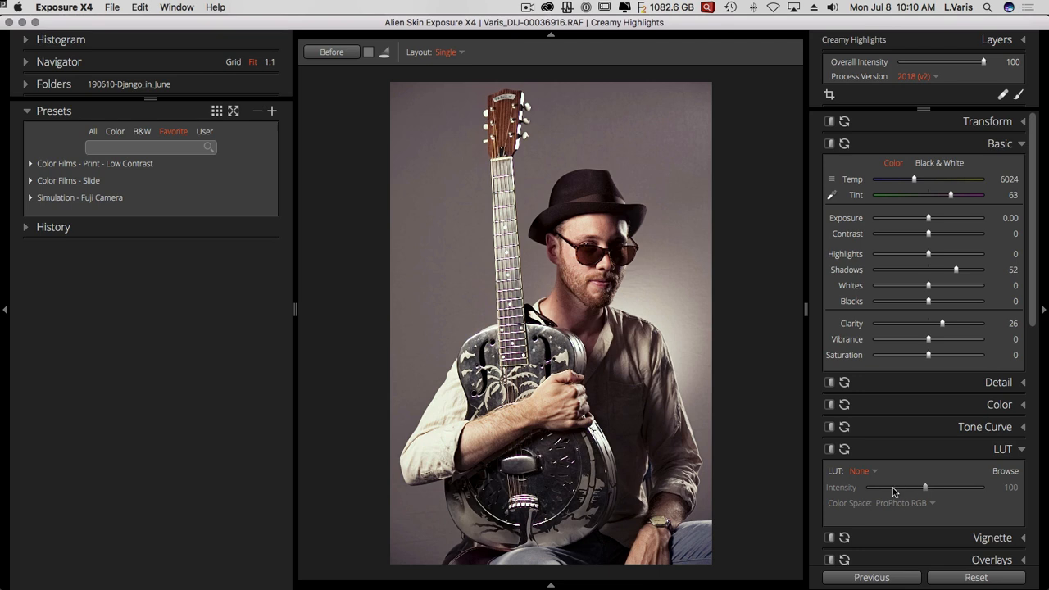
mouse_move(932, 489)
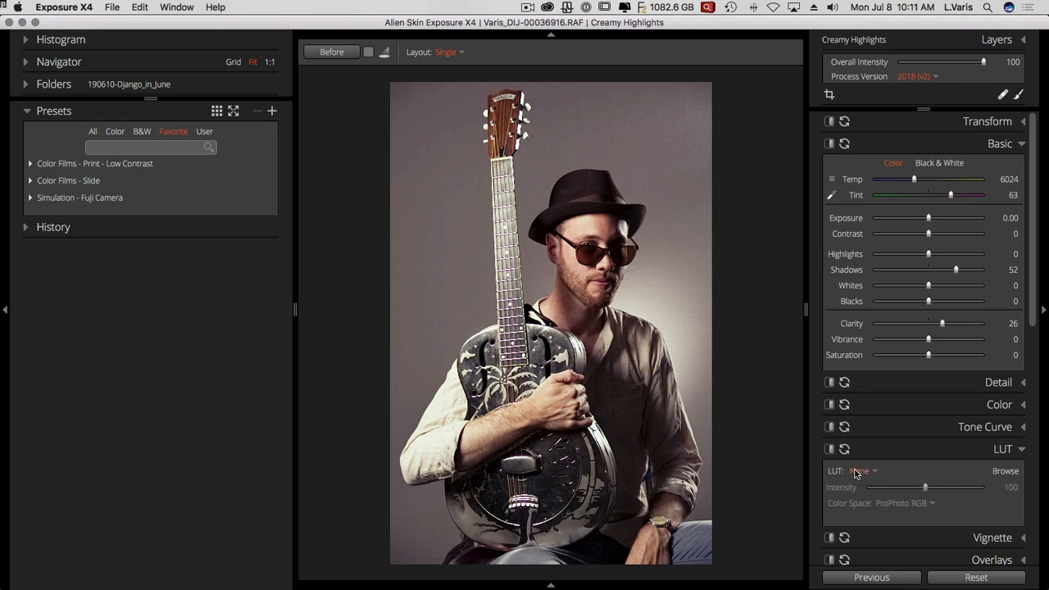
left_click(858, 471)
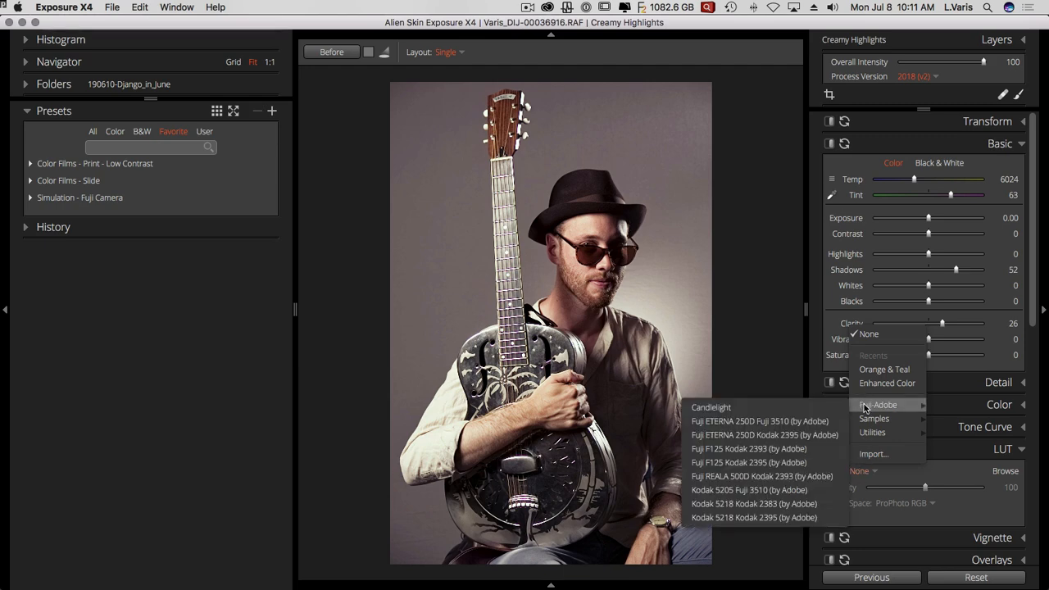
left_click(759, 420)
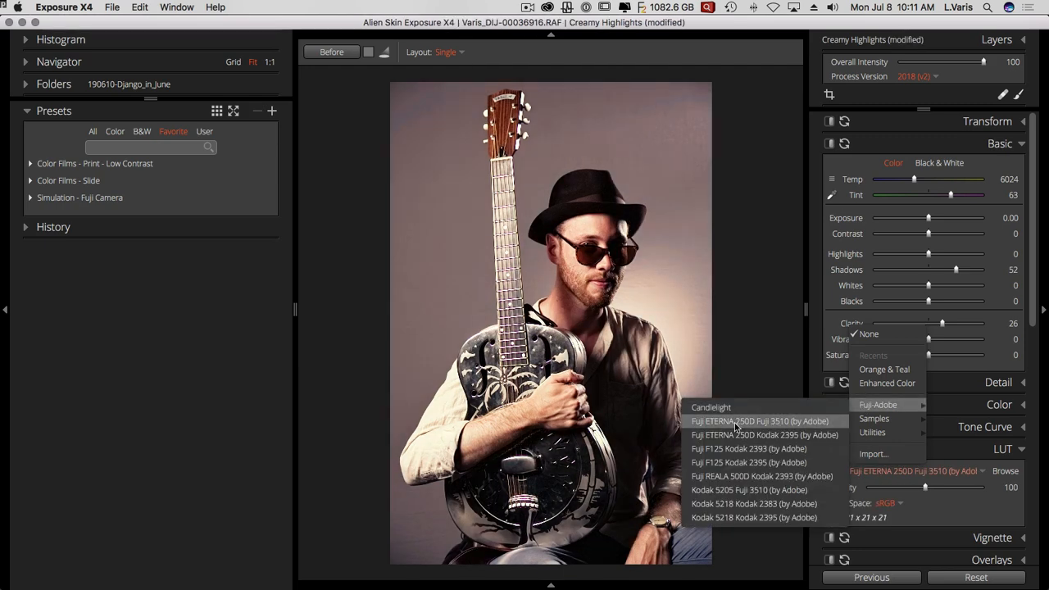
left_click(761, 476)
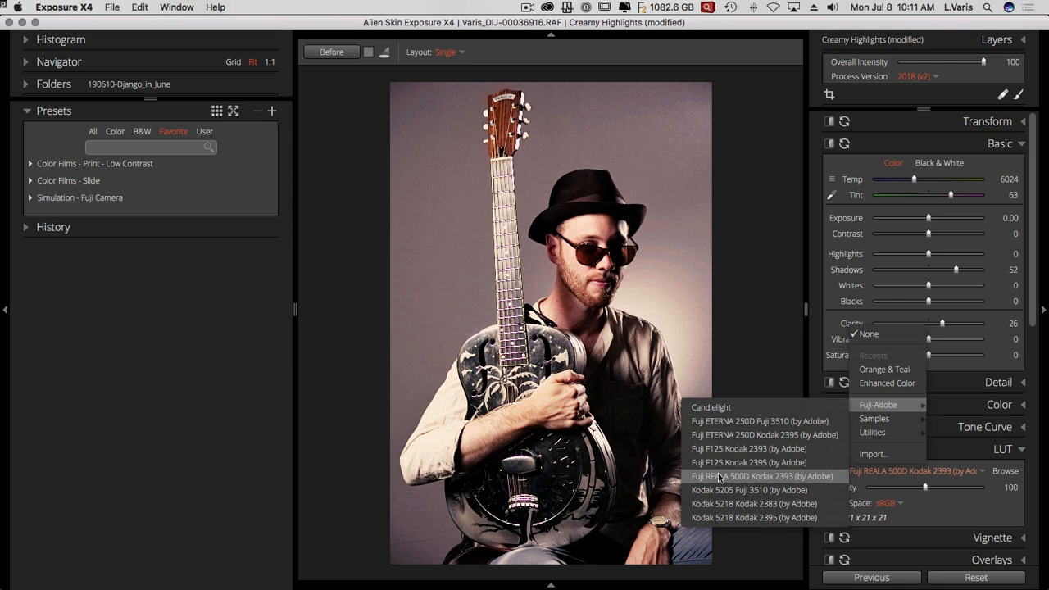
left_click(763, 476)
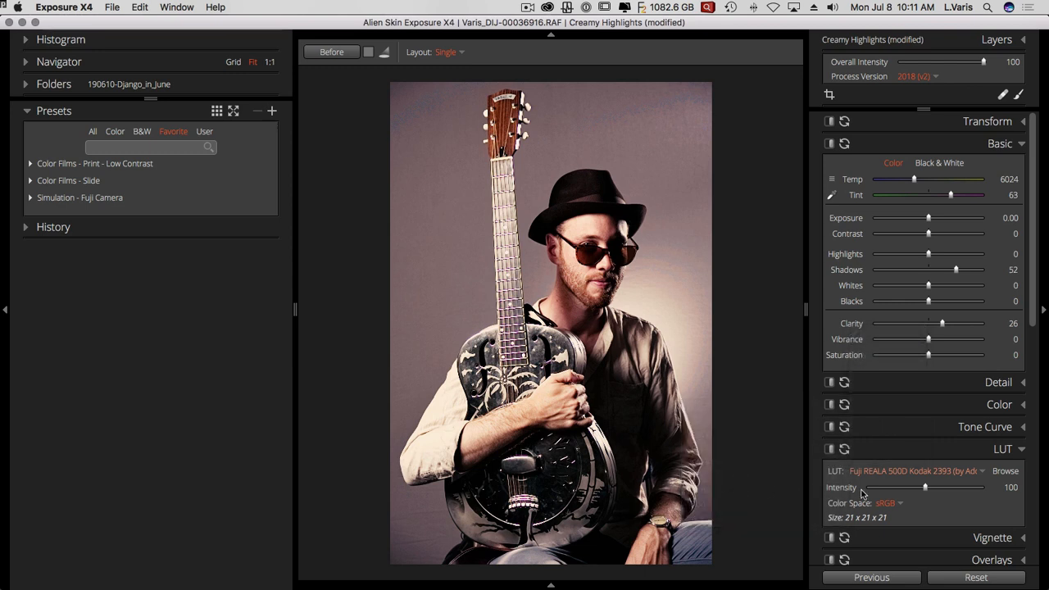
left_click_drag(926, 488, 917, 488)
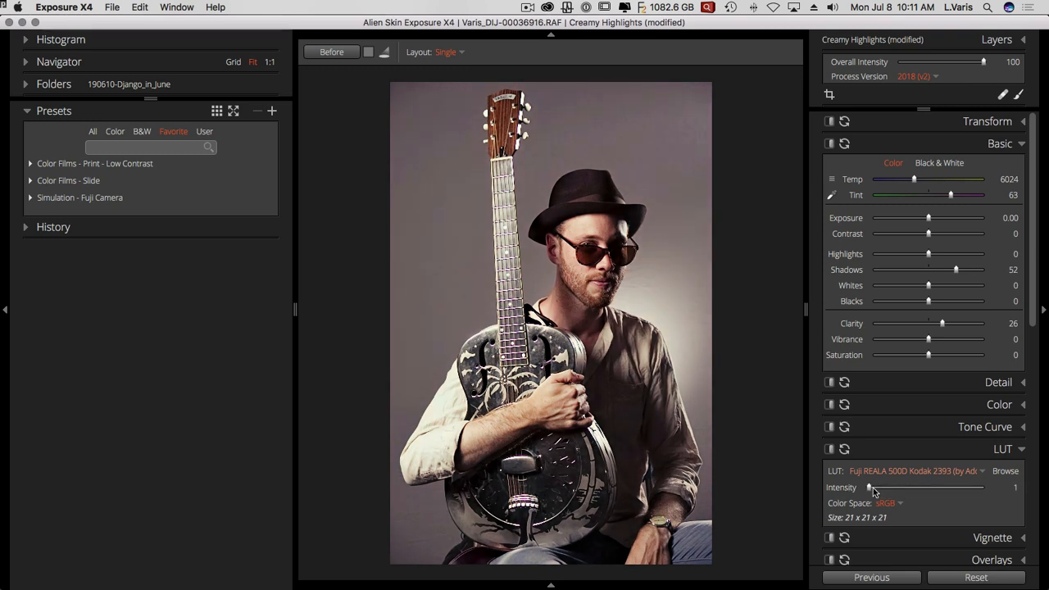
left_click_drag(871, 488, 921, 488)
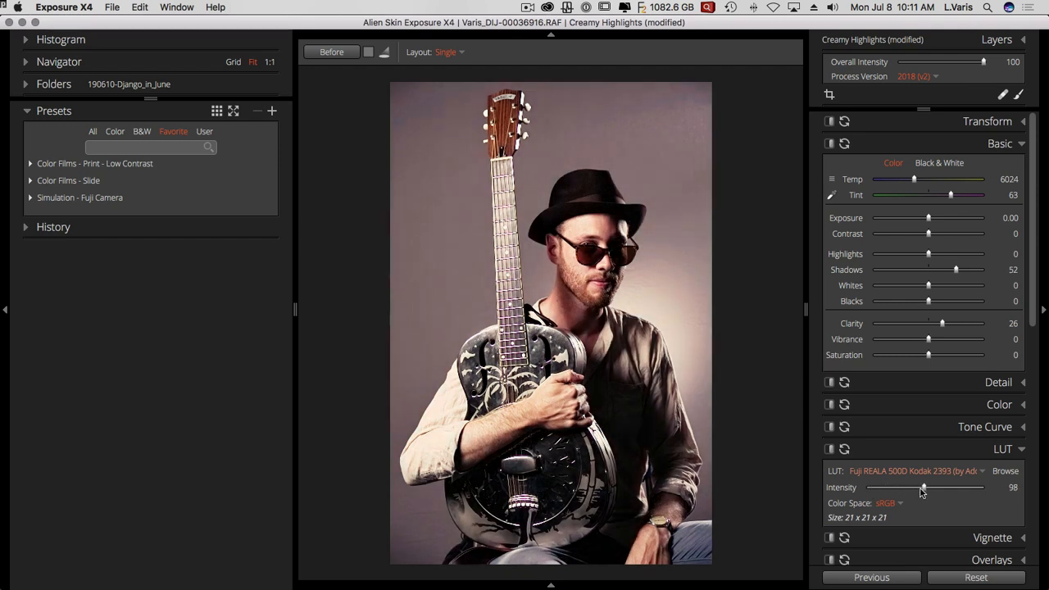
left_click_drag(925, 488, 885, 488)
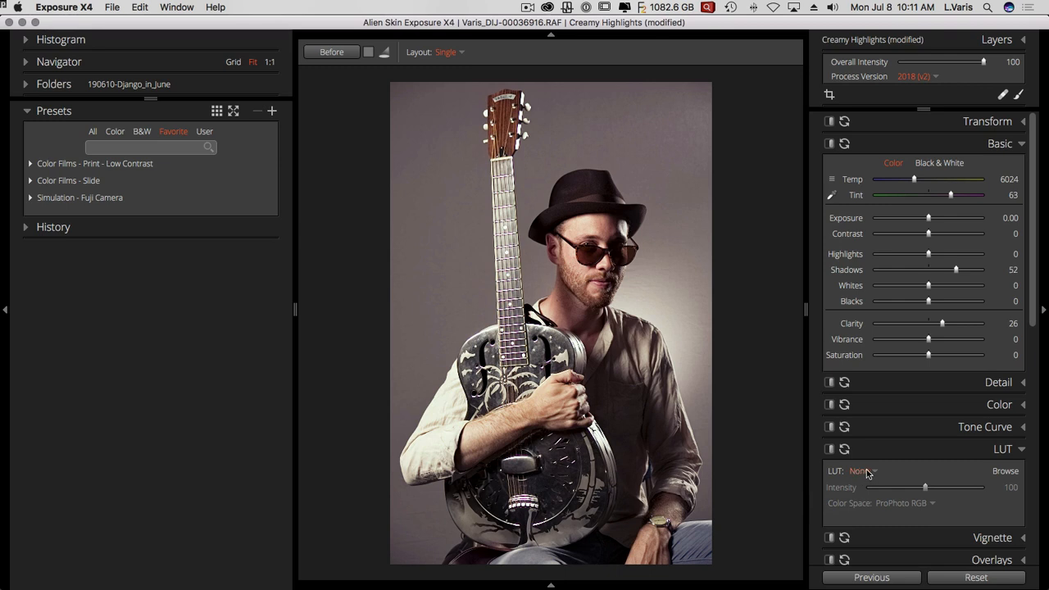
mouse_move(894, 135)
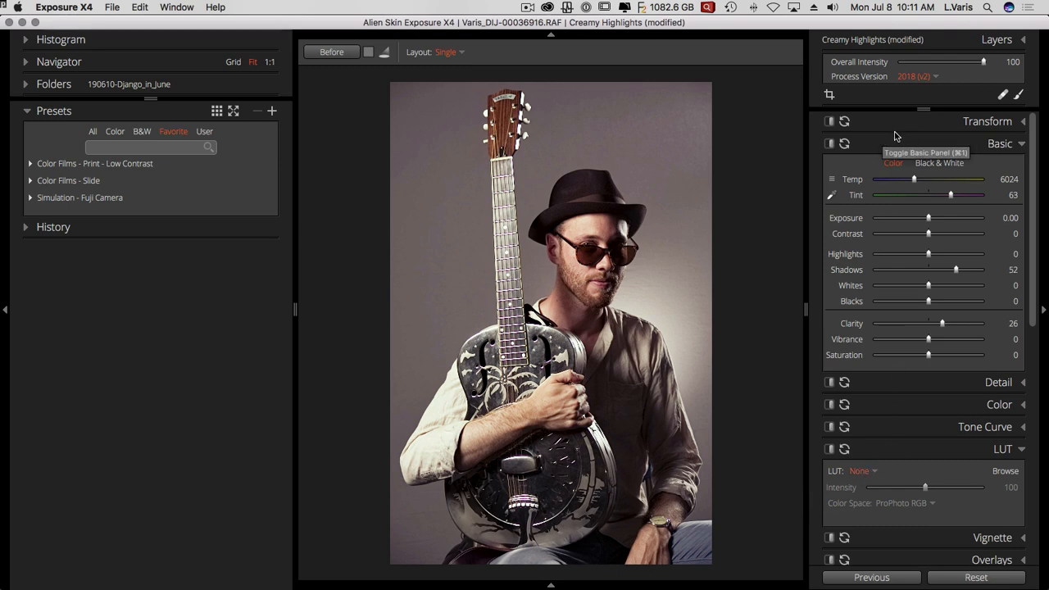
mouse_move(870, 120)
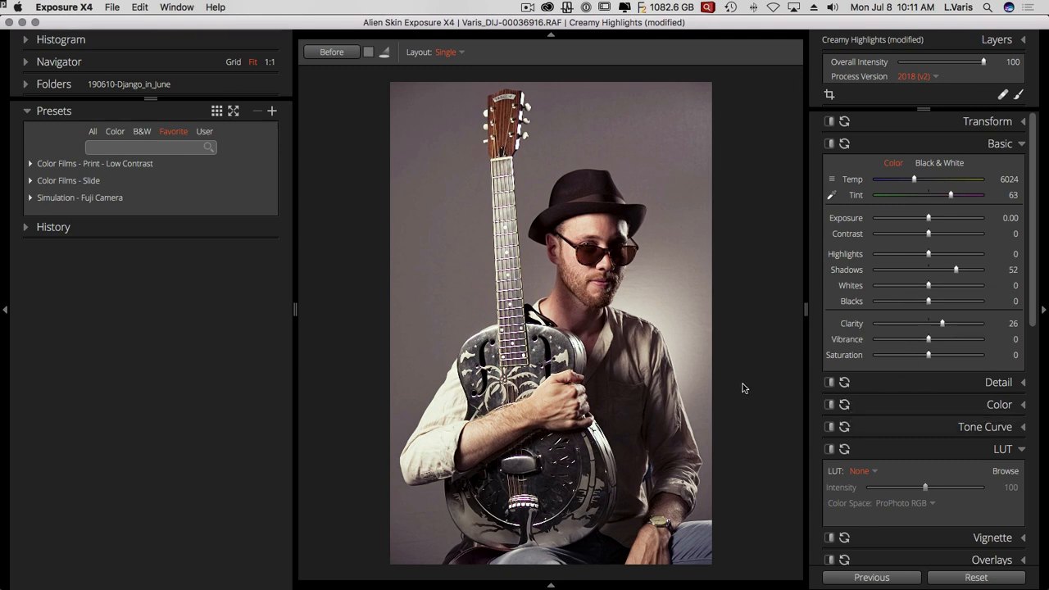
mouse_move(746, 406)
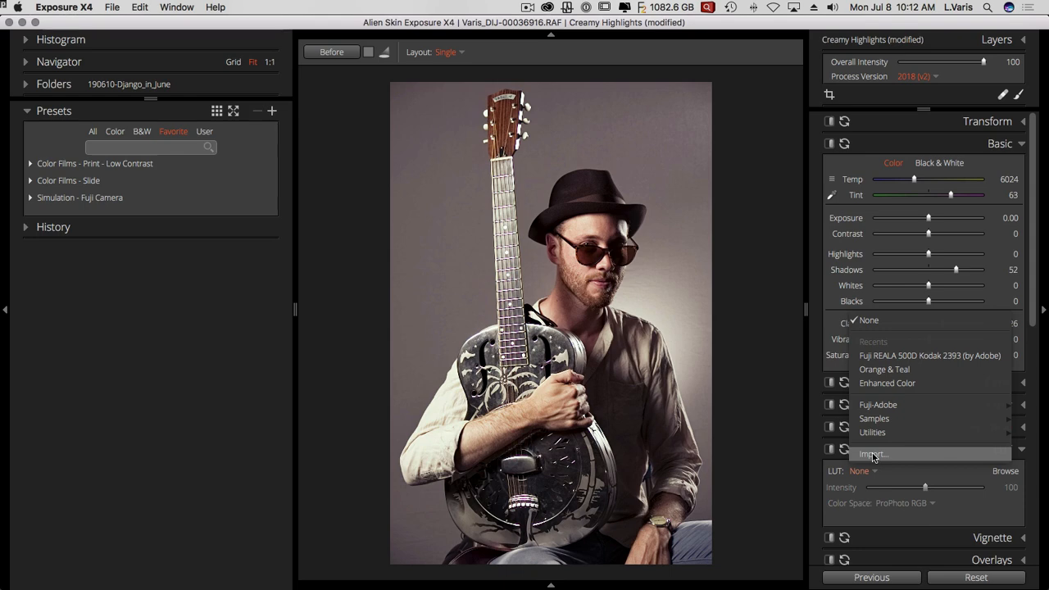
mouse_move(870, 457)
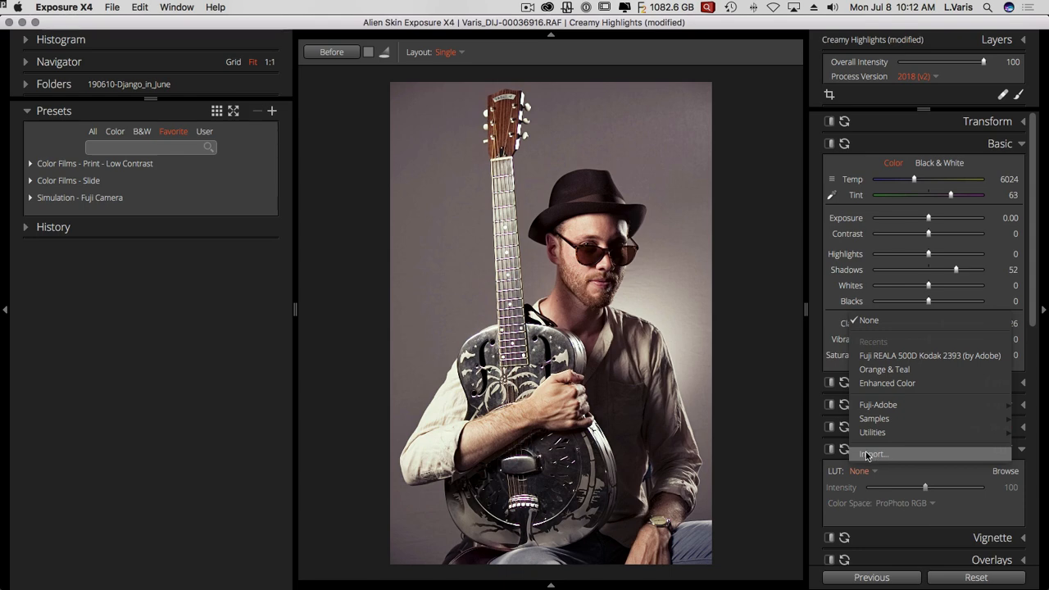
Browse for a LUT and scroll through the 194 LUTs Photoshop folder's files
left_click(872, 454)
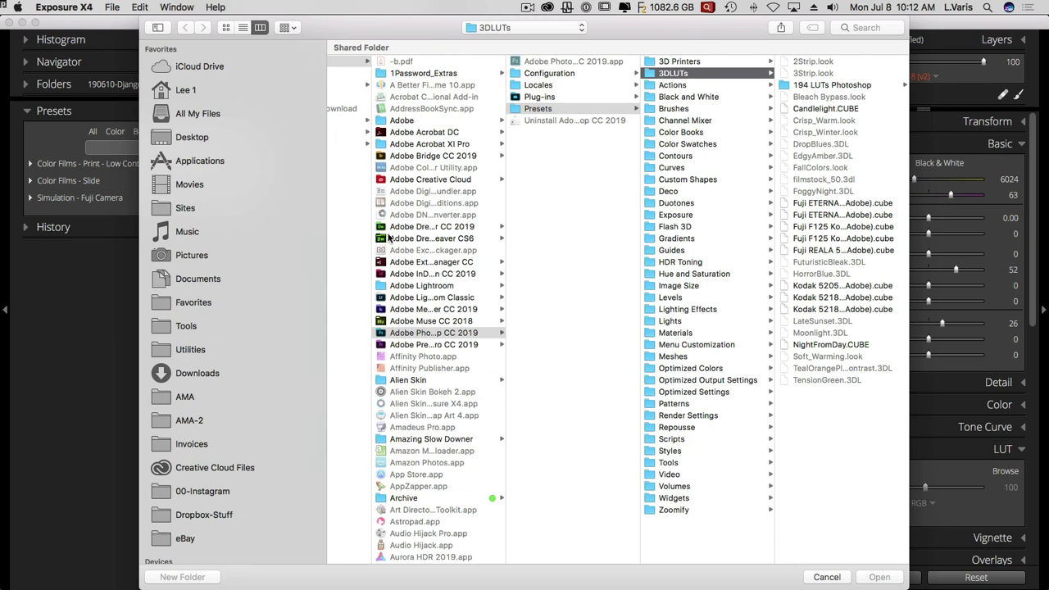
mouse_move(651, 74)
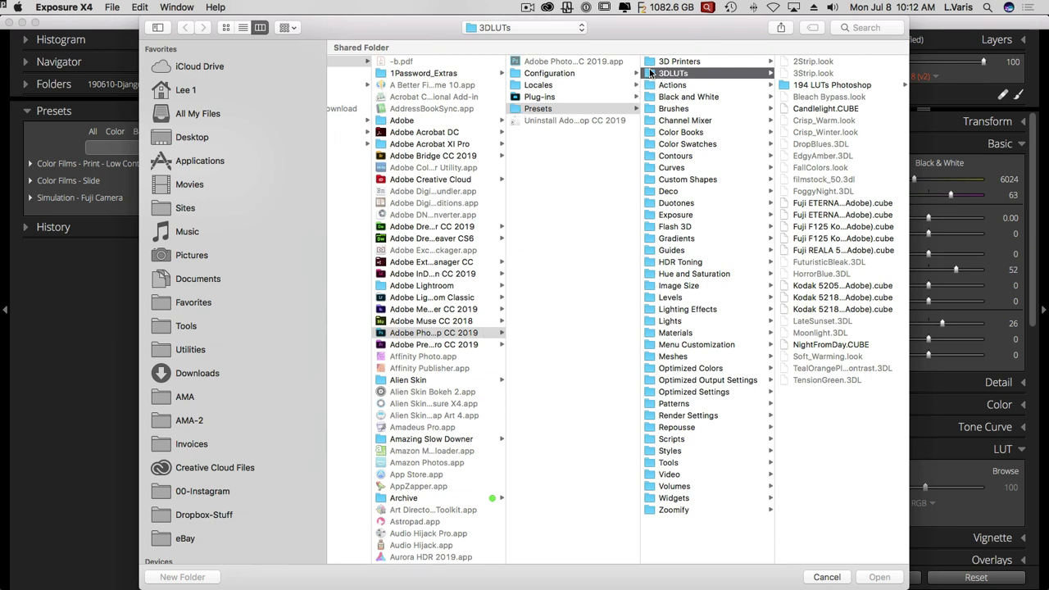
mouse_move(758, 77)
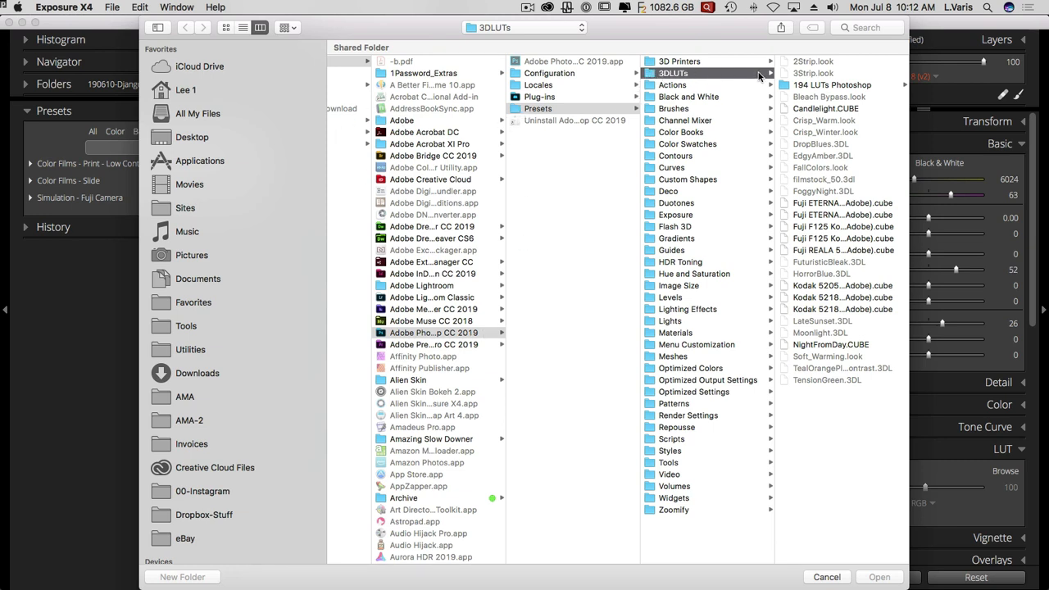
mouse_move(785, 89)
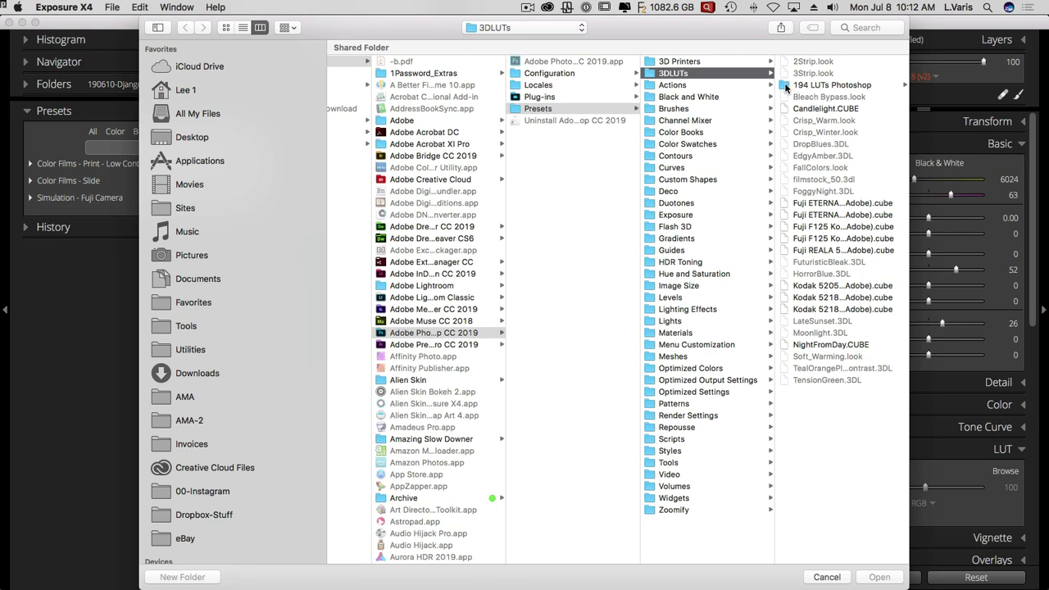
mouse_move(862, 205)
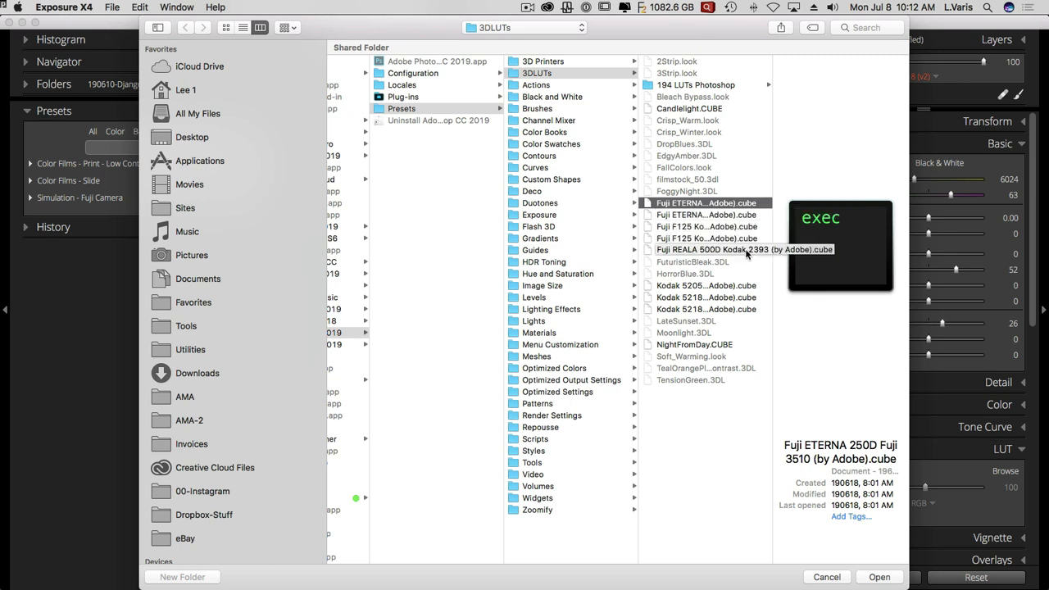
left_click(696, 84)
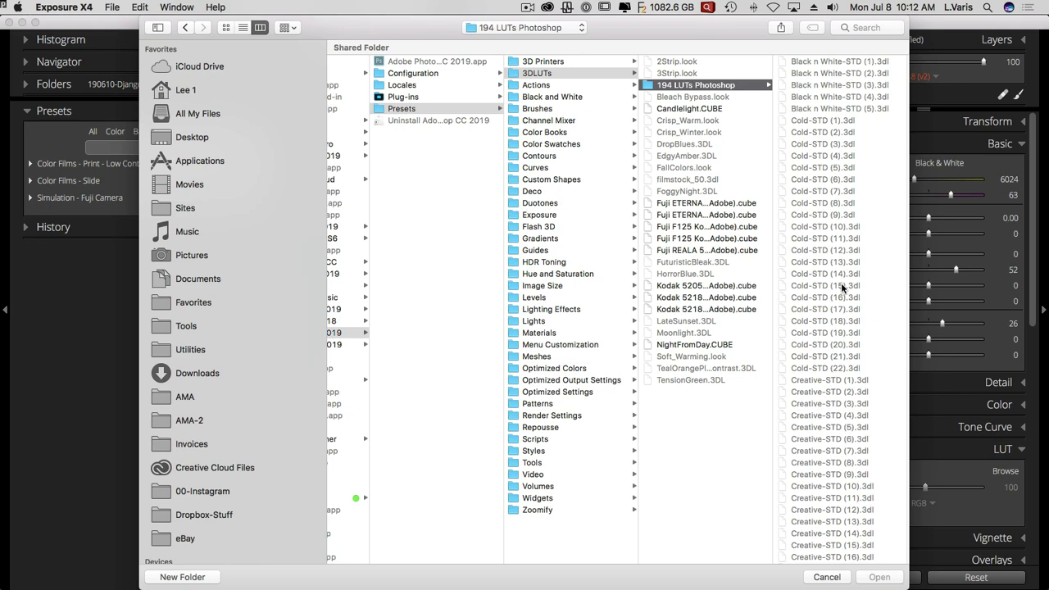
scroll("down", 3)
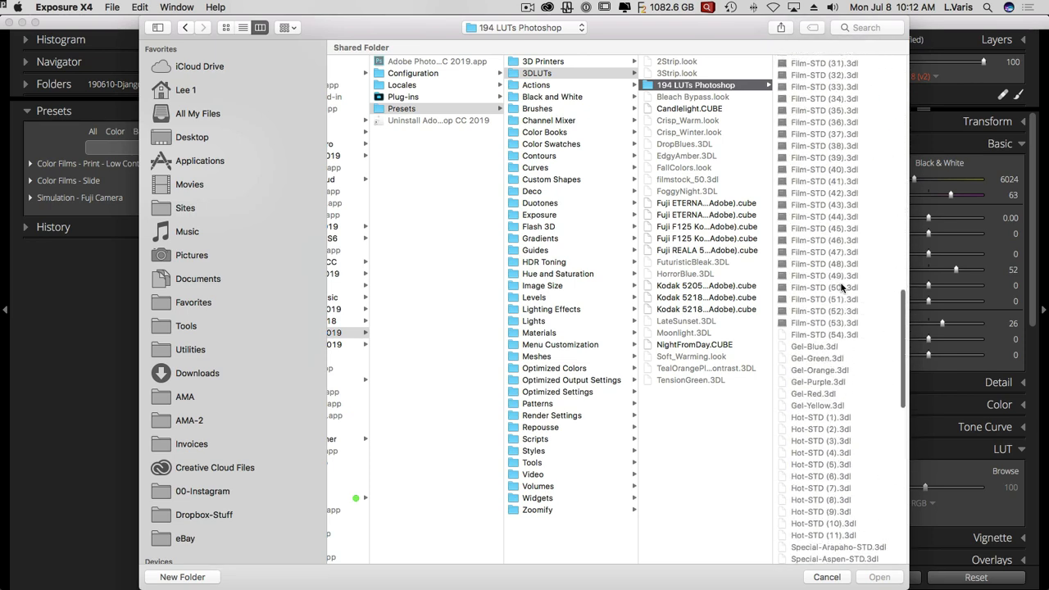
scroll("down", 3)
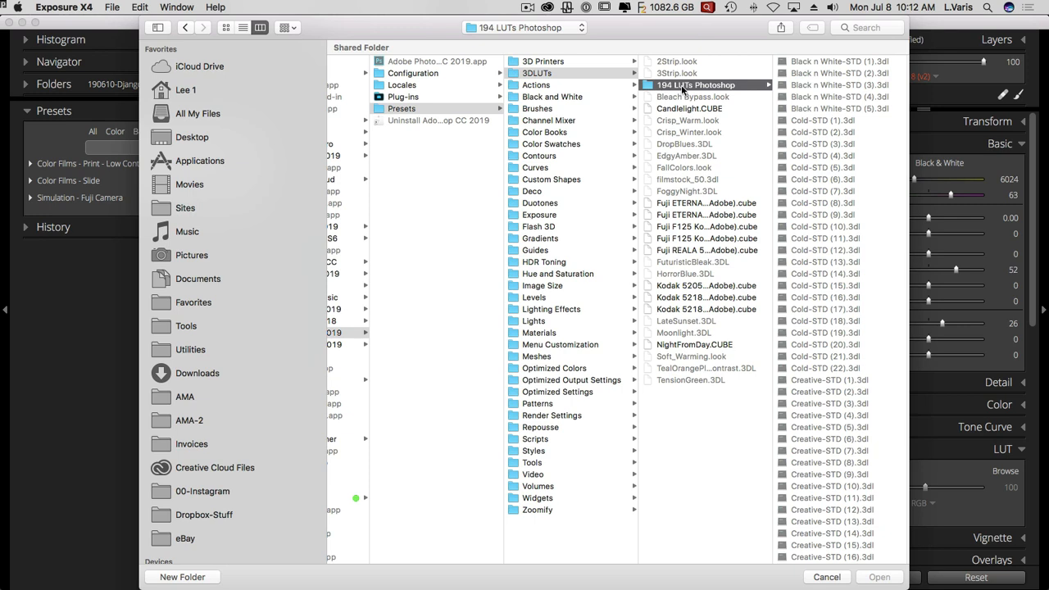
mouse_move(834, 94)
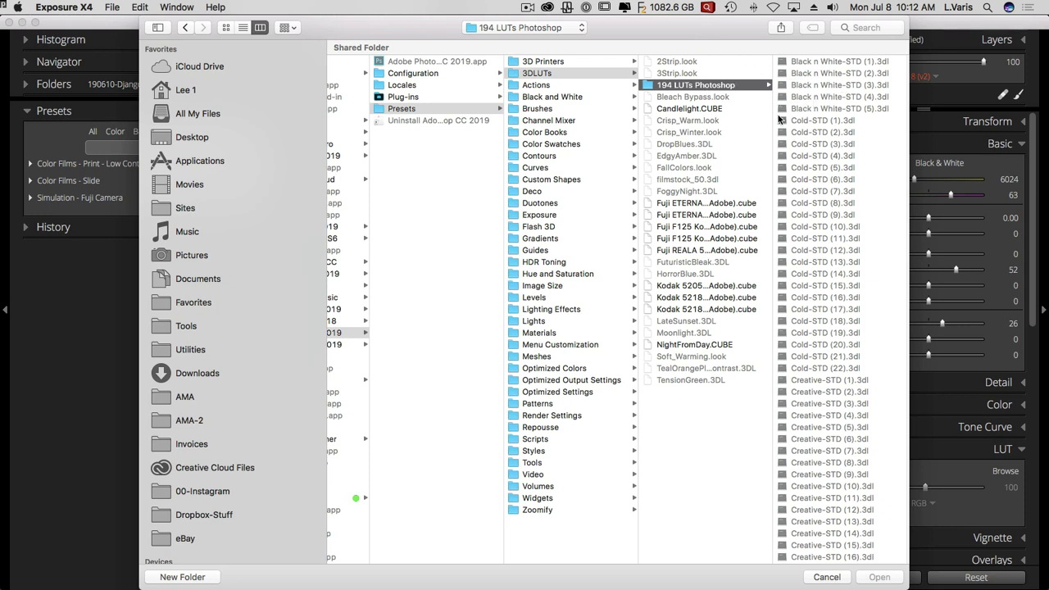
mouse_move(826, 163)
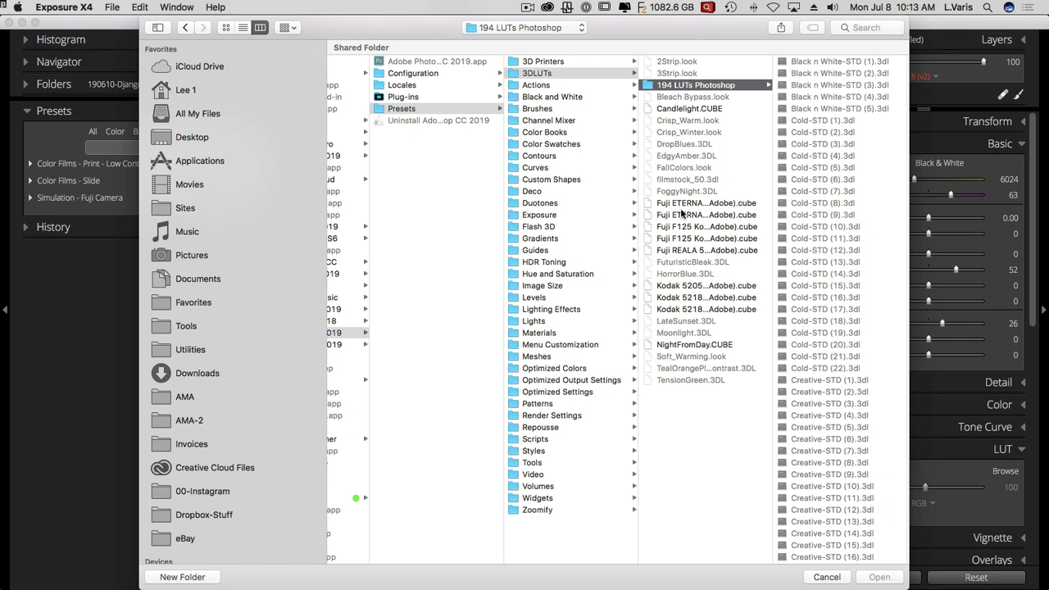
mouse_move(274, 86)
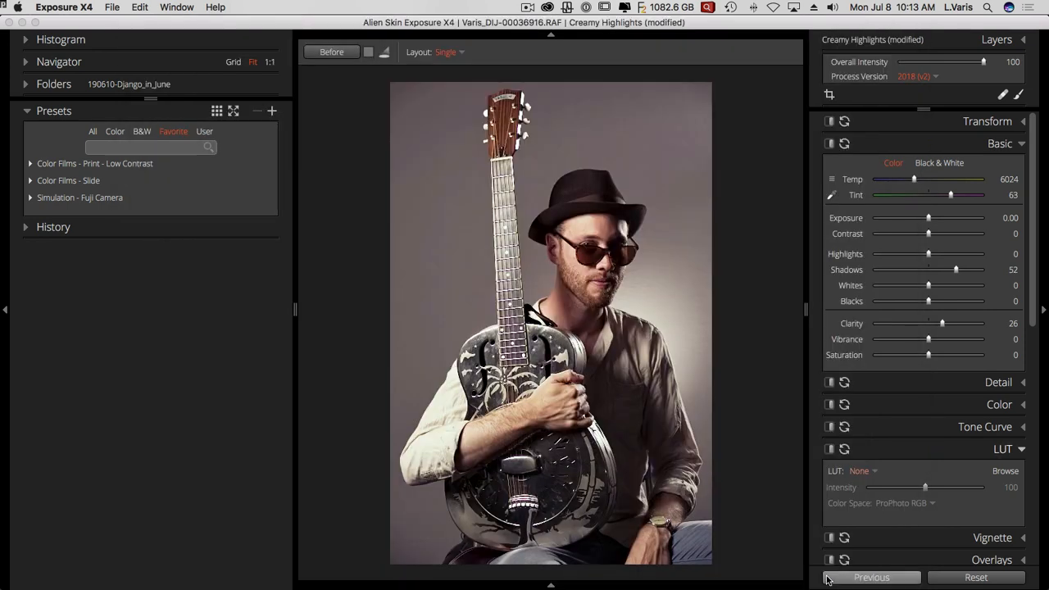
mouse_move(671, 322)
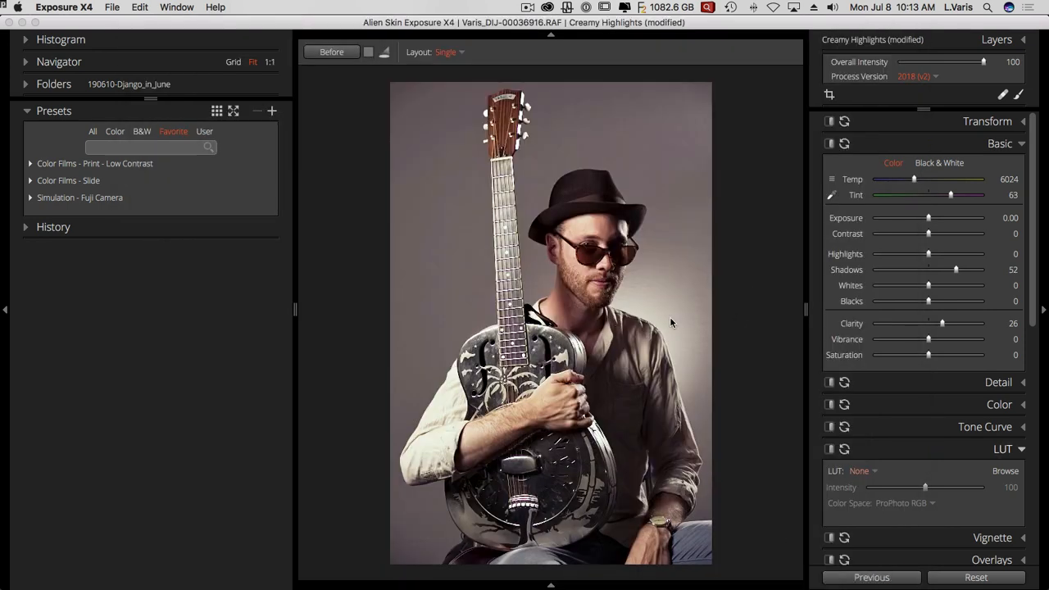
mouse_move(623, 330)
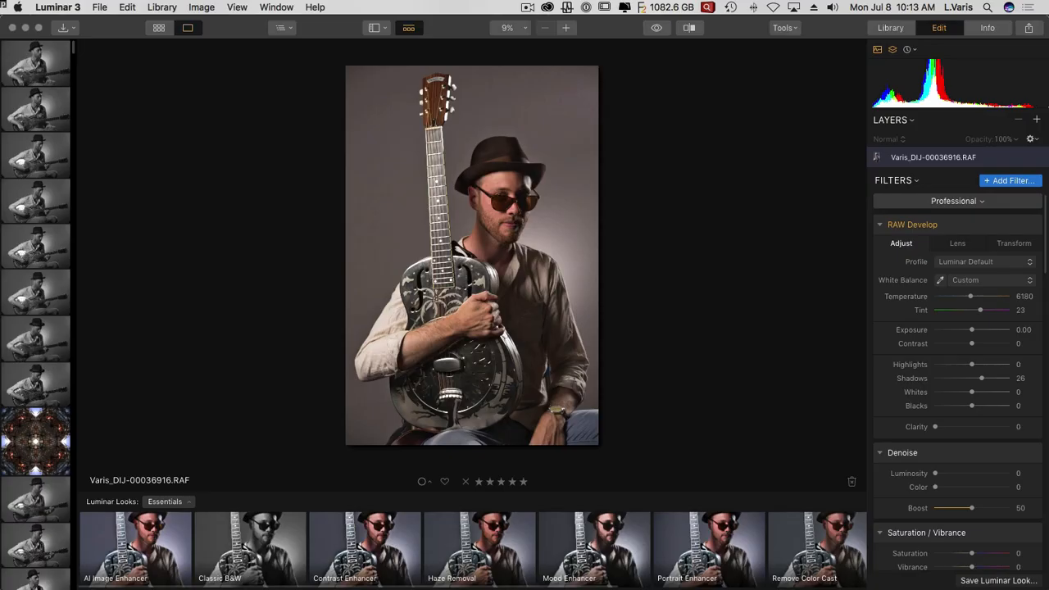
mouse_move(698, 151)
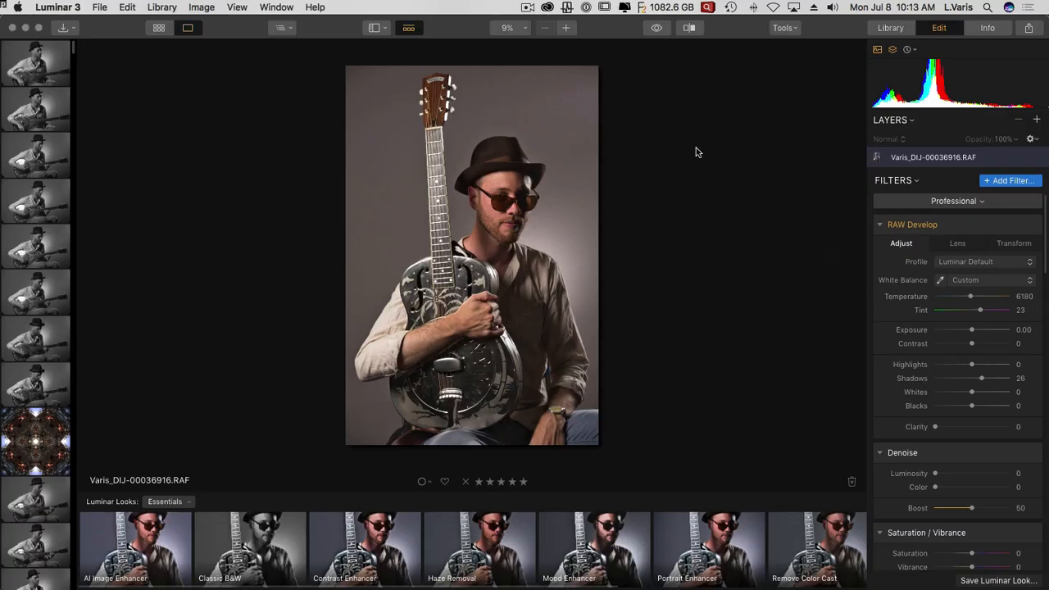
mouse_move(848, 45)
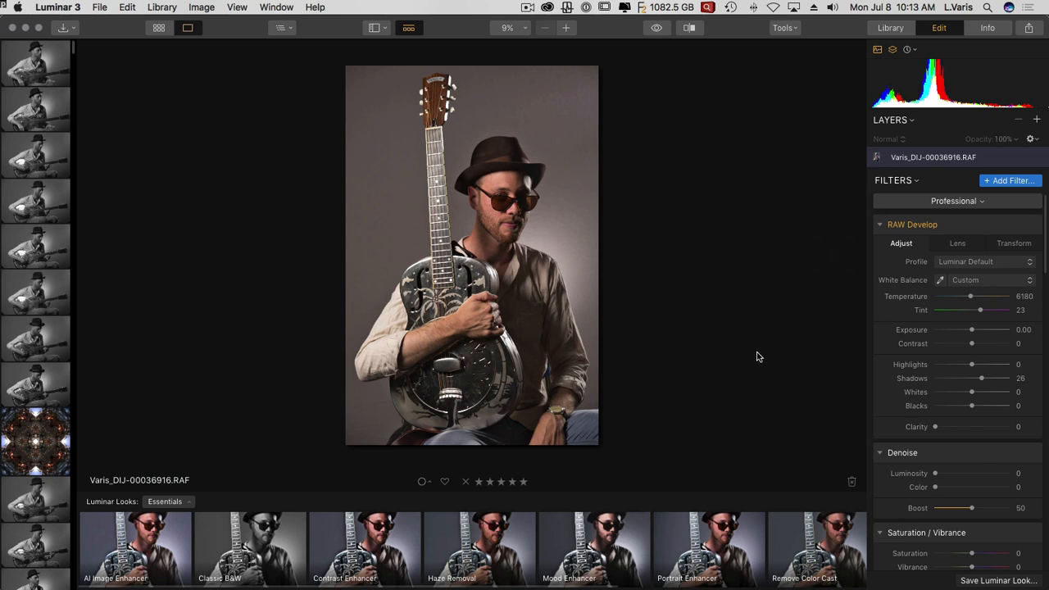
mouse_move(728, 240)
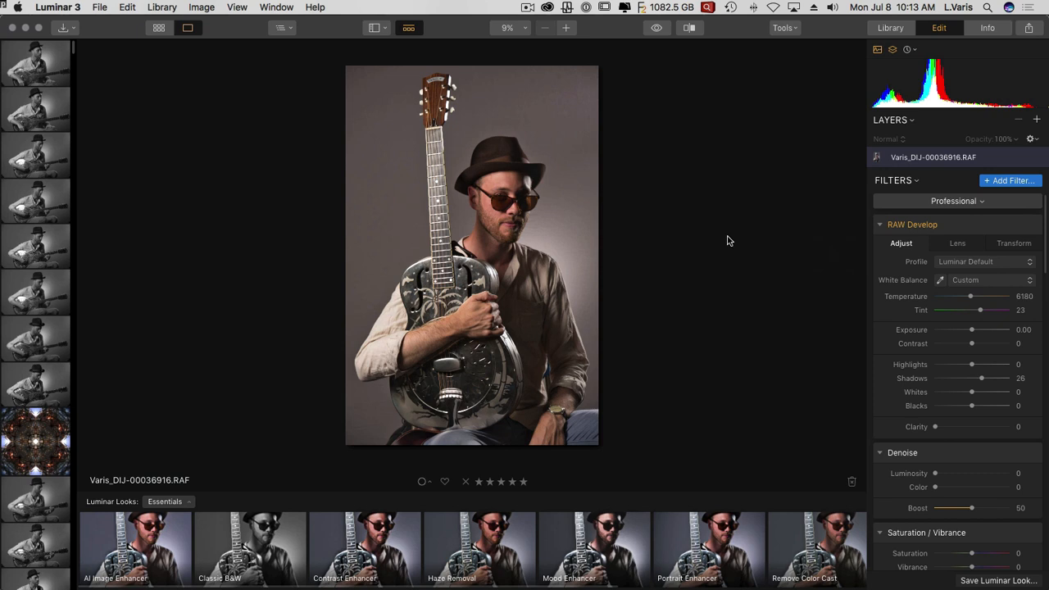
mouse_move(263, 525)
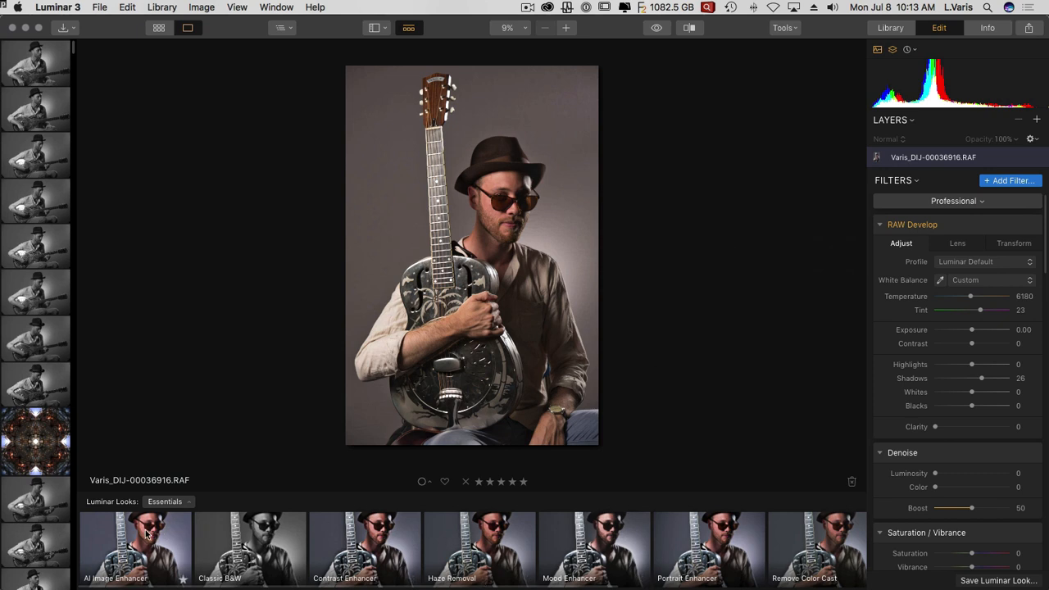
mouse_move(529, 536)
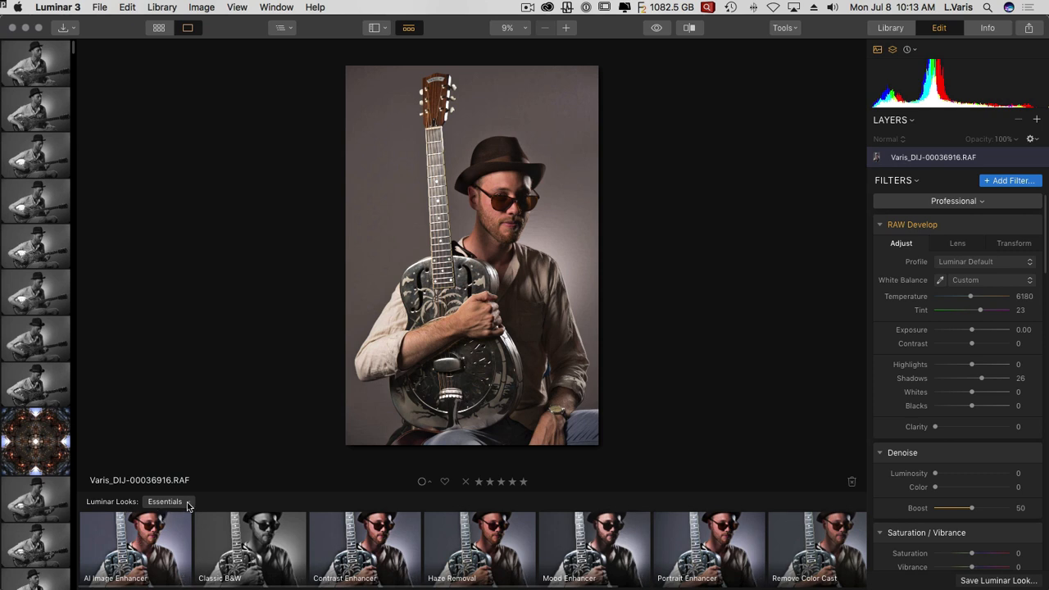
Apply the Street collection's Central Park look and lower its Amount below 76
left_click(168, 501)
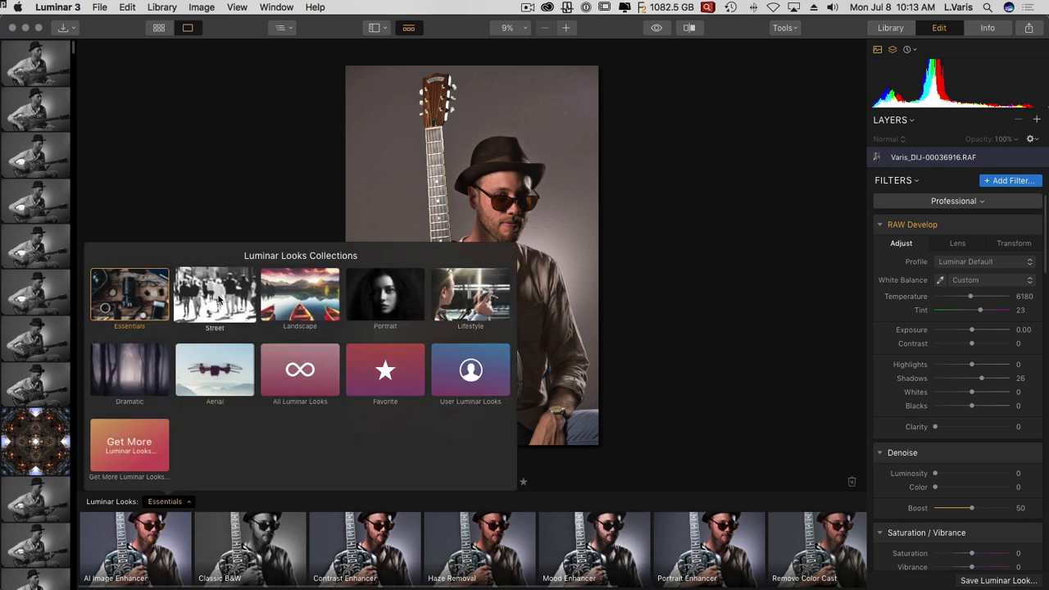
left_click(215, 295)
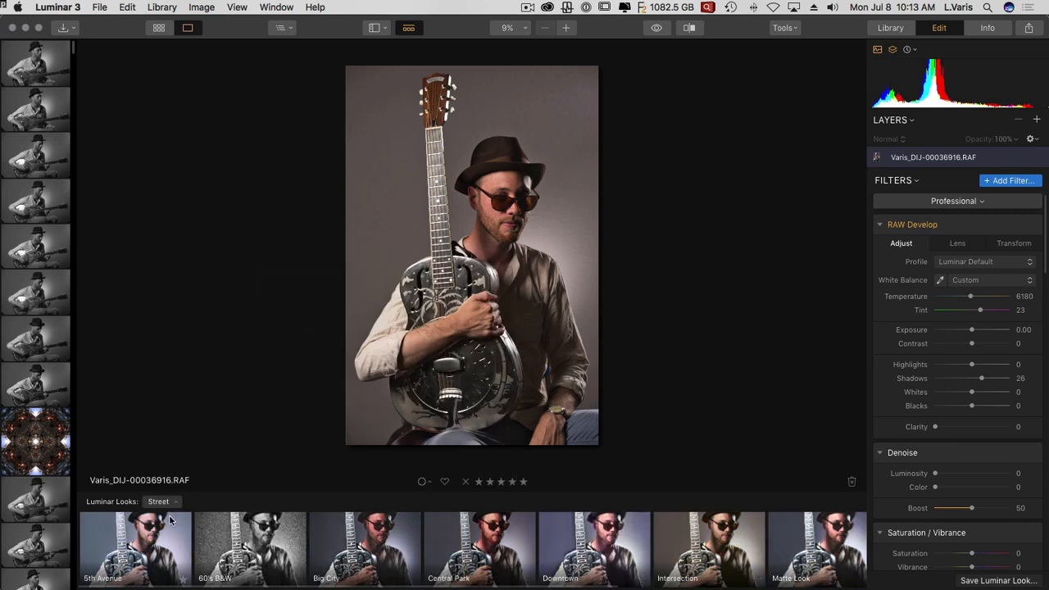
scroll("right", 3)
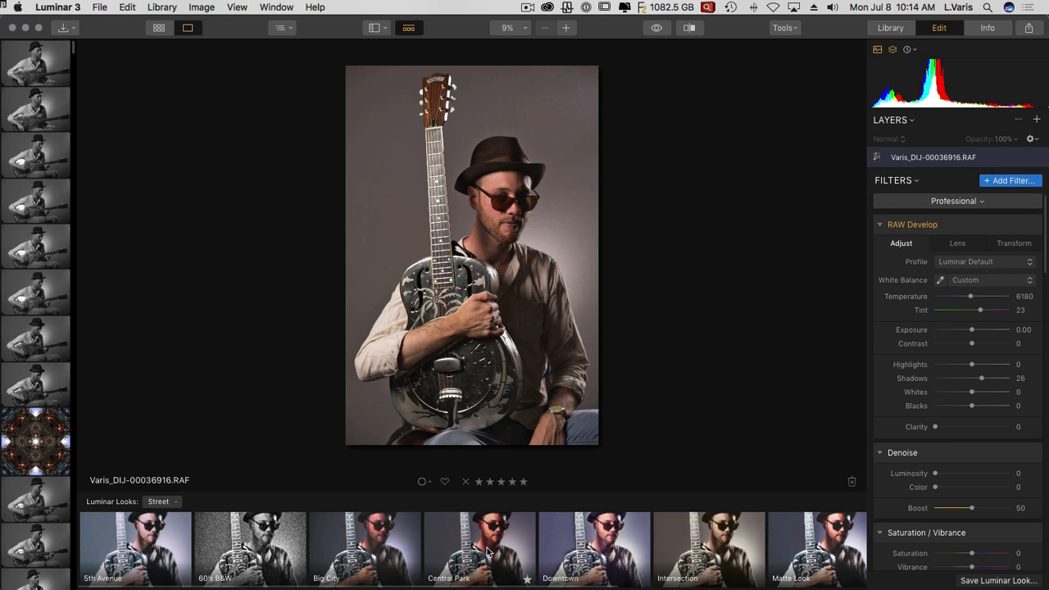
left_click(480, 545)
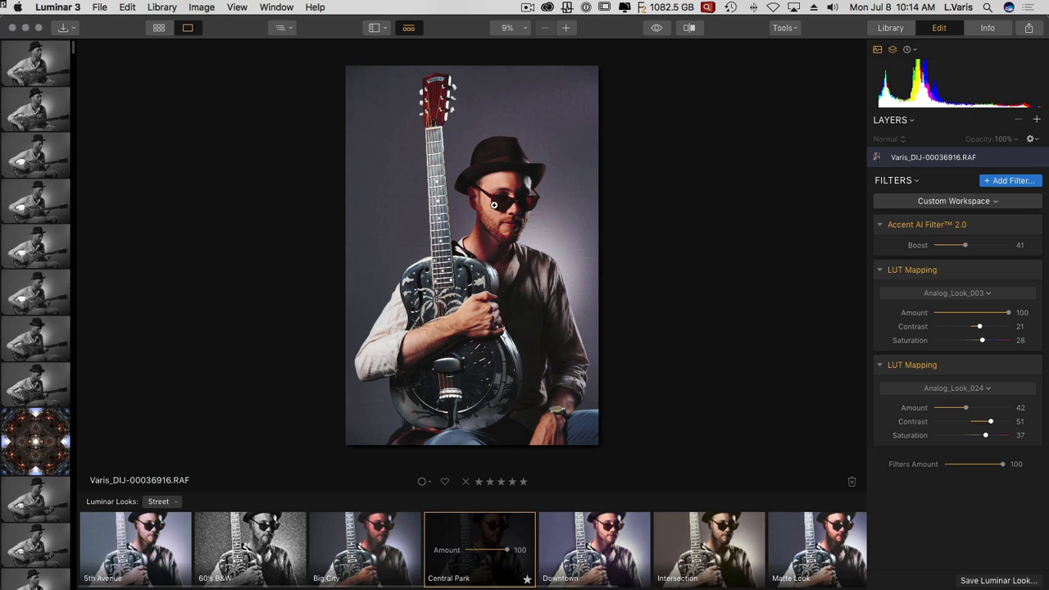
mouse_move(451, 440)
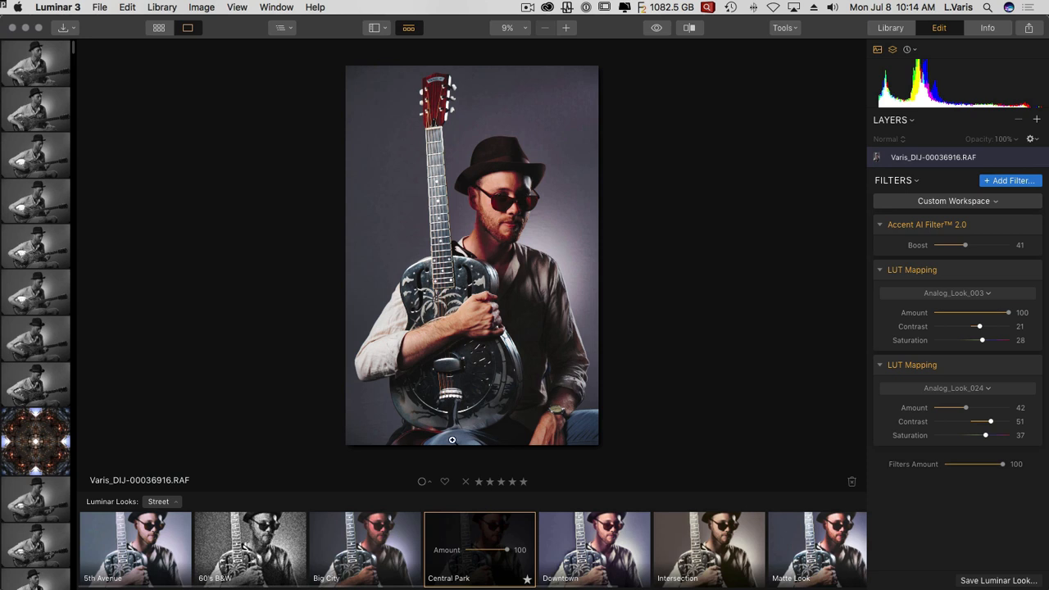
mouse_move(508, 551)
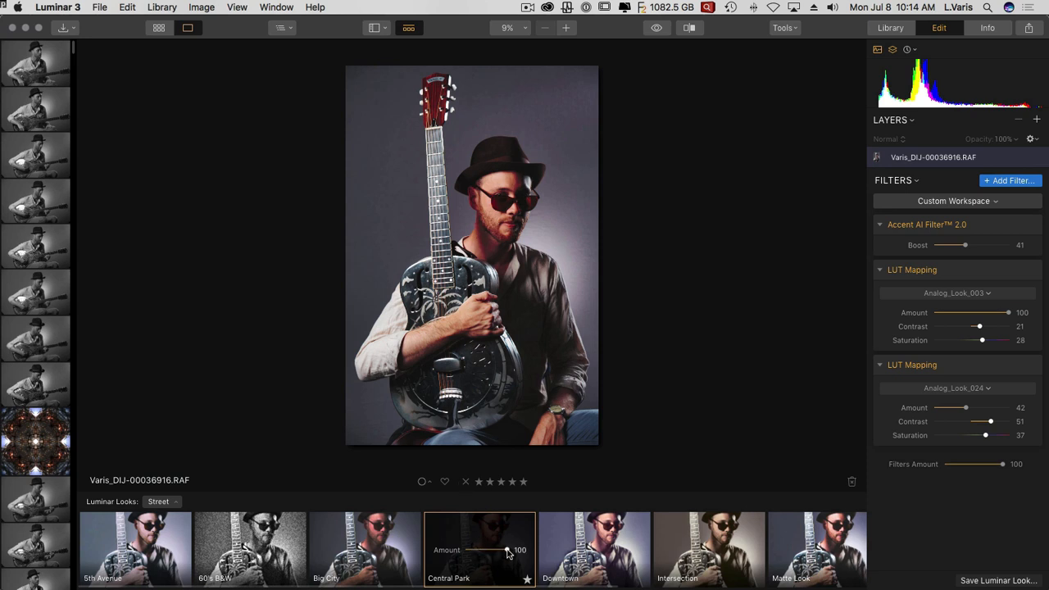
left_click_drag(508, 550, 496, 550)
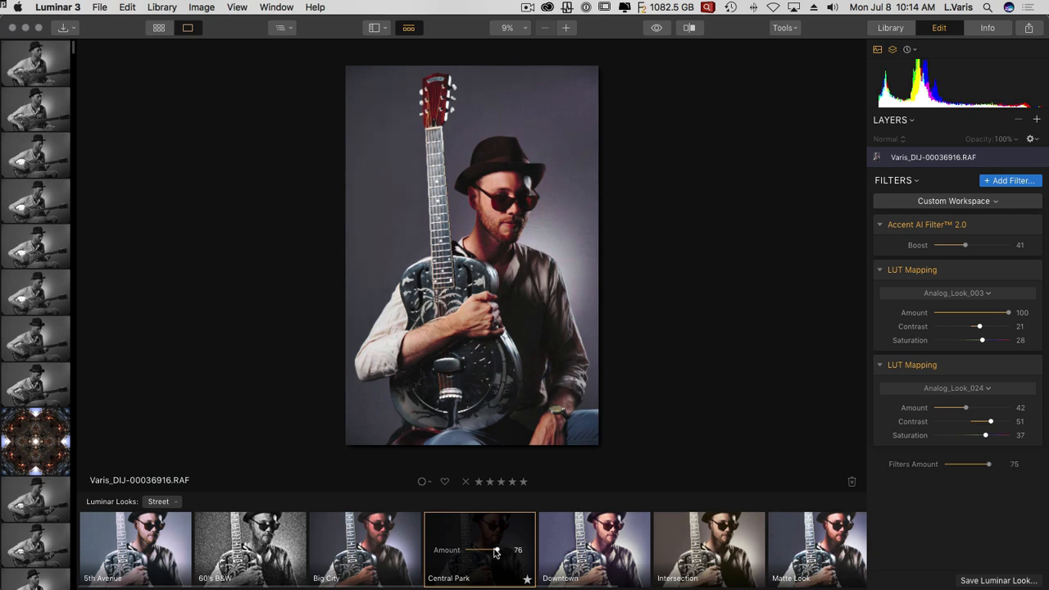
left_click_drag(496, 550, 474, 550)
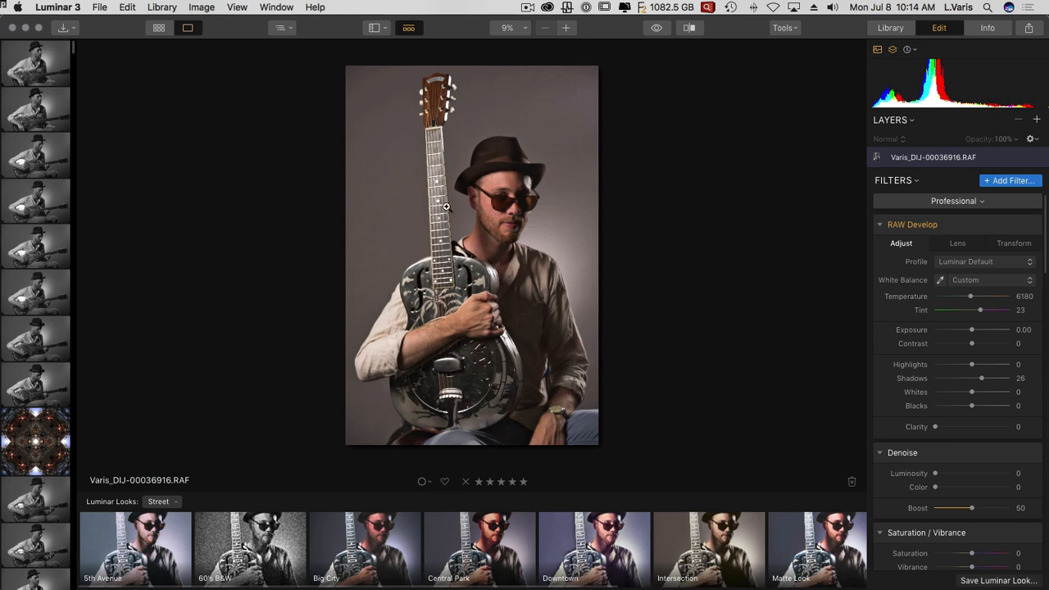
mouse_move(172, 508)
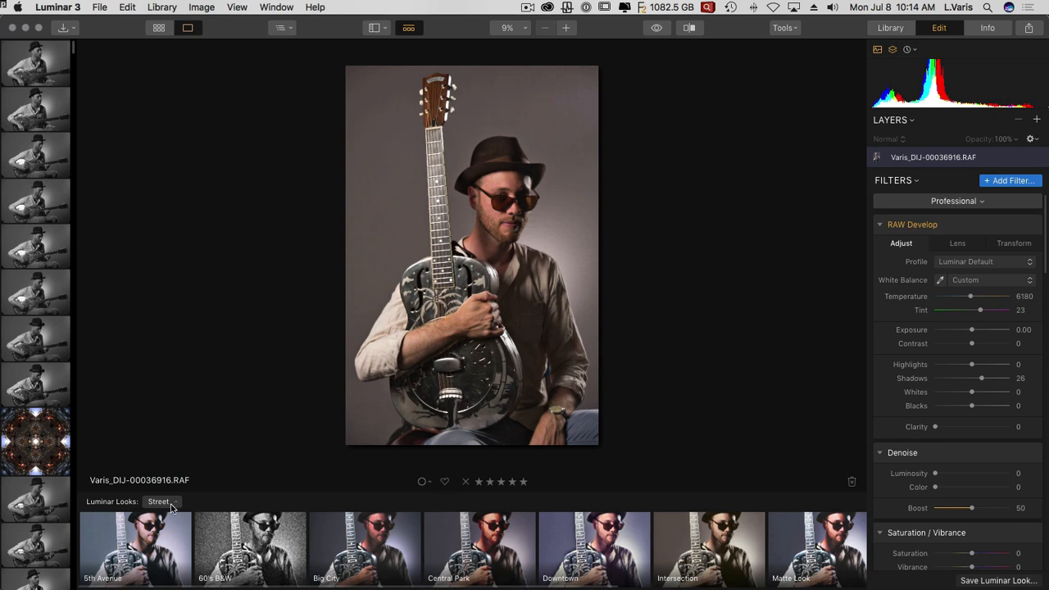
Switch back to Essentials looks and open the black-and-white JPG of the guitarist
left_click(161, 501)
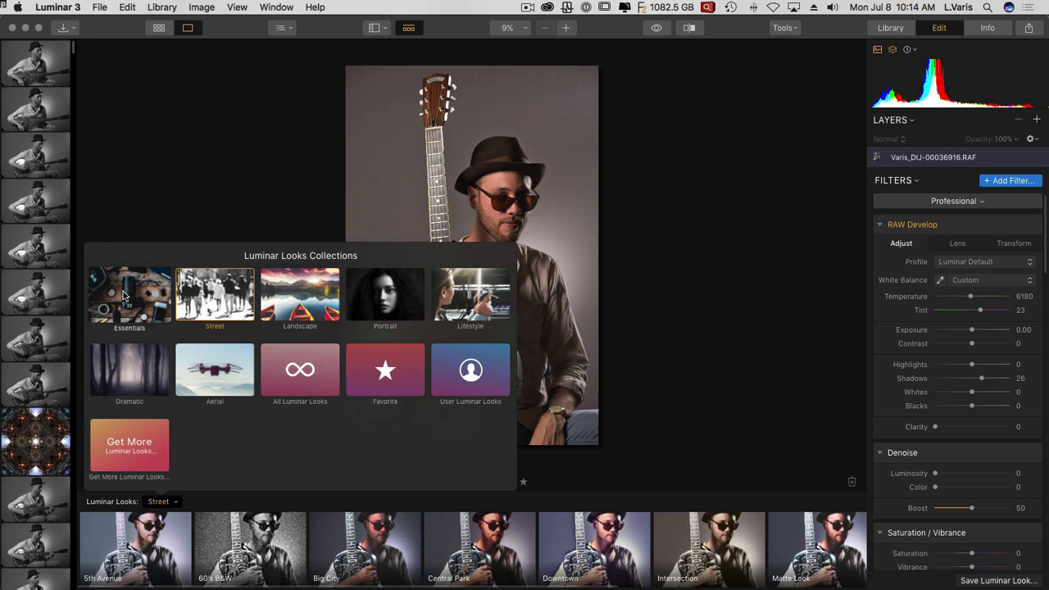
left_click(129, 295)
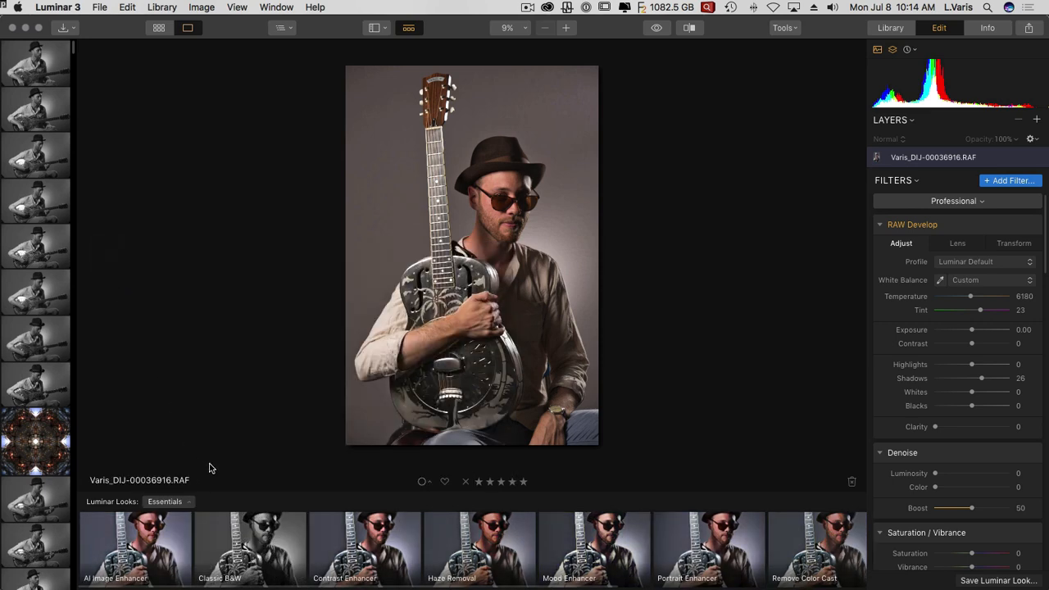
left_click(36, 314)
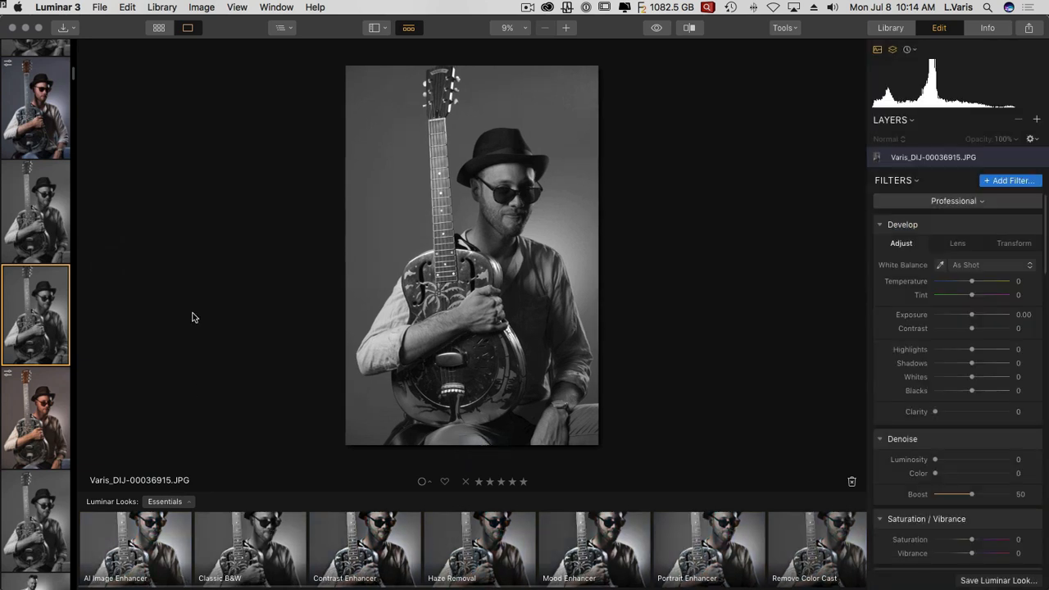
mouse_move(64, 300)
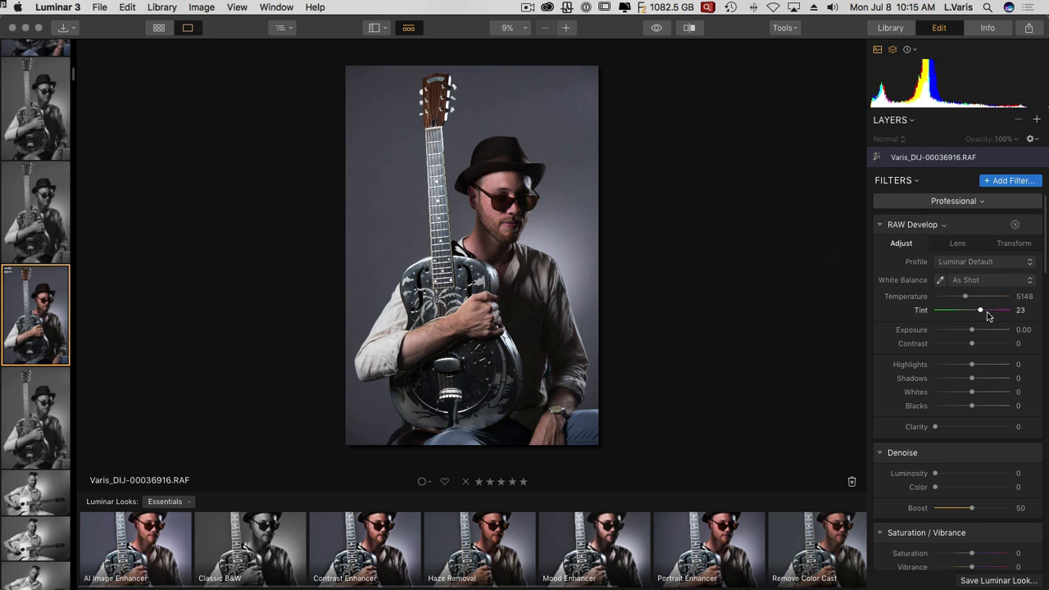
Try several Accent AI Filter 2.0 Boost values, then drag it back to 0
scroll("down", 3)
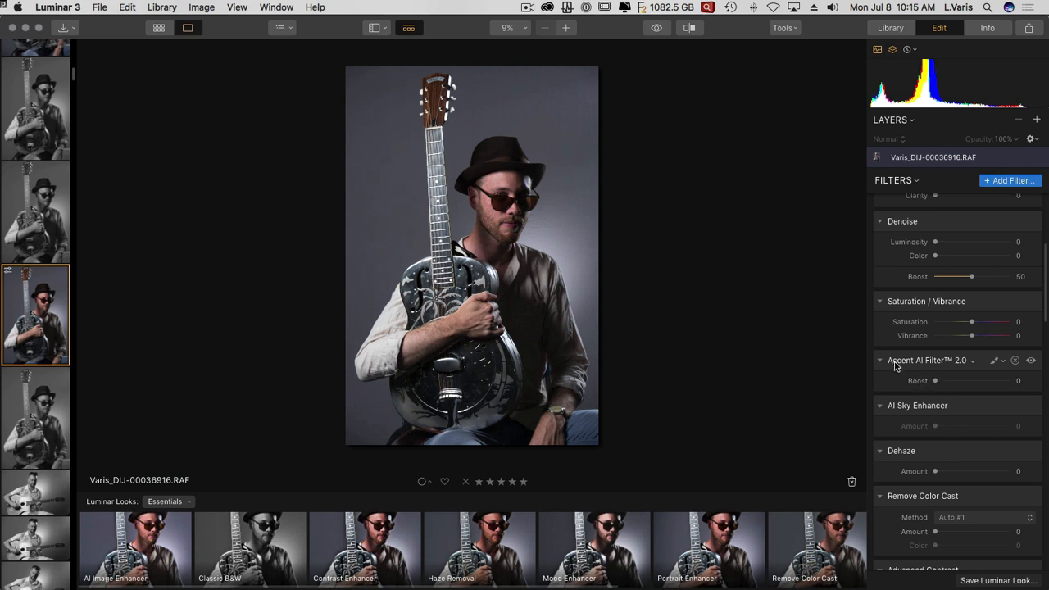
mouse_move(934, 383)
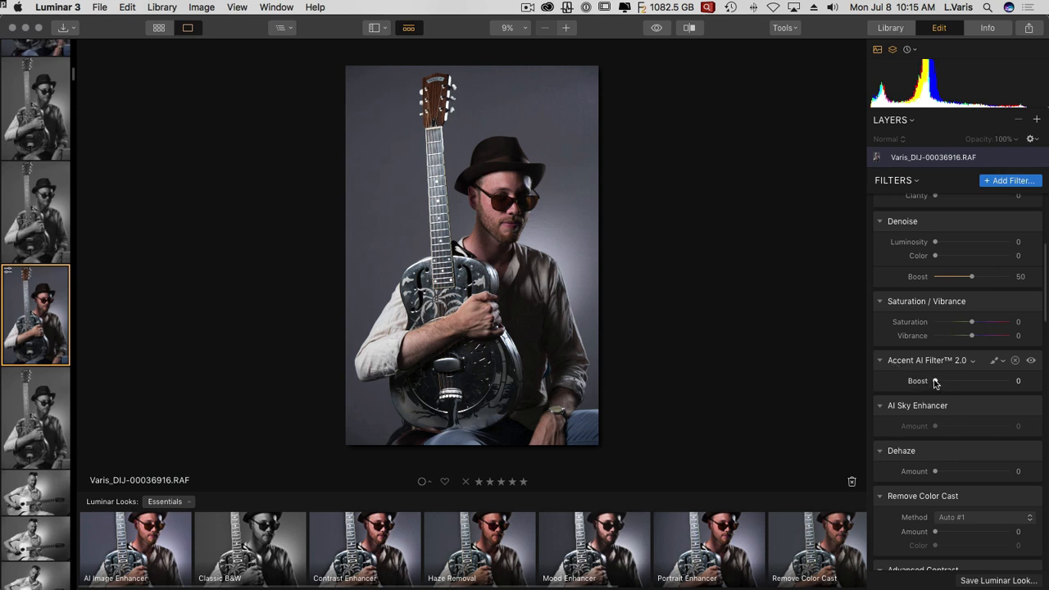
left_click_drag(936, 381, 982, 381)
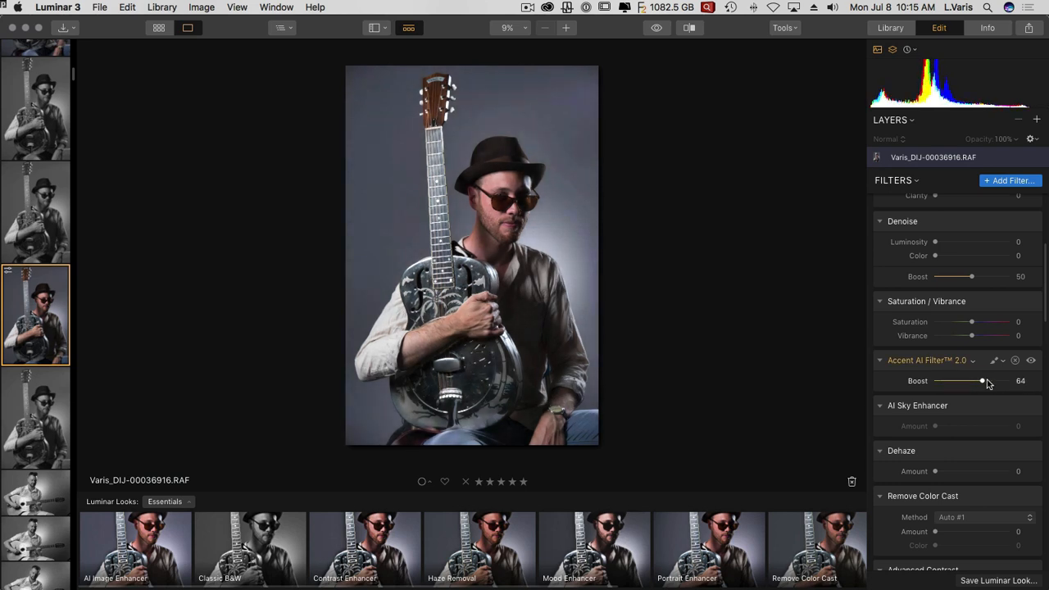
left_click_drag(982, 380, 939, 380)
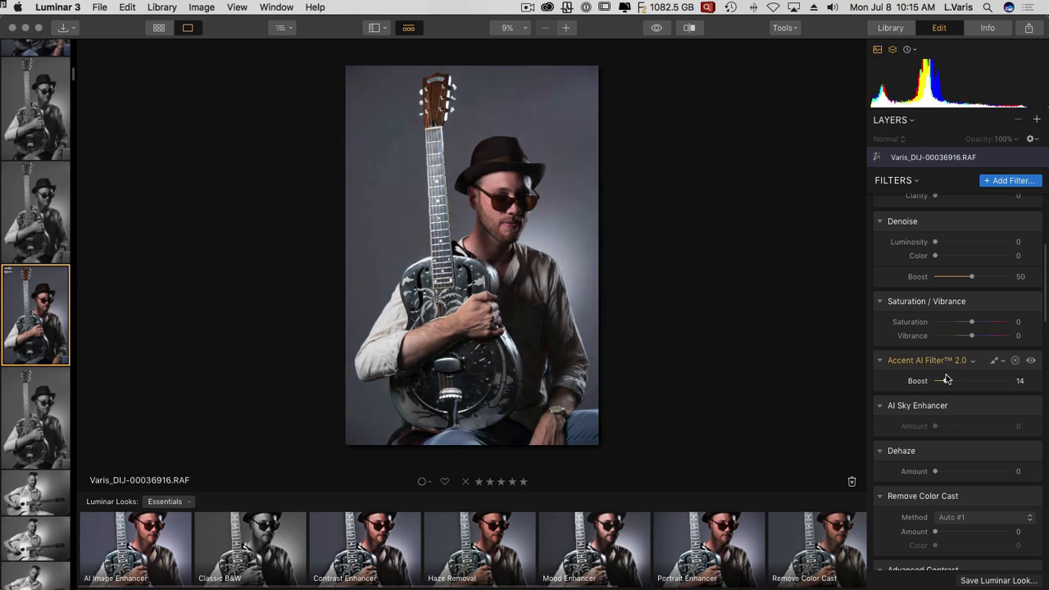
left_click_drag(946, 380, 985, 380)
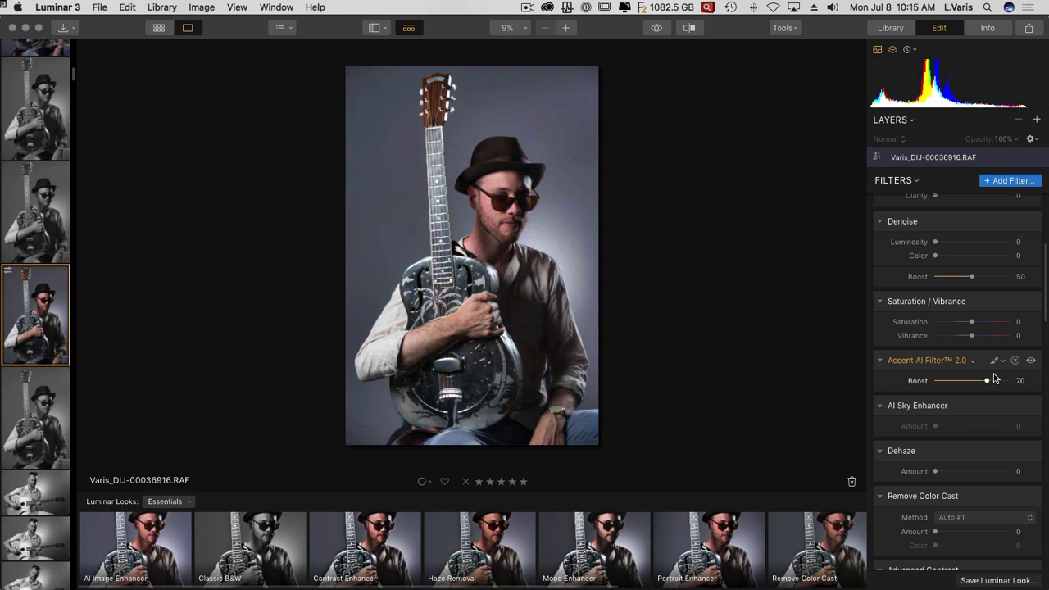
left_click_drag(985, 380, 973, 381)
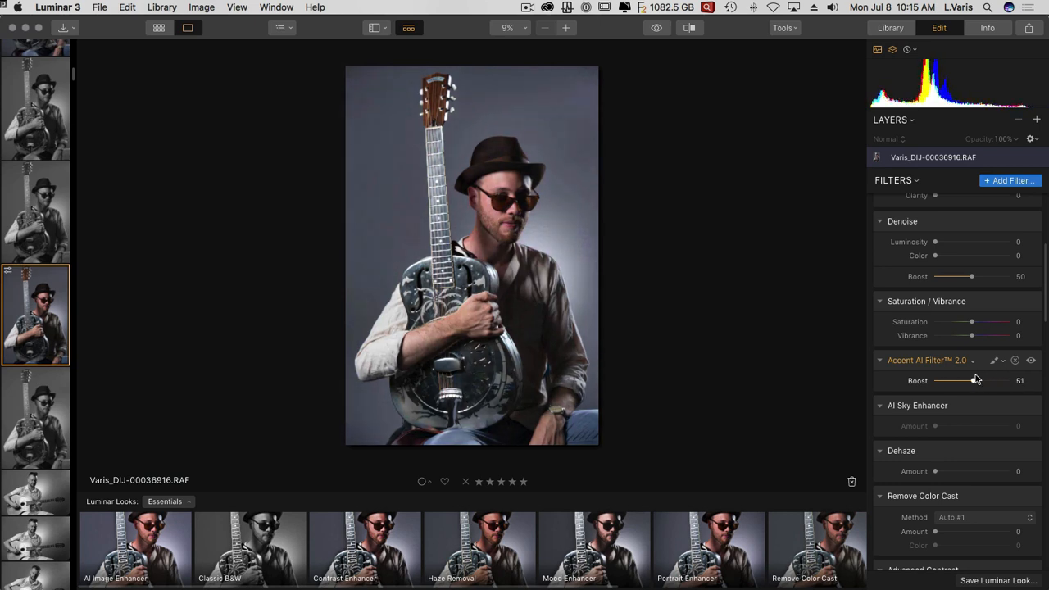
left_click_drag(974, 380, 1008, 380)
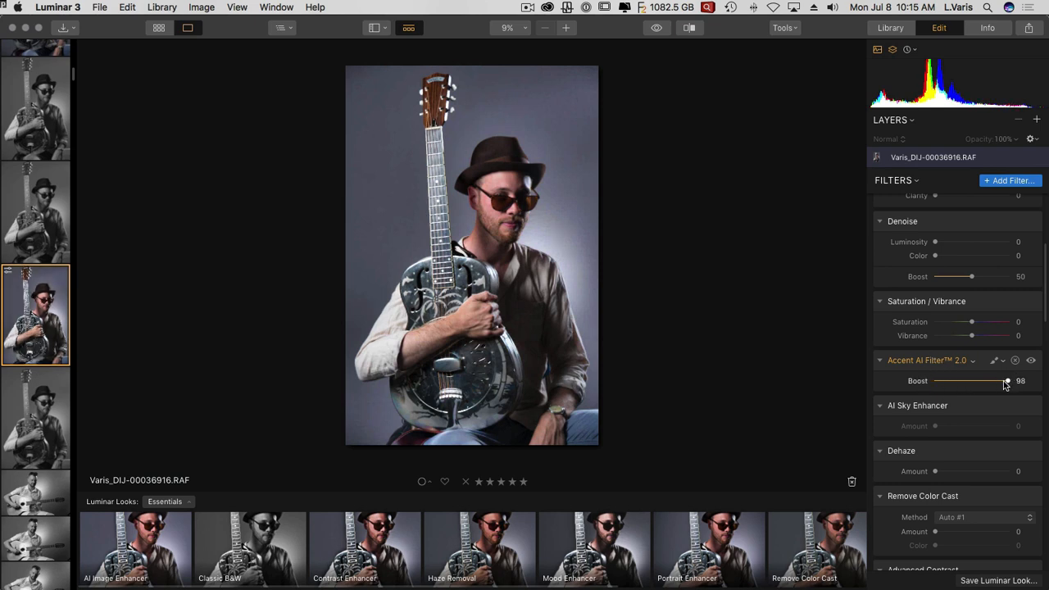
left_click_drag(1006, 380, 935, 380)
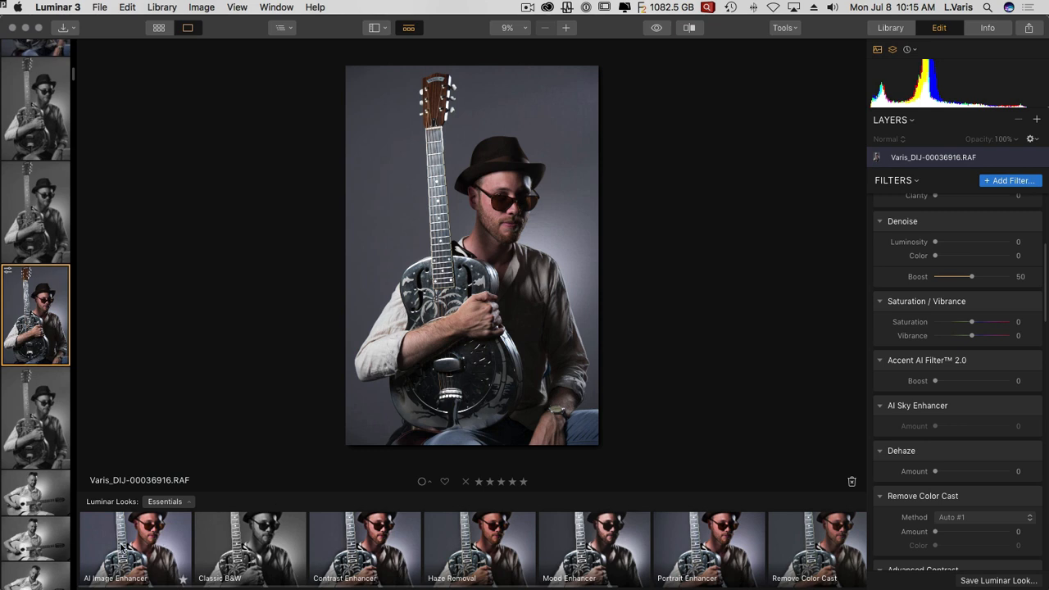
mouse_move(492, 236)
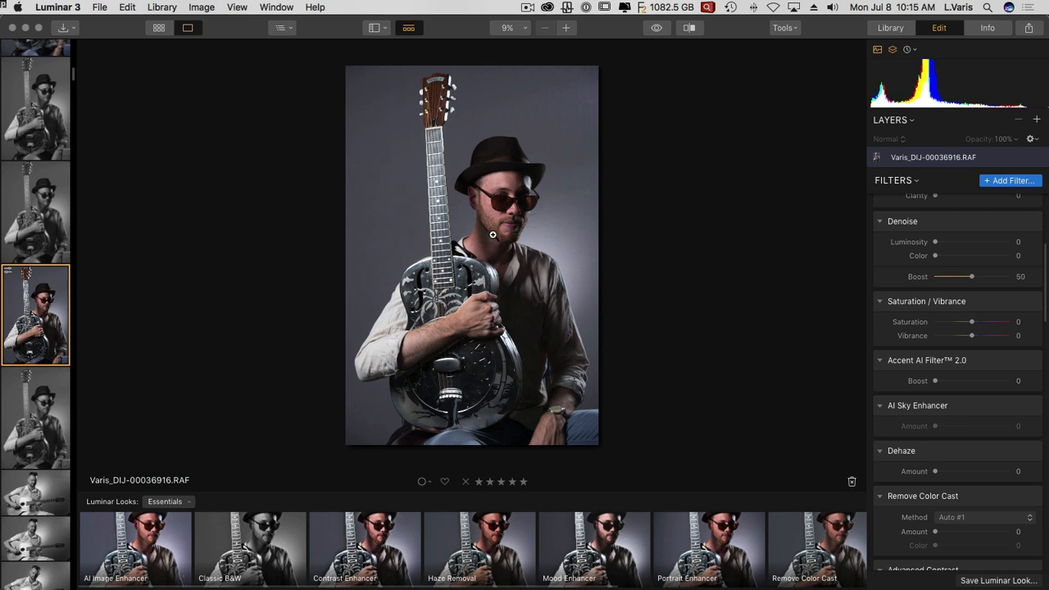
mouse_move(957, 213)
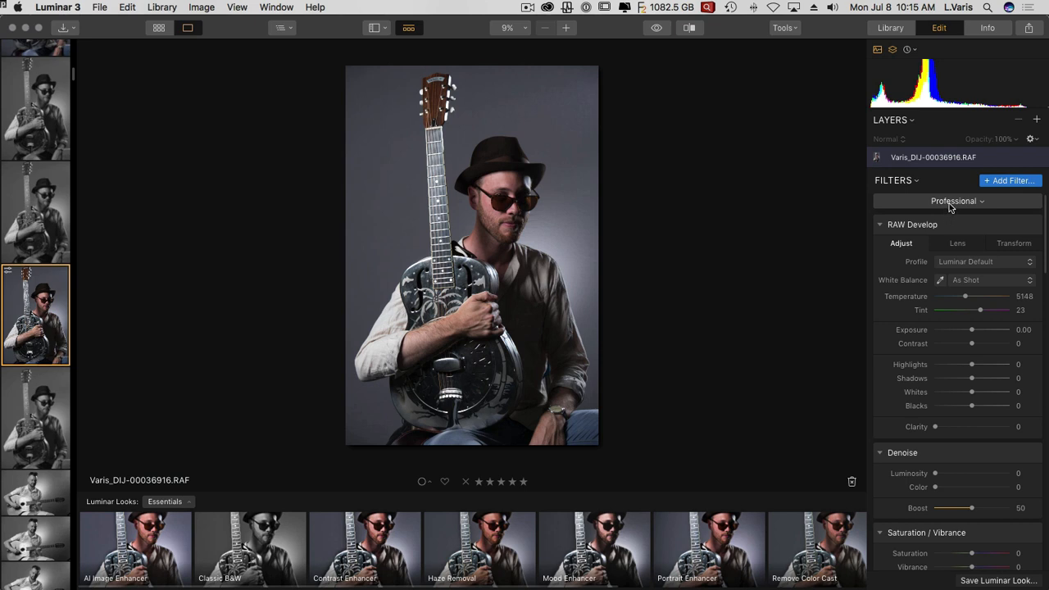
mouse_move(981, 203)
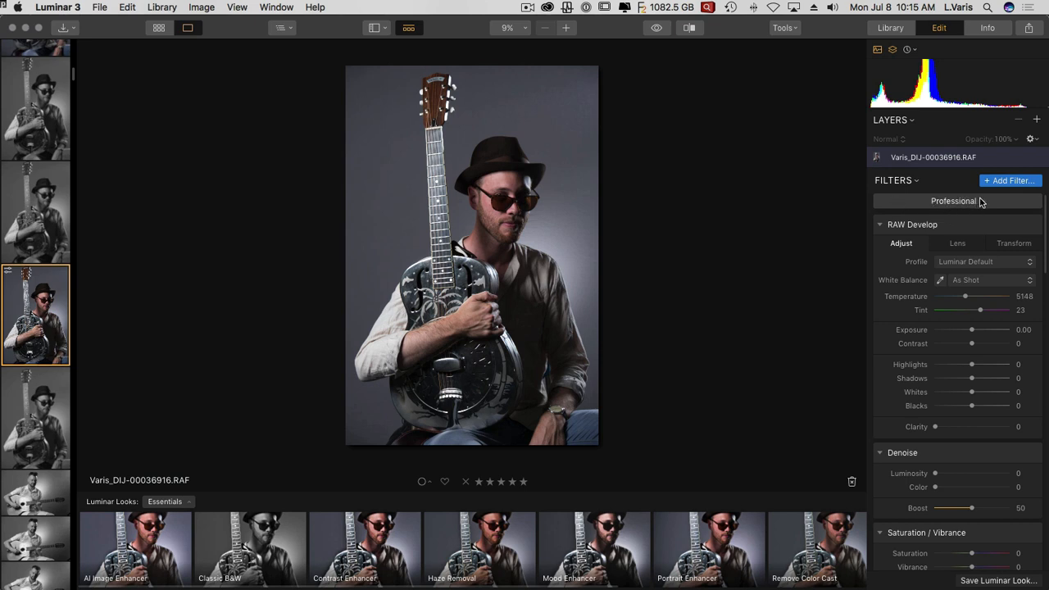
mouse_move(970, 206)
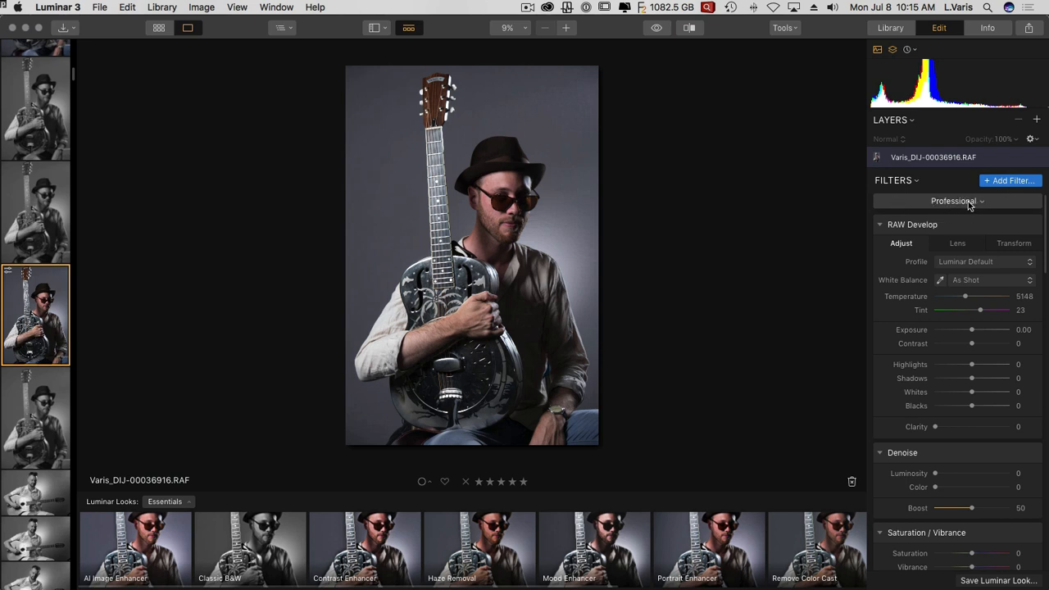
left_click(957, 201)
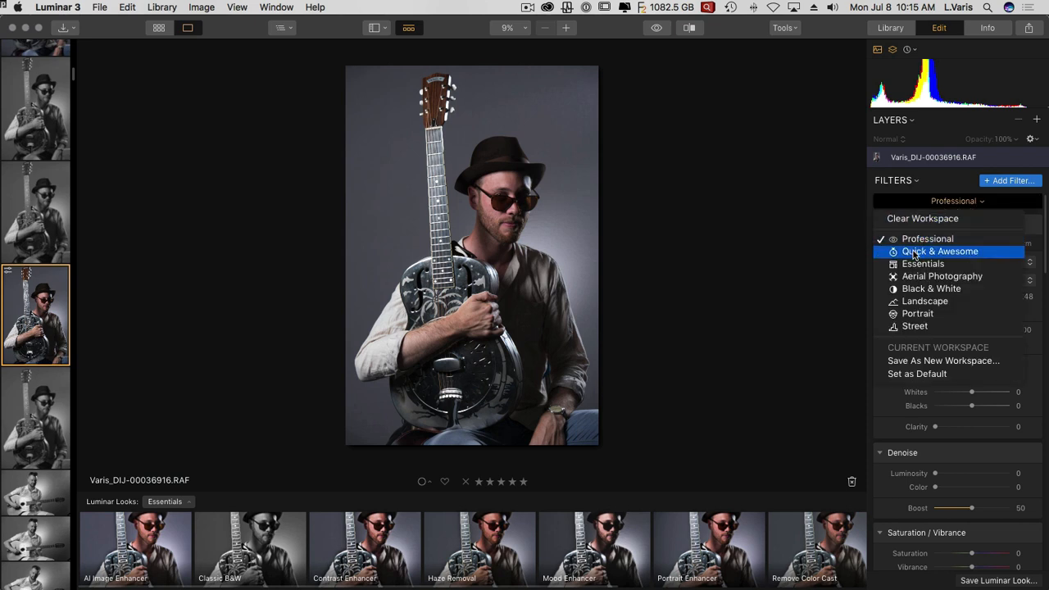
mouse_move(921, 251)
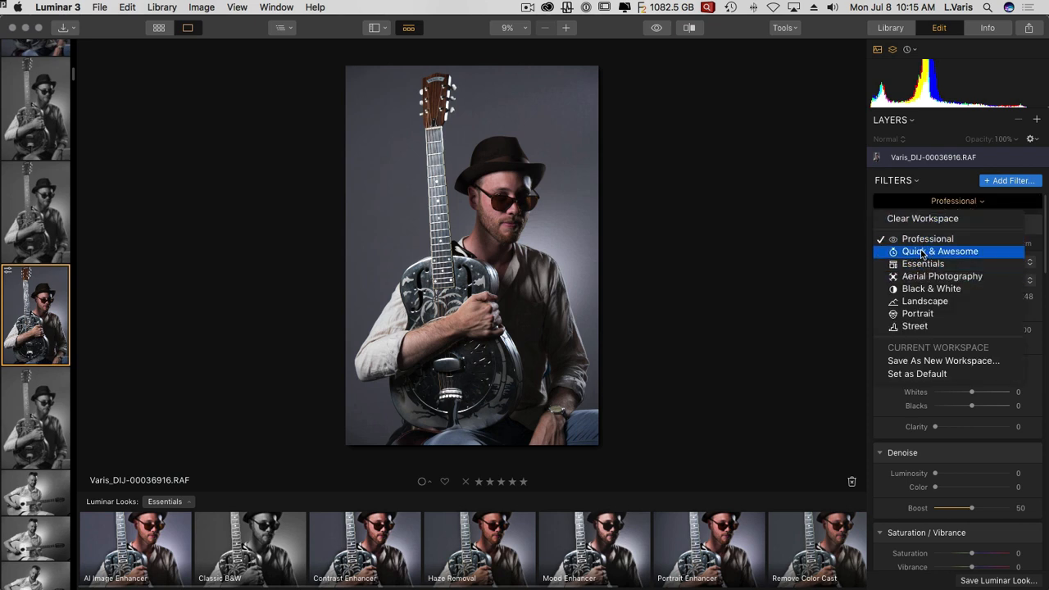
left_click(939, 250)
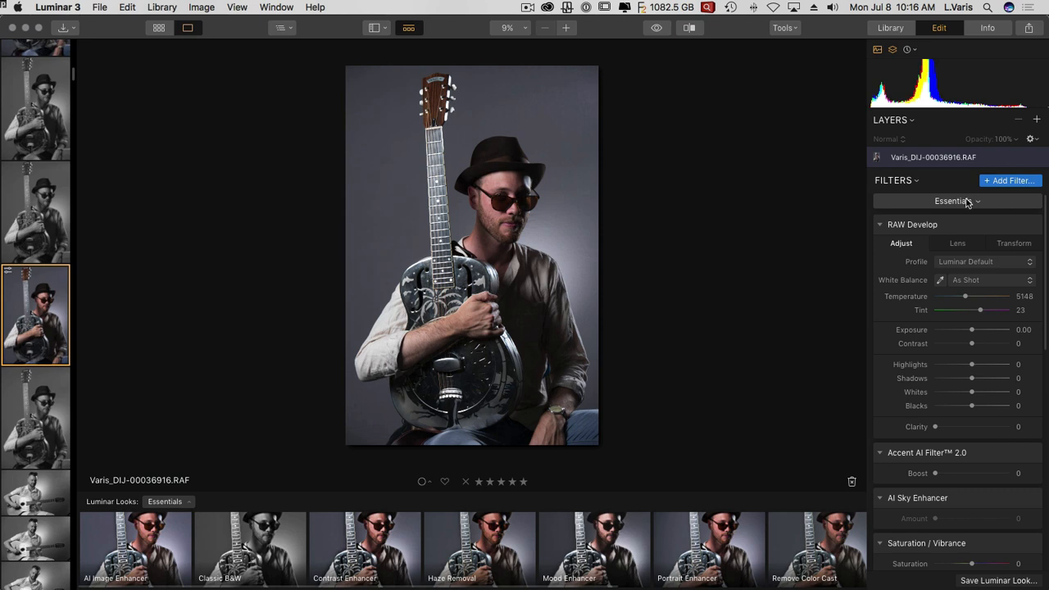
left_click(956, 201)
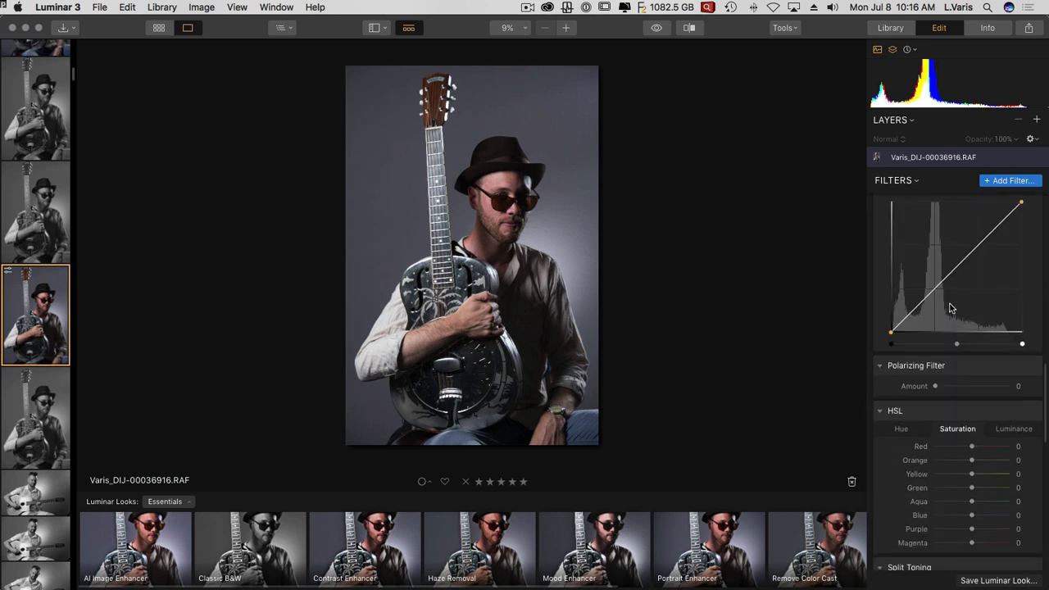
scroll("down", 3)
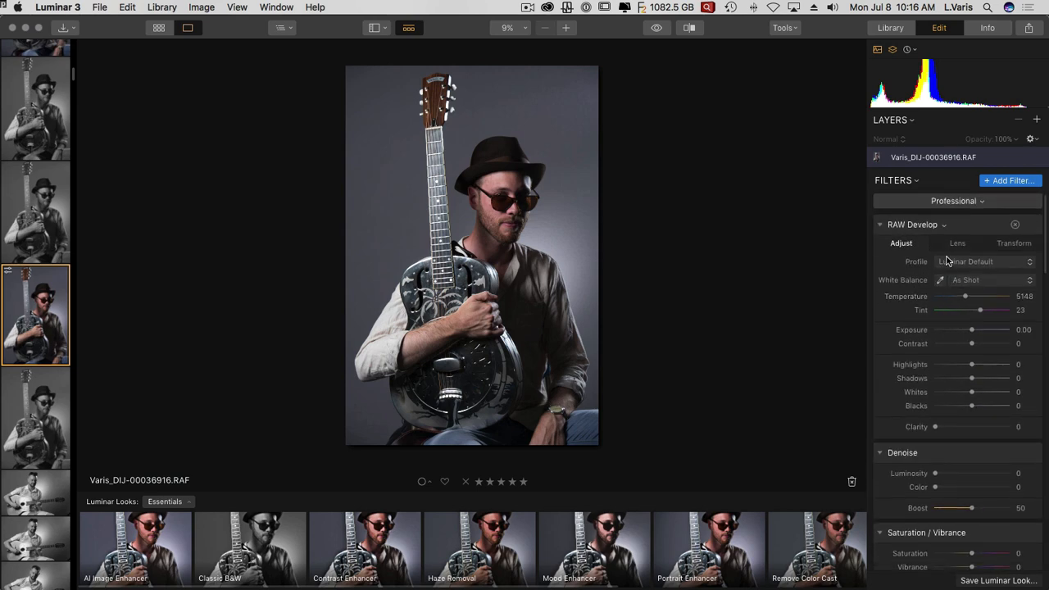
mouse_move(980, 309)
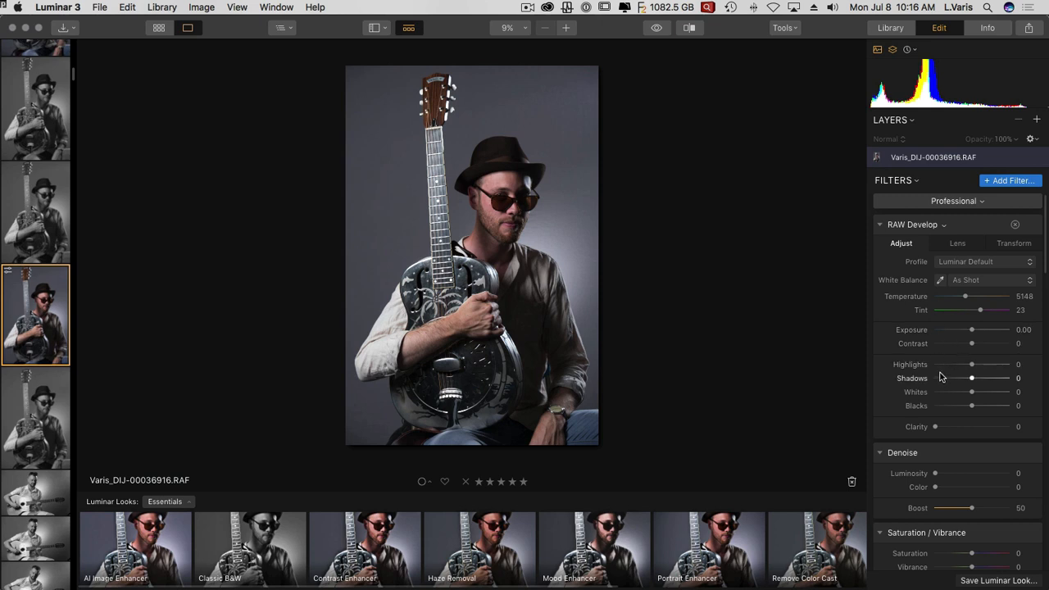
scroll("down", 3)
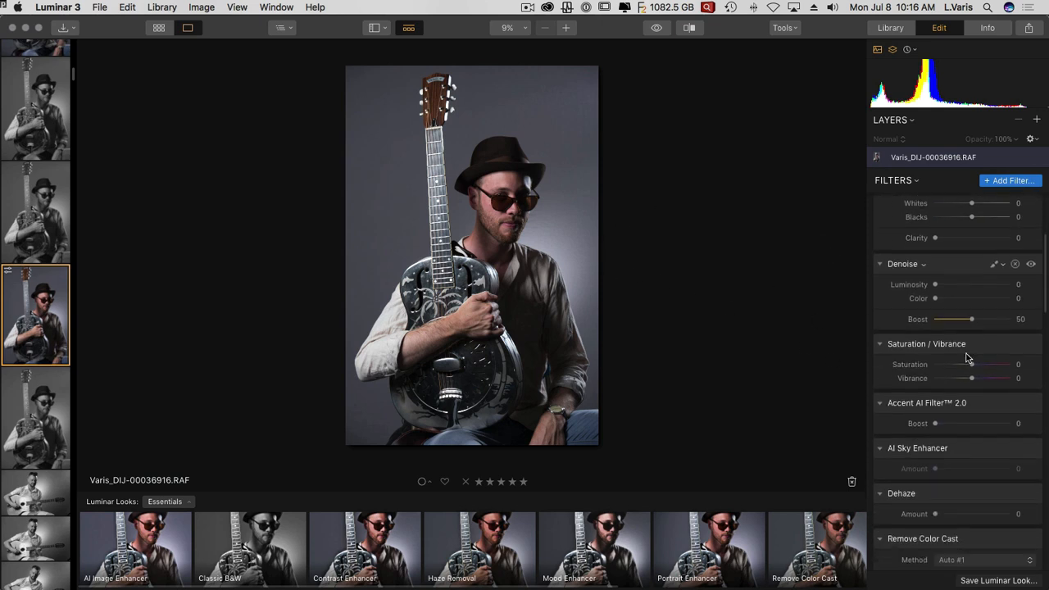
scroll("down", 3)
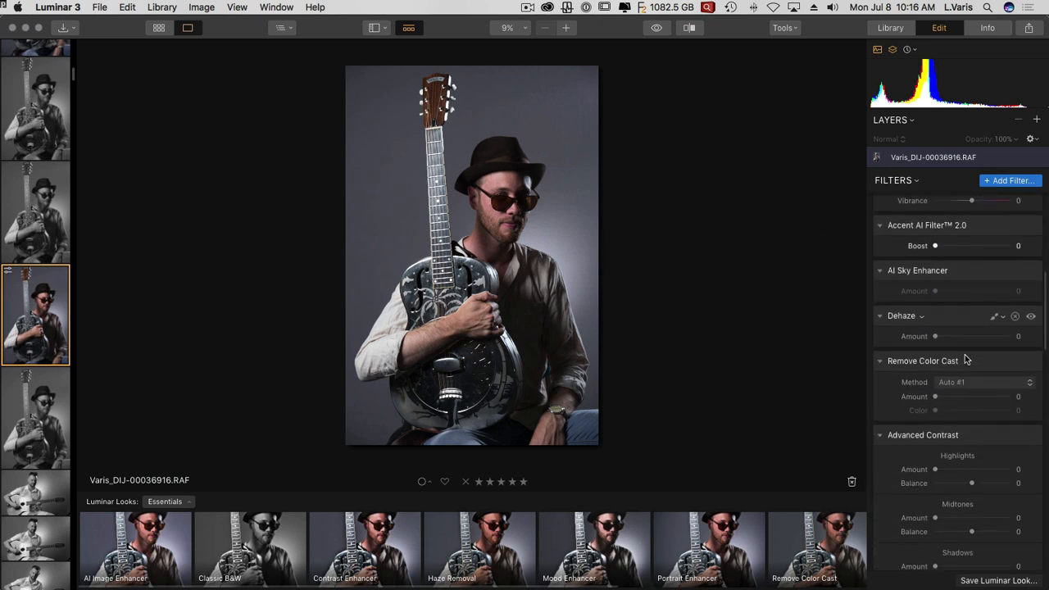
scroll("down", 3)
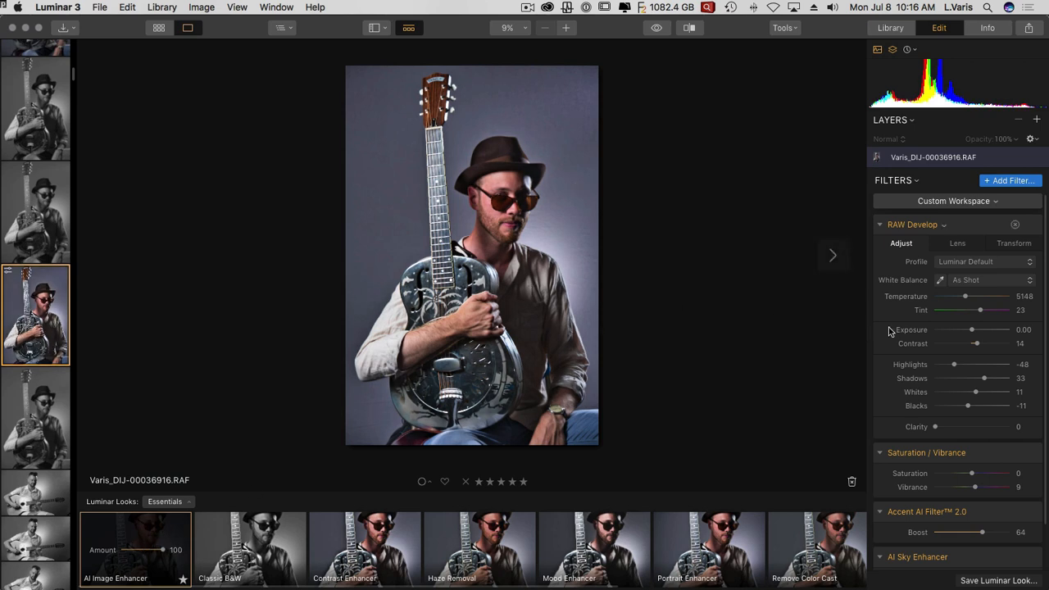
mouse_move(971, 268)
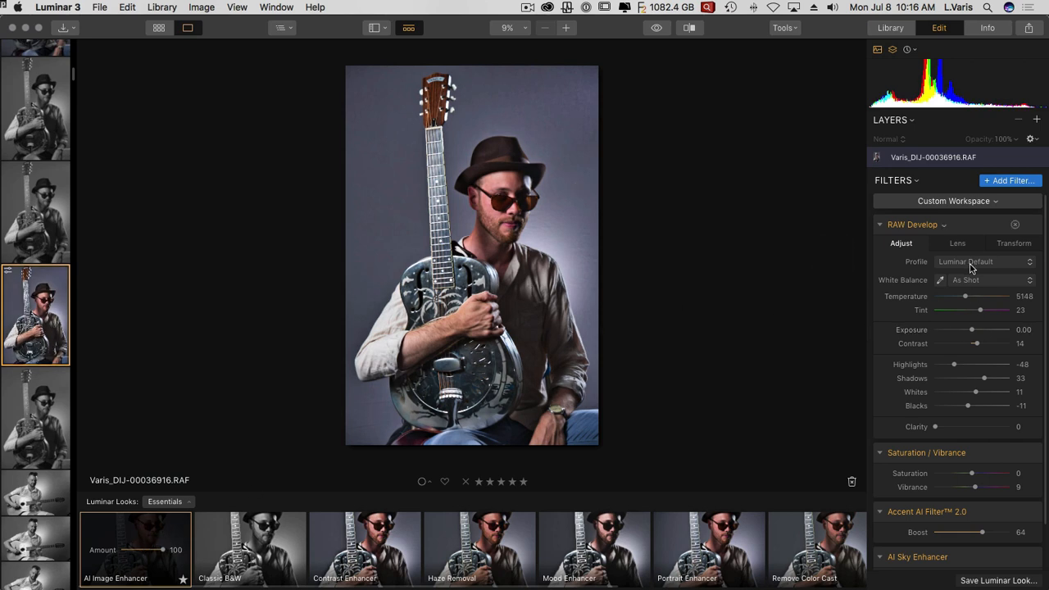
scroll("down", 3)
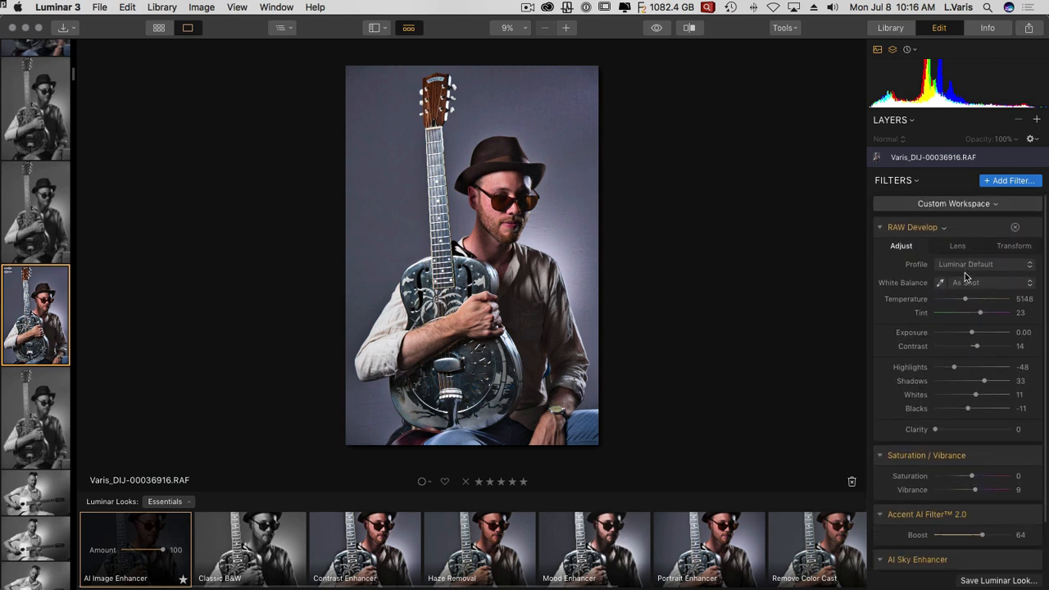
scroll("down", 3)
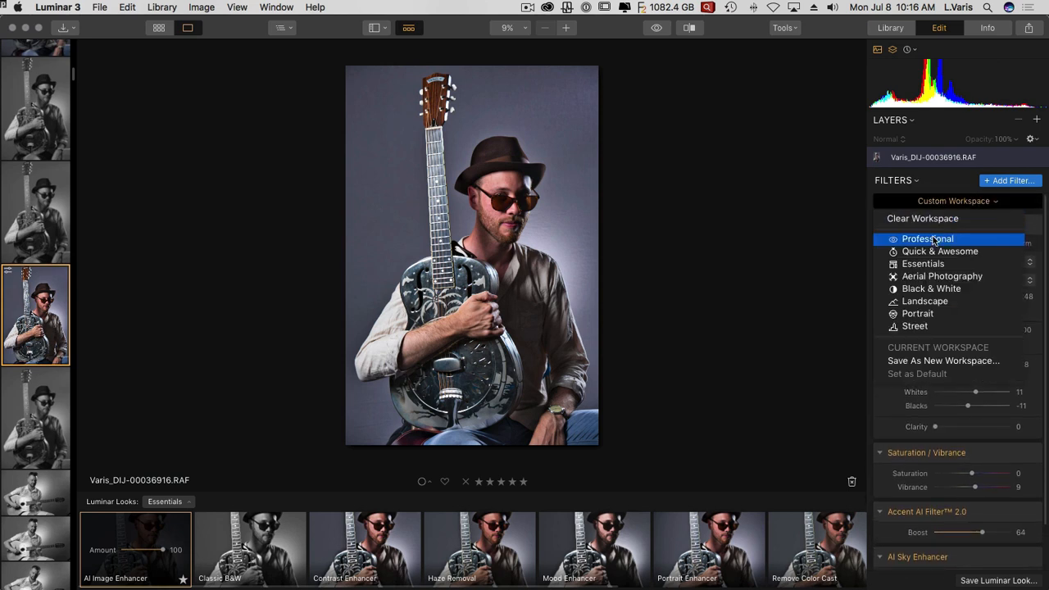
left_click(927, 238)
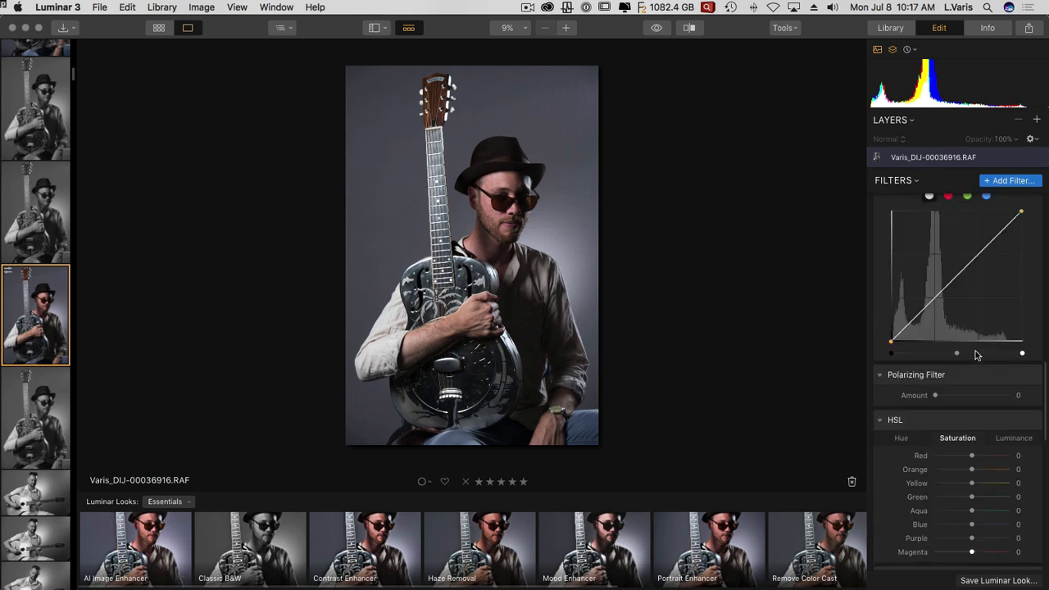
scroll("down", 3)
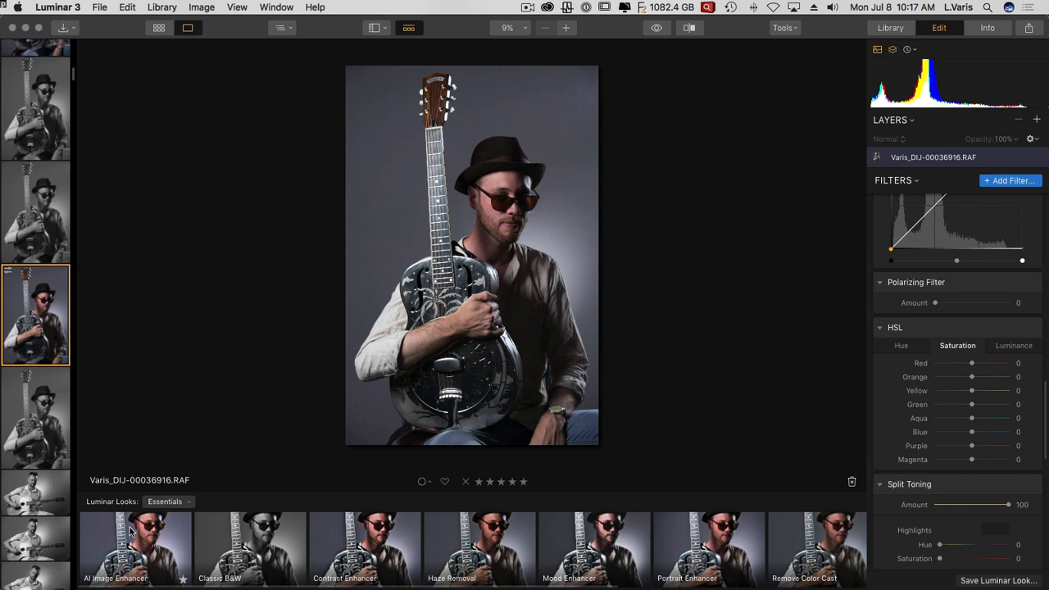
mouse_move(148, 543)
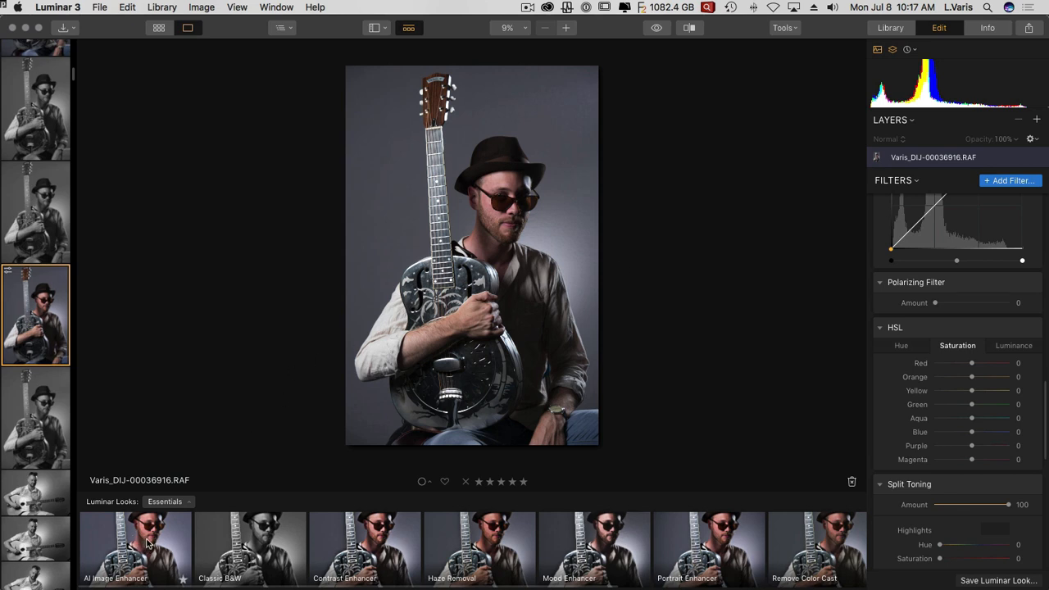
left_click(135, 544)
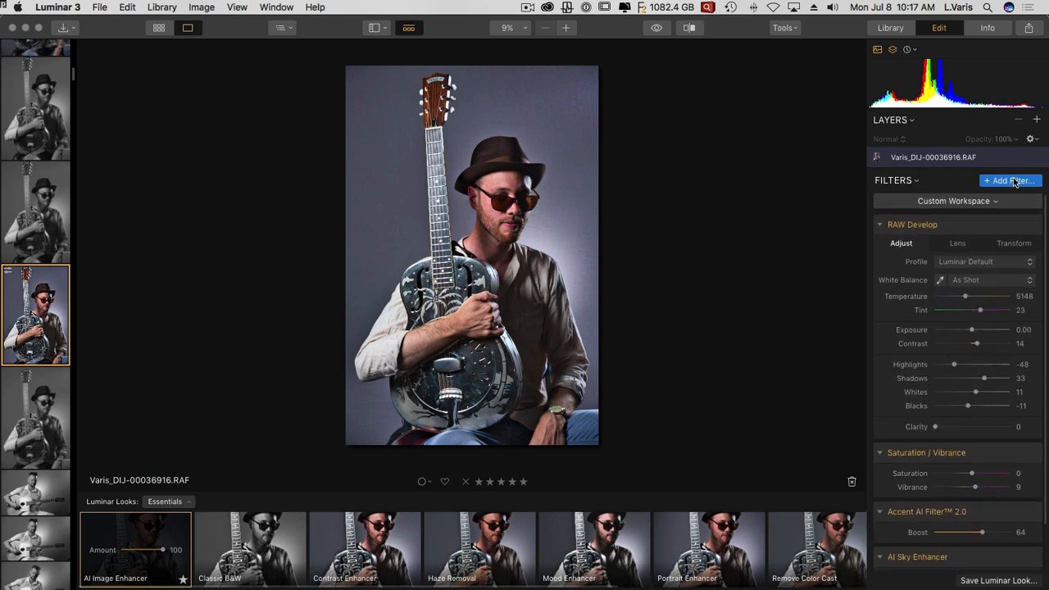
Add Advanced Contrast, Channel Mixer and Color Balance from the Filters Catalog's Professional section
left_click(1010, 180)
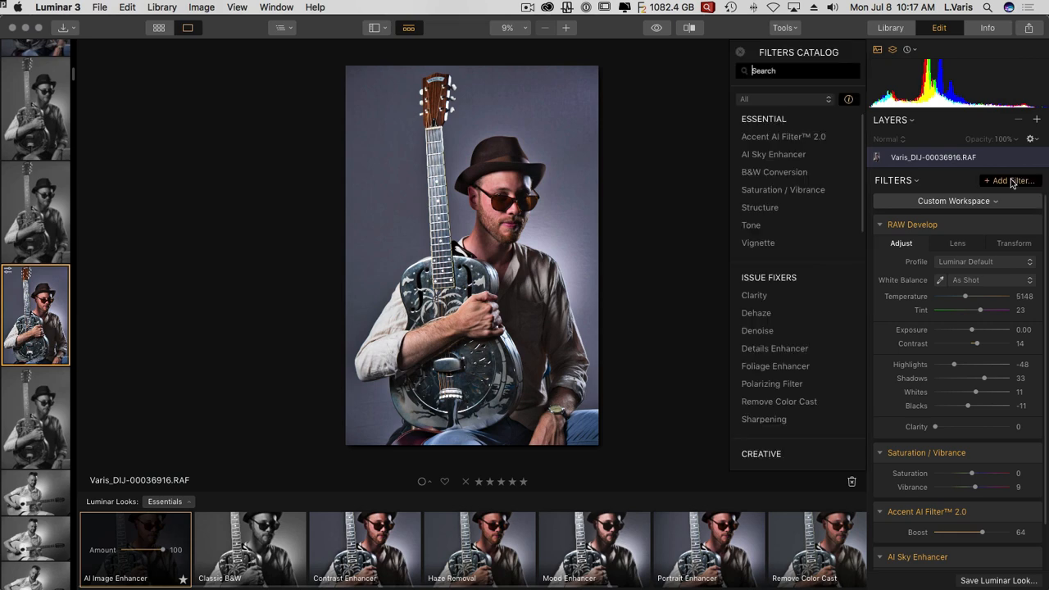
mouse_move(783, 189)
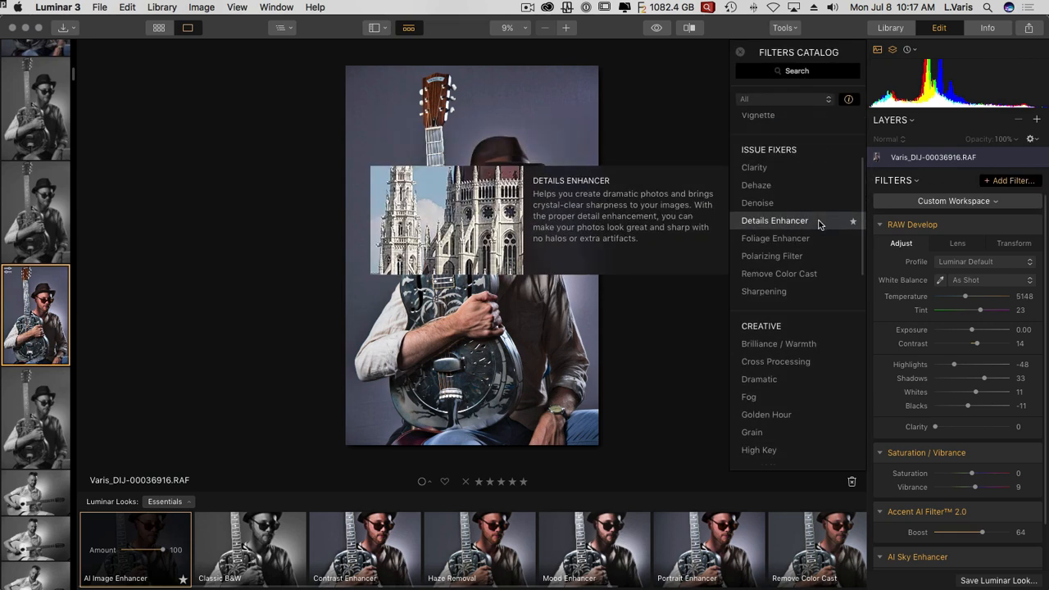
mouse_move(755, 185)
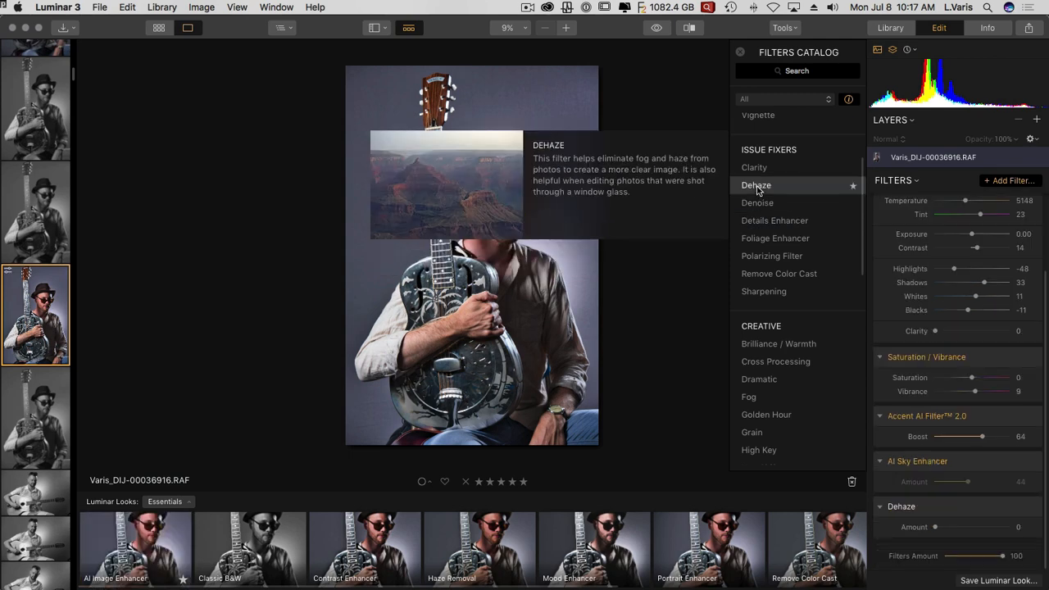
scroll("down", 3)
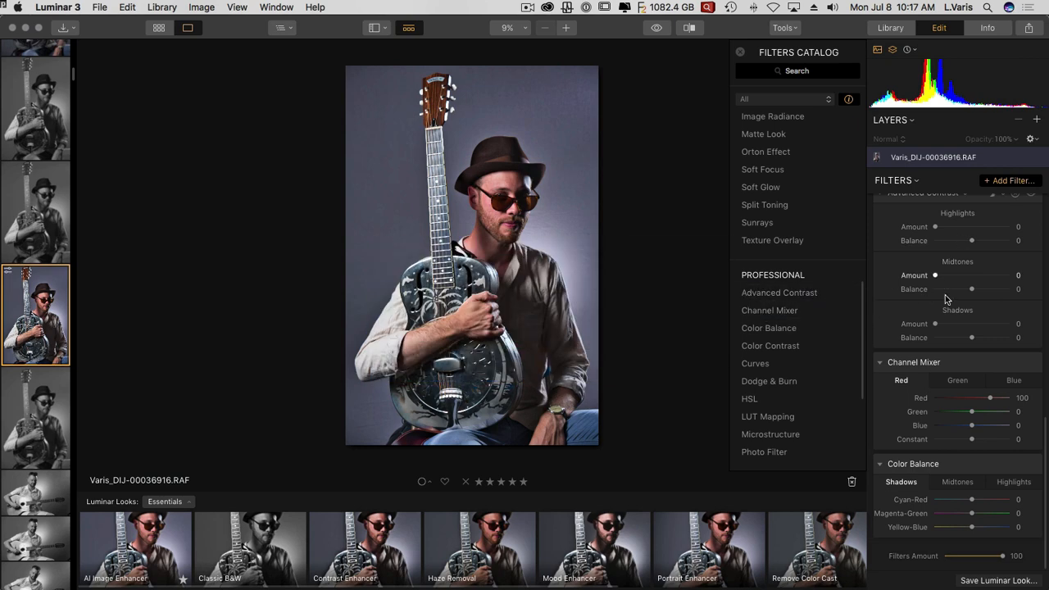
scroll("down", 3)
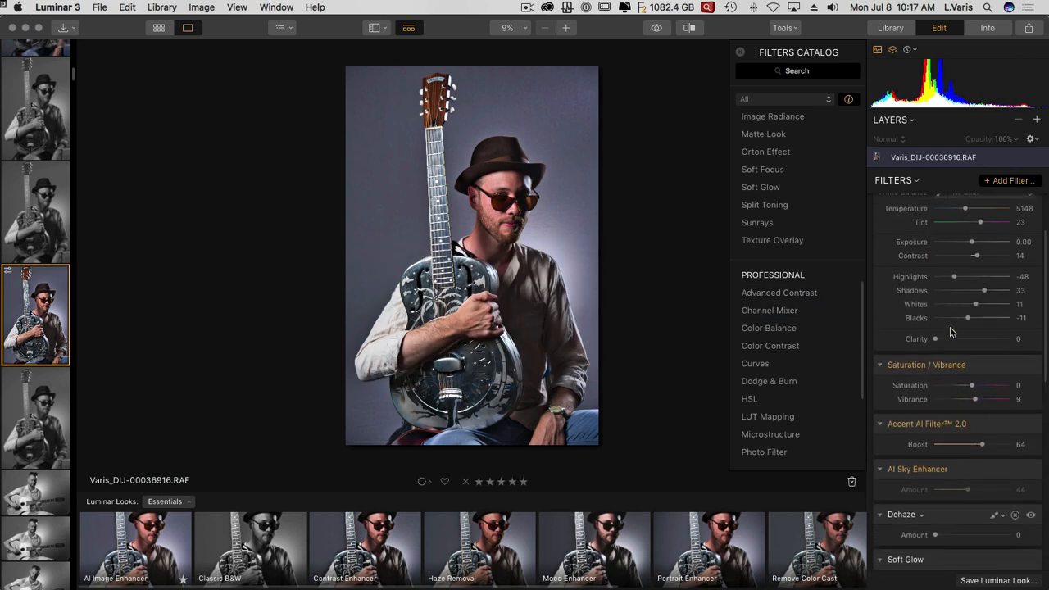
scroll("down", 3)
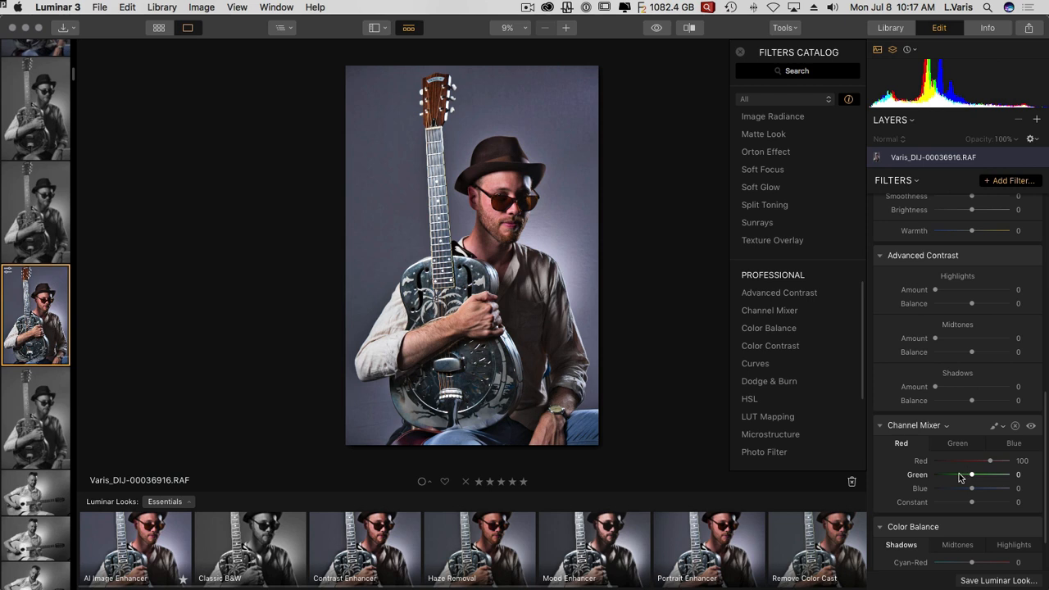
mouse_move(954, 493)
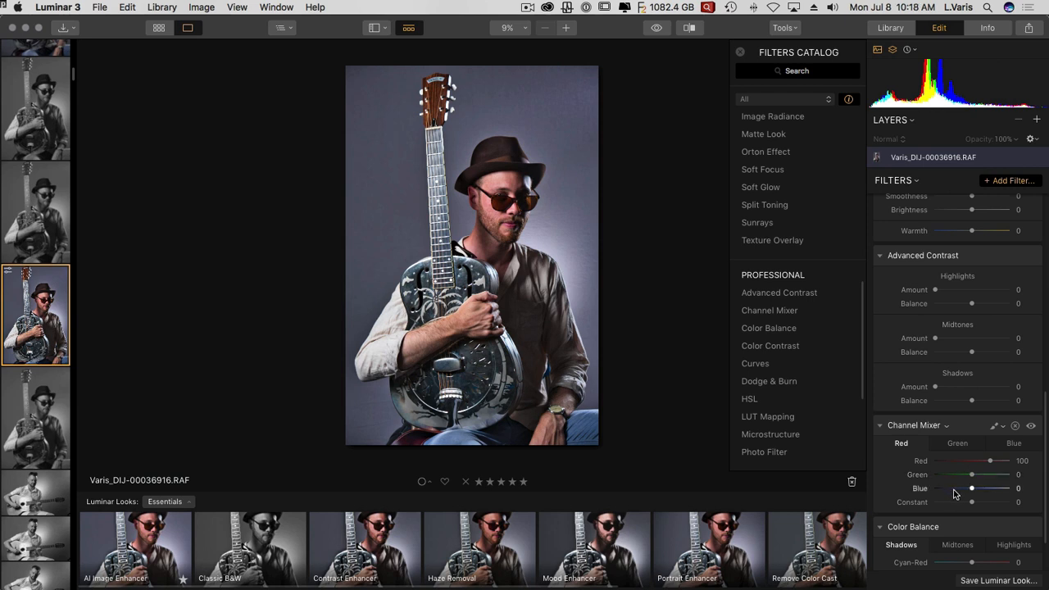
mouse_move(823, 484)
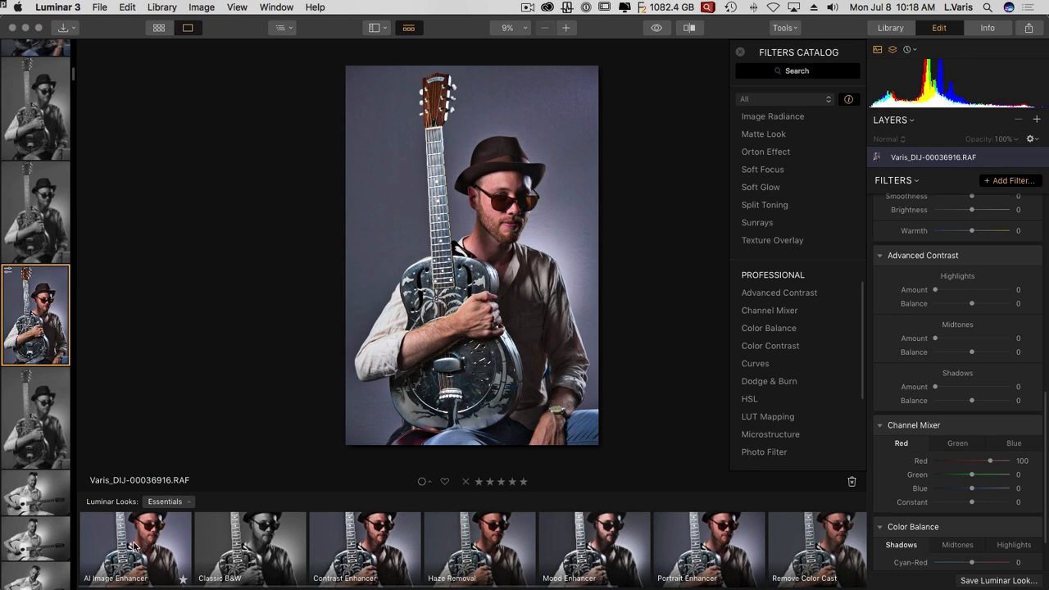
mouse_move(604, 496)
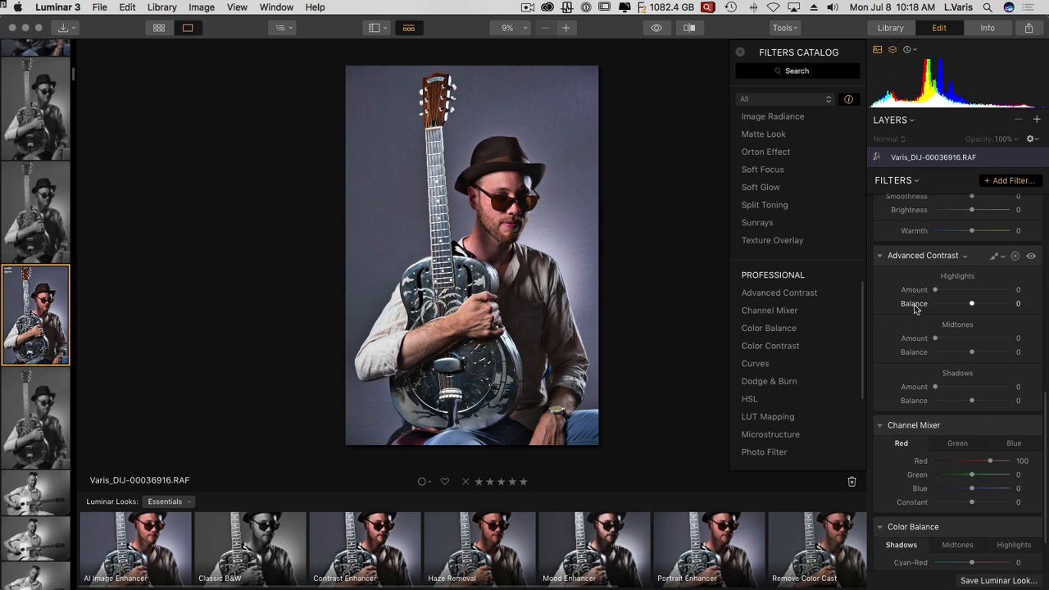
mouse_move(918, 310)
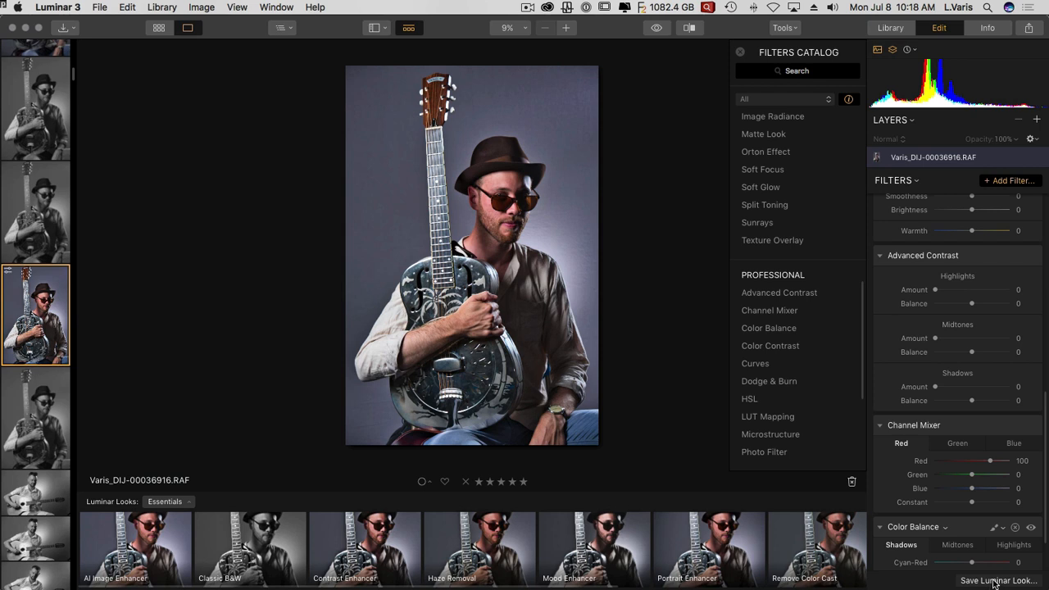
Save a Luminar Look named TEST-2 and find it under User Looks
left_click(997, 580)
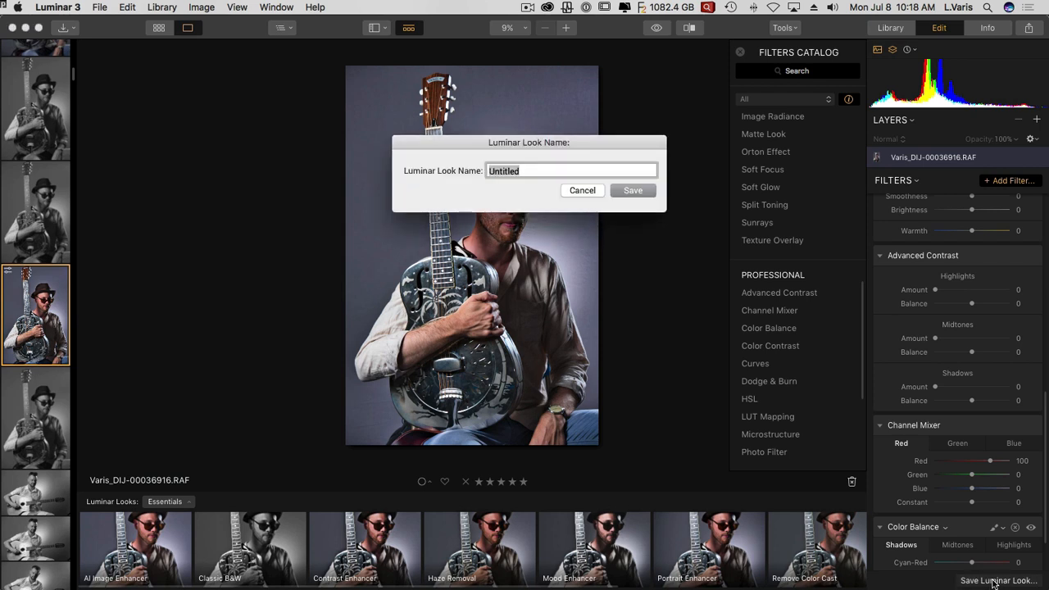
type("TEST")
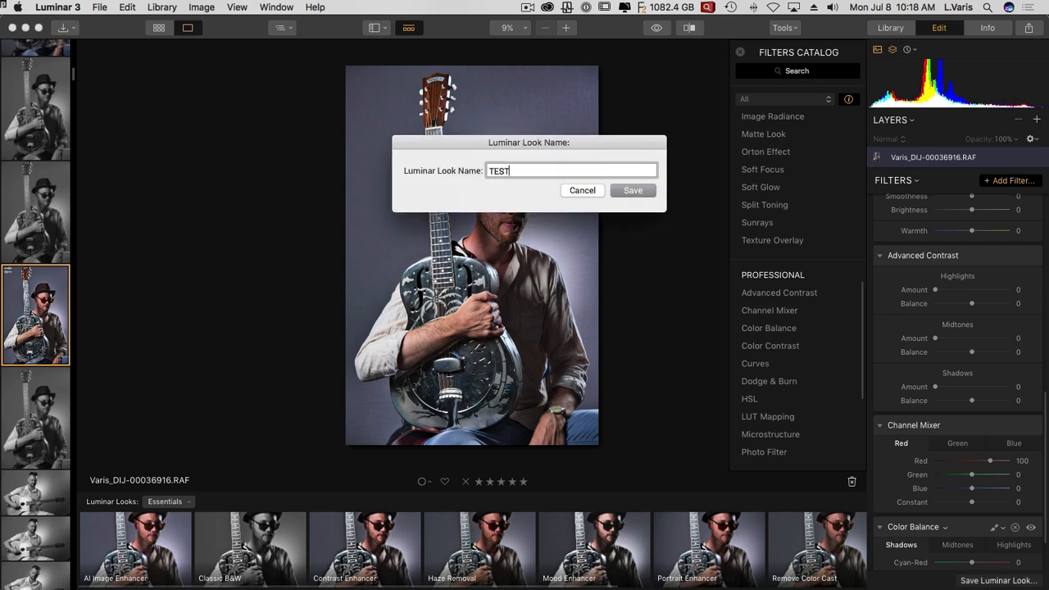
type("-2")
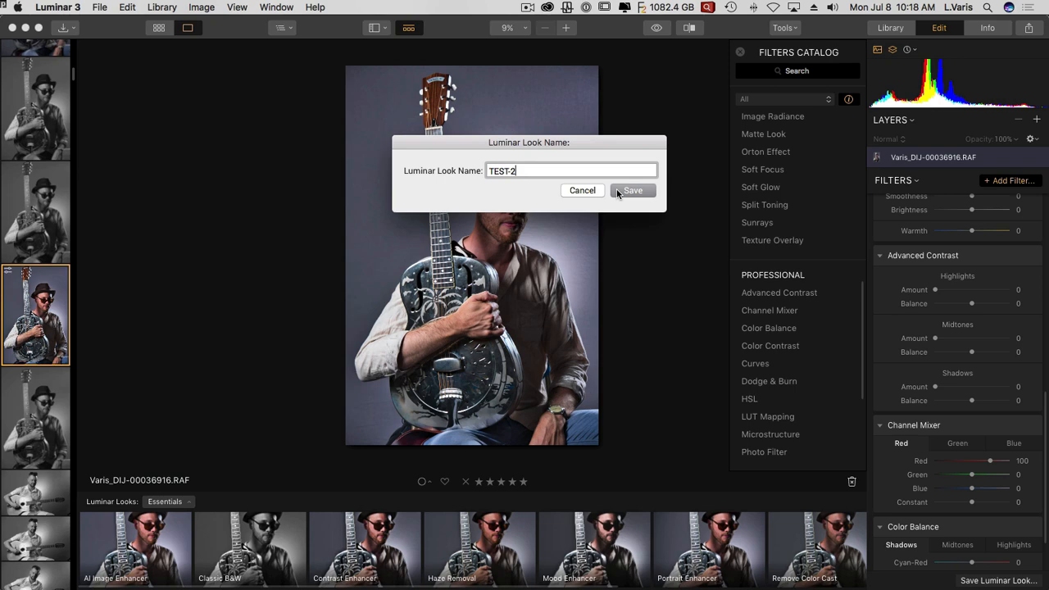
left_click(633, 190)
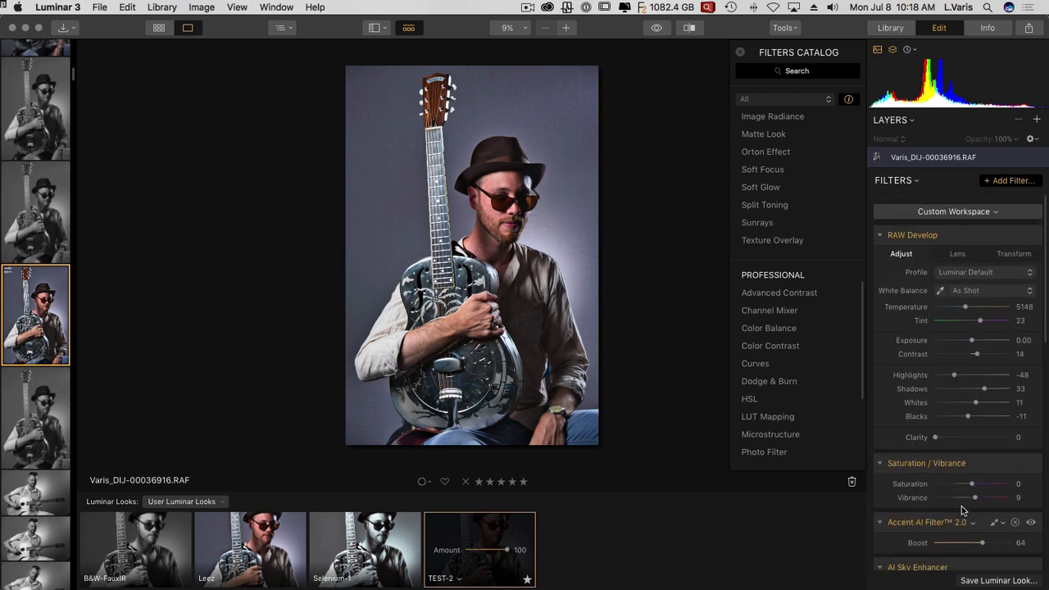
scroll("down", 3)
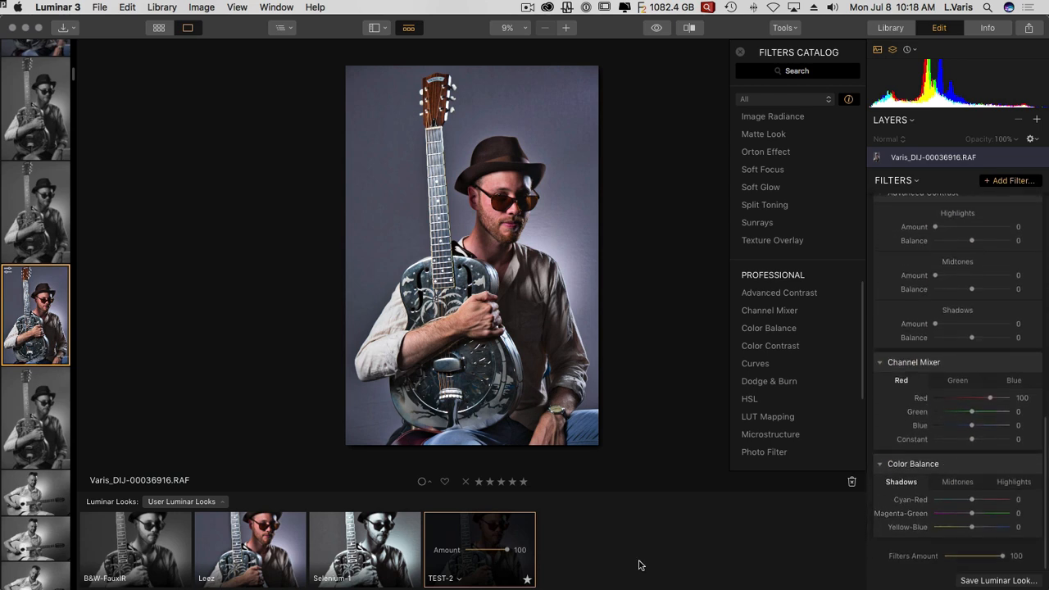
mouse_move(250, 503)
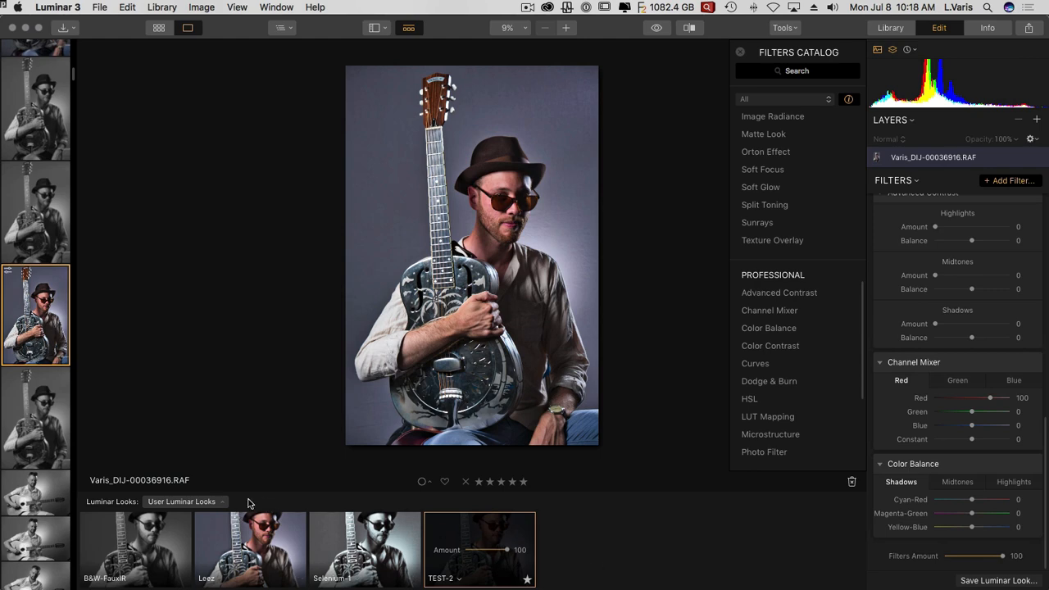
mouse_move(549, 471)
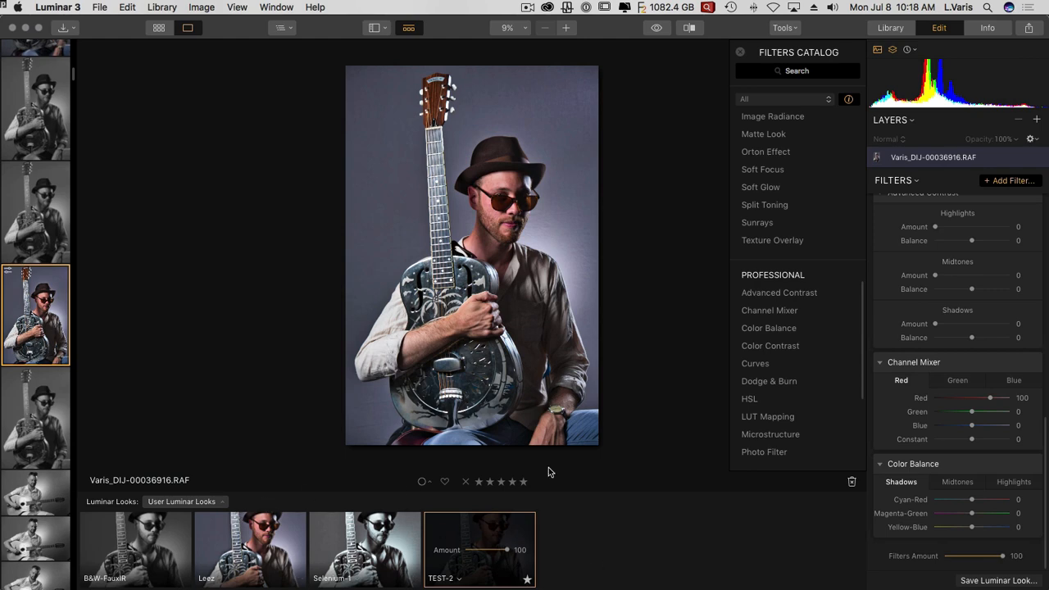
mouse_move(679, 72)
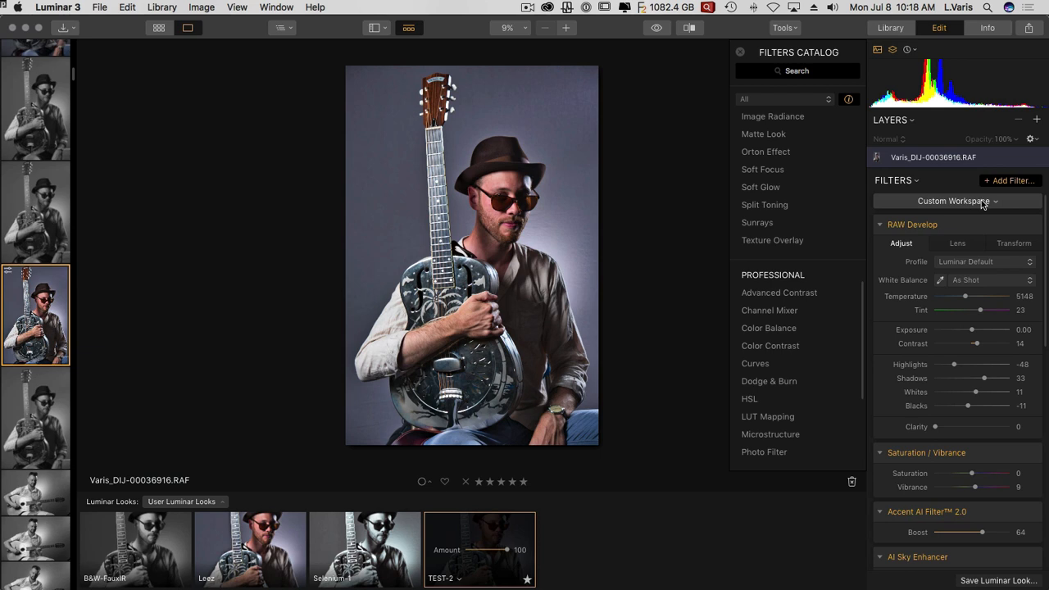
Choose the Professional workspace from the Custom Workspace dropdown and scroll its filters
left_click(956, 200)
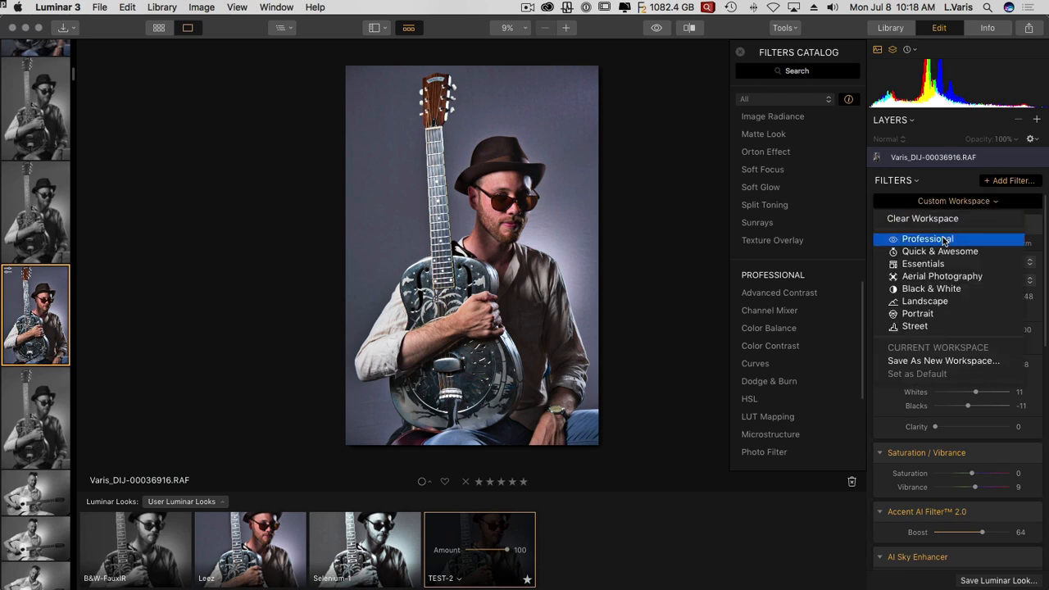
left_click(927, 238)
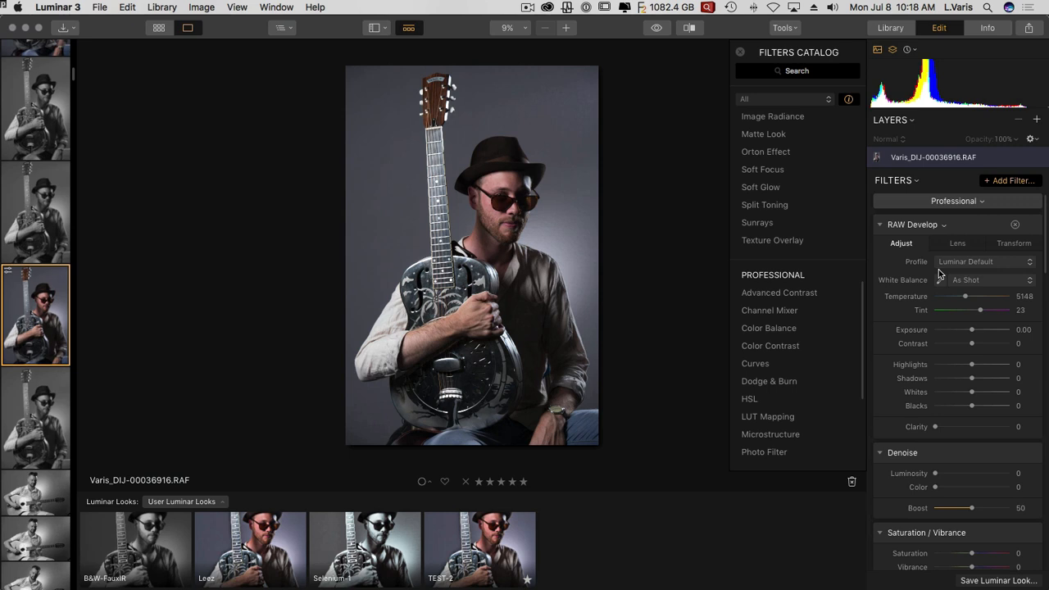
scroll("down", 3)
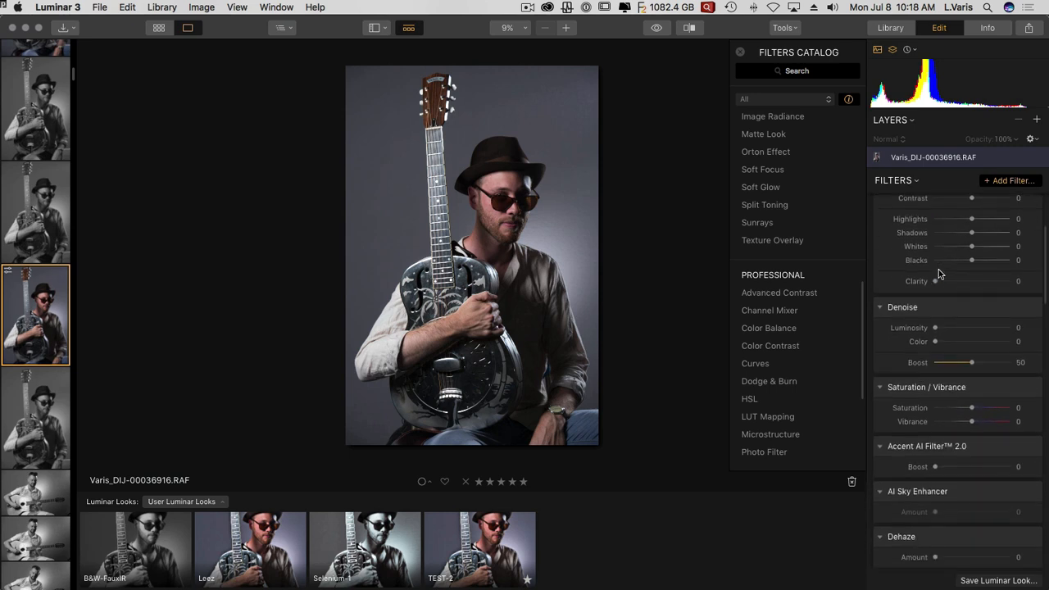
scroll("down", 3)
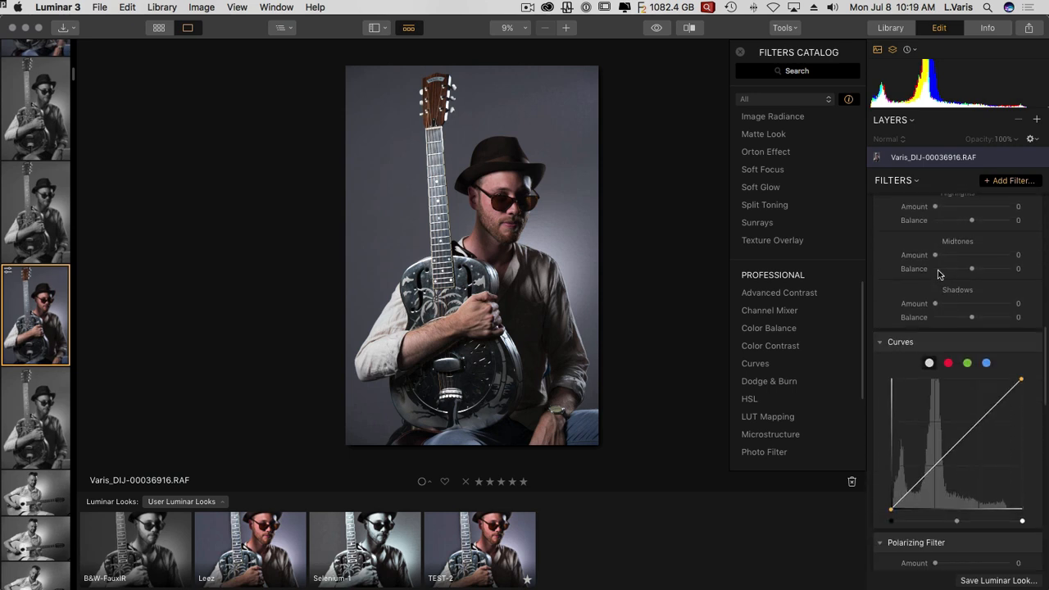
scroll("down", 3)
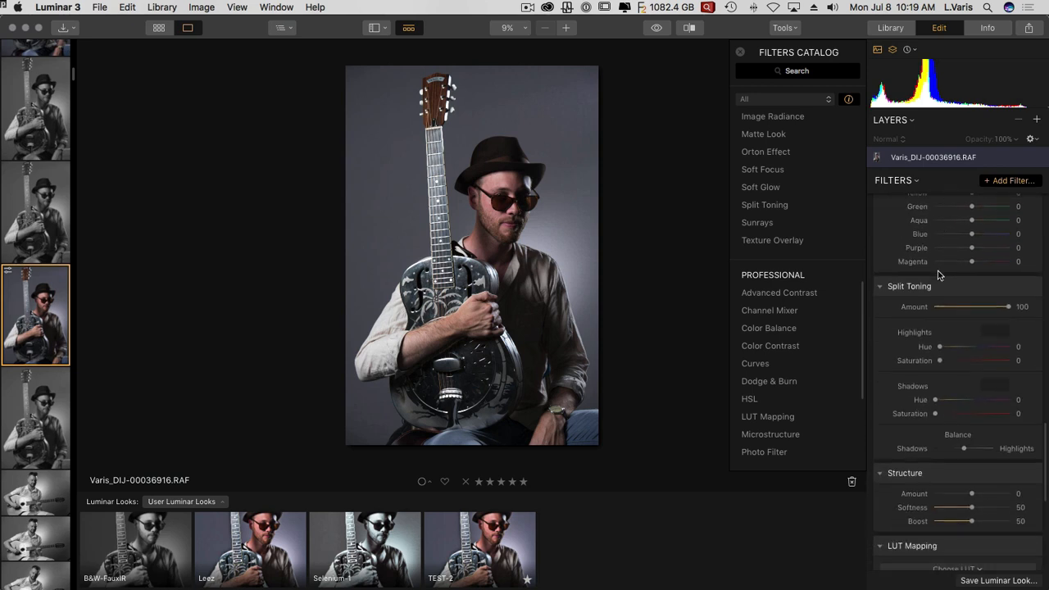
scroll("down", 3)
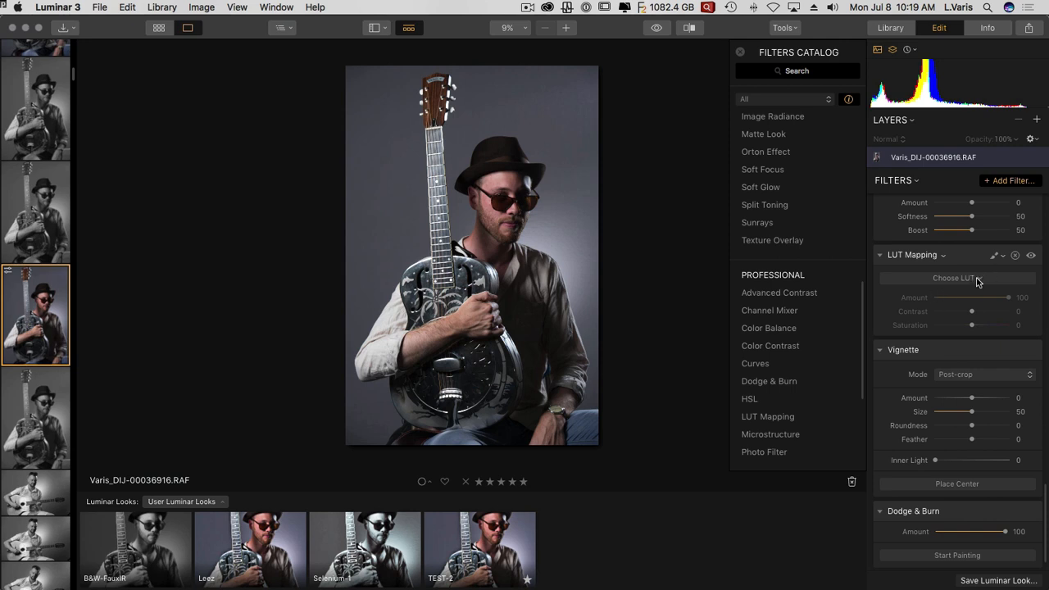
Preview the Ushuaia, 1990, Candlelight and Cold-STD (1) LUTs, ending on Creative-STD (1)
left_click(955, 278)
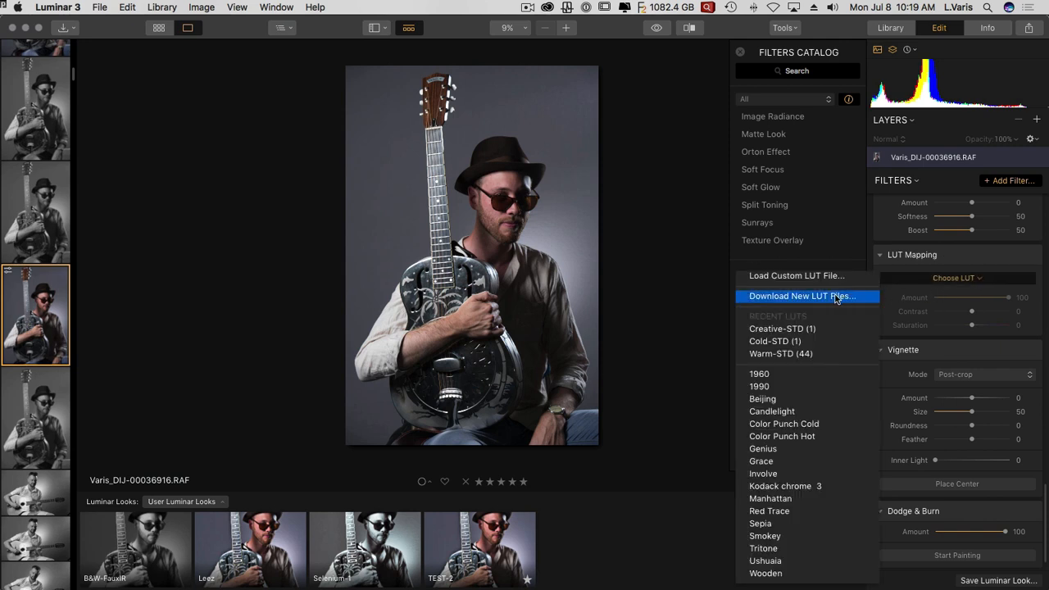
left_click(764, 560)
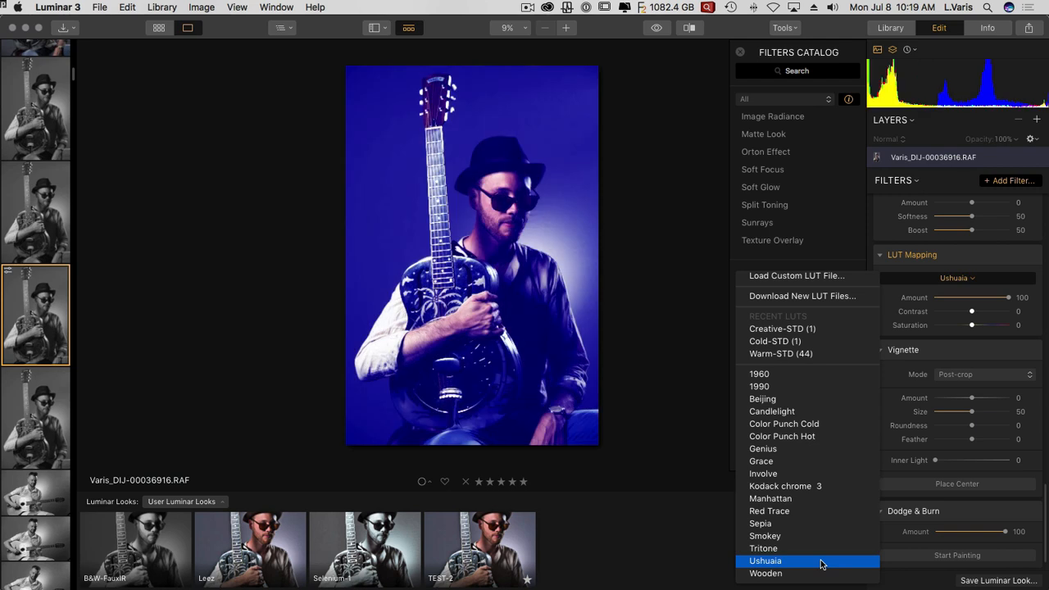
left_click(759, 386)
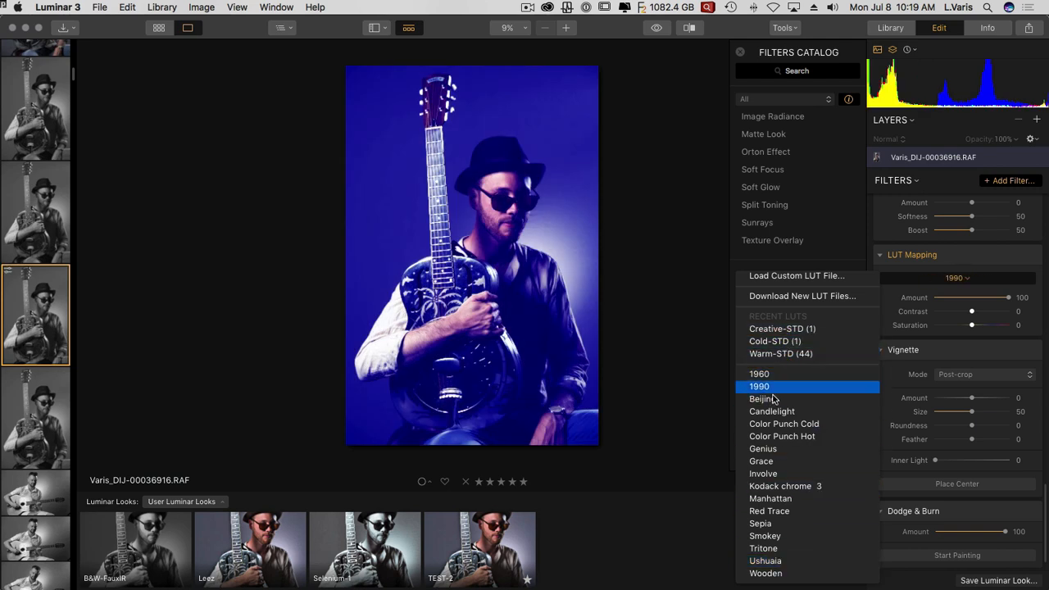
left_click(771, 411)
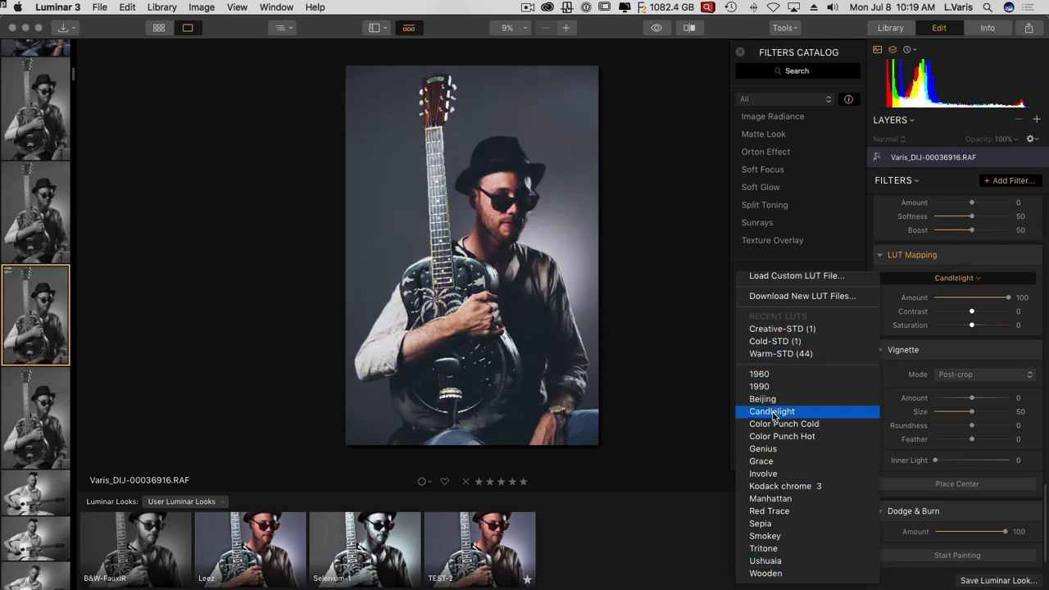
left_click(775, 328)
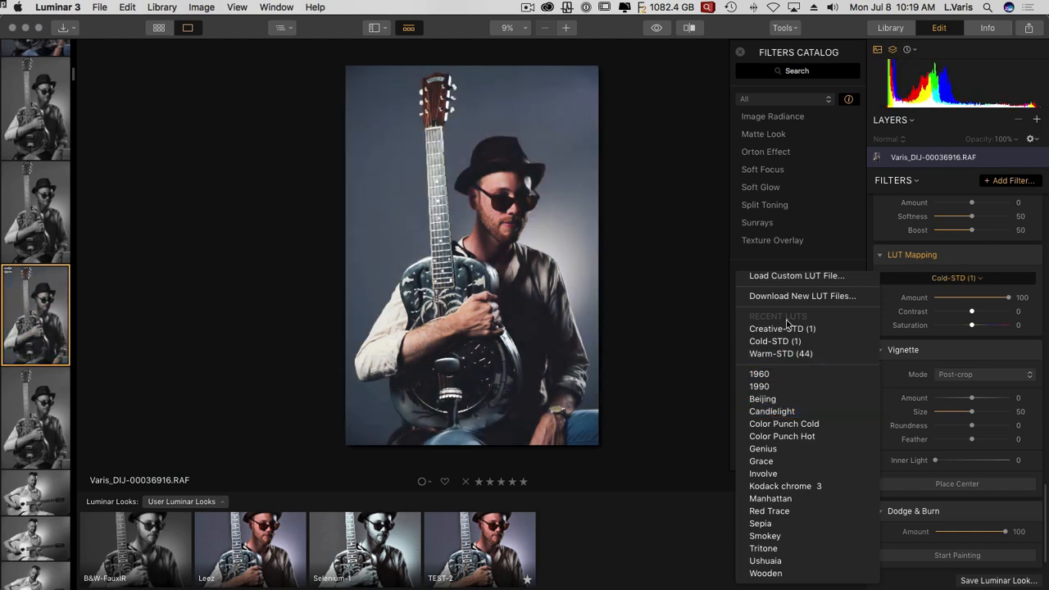
left_click(782, 329)
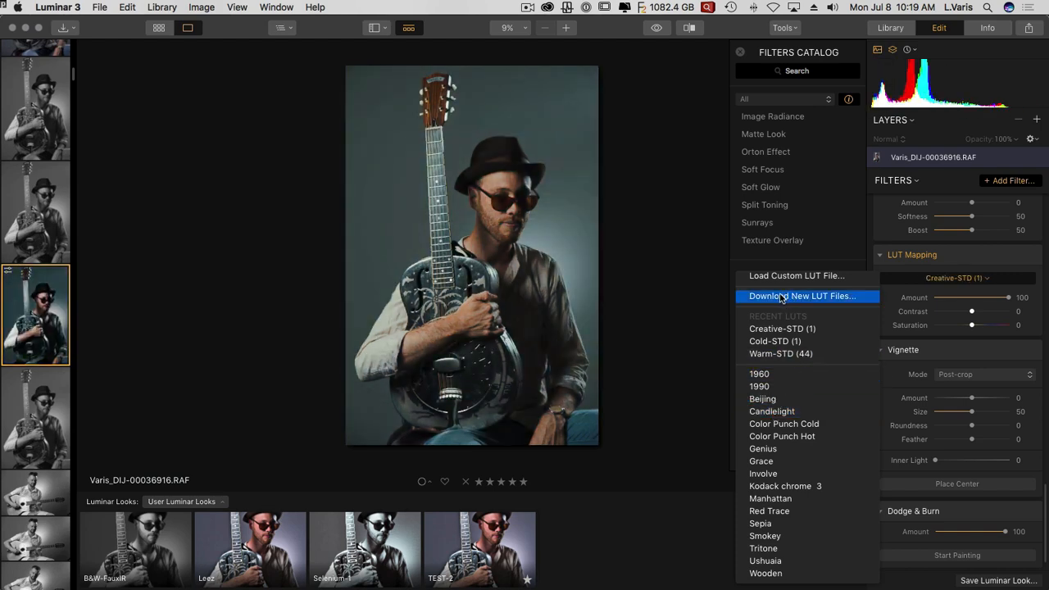
mouse_move(777, 297)
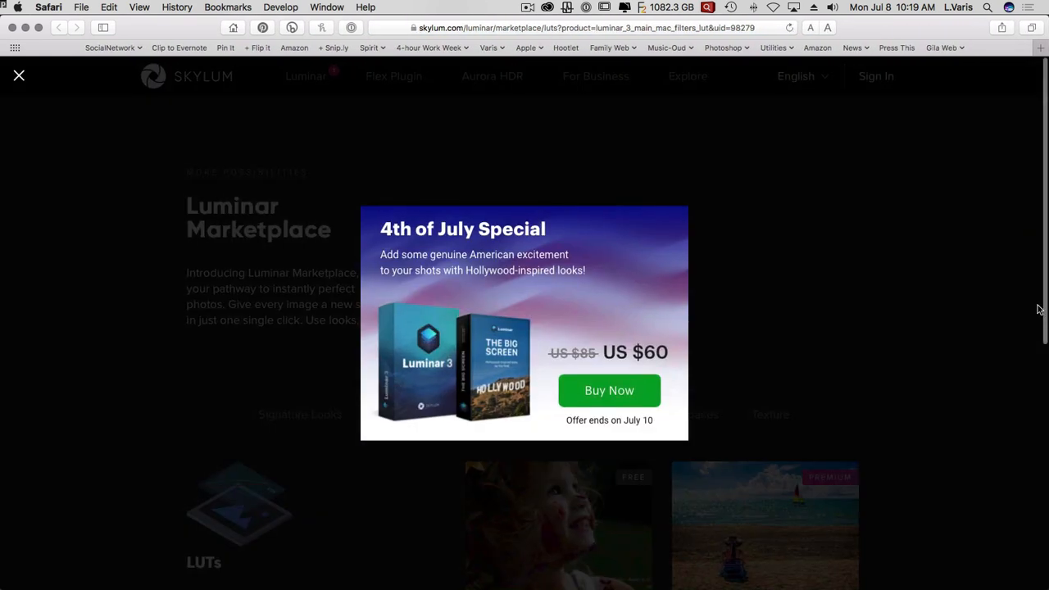
mouse_move(753, 219)
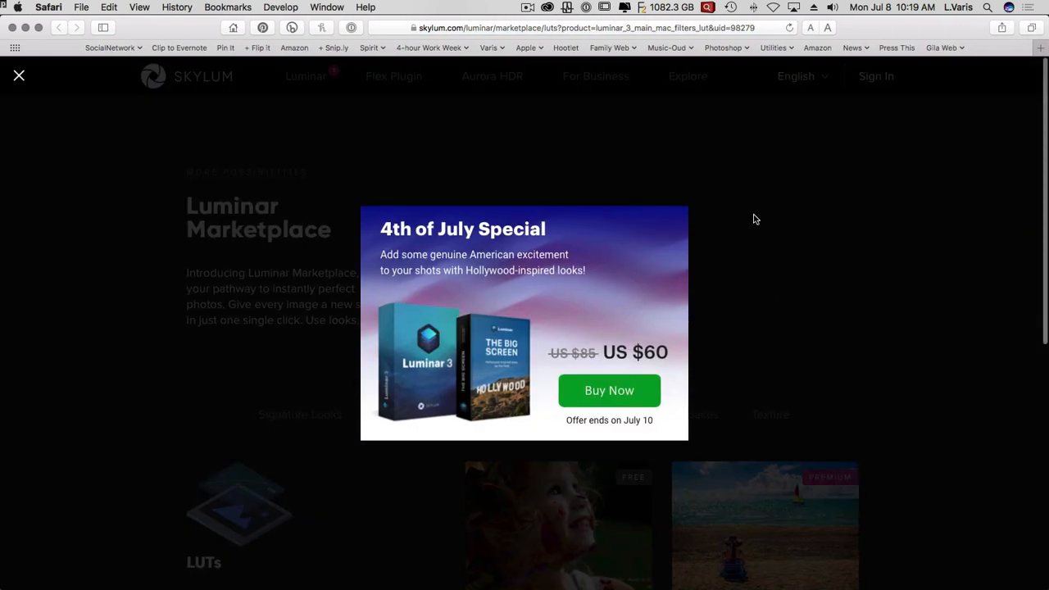
Dismiss the 4th of July promo and scroll down to the marketplace's LUTs section
left_click(19, 75)
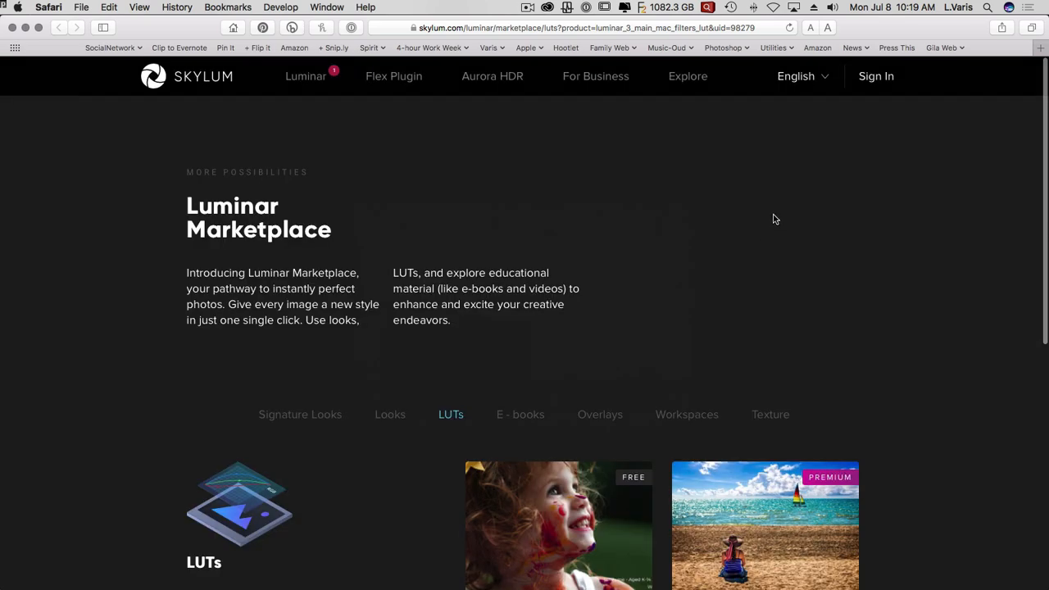
scroll("down", 3)
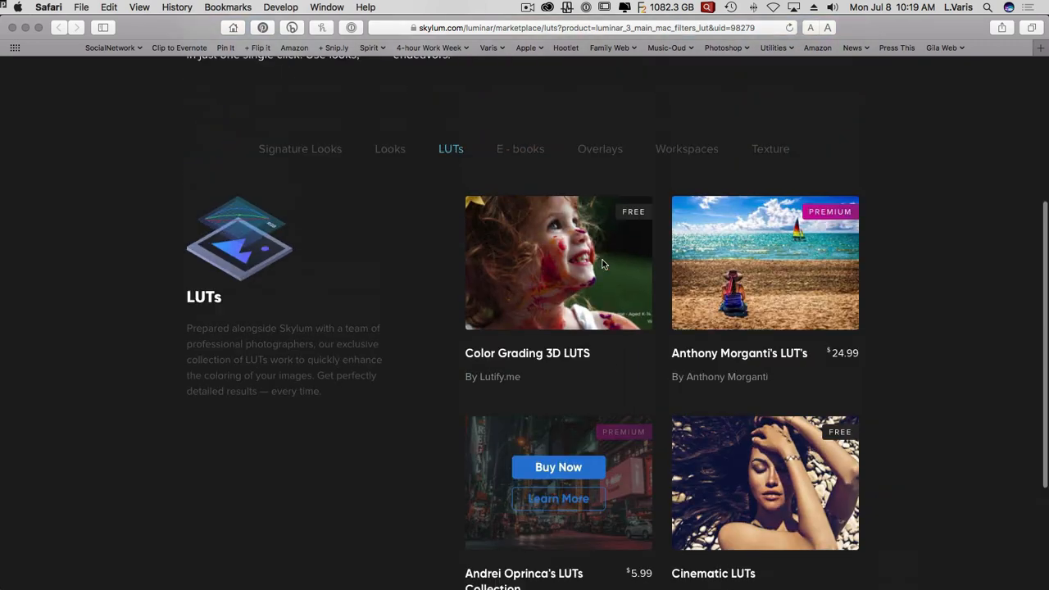
scroll("down", 3)
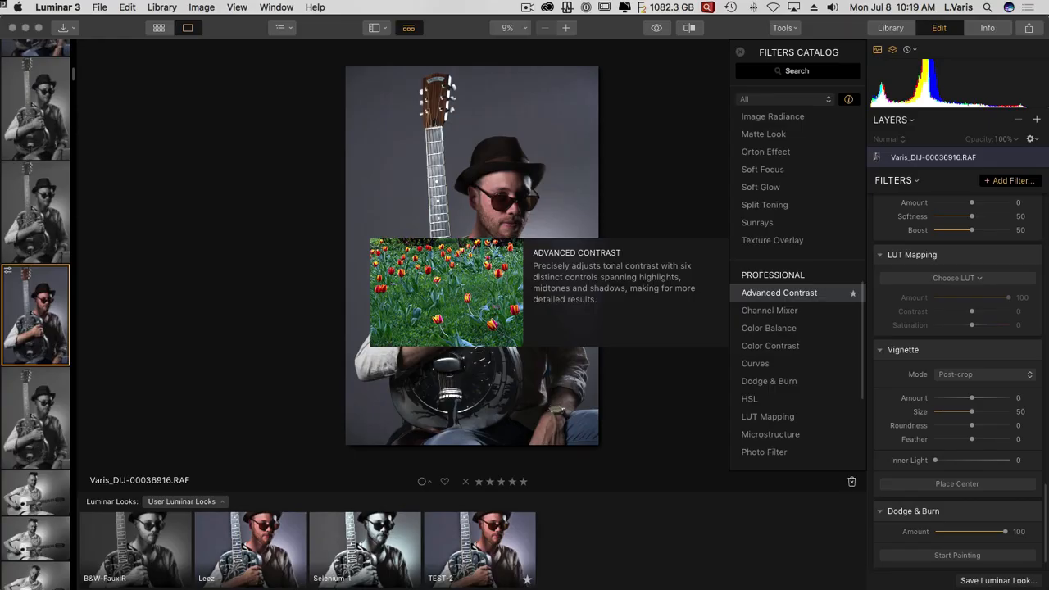
mouse_move(926, 342)
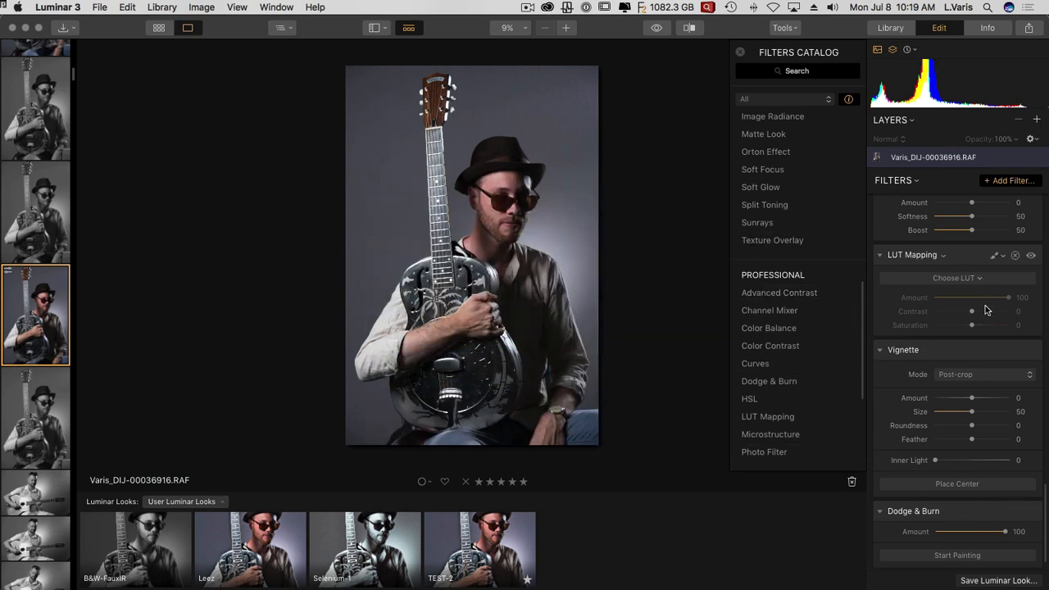
From the LUT Mapping list, choose to load a custom LUT file from disk
left_click(956, 278)
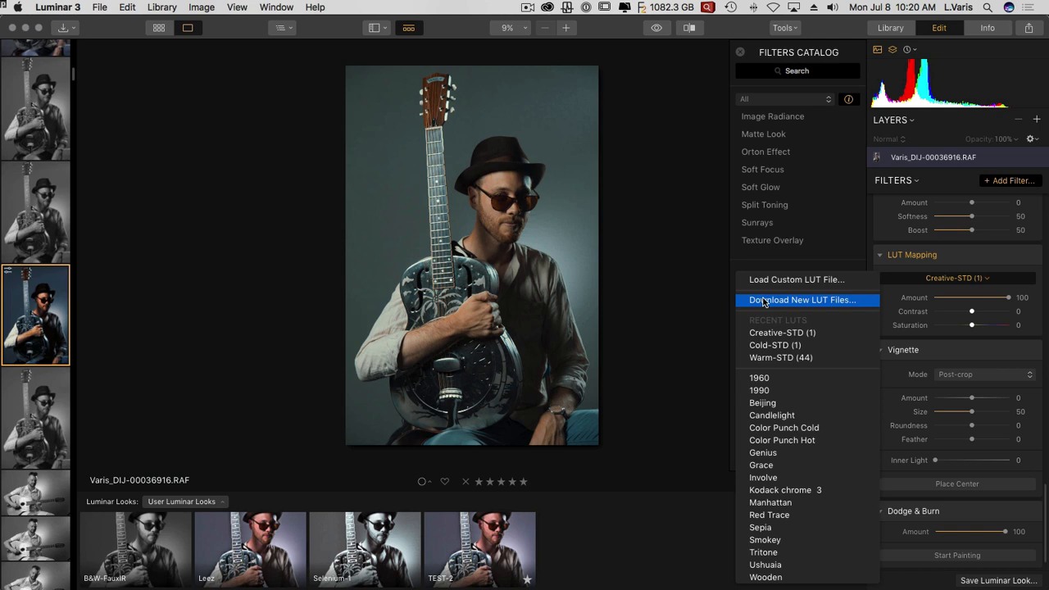
mouse_move(794, 280)
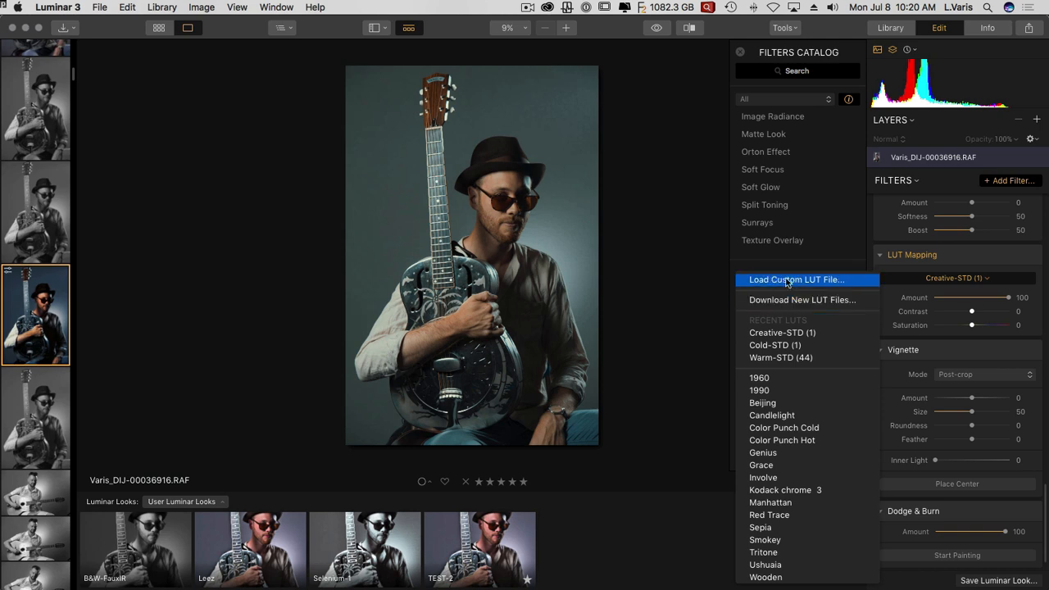
left_click(795, 279)
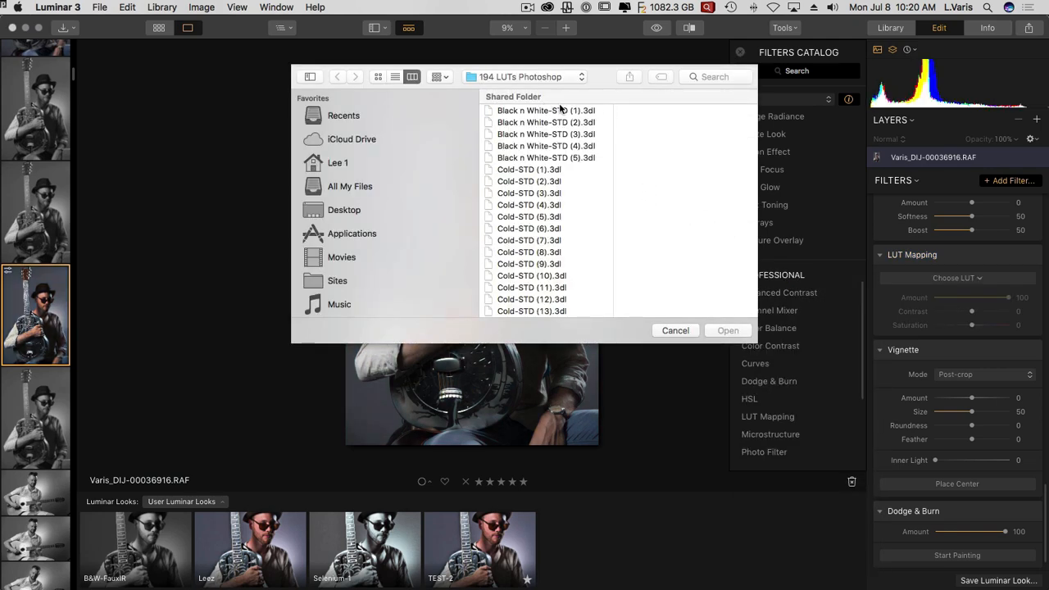
Load Cold-STD (1).3dl from the 194 LUTs Photoshop folder into LUT Mapping
left_click(352, 234)
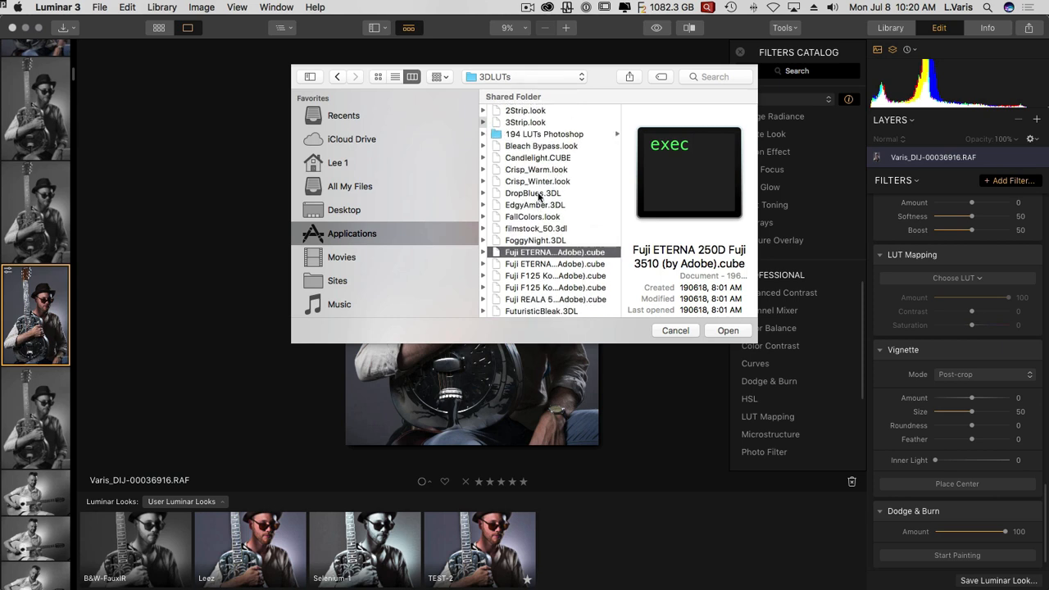
left_click(532, 192)
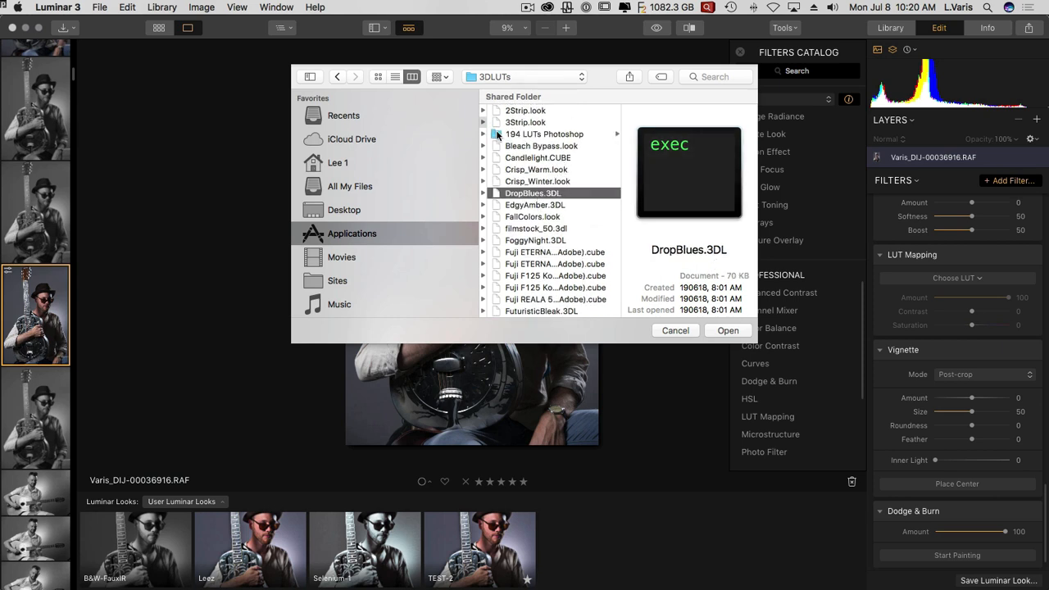
left_click(544, 134)
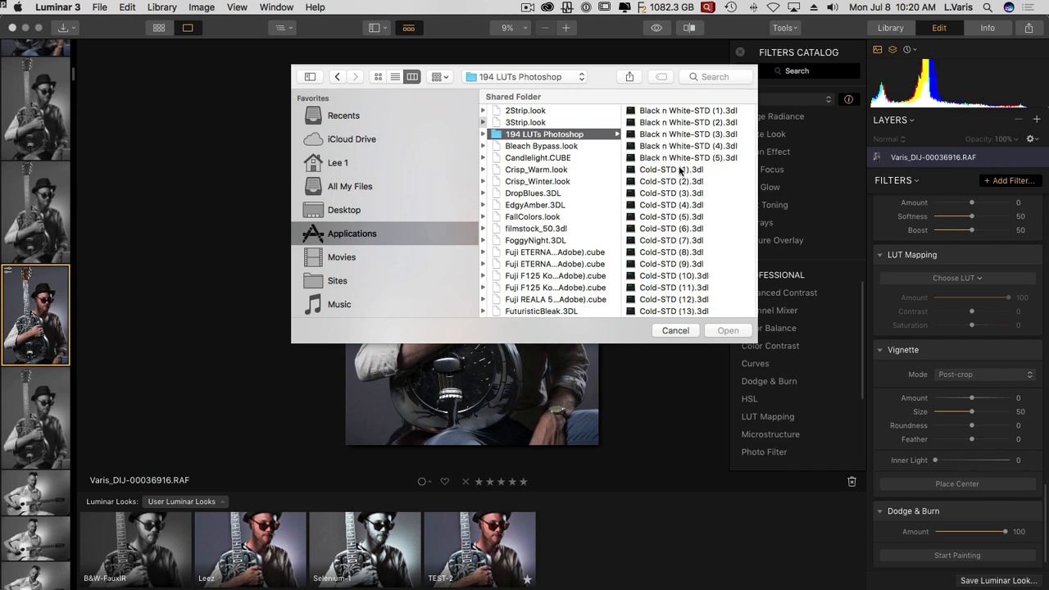
left_click(671, 169)
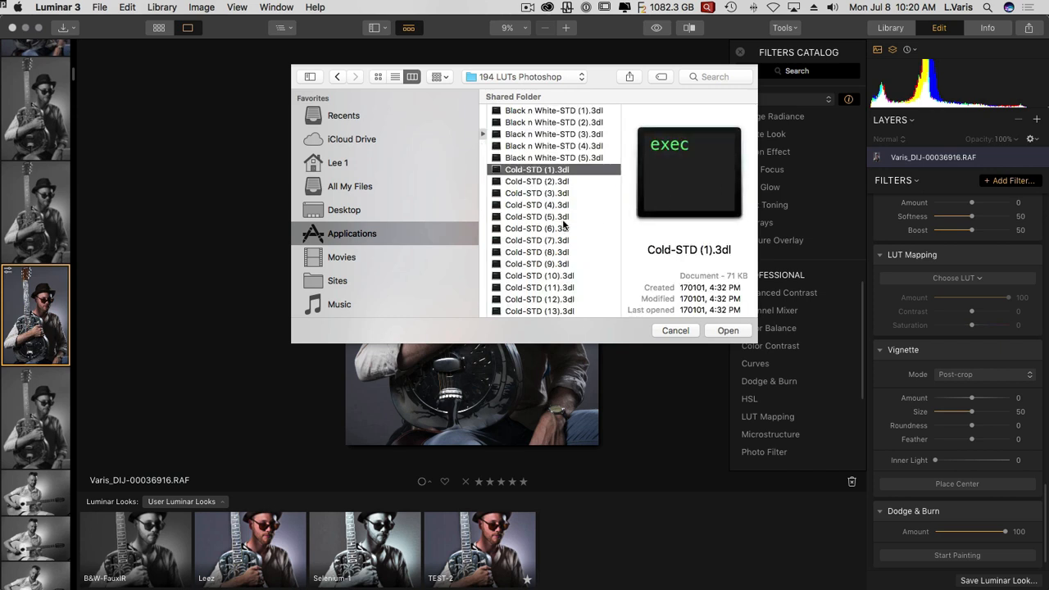
mouse_move(701, 326)
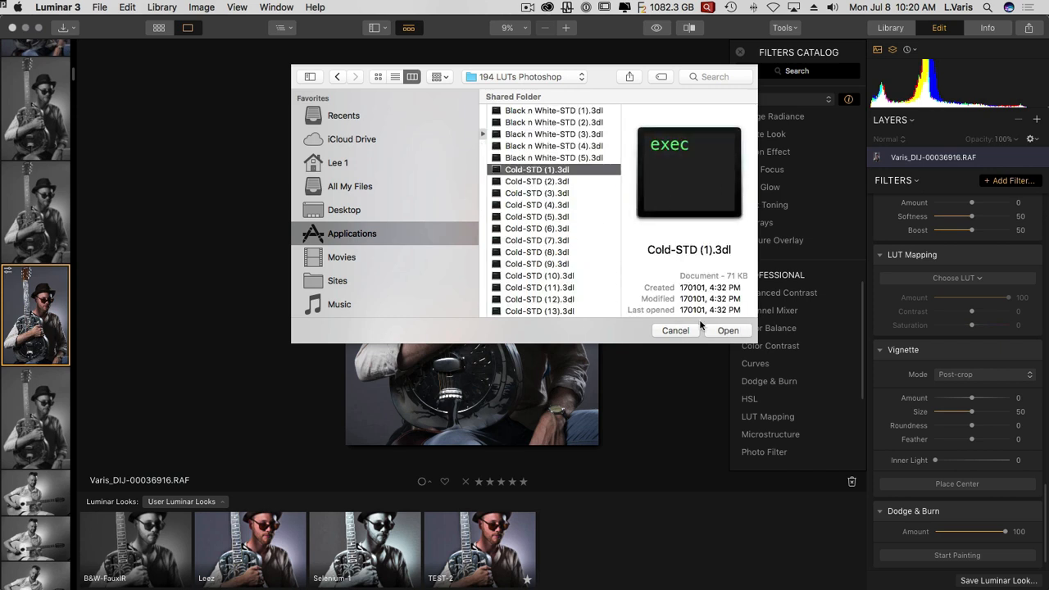
left_click(727, 331)
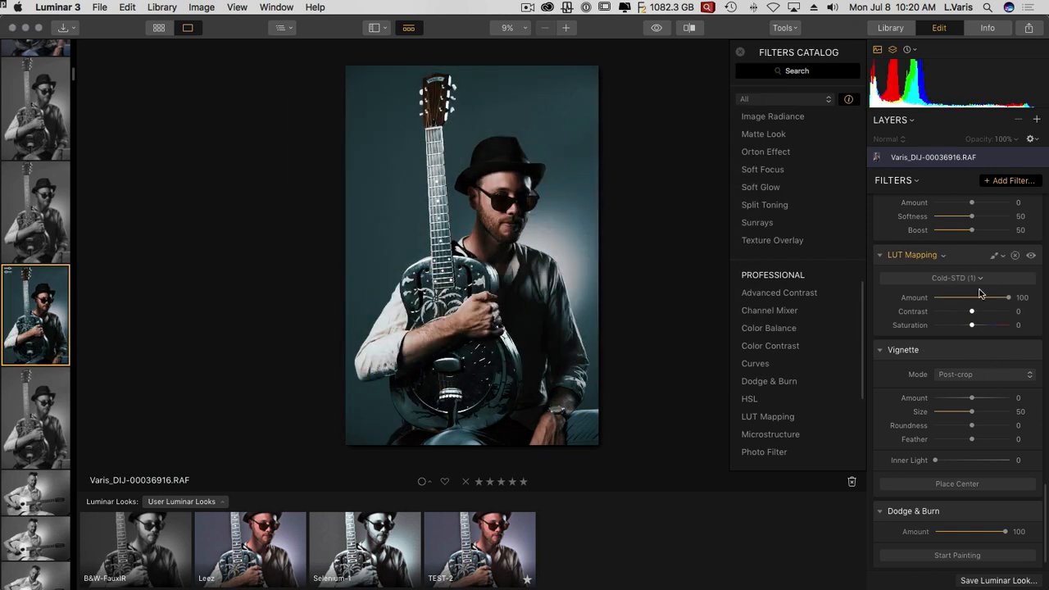
Preview the Red Trace and Sepia LUTs, then reapply Cold-STD (1)
left_click(956, 278)
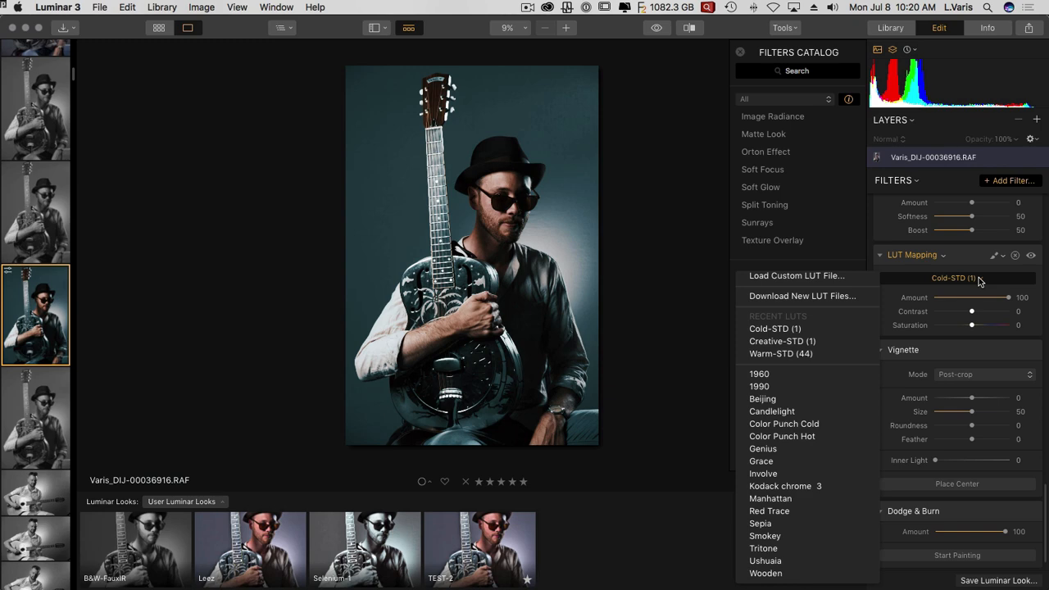
left_click(769, 510)
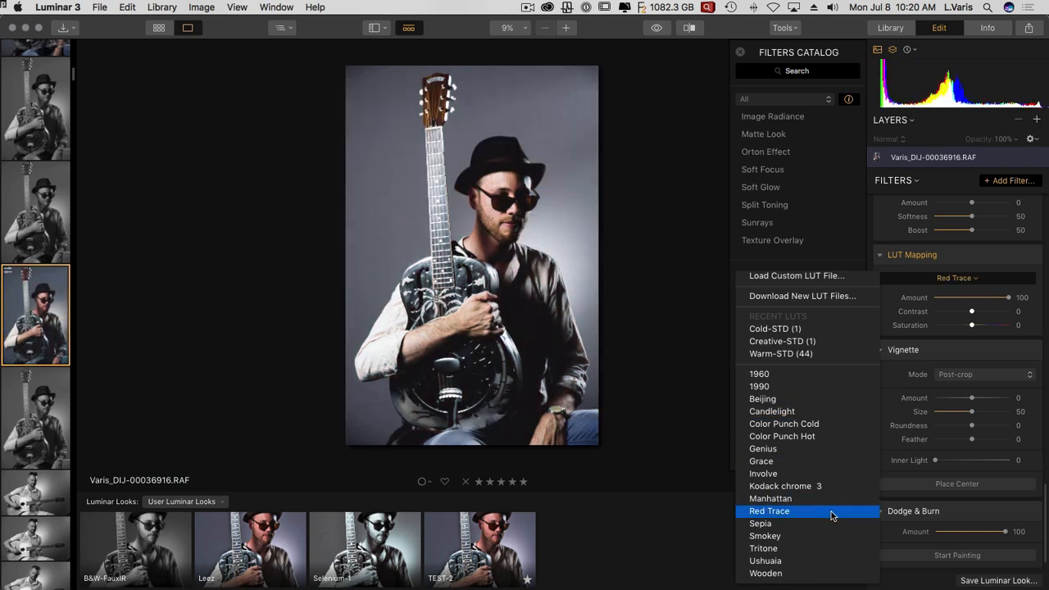
left_click(759, 523)
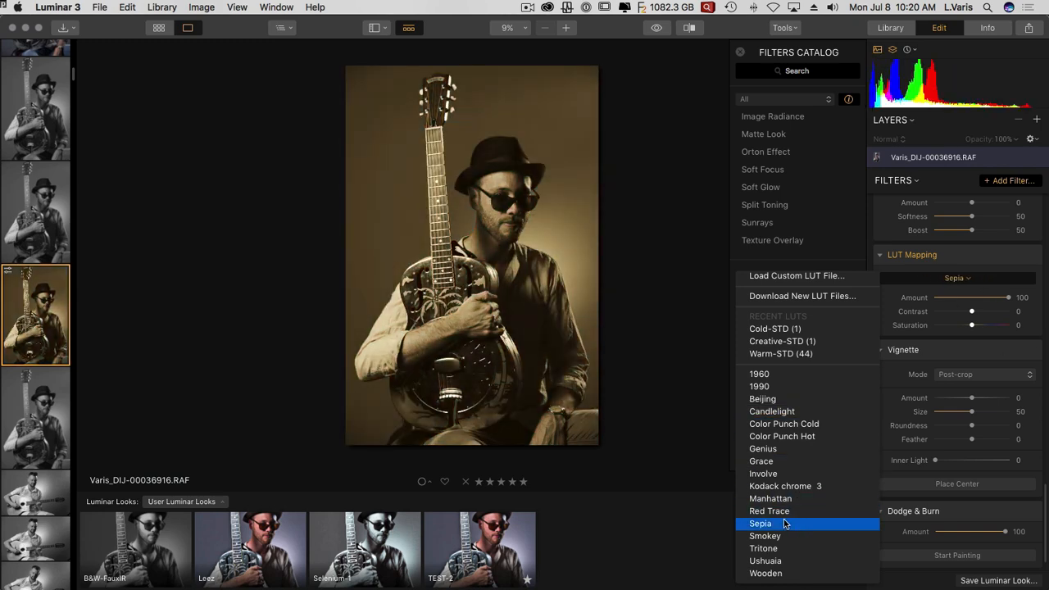
left_click(775, 328)
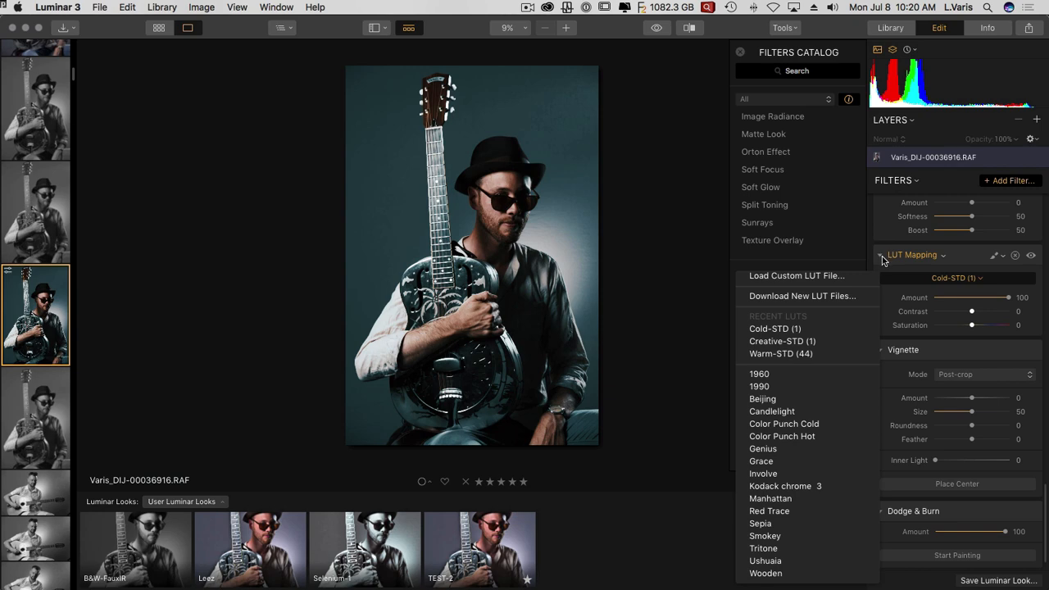
Preview the Involve, Wooden, Kodack chrome 3, Color Punch Hot, Color Punch Cold and Candlelight LUTs
left_click(763, 473)
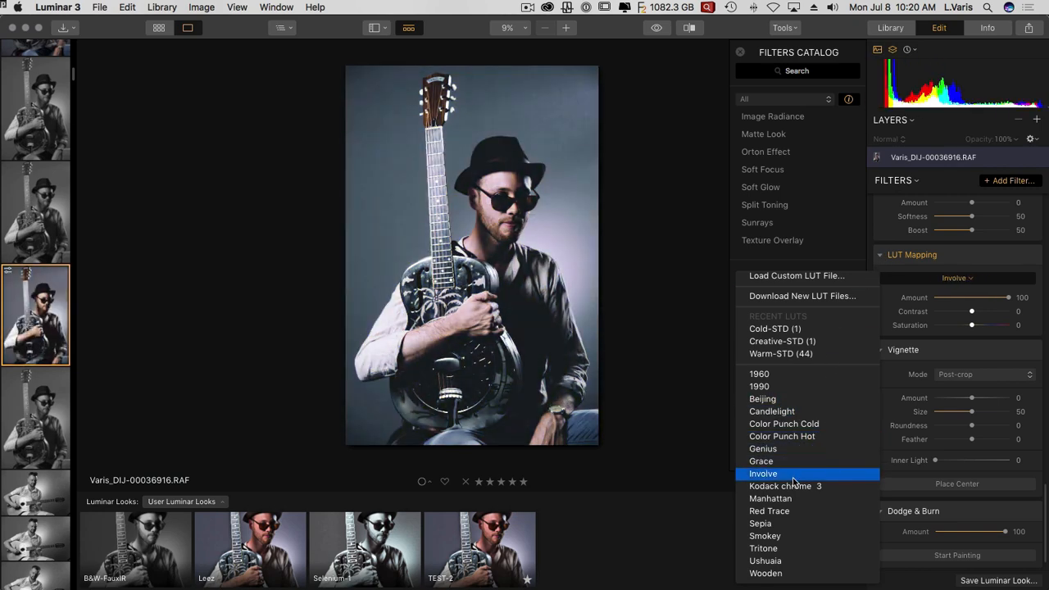
left_click(765, 573)
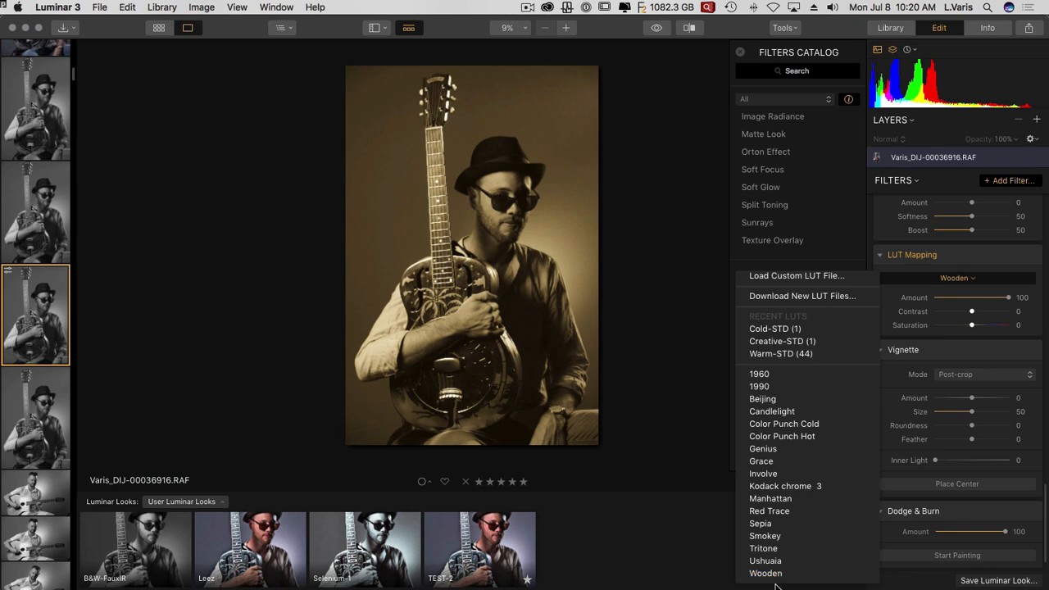
left_click(784, 485)
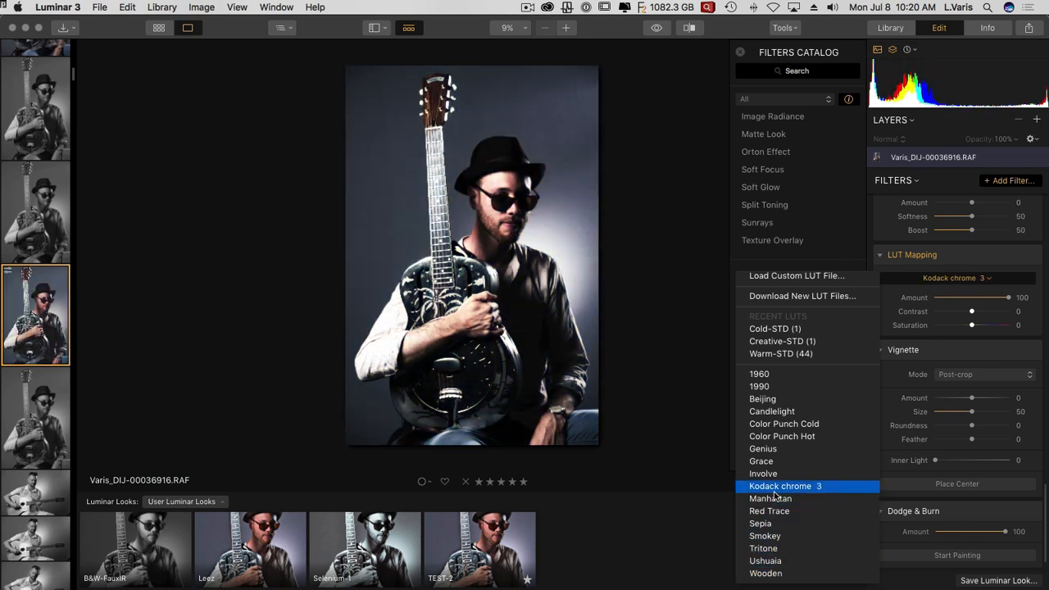
left_click(782, 436)
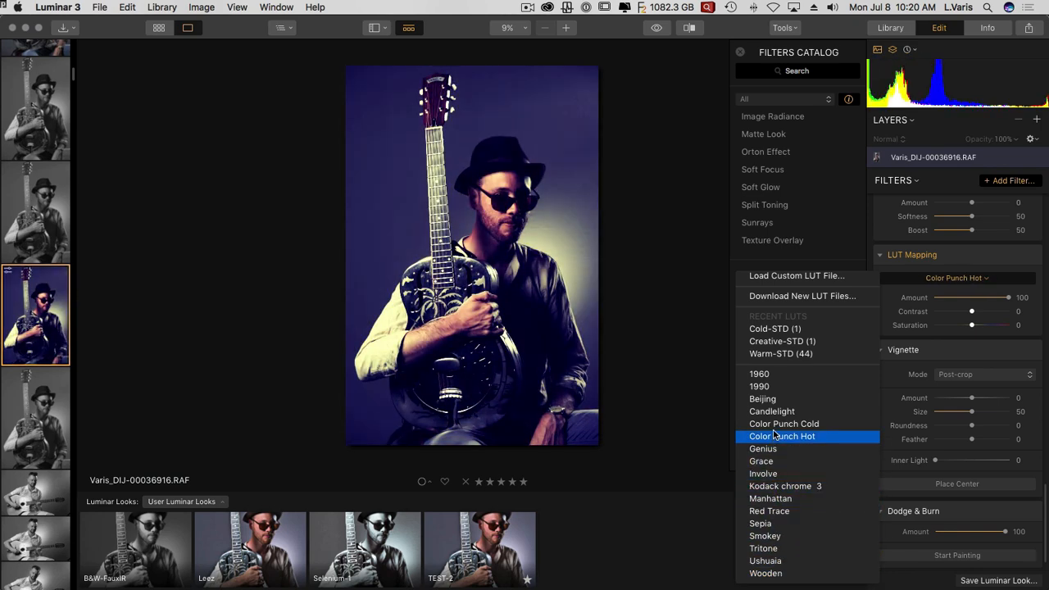
left_click(783, 424)
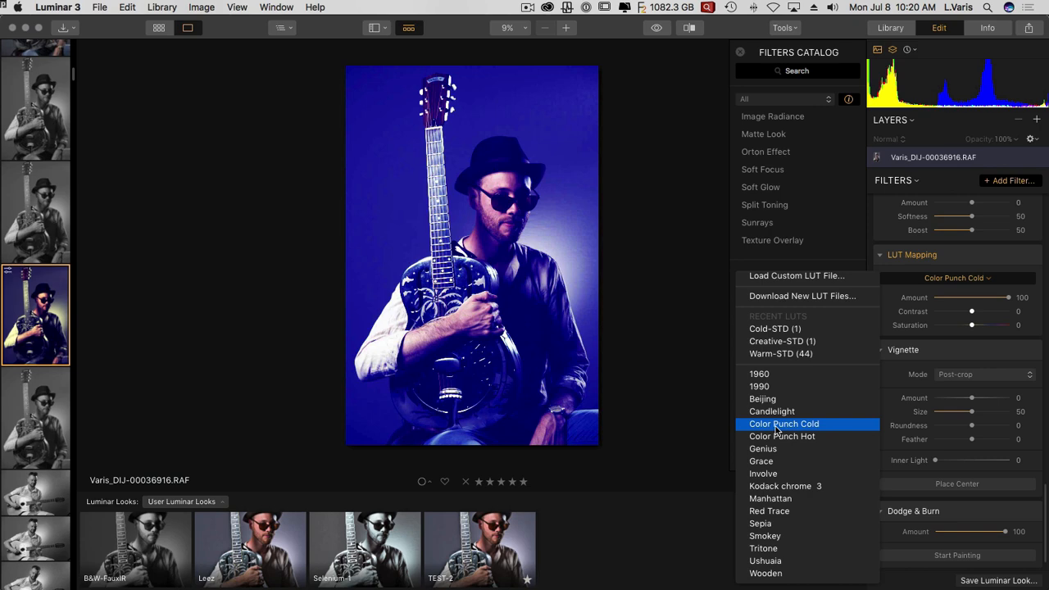
left_click(772, 411)
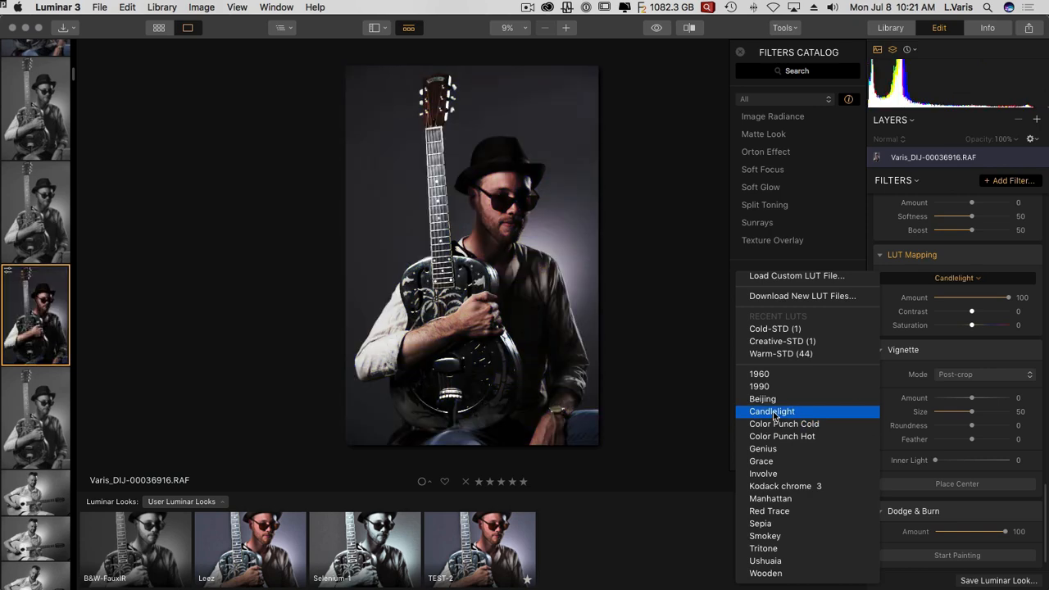
Try Warm-STD (44) and 1960, return to Cold-STD (1), and close the Filters Catalog
left_click(758, 386)
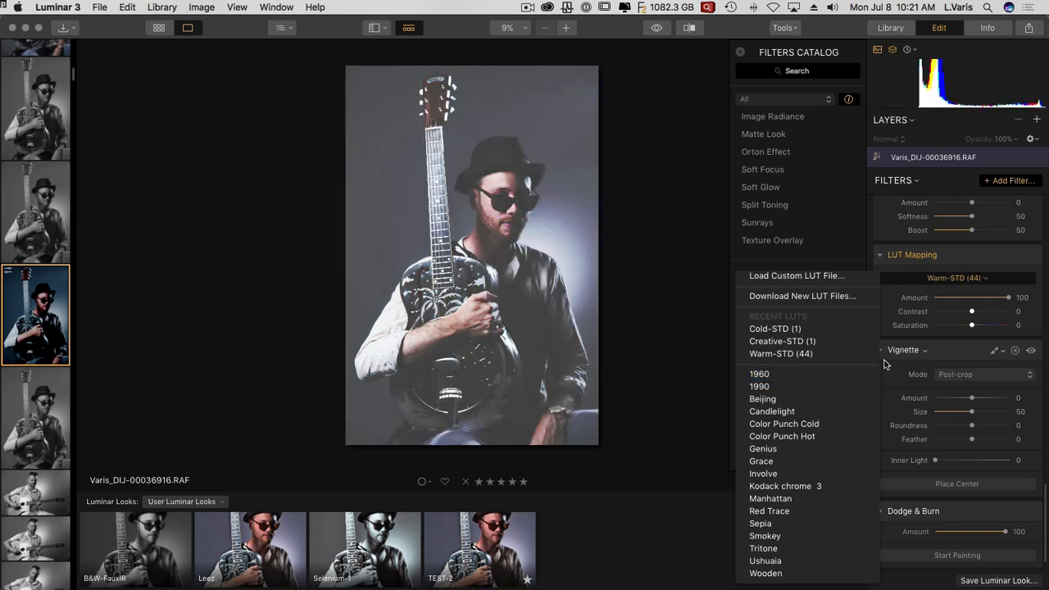
left_click(760, 373)
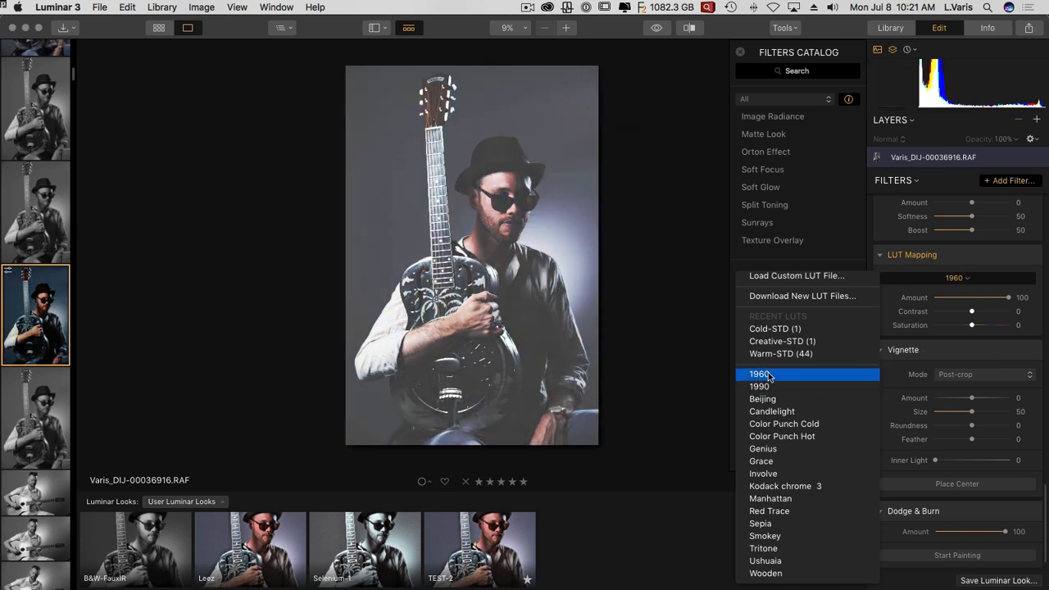
left_click(759, 374)
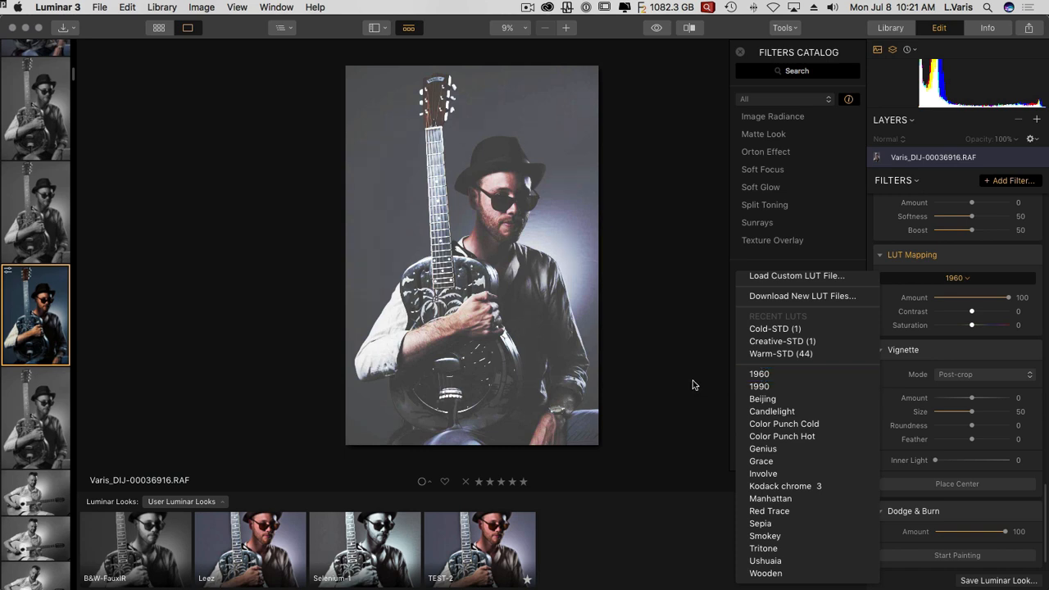
mouse_move(833, 64)
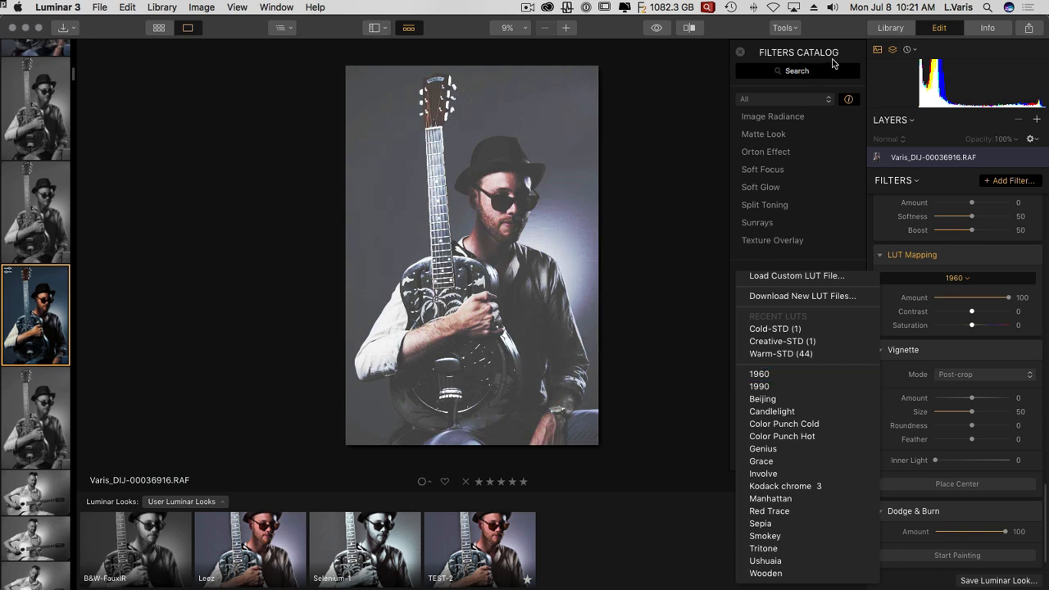
left_click(774, 329)
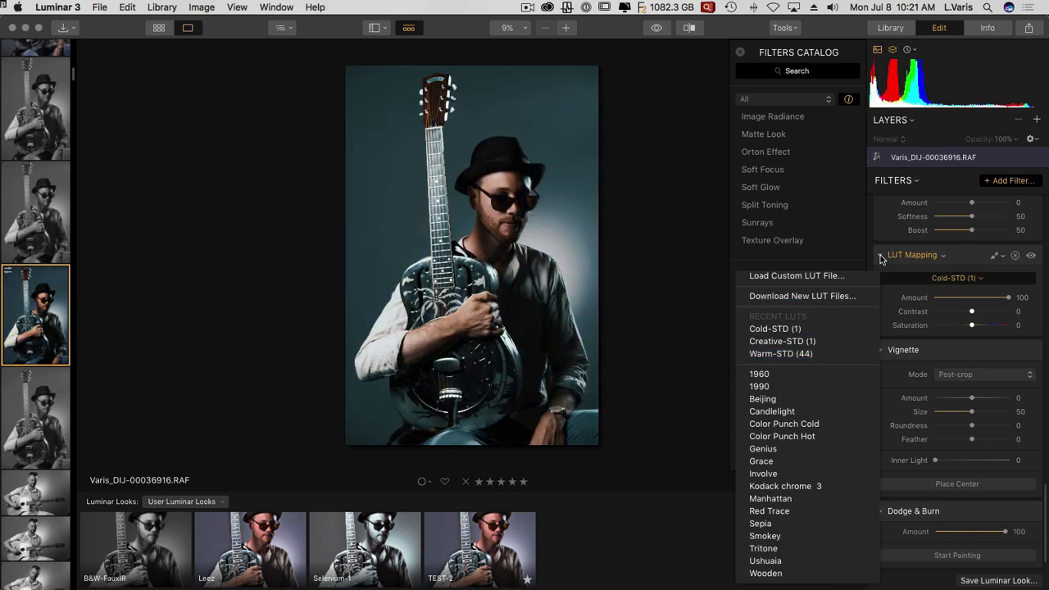
mouse_move(881, 259)
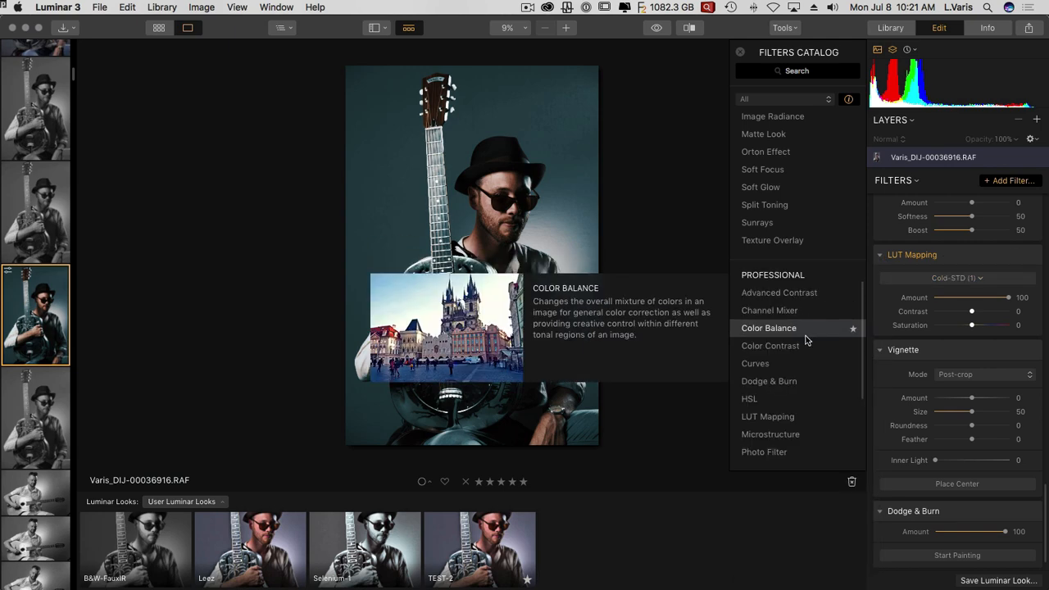
mouse_move(740, 55)
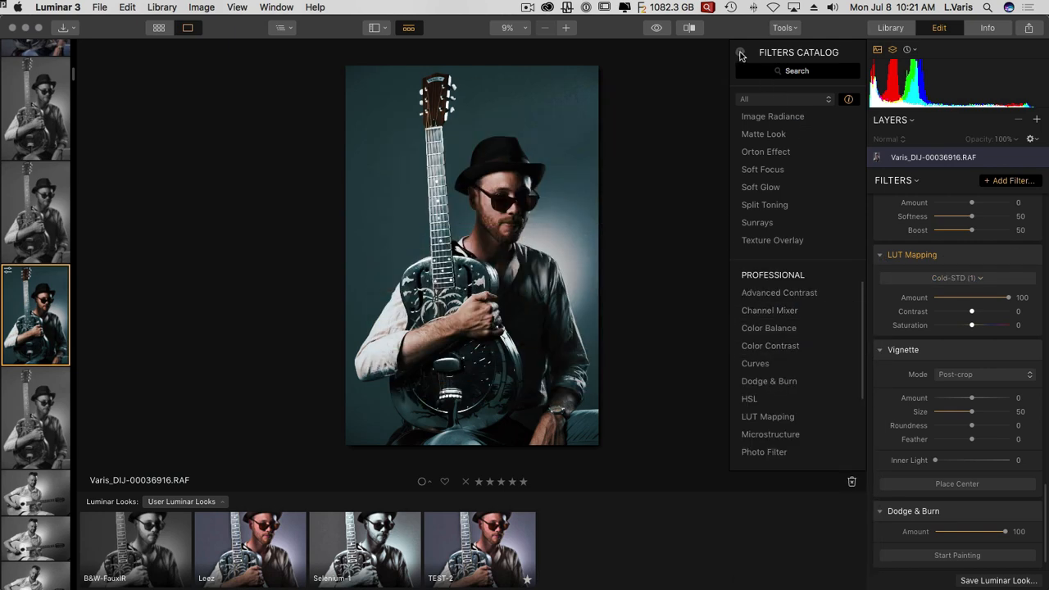
left_click(740, 53)
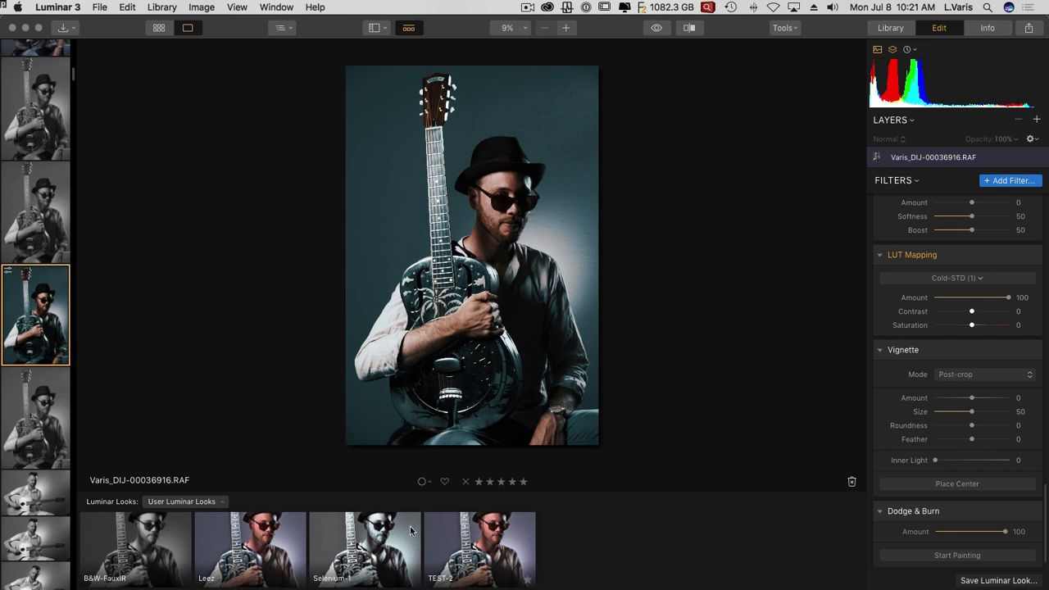
mouse_move(222, 511)
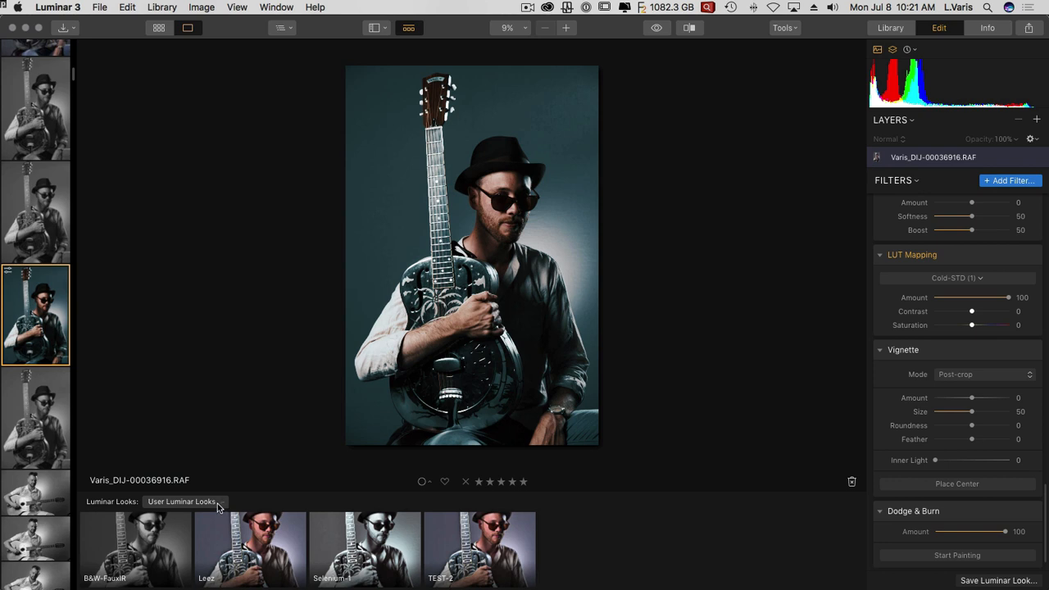
mouse_move(246, 511)
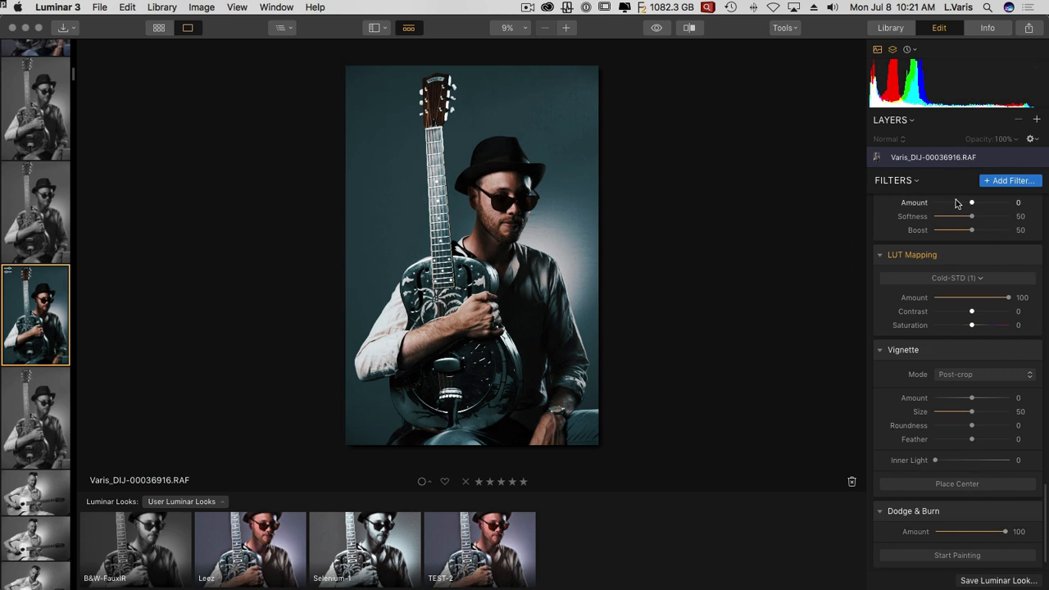
mouse_move(643, 226)
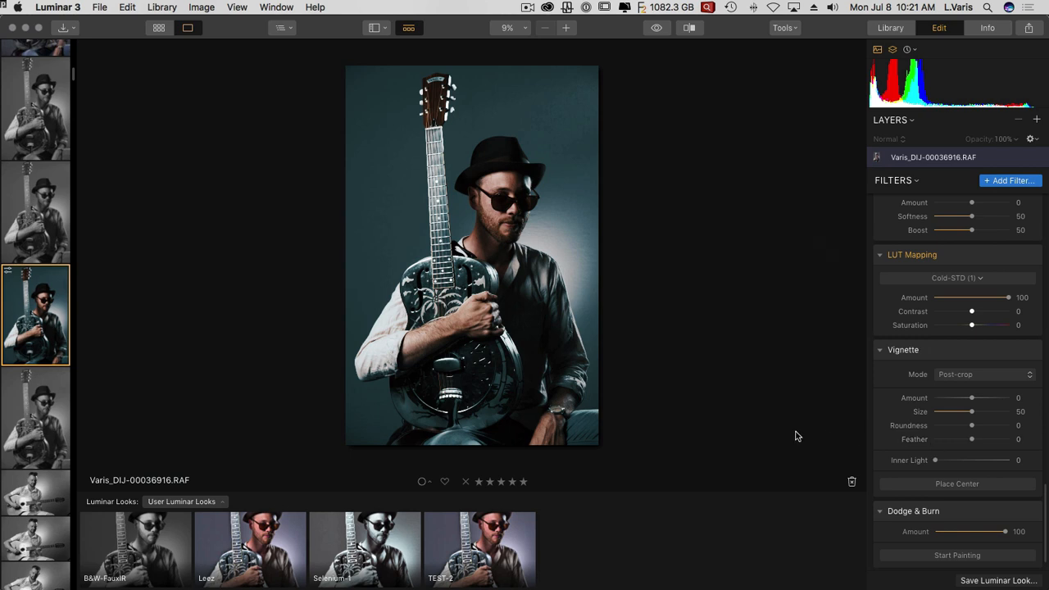
mouse_move(783, 399)
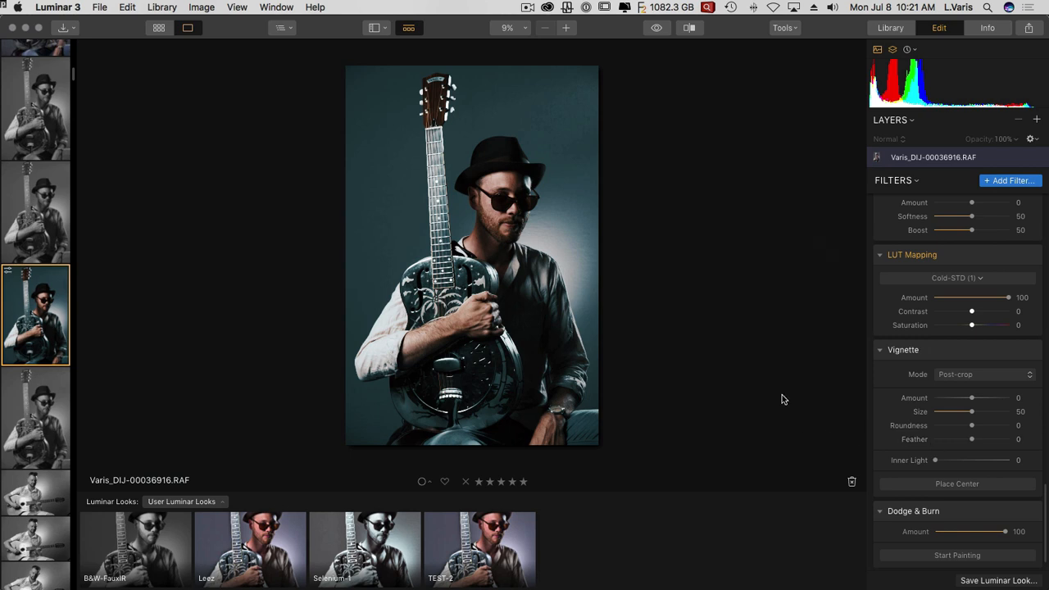
mouse_move(696, 345)
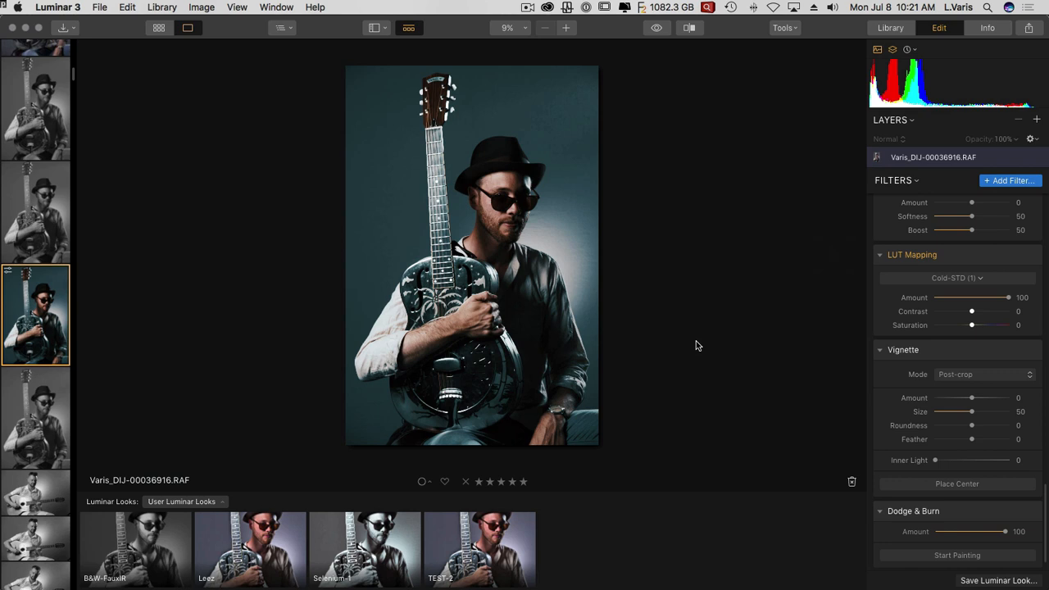
mouse_move(699, 369)
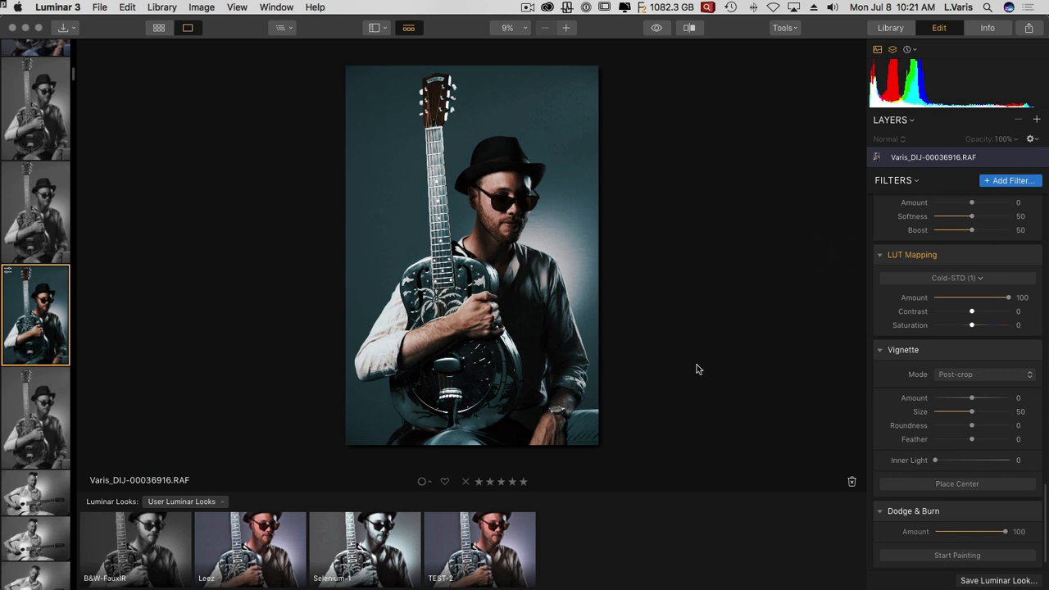
mouse_move(789, 374)
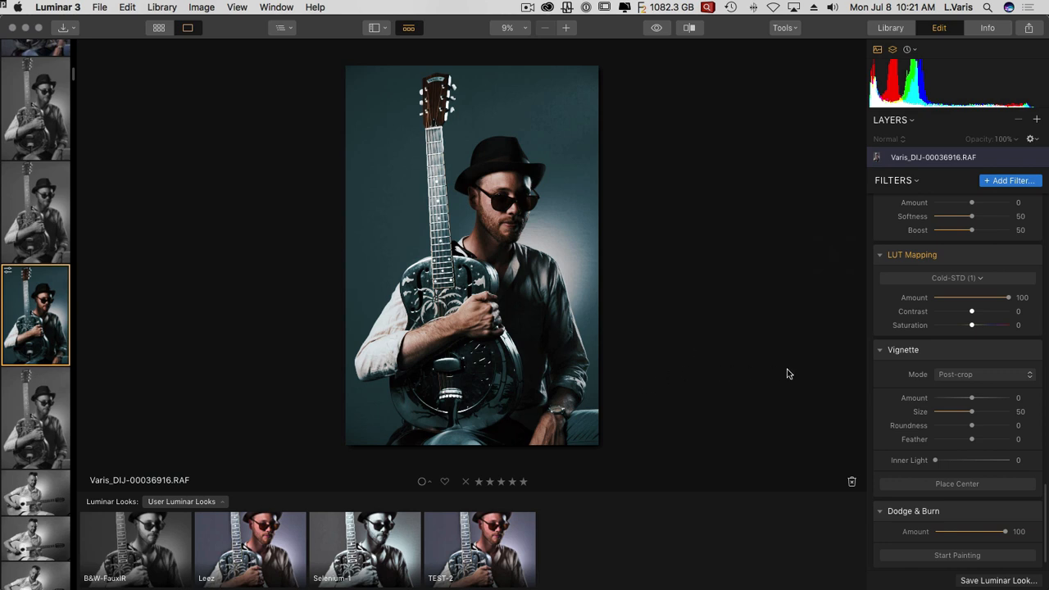
scroll("down", 3)
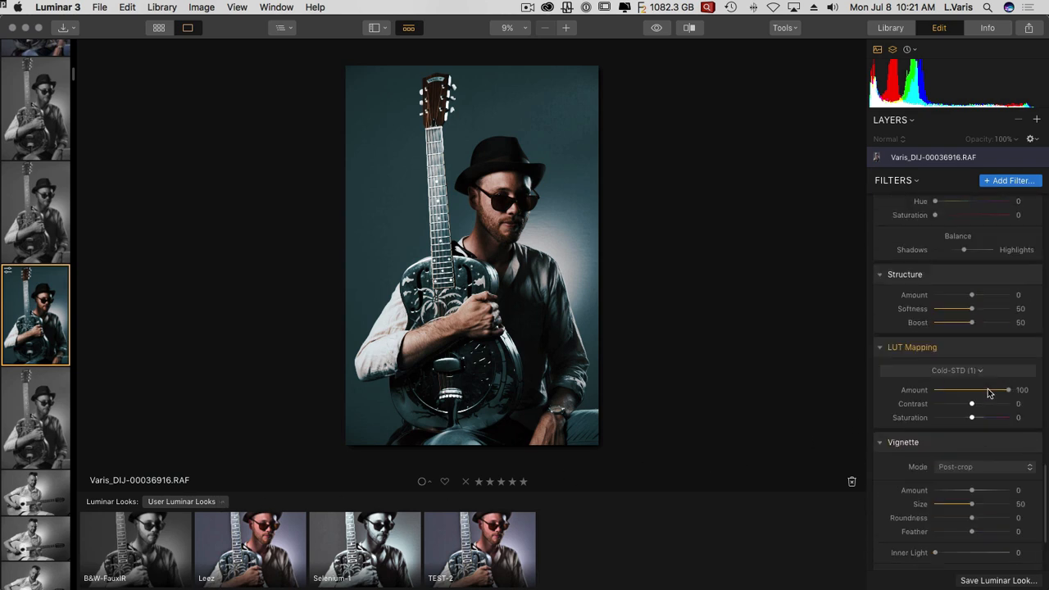
scroll("down", 3)
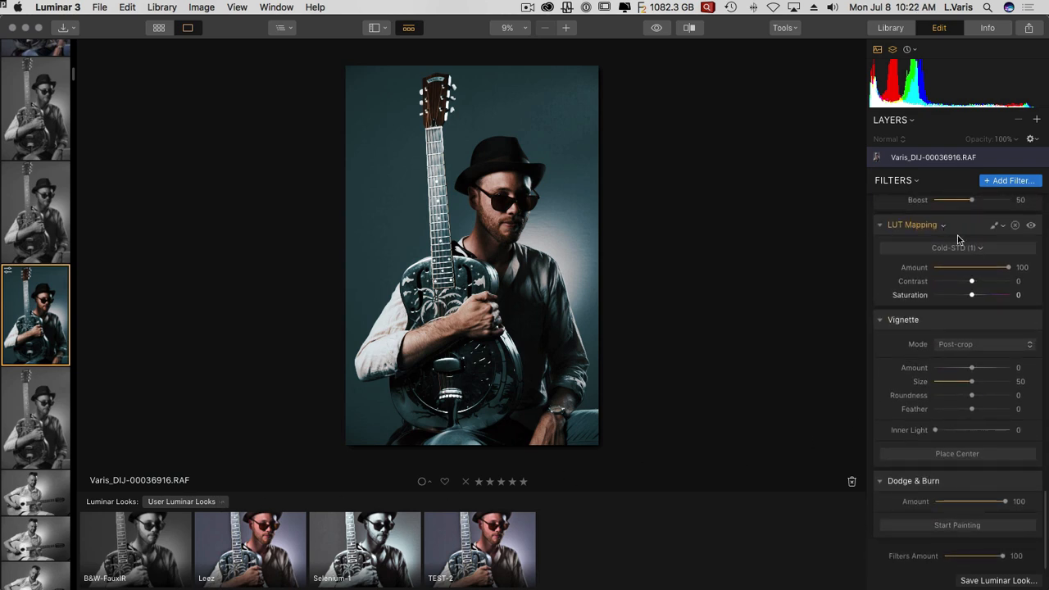
Preview the Wooden and 1960 LUTs from the dropdown, then reselect Cold-STD (1)
left_click(956, 247)
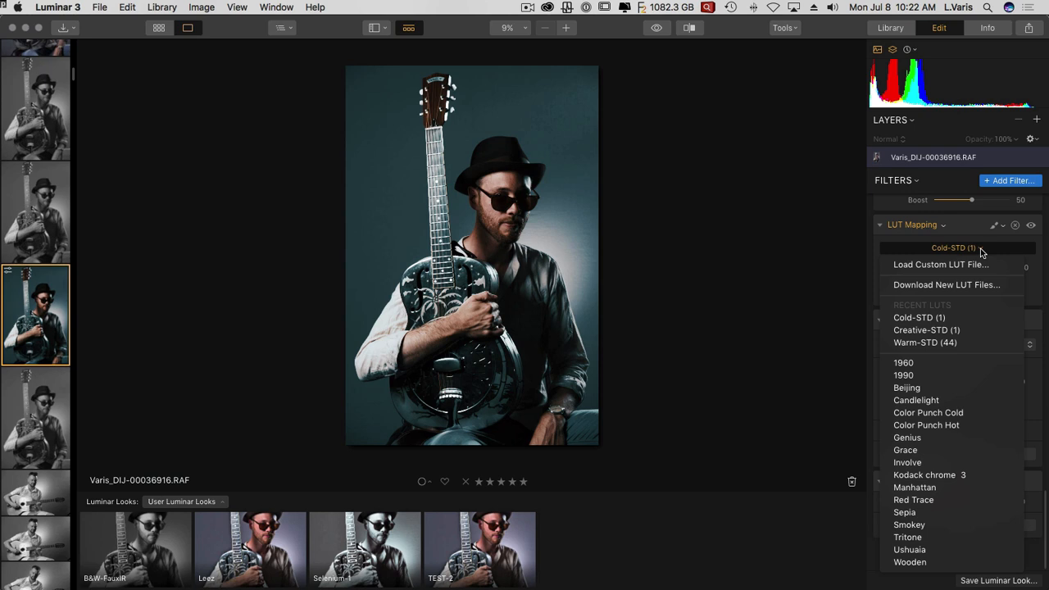
left_click(909, 561)
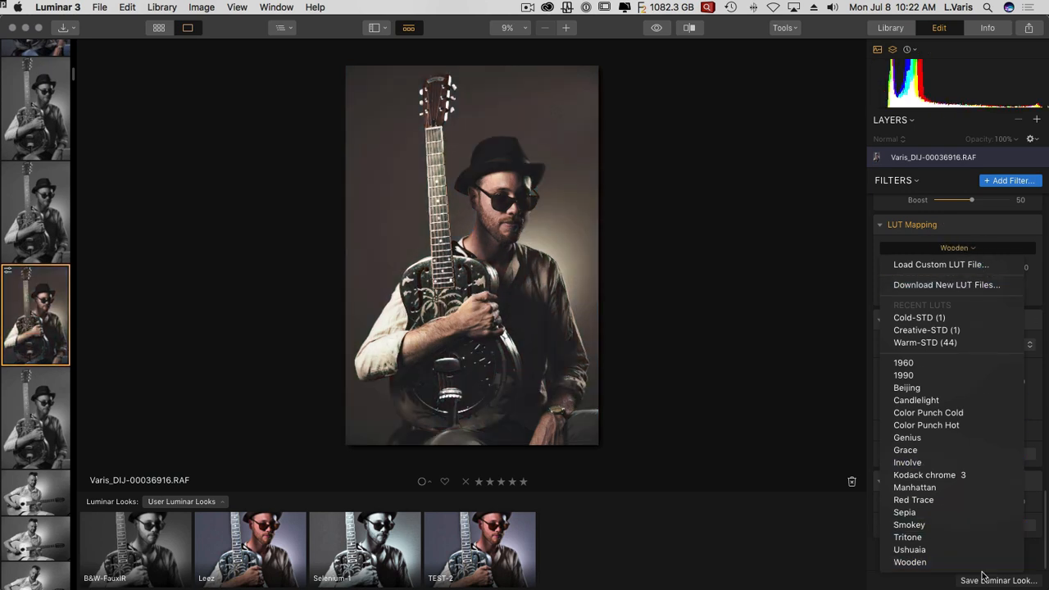
left_click(903, 362)
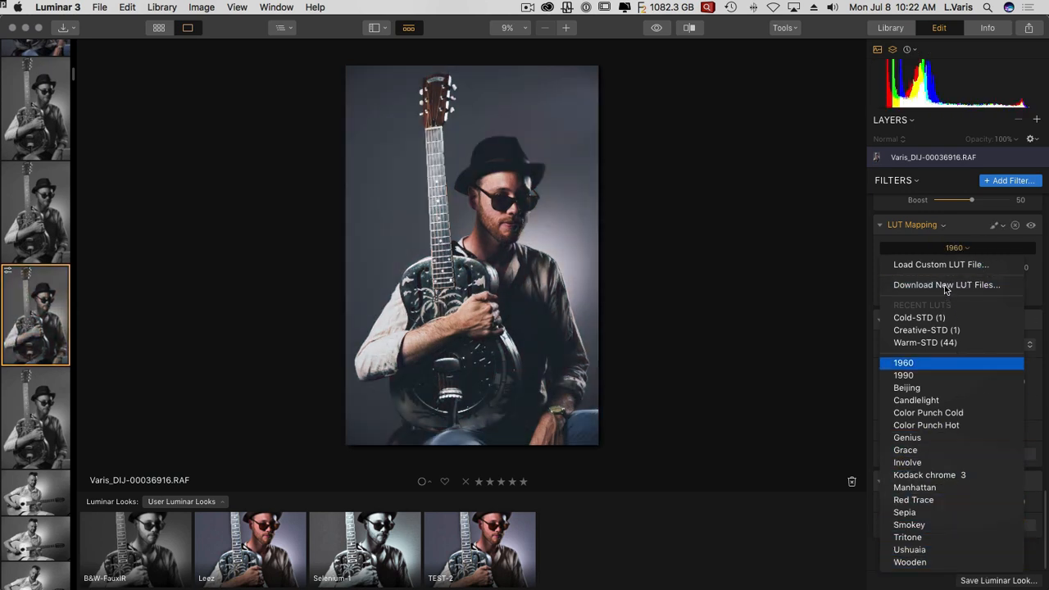
left_click(918, 317)
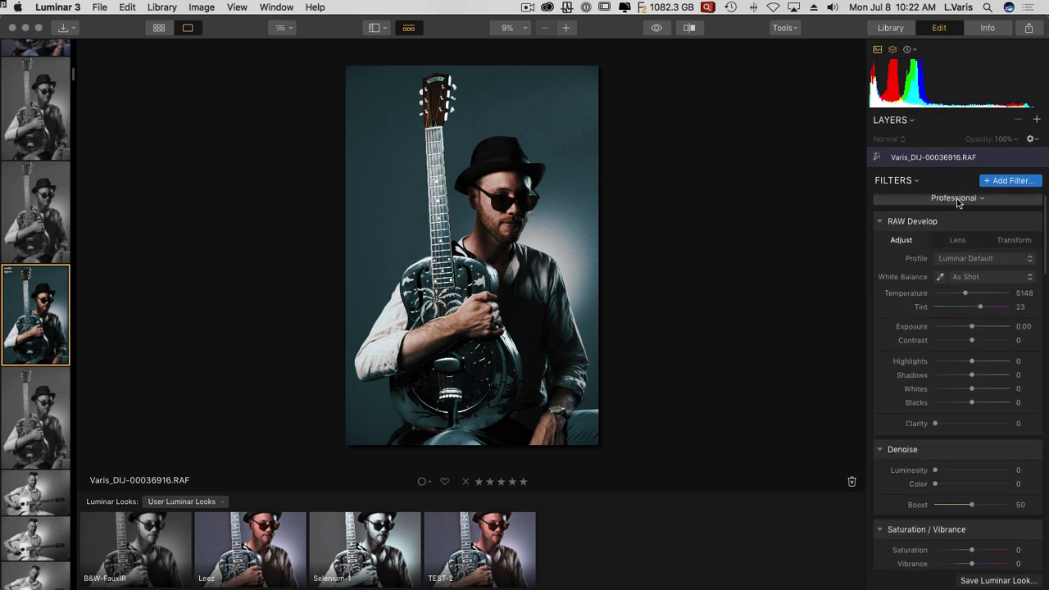
Select the Quick & Awesome workspace and open the Luminar Looks collections
left_click(956, 197)
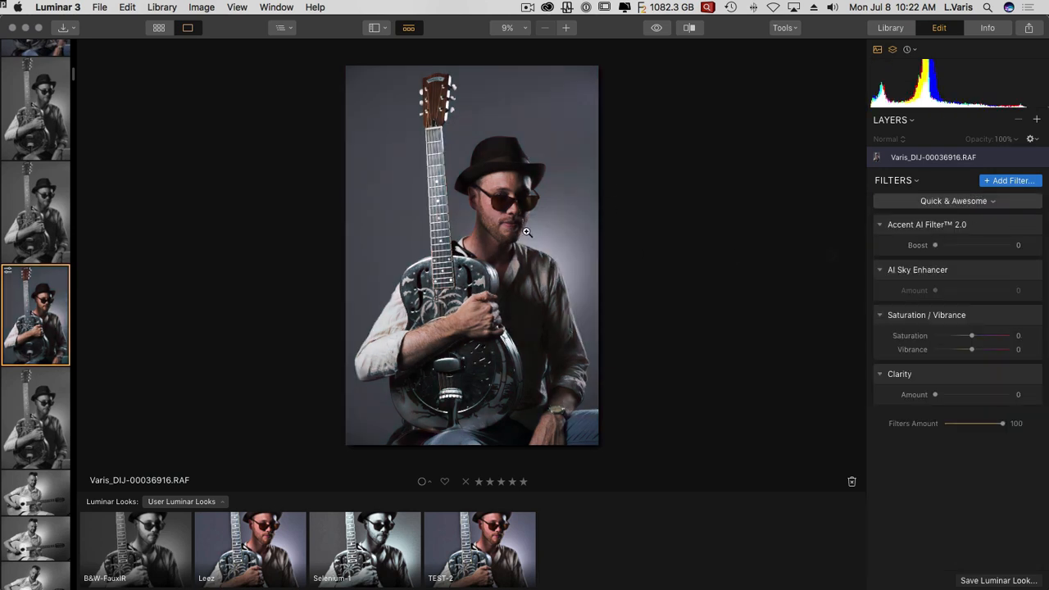
mouse_move(882, 241)
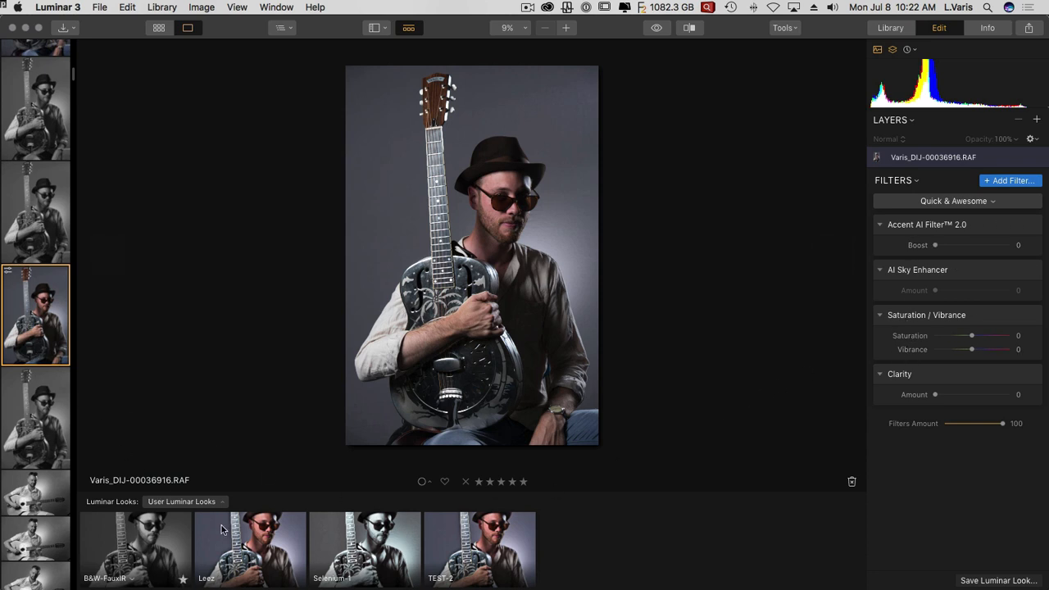
left_click(182, 501)
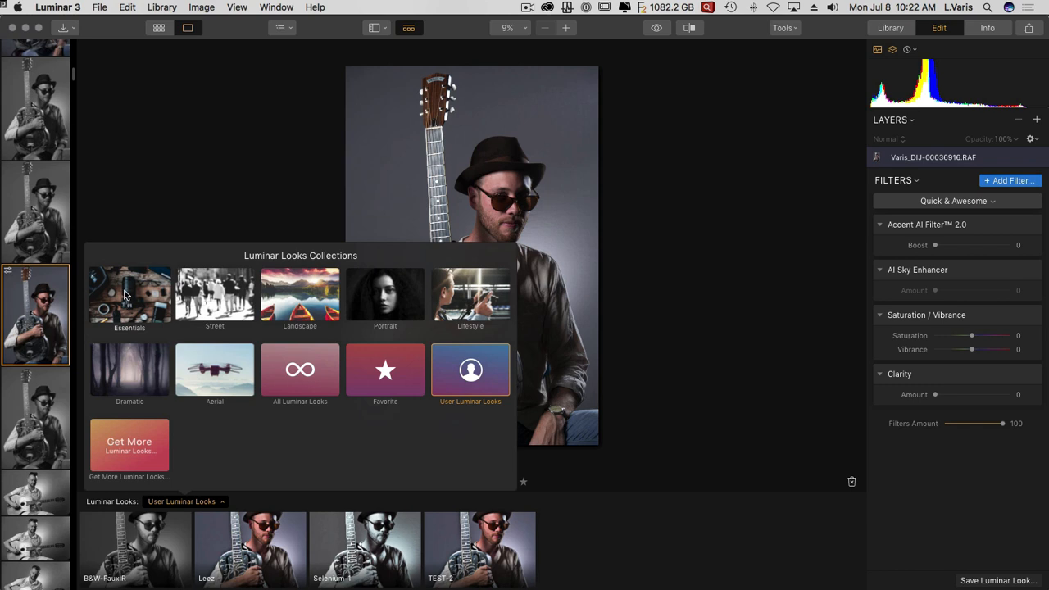
Apply the Essentials Portrait Enhancer look, then open the black-and-white JPG from the filmstrip
left_click(130, 298)
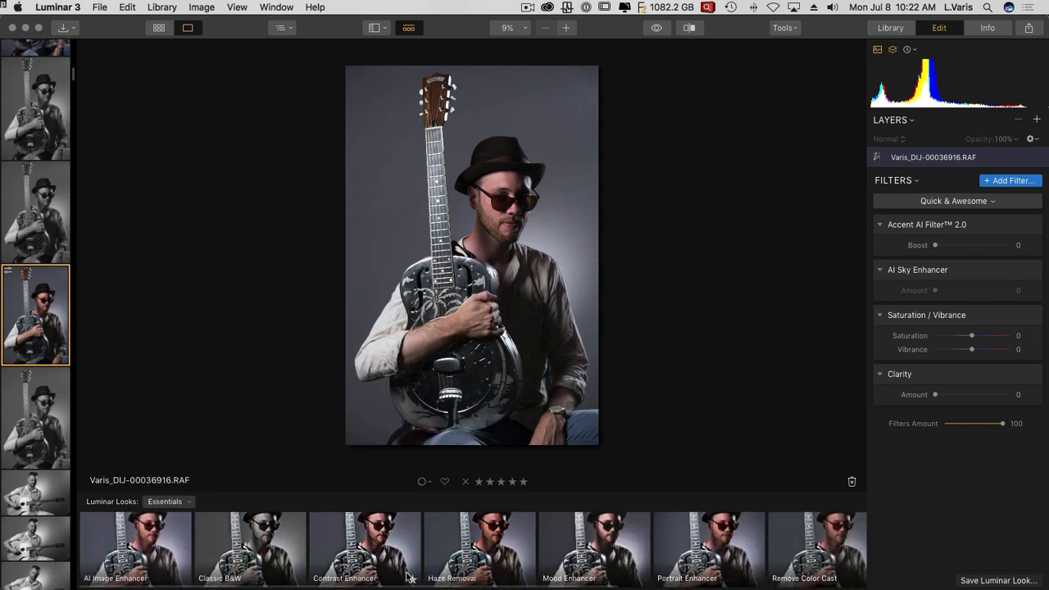
left_click(710, 545)
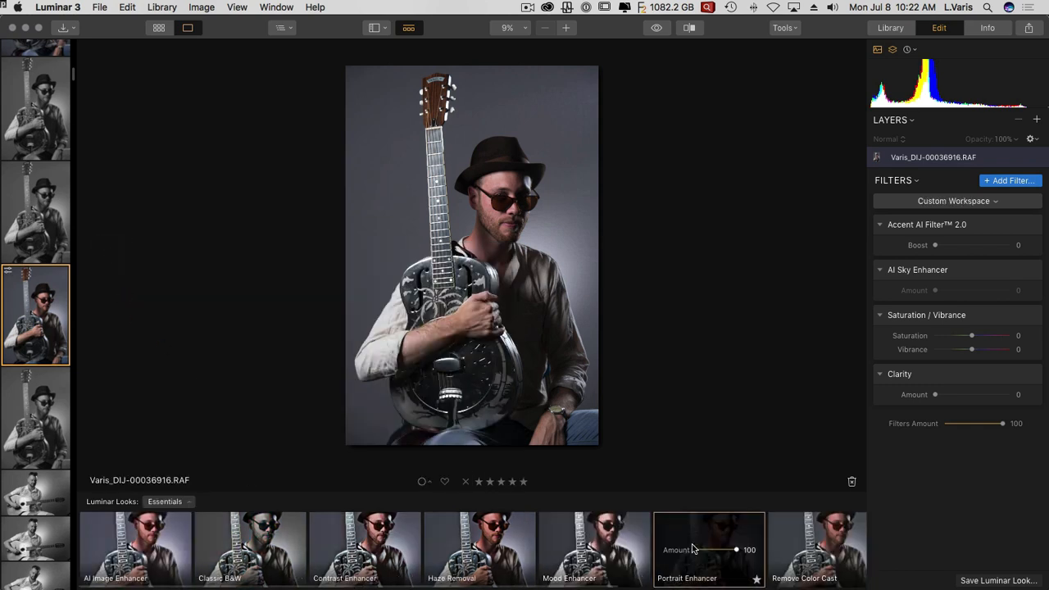
left_click(709, 545)
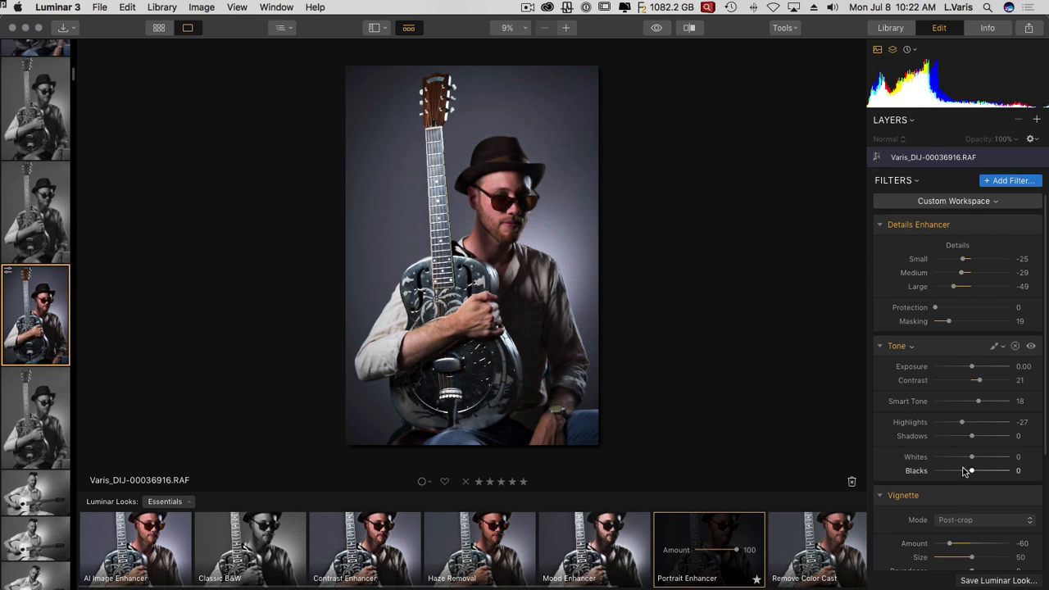
scroll("down", 3)
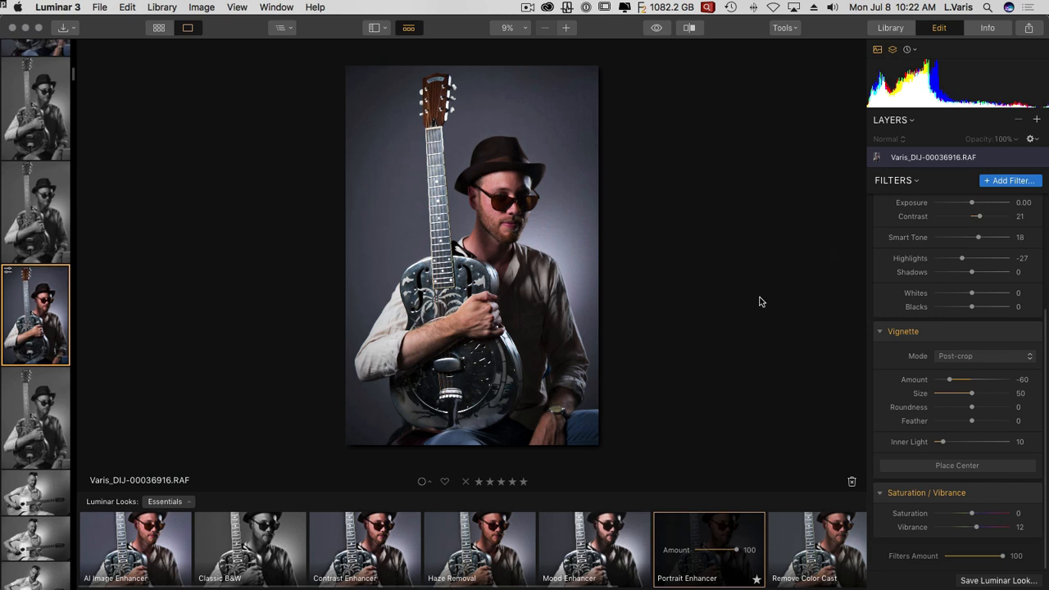
mouse_move(647, 399)
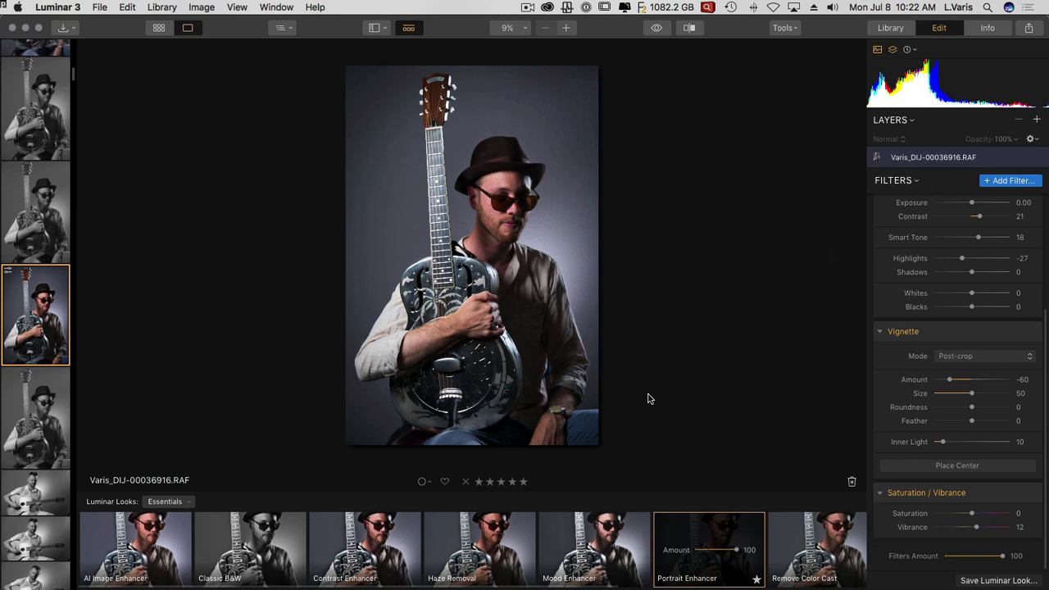
mouse_move(724, 361)
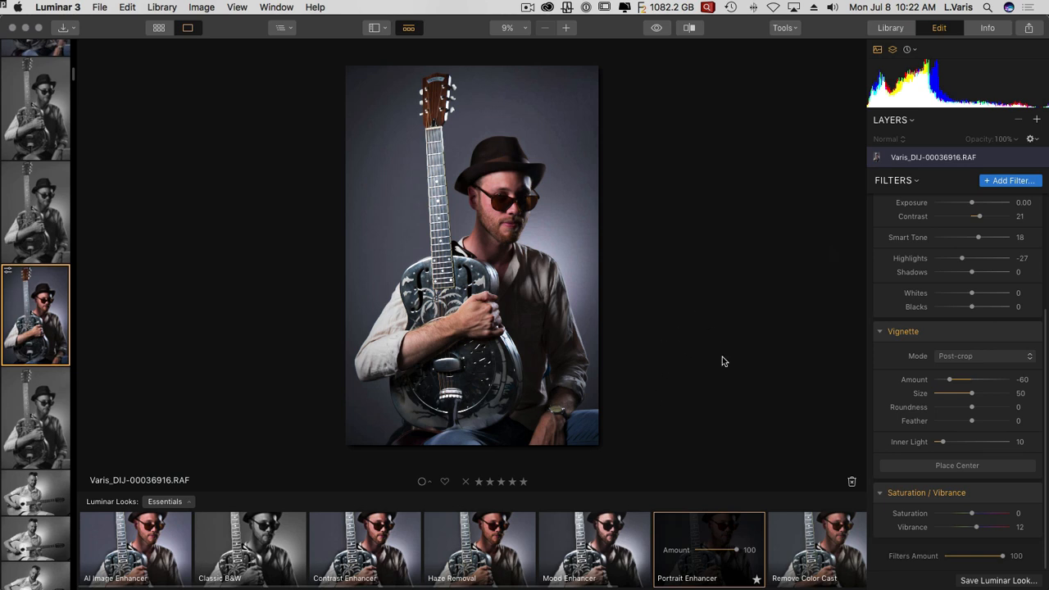
mouse_move(693, 295)
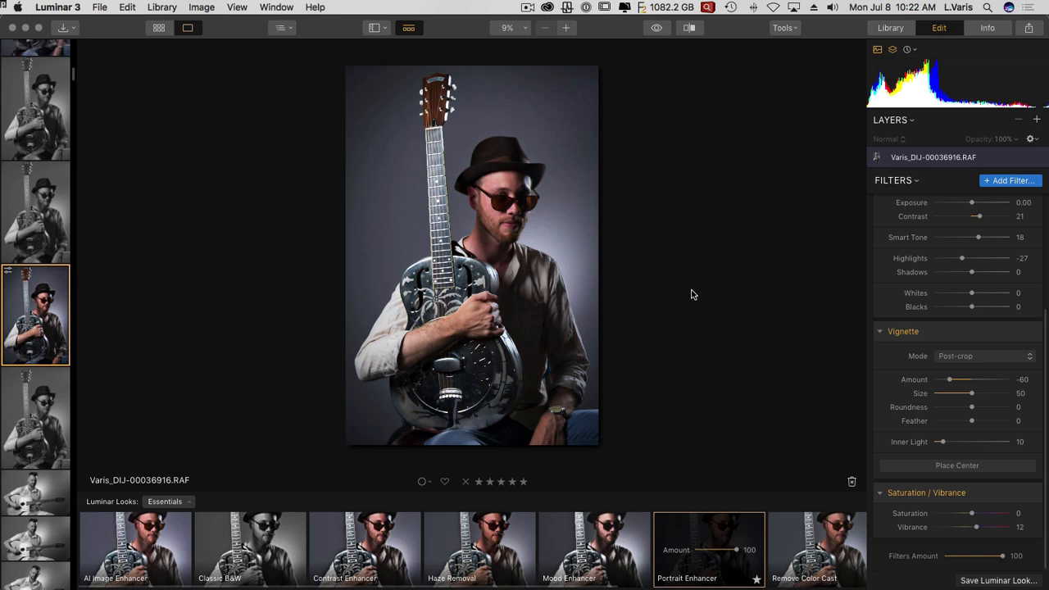
mouse_move(756, 319)
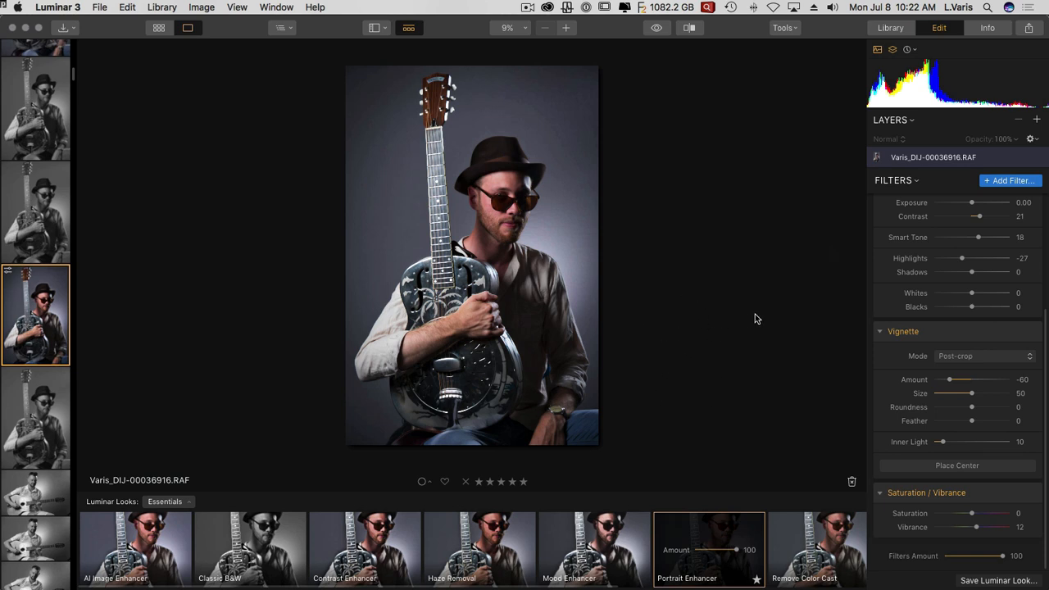
mouse_move(161, 339)
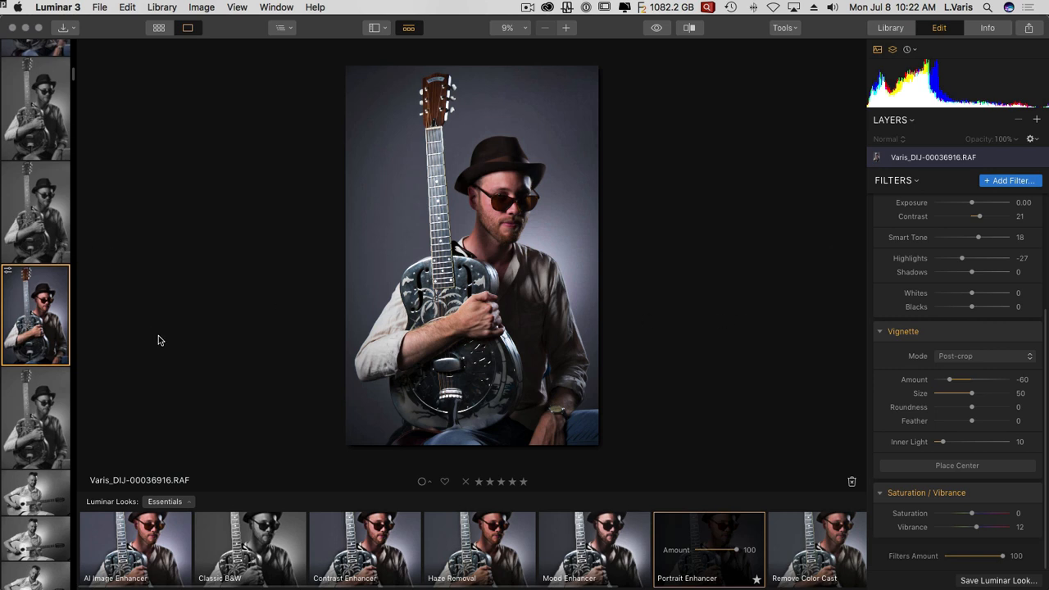
mouse_move(196, 319)
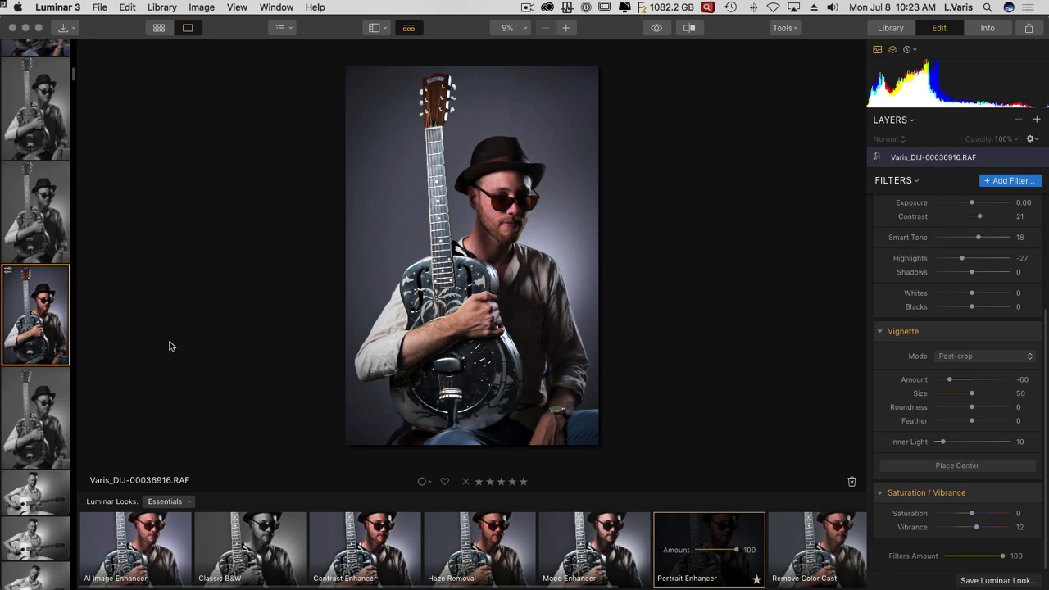
mouse_move(203, 308)
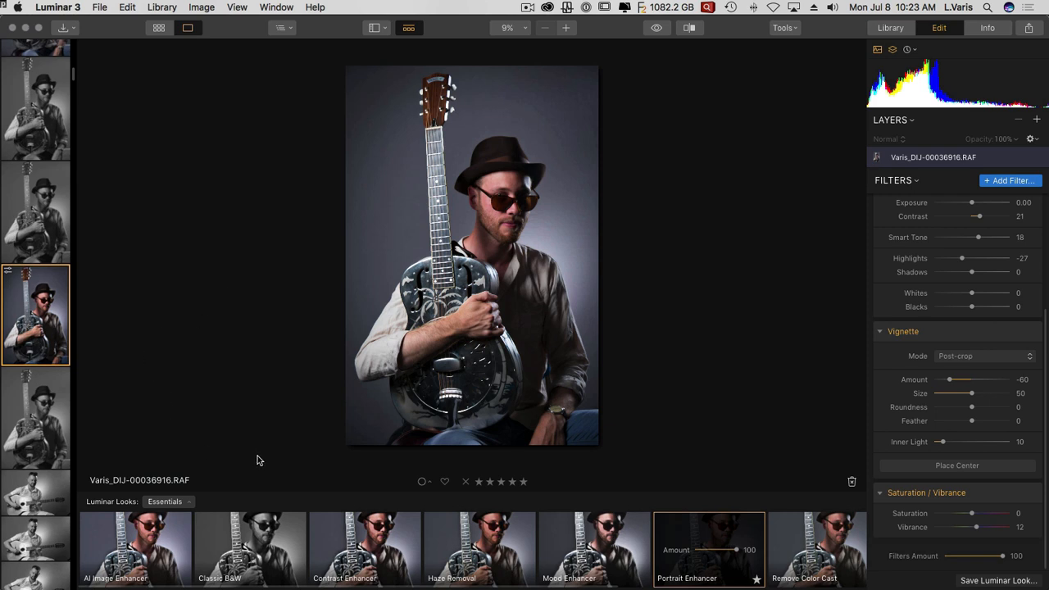
left_click(36, 313)
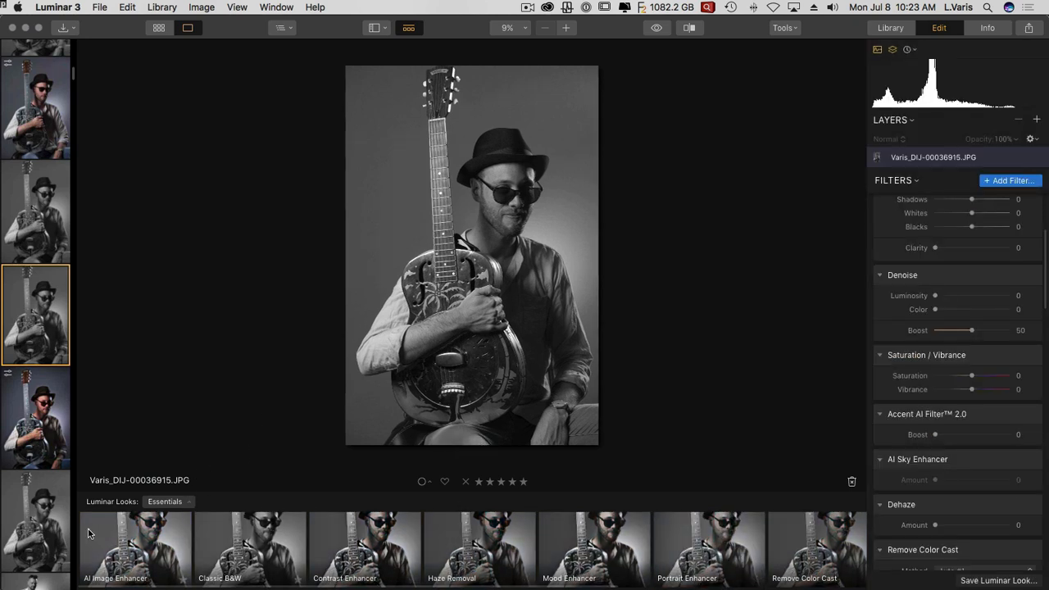
Select the colour RAF portrait in the filmstrip and click the Portrait Enhancer look again
left_click(36, 314)
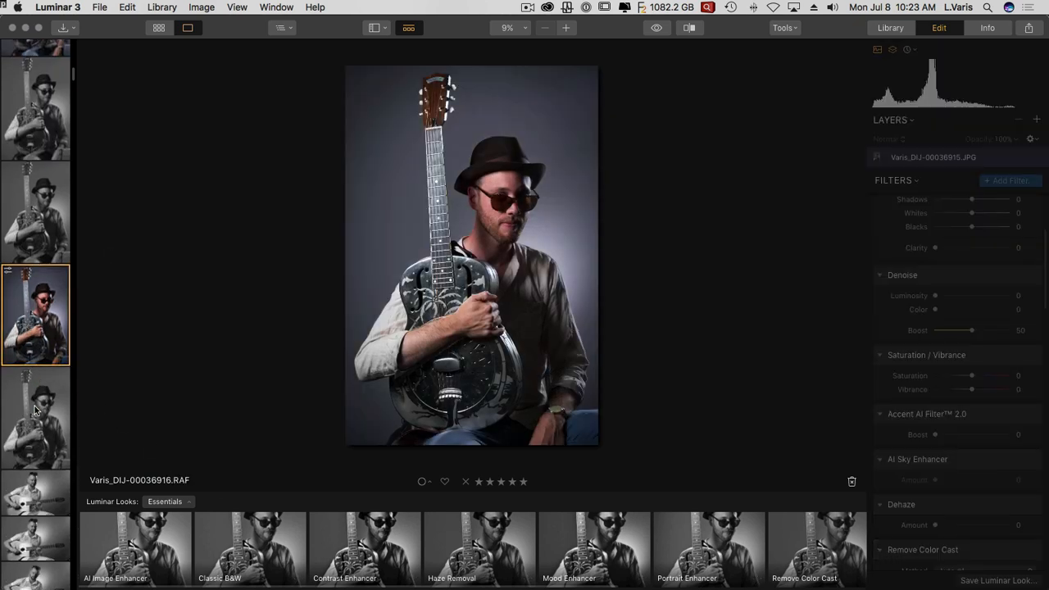
mouse_move(68, 528)
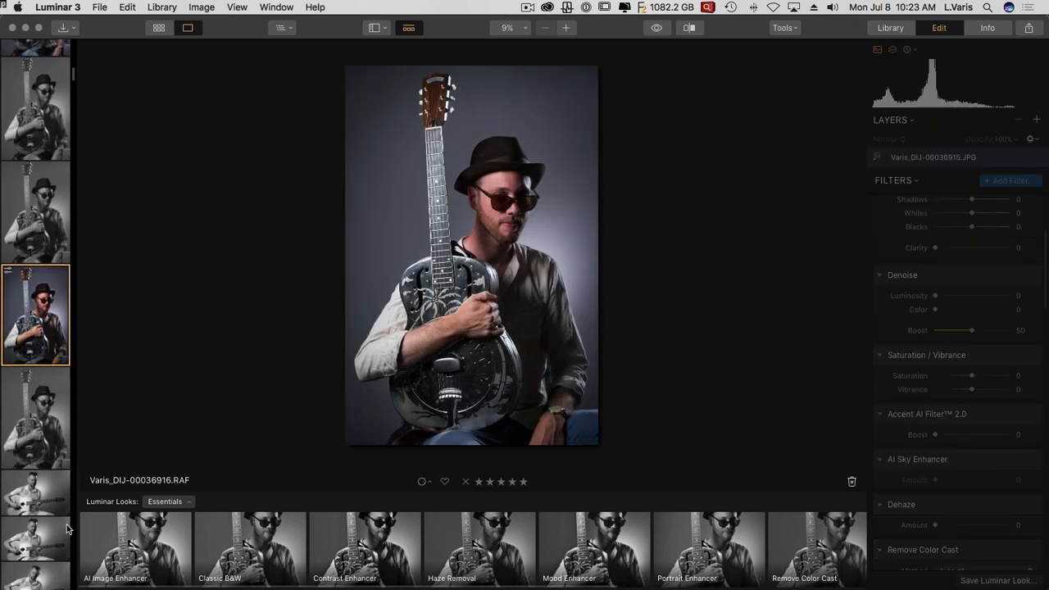
left_click(709, 548)
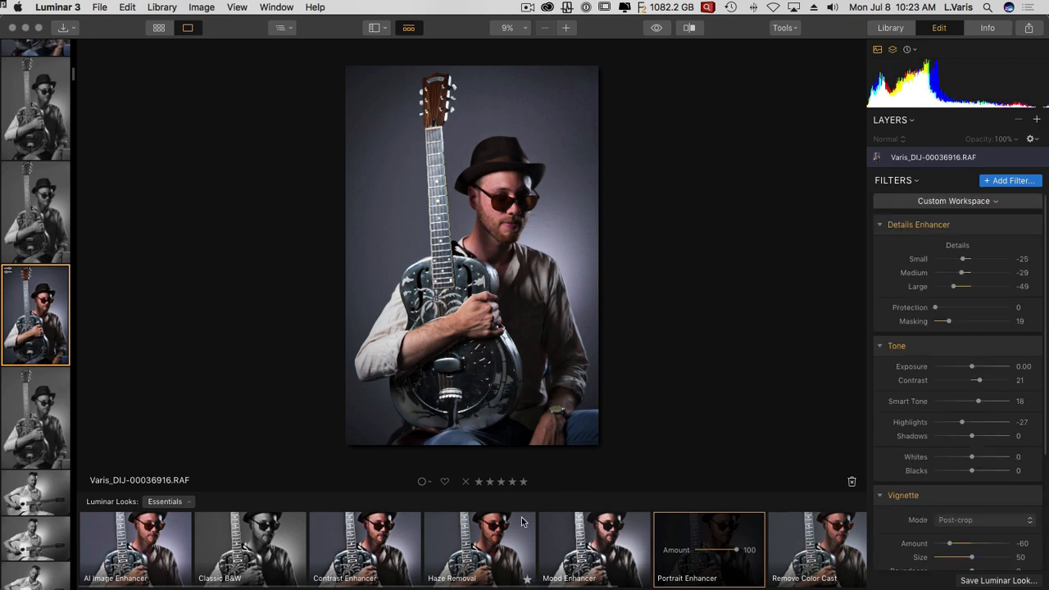
mouse_move(834, 484)
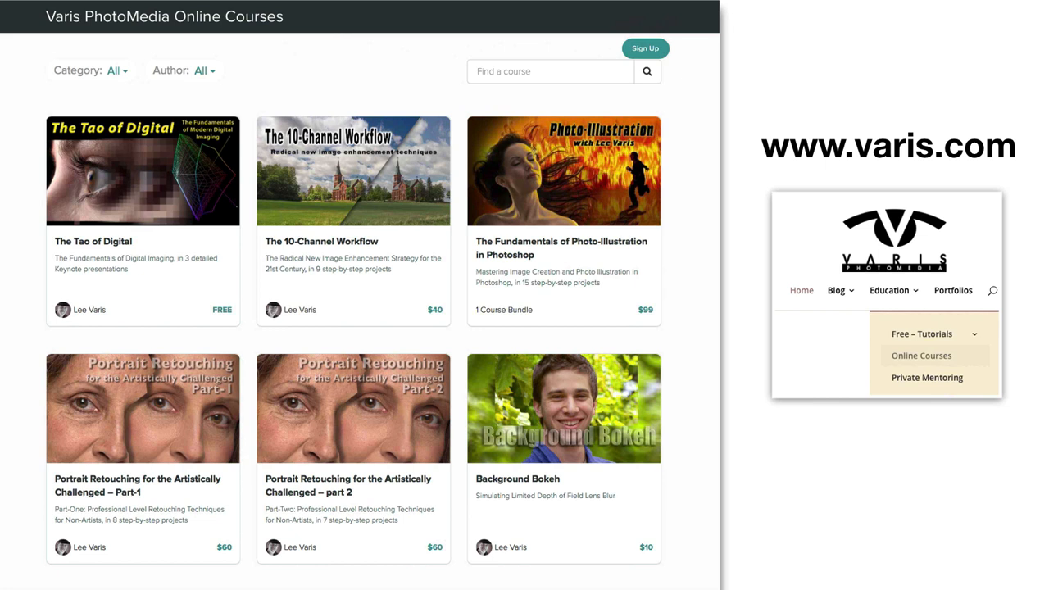
mouse_move(866, 149)
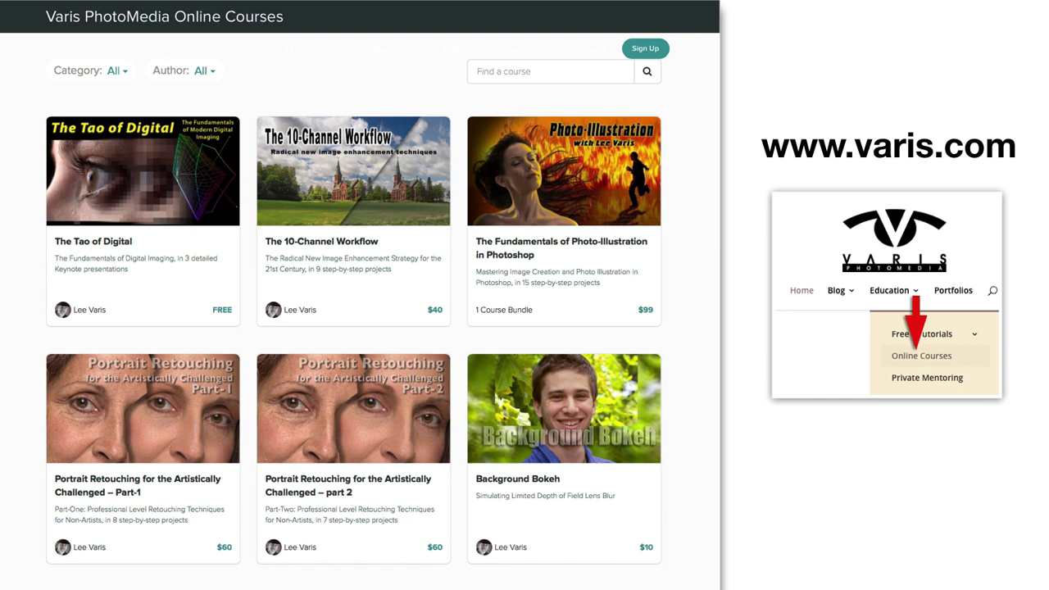
Scroll the Online Courses list and open the Complete Hair Masking Course
scroll("down", 3)
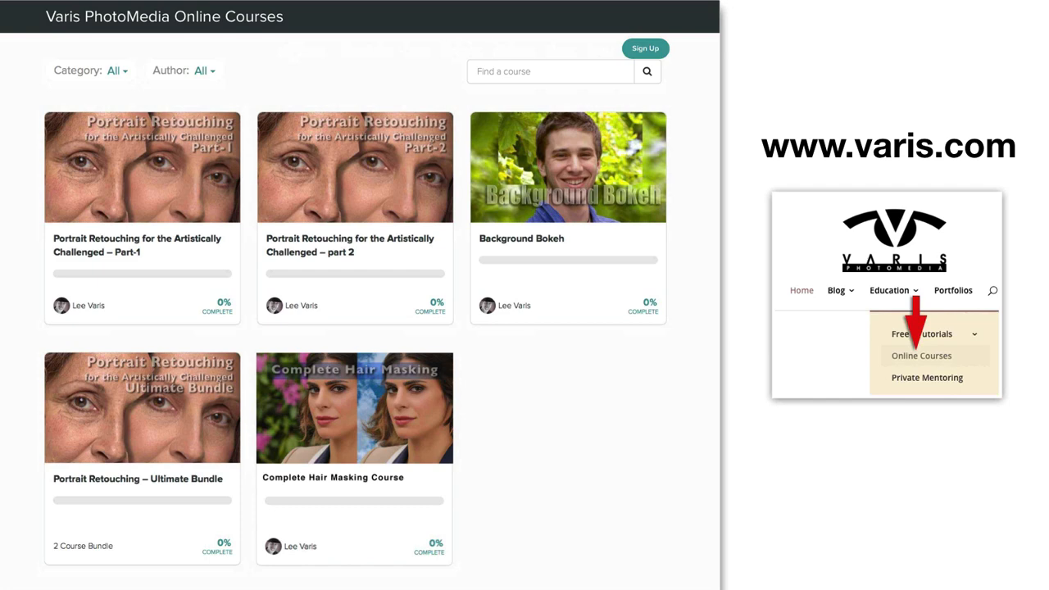
left_click(354, 408)
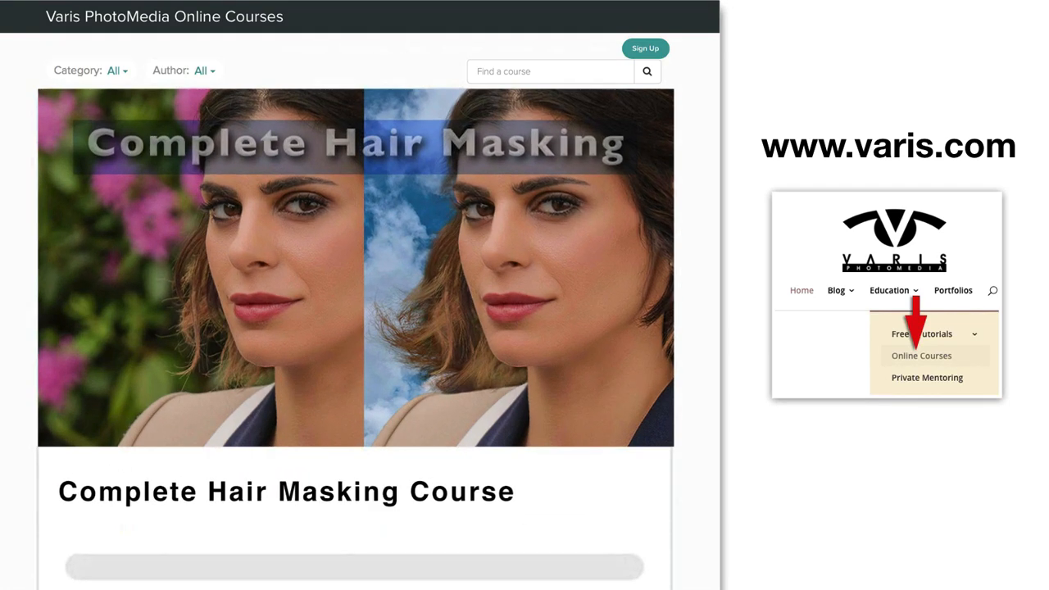